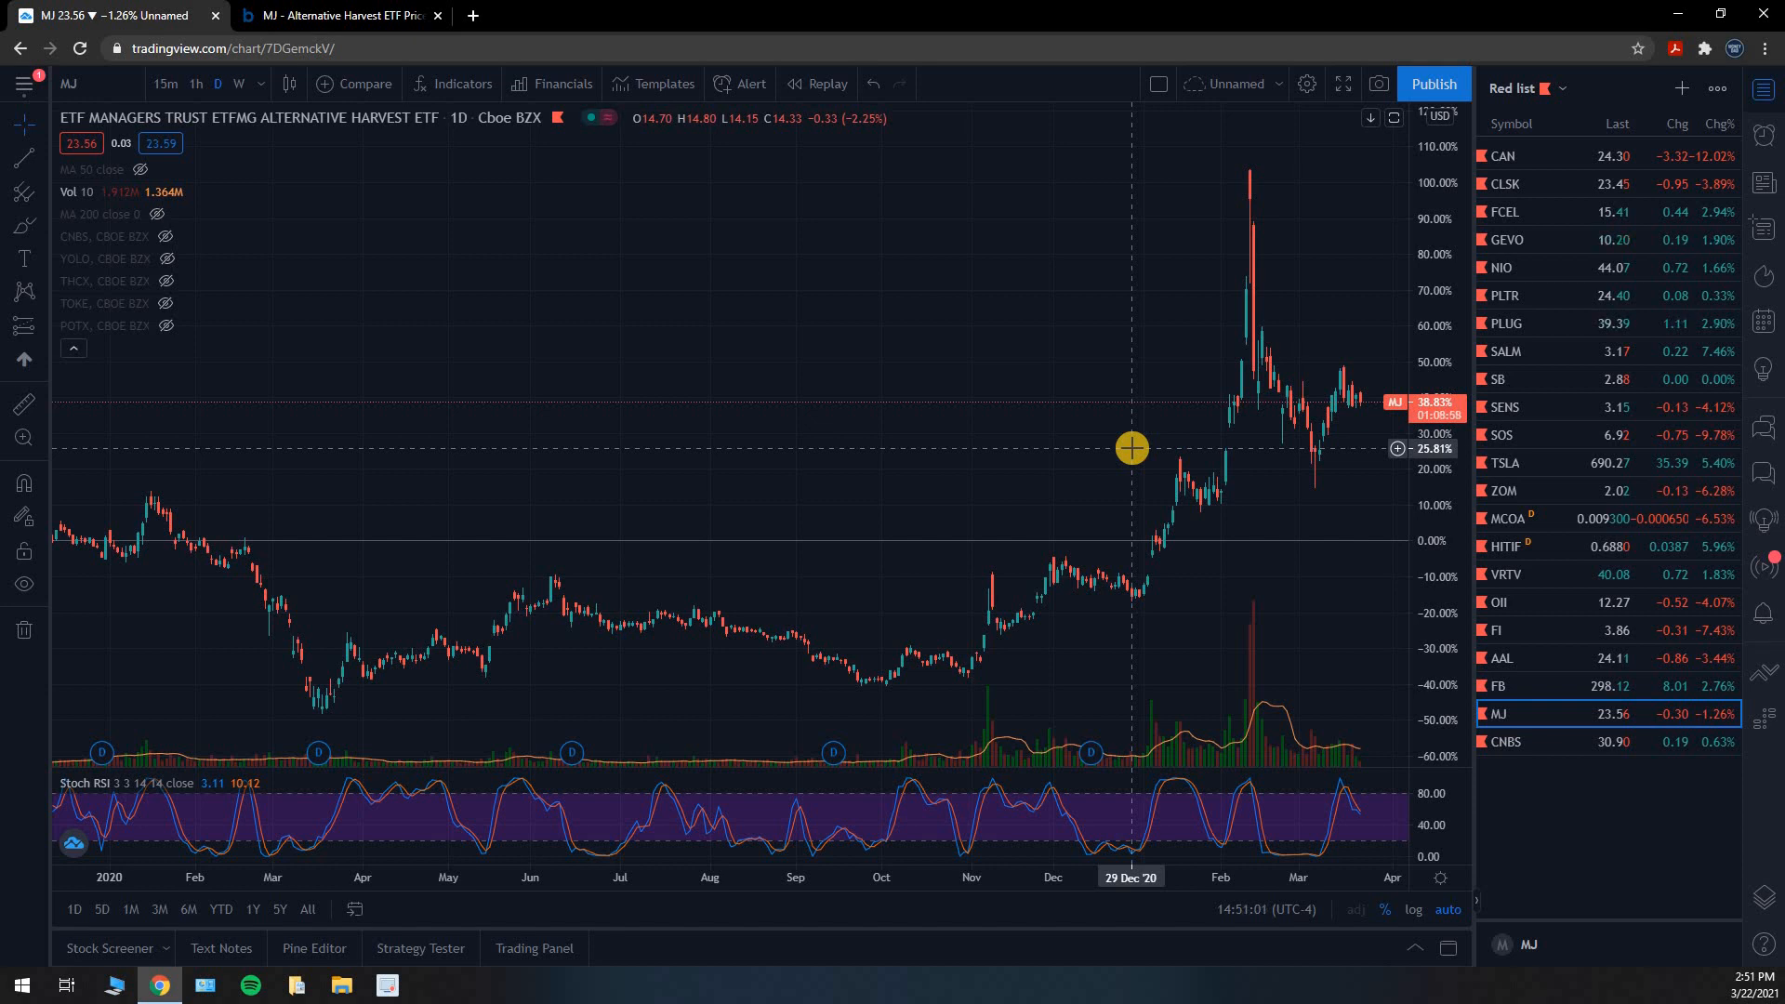
mouse_move(1049, 439)
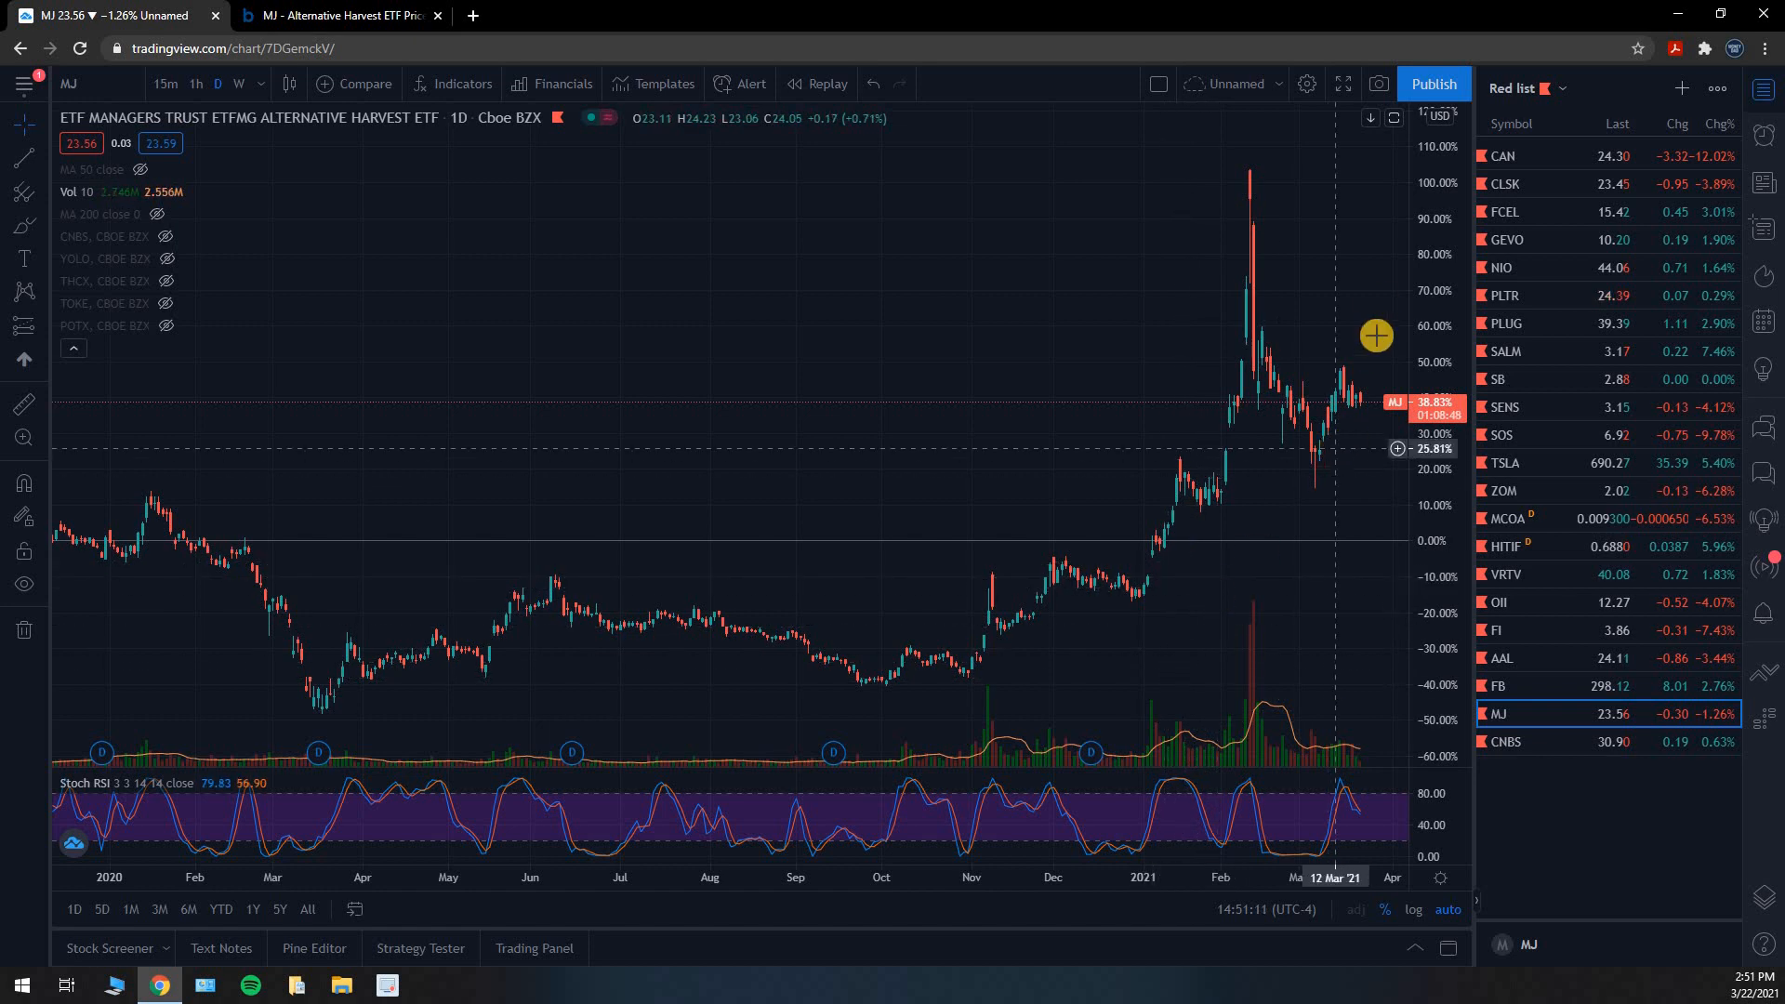
mouse_move(1222, 382)
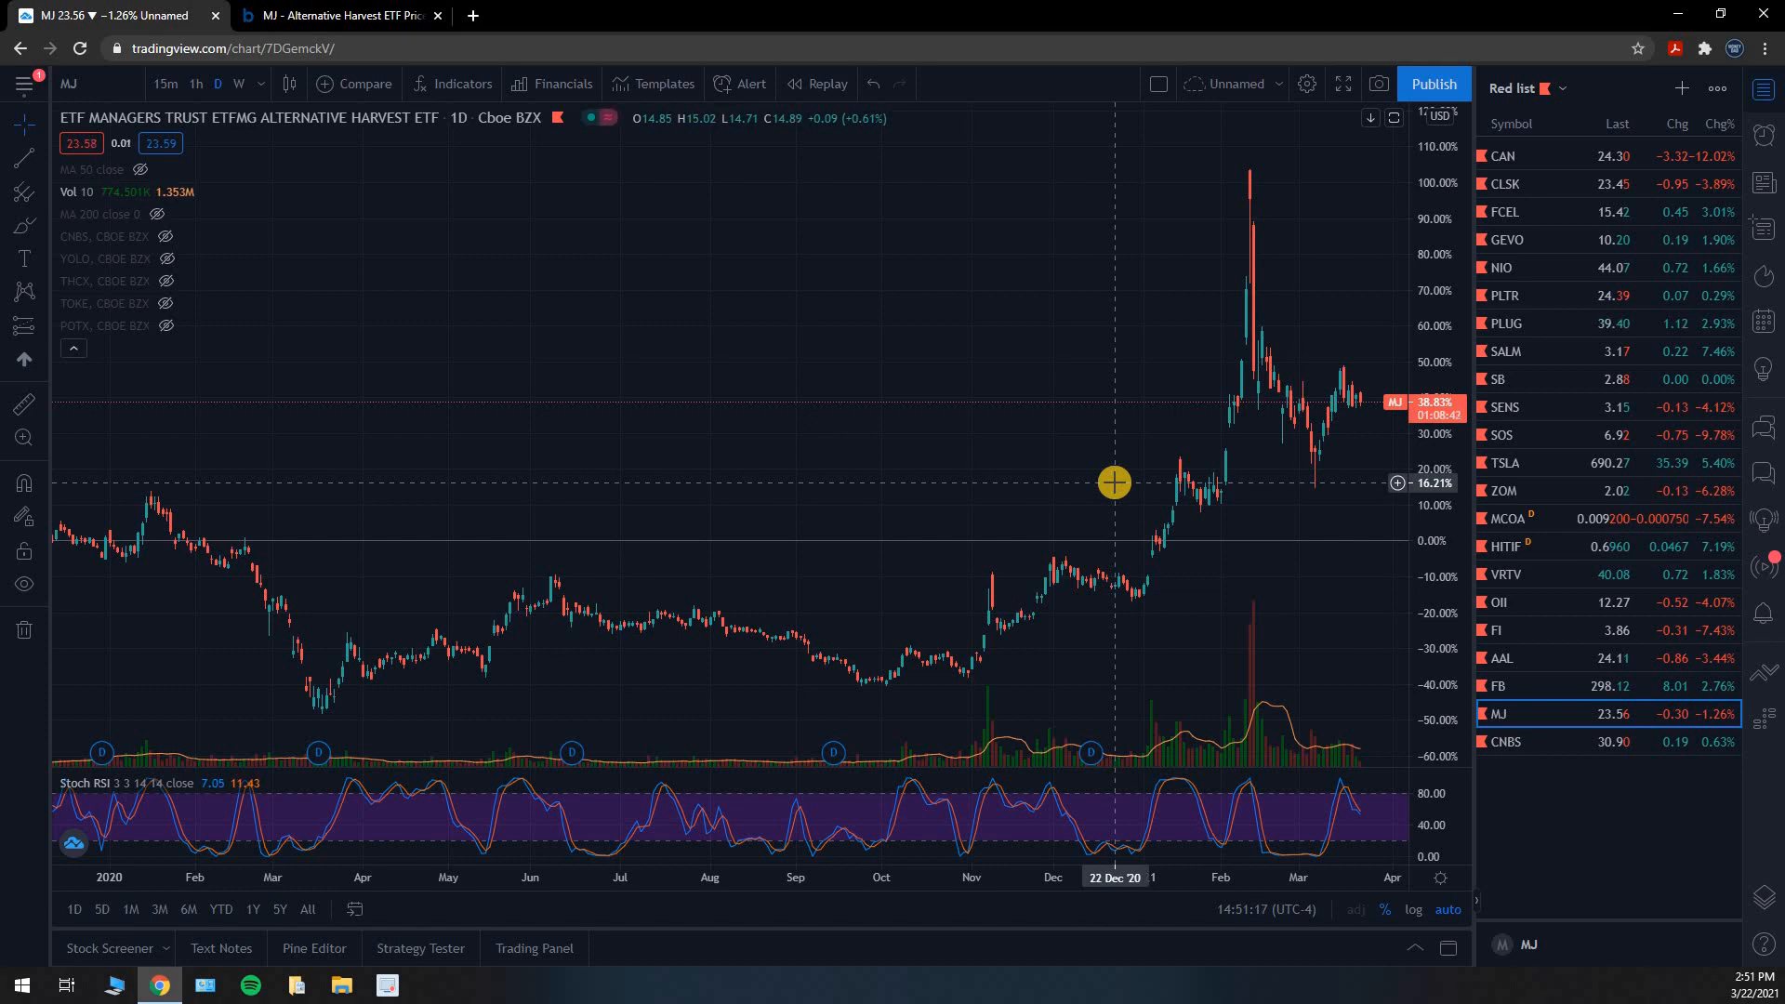
mouse_move(1094, 493)
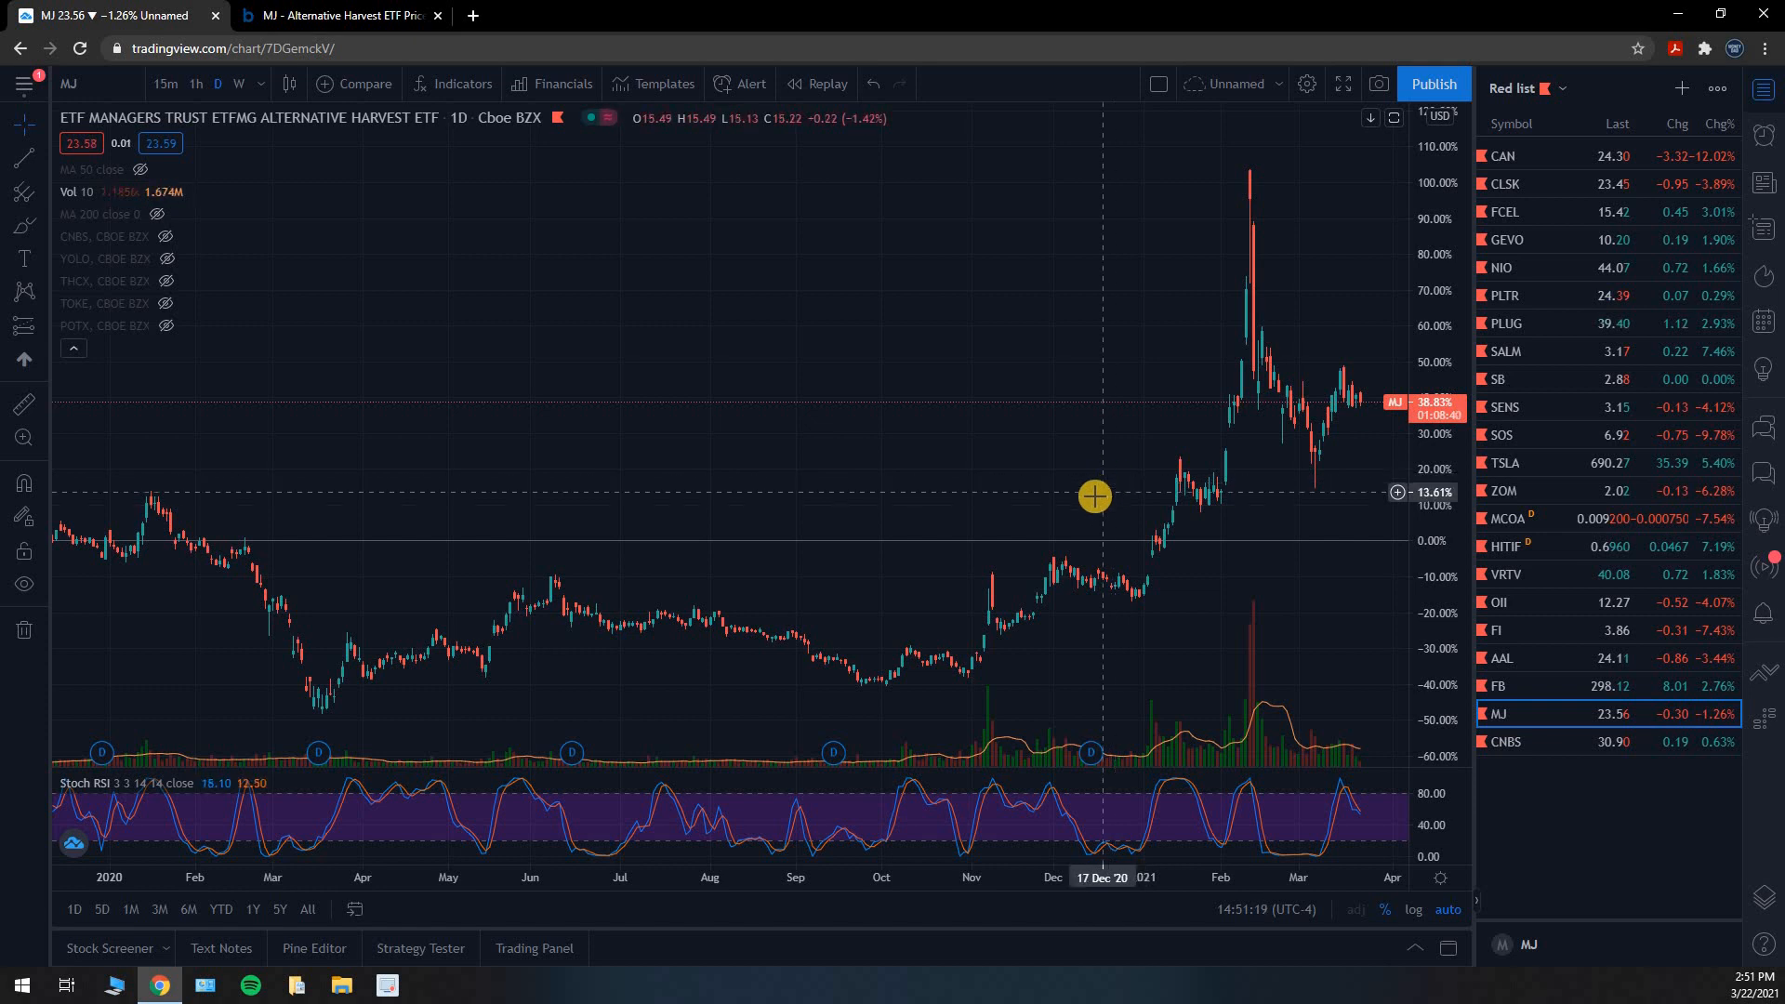
mouse_move(1132, 495)
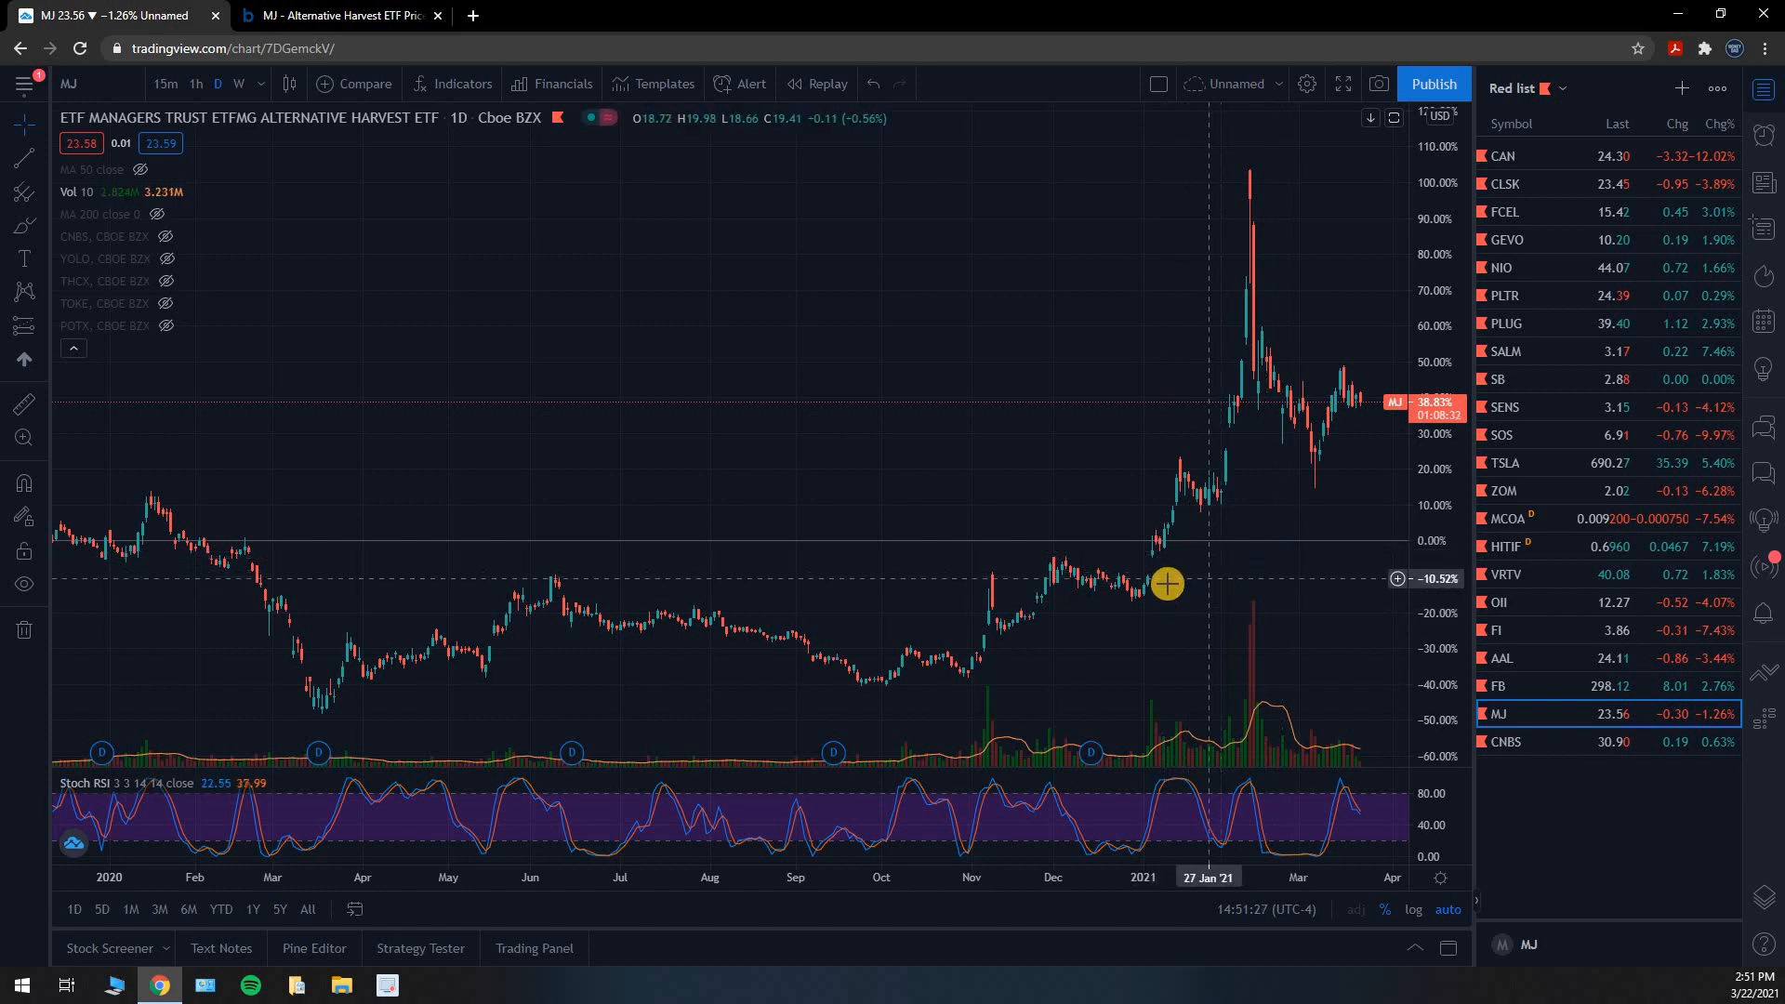
mouse_move(1165, 584)
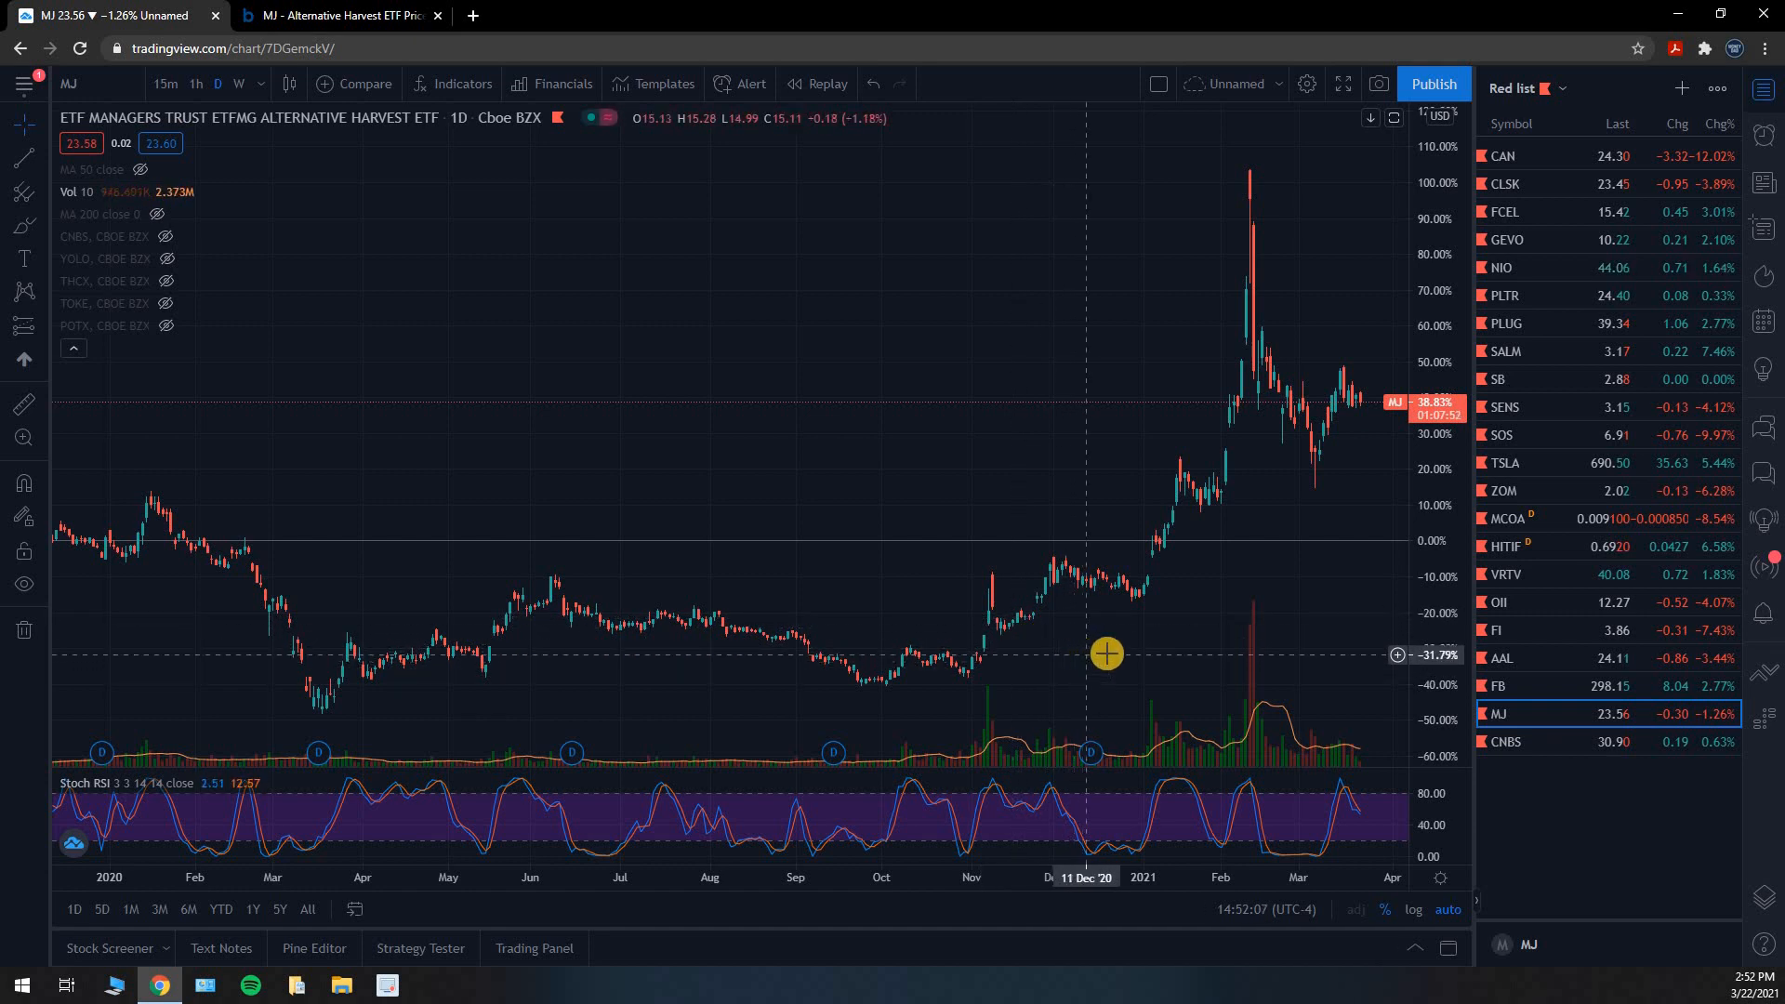
mouse_move(1138, 656)
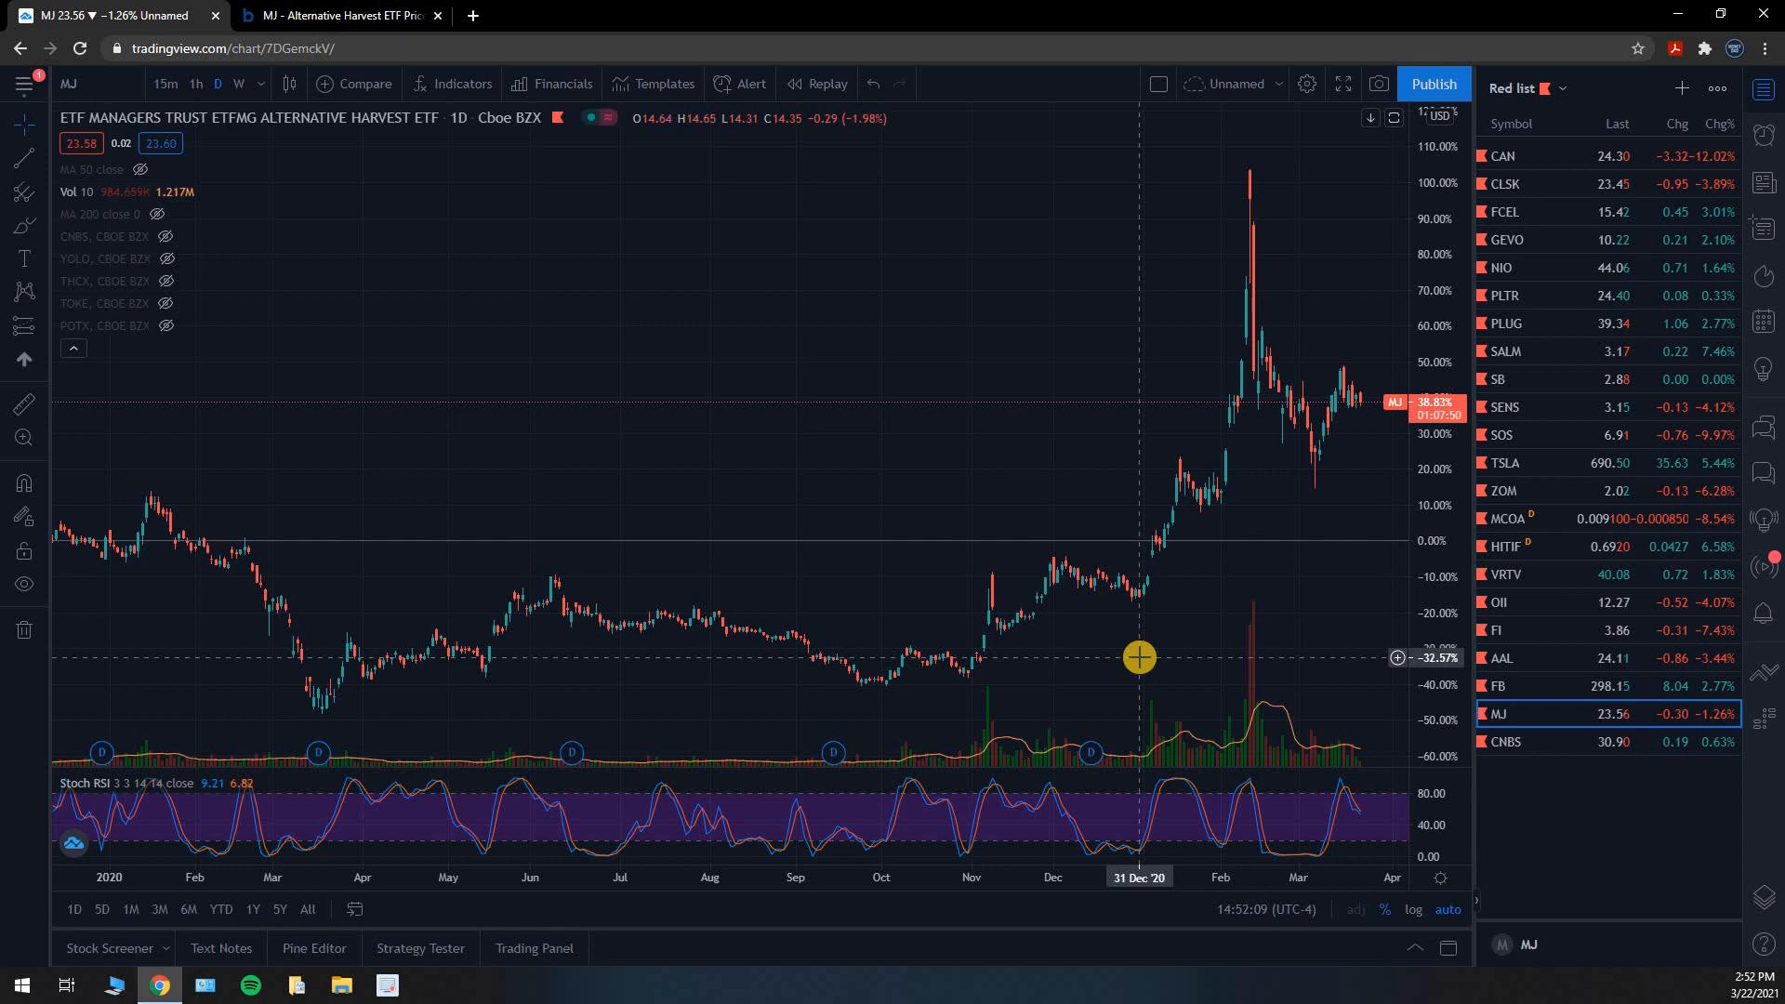
mouse_move(1179, 675)
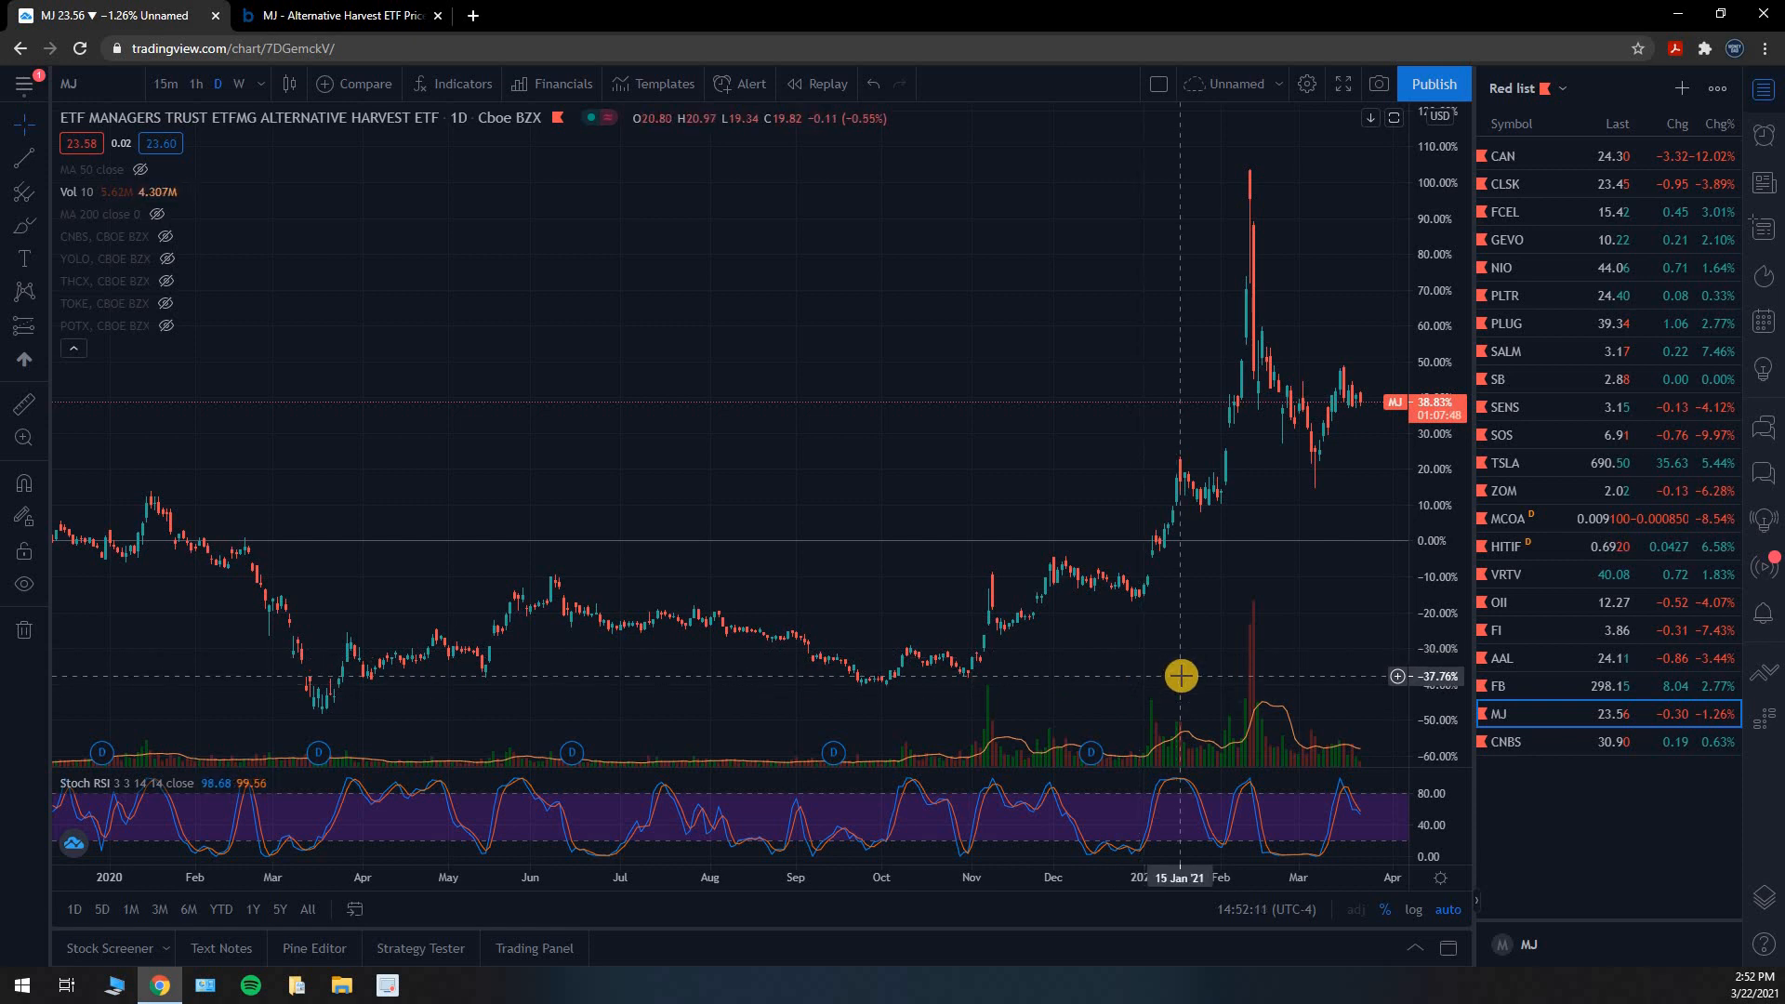
mouse_move(1269, 658)
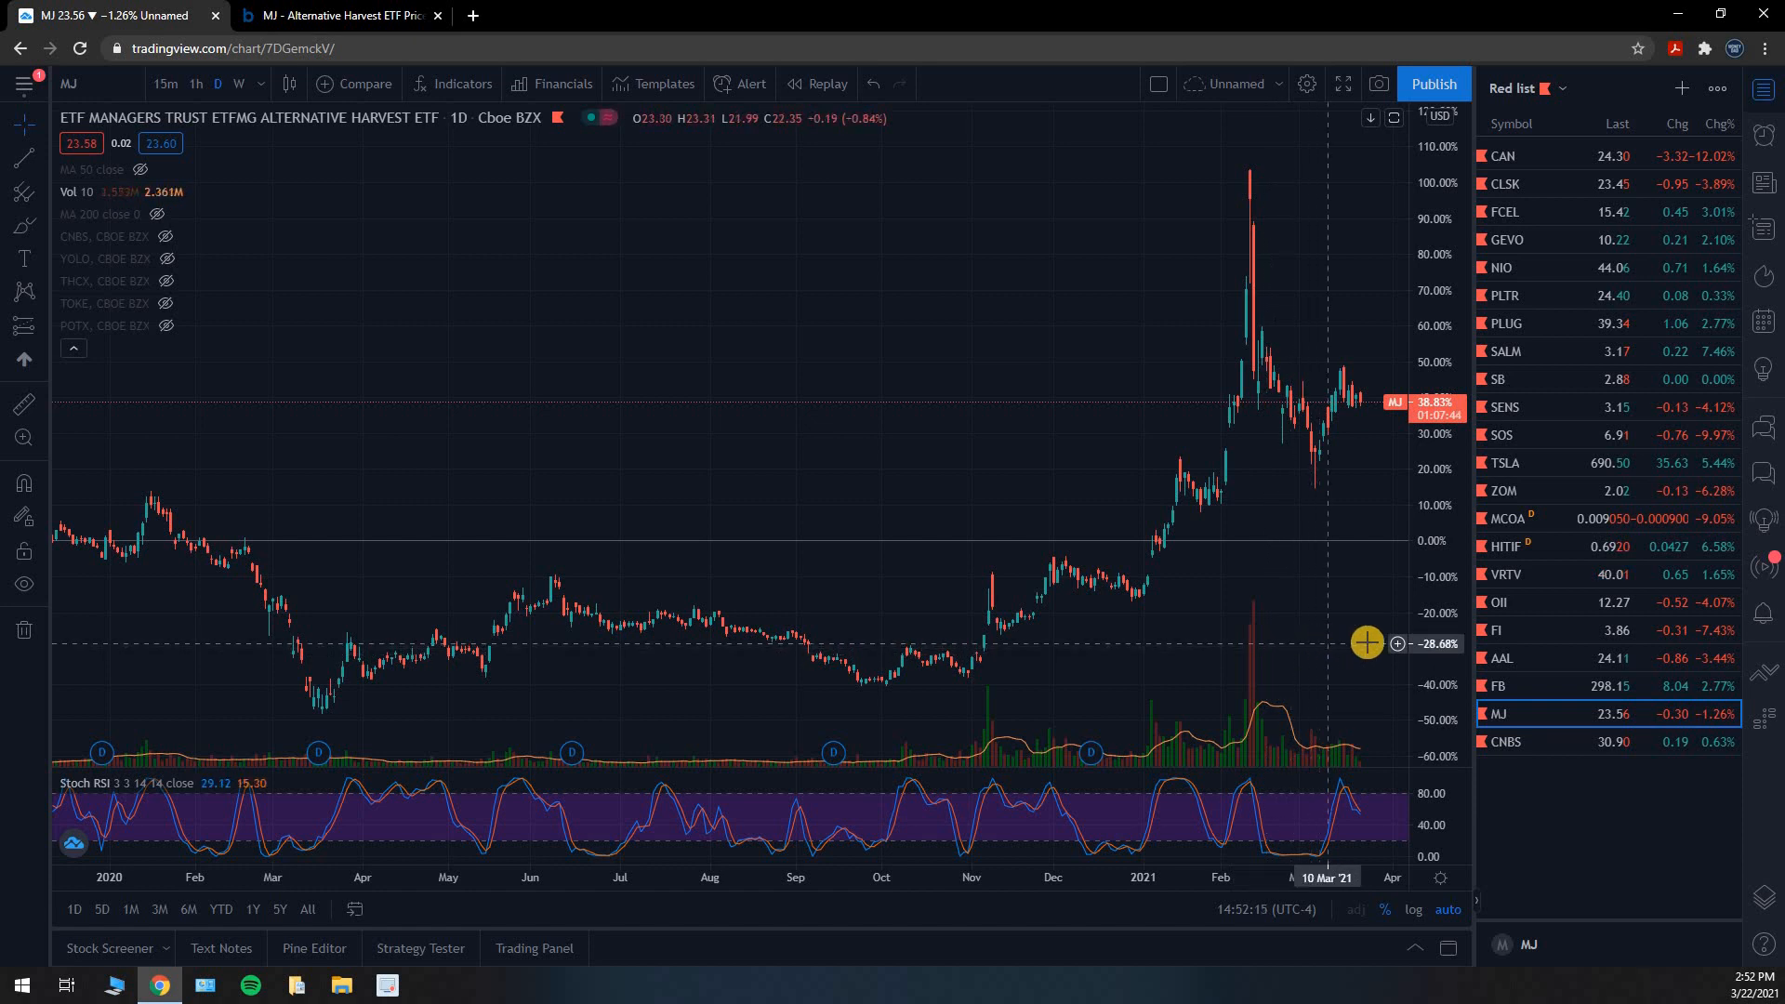
mouse_move(1055, 494)
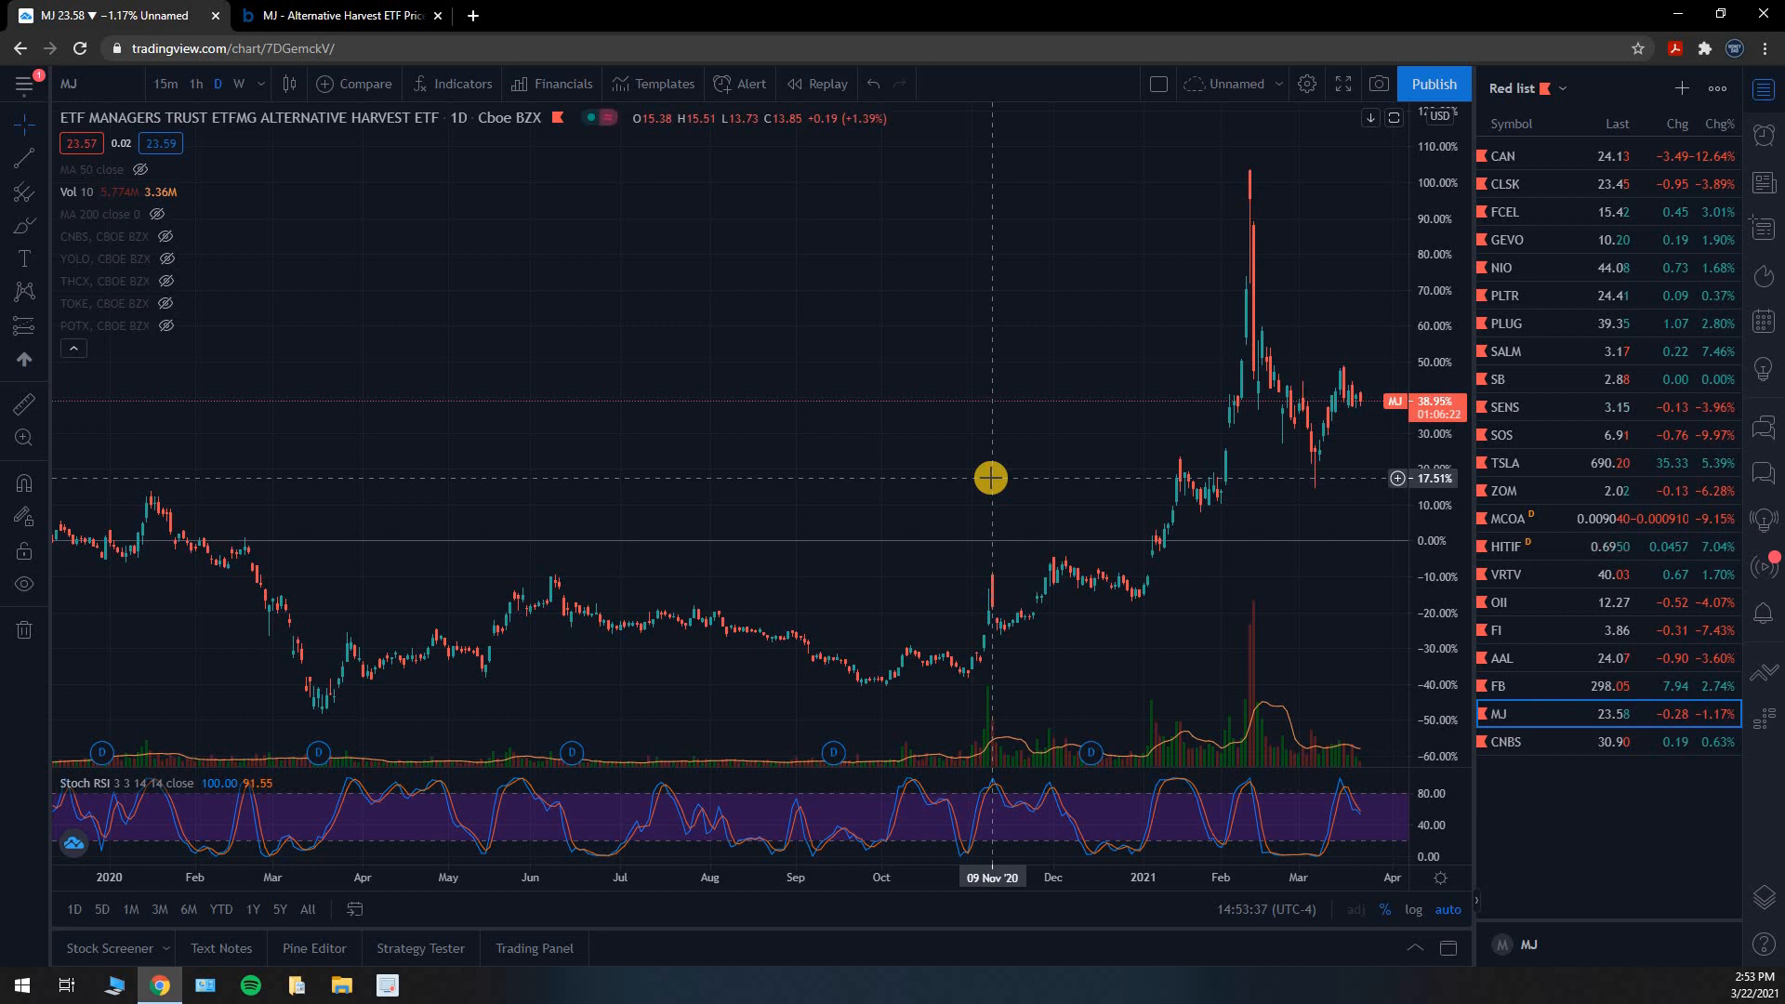
mouse_move(1017, 465)
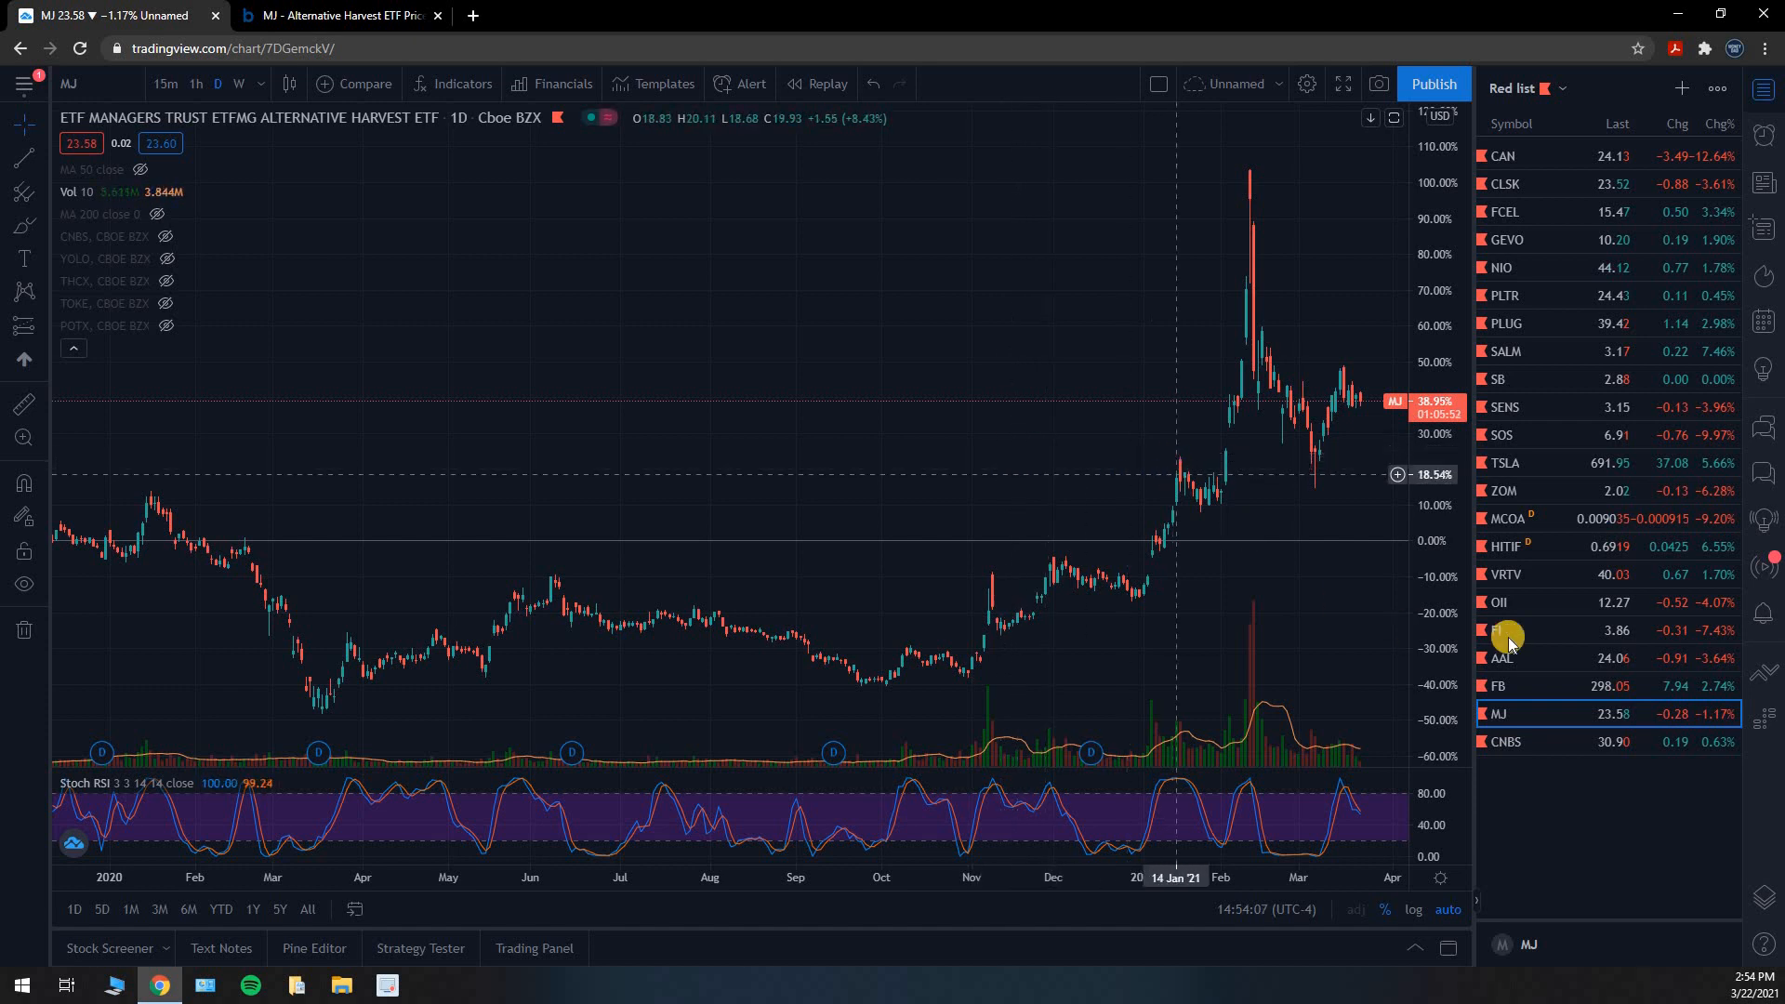
mouse_move(1600, 772)
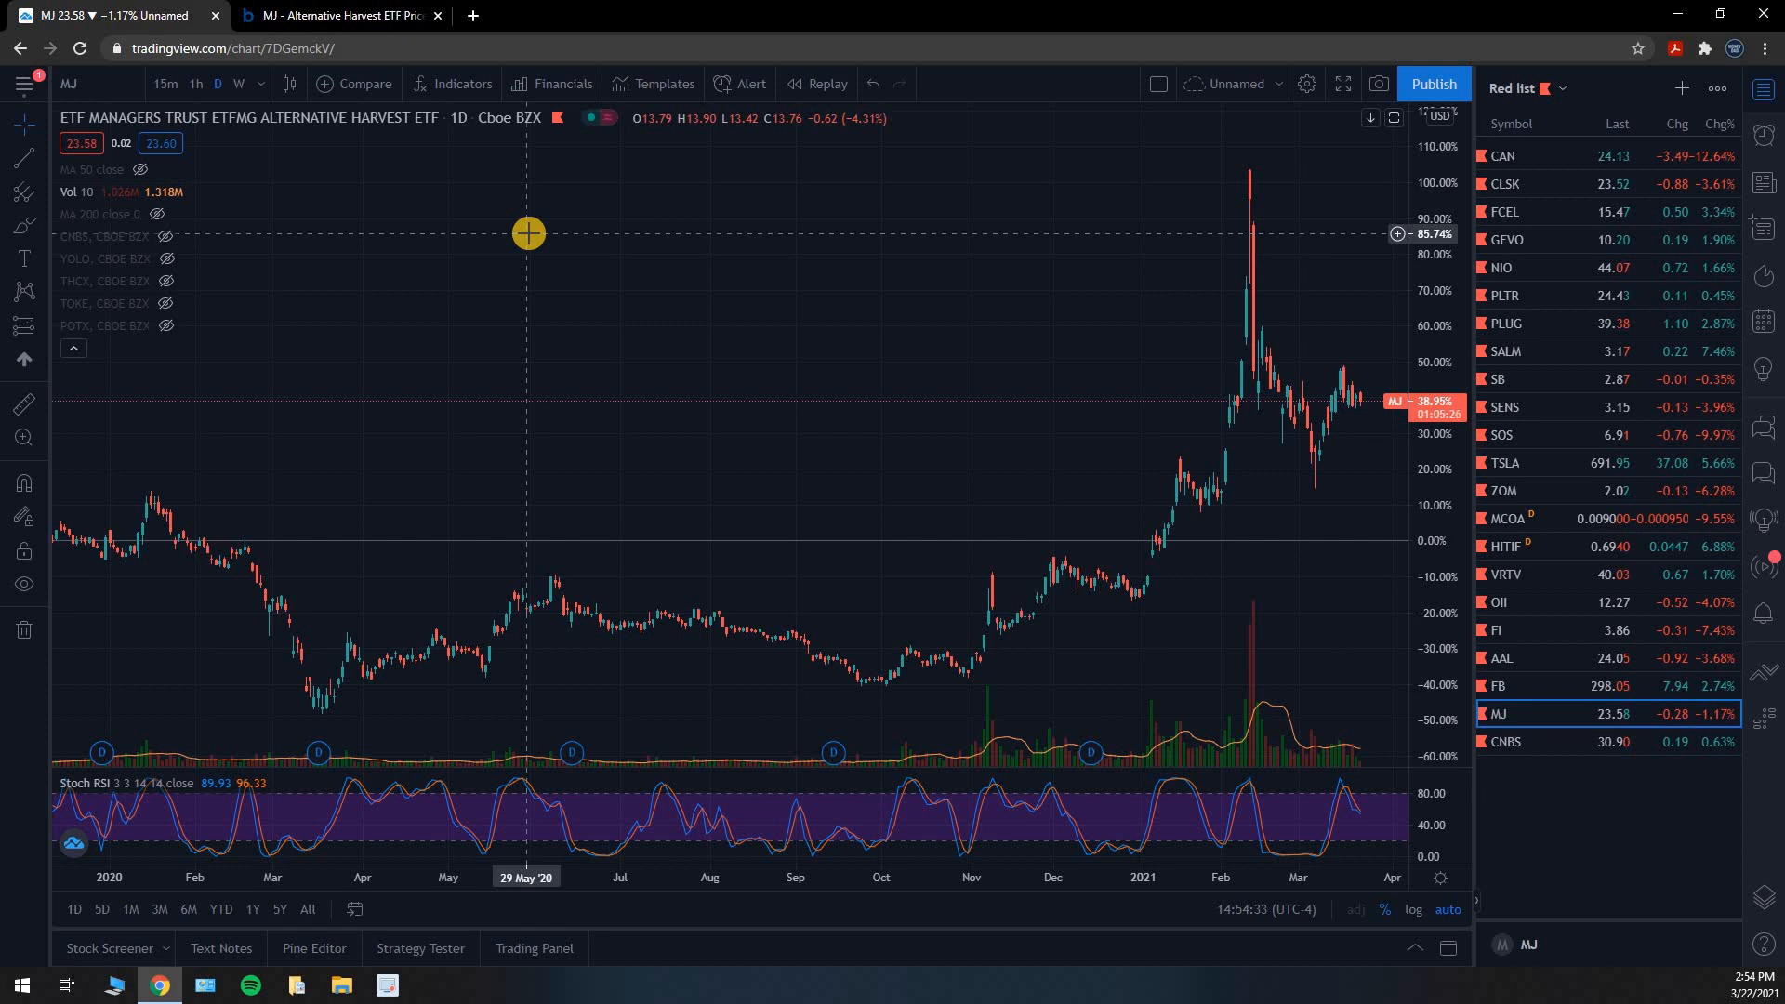
mouse_move(517, 240)
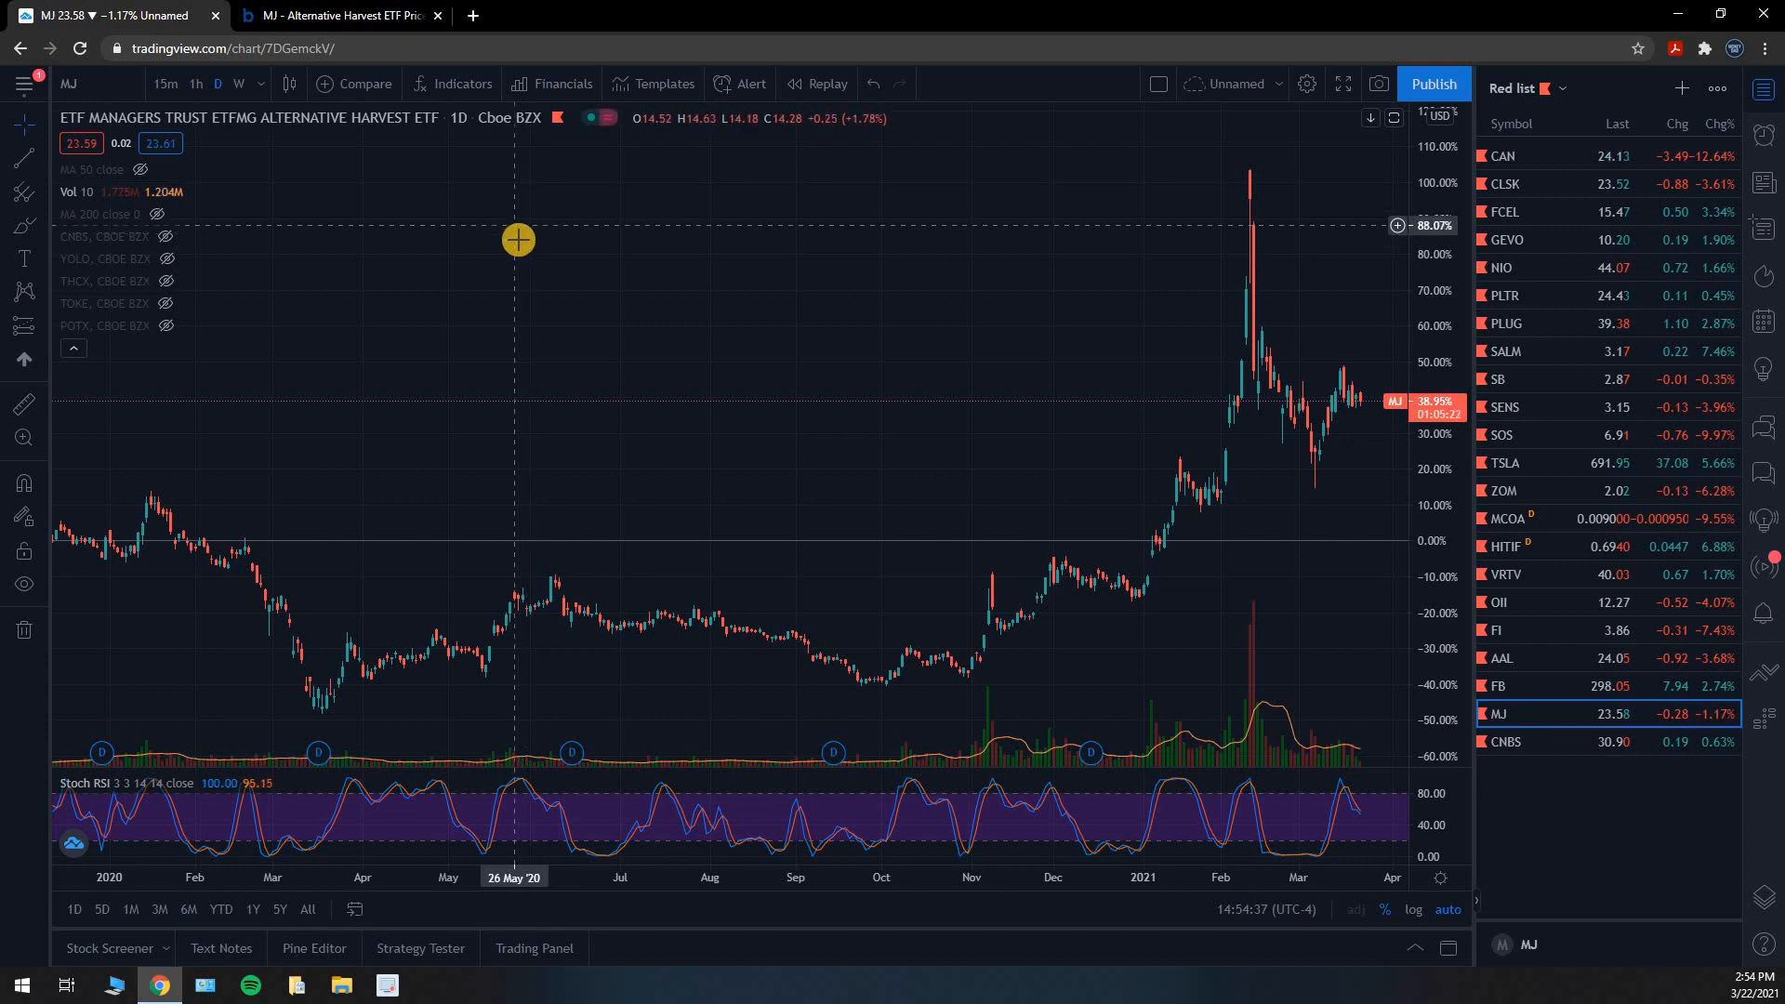
mouse_move(324, 214)
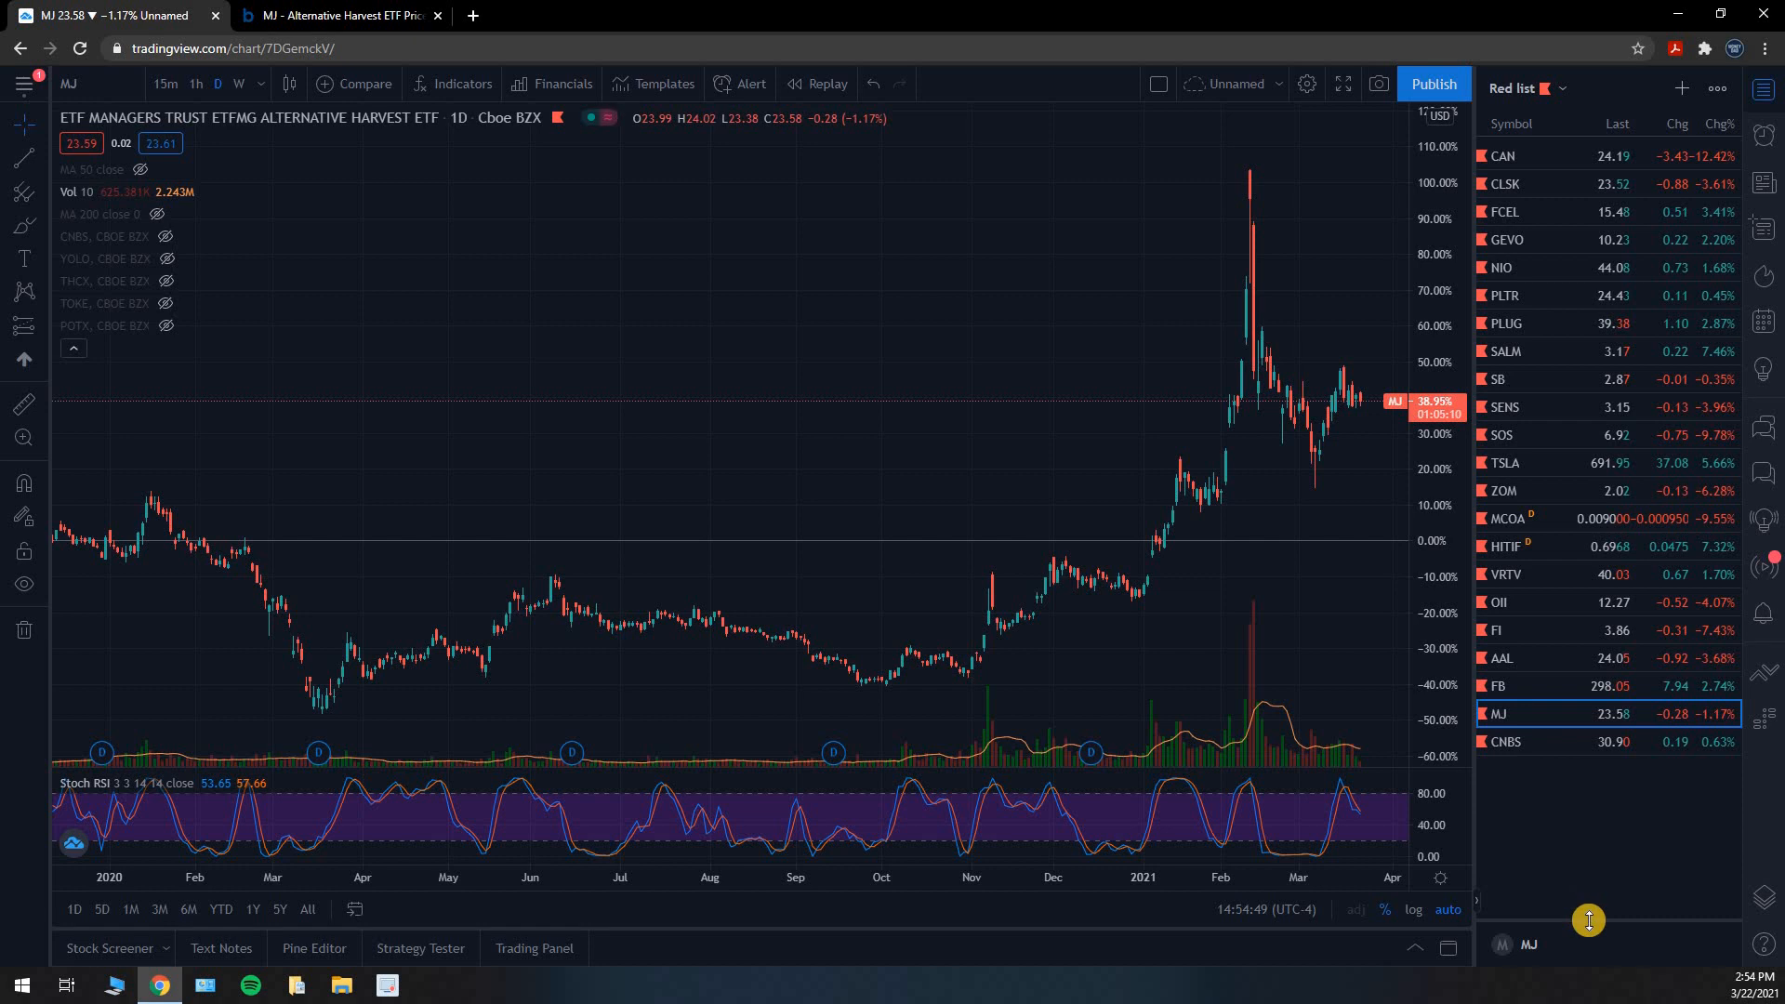
mouse_move(1089, 621)
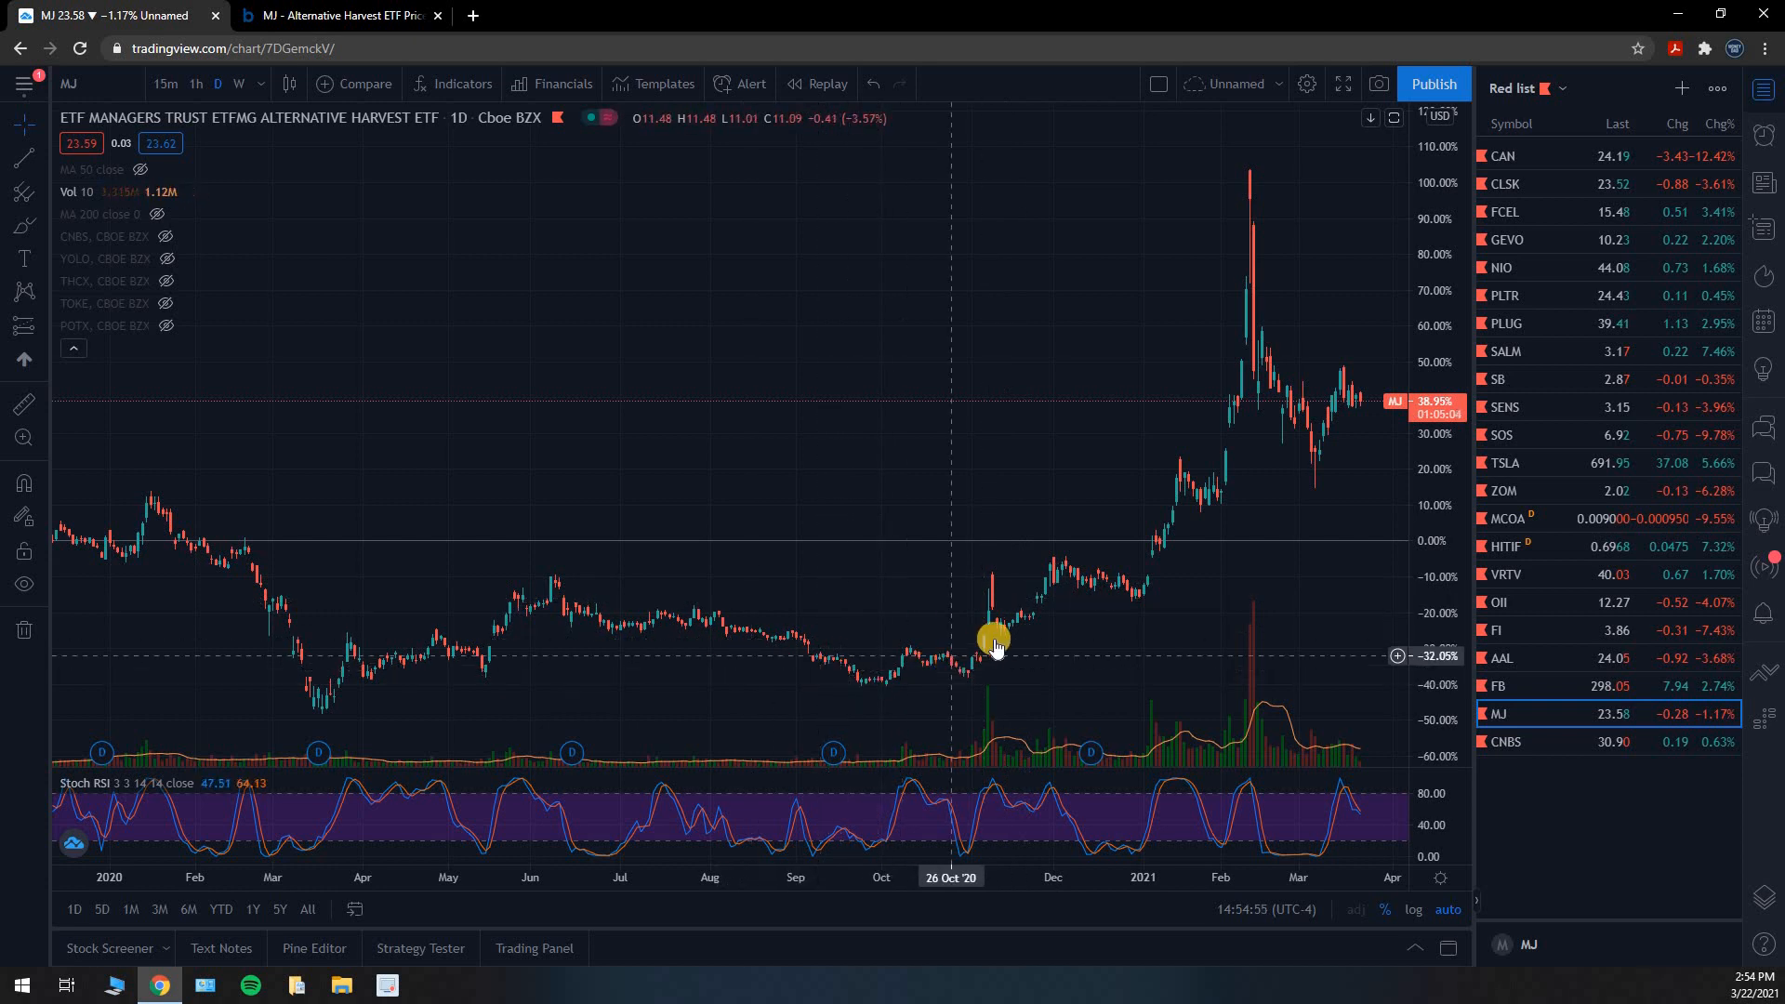
mouse_move(818, 668)
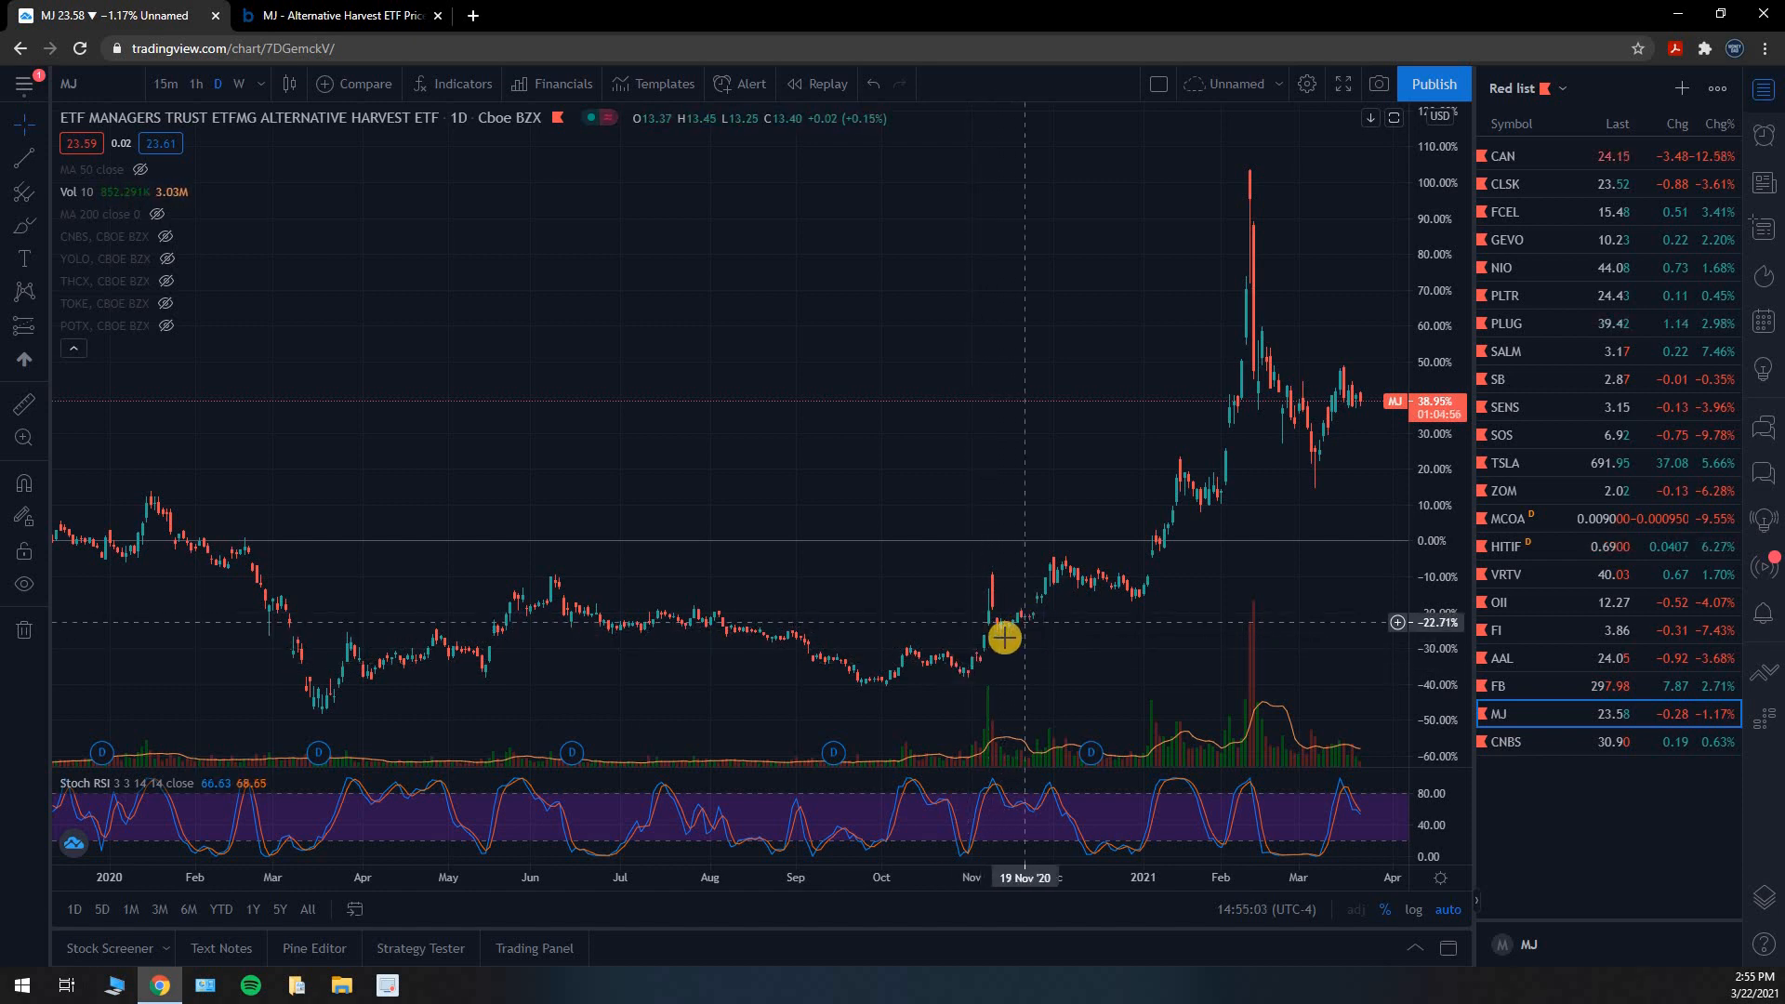
mouse_move(1071, 597)
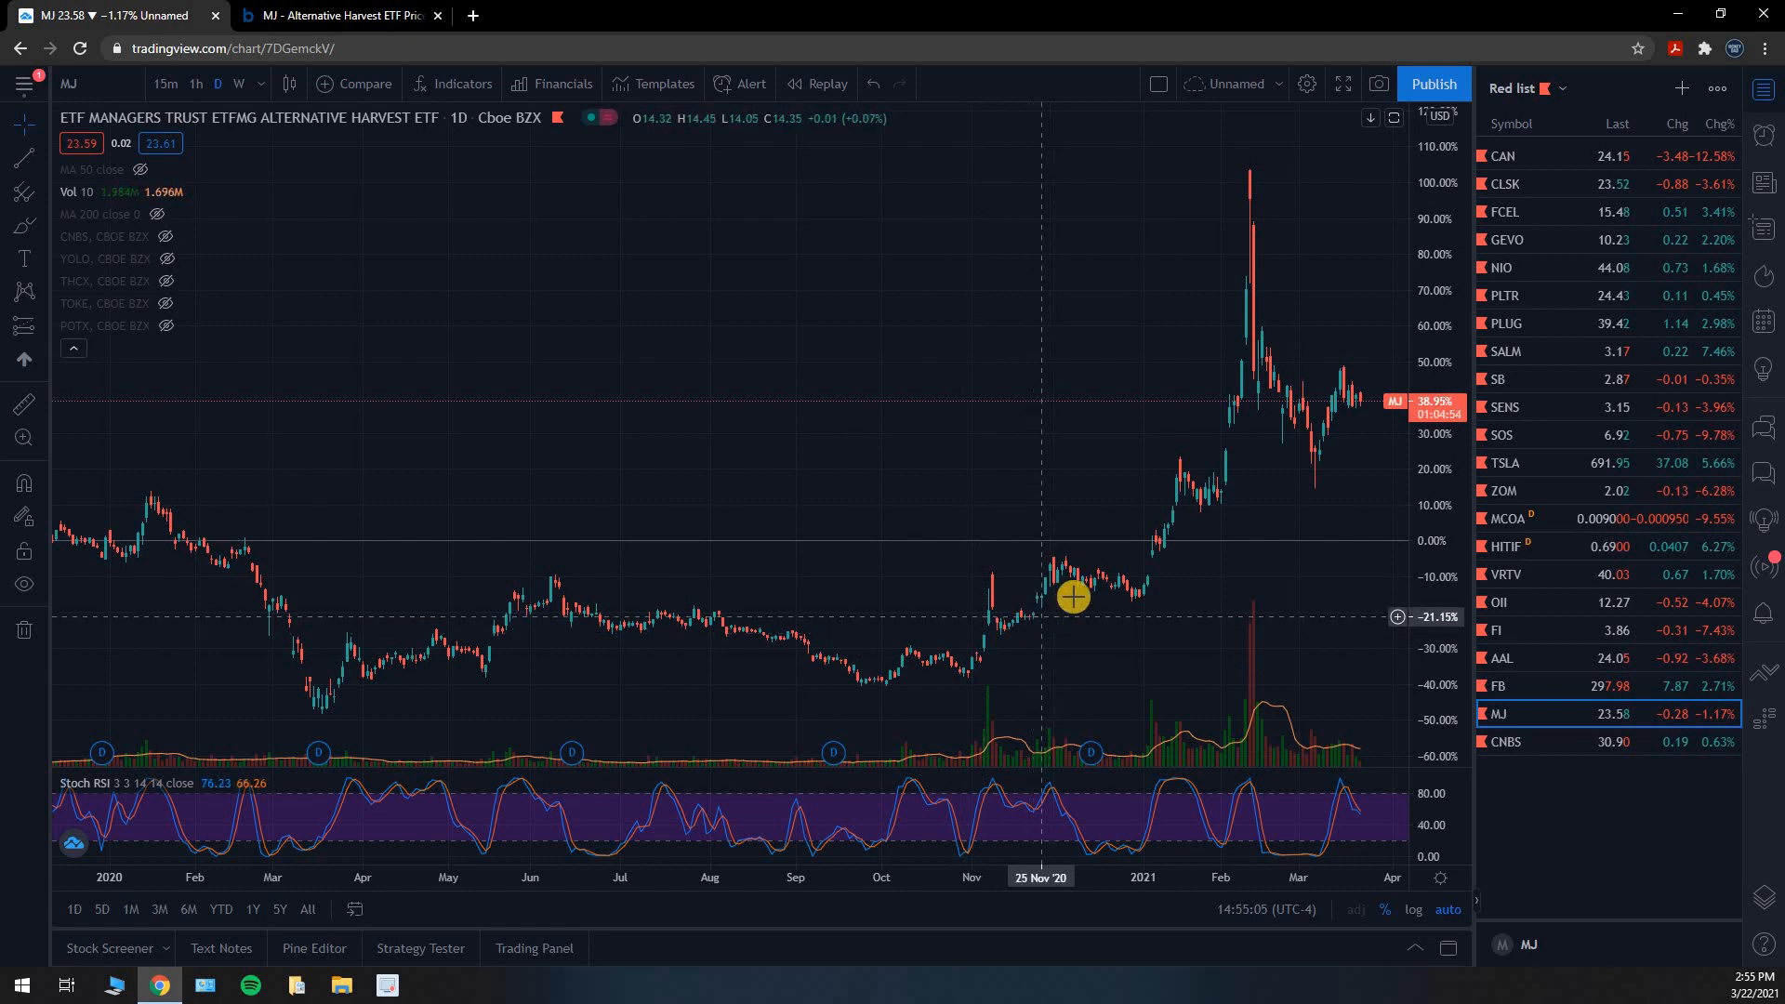
mouse_move(1187, 502)
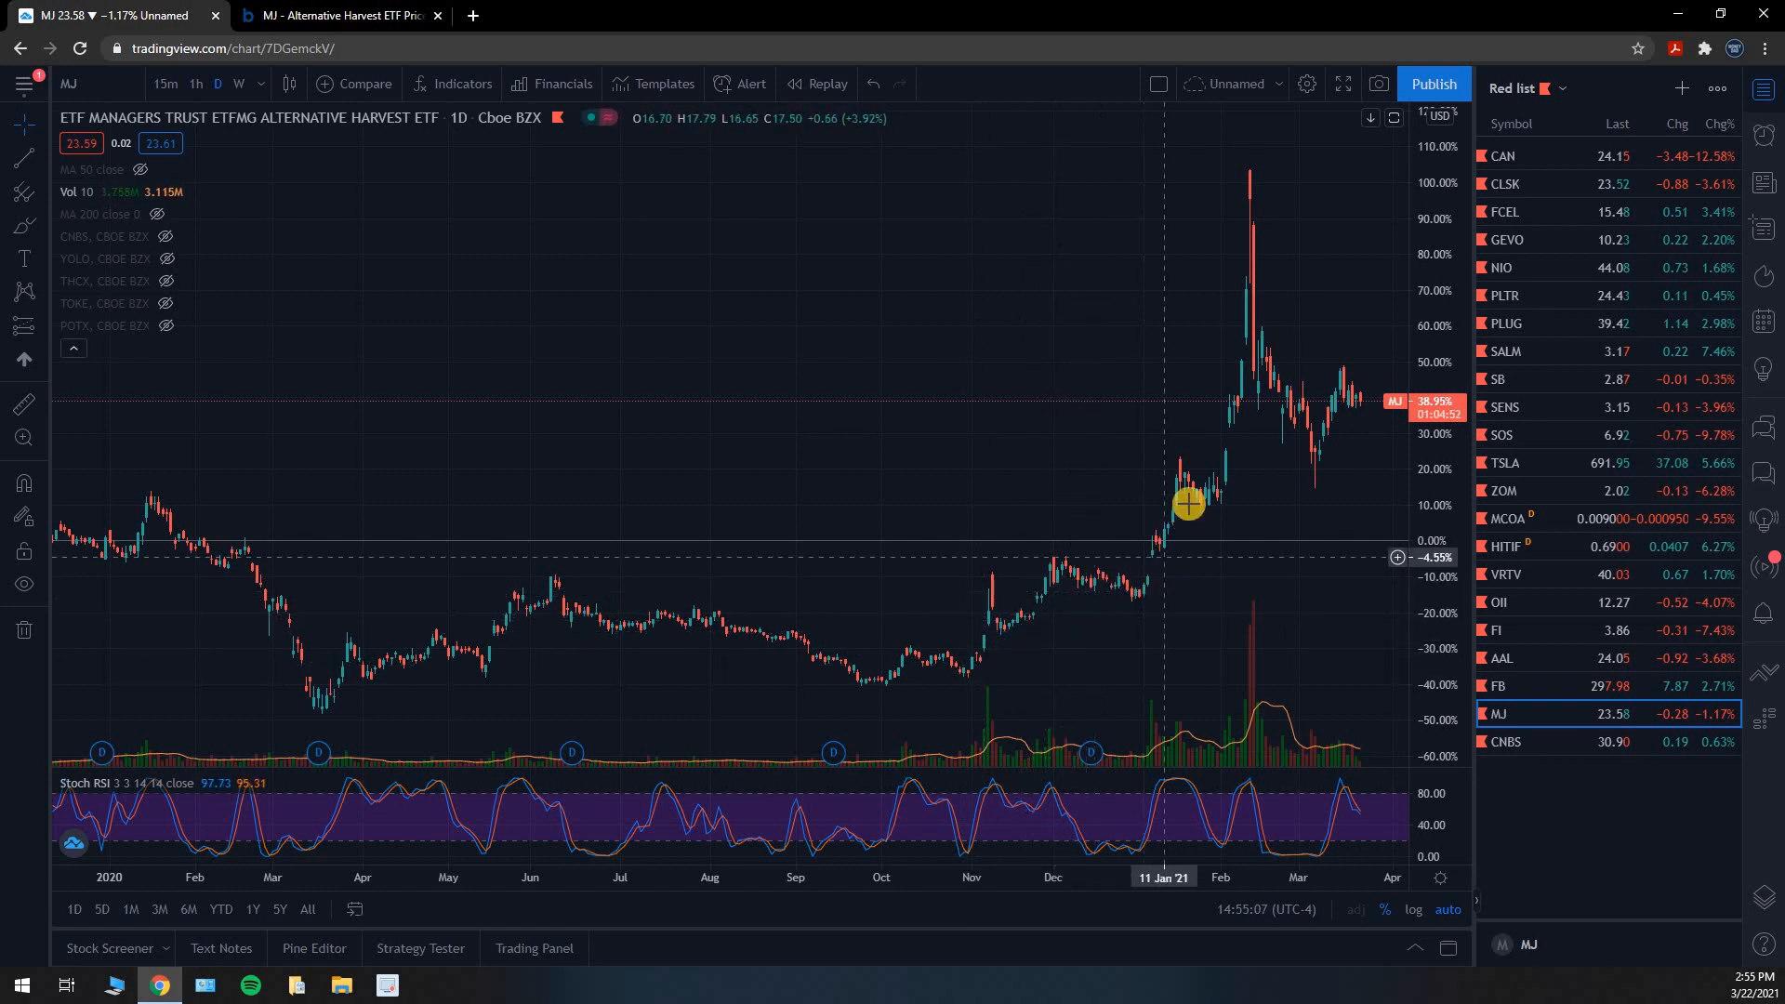
mouse_move(975, 676)
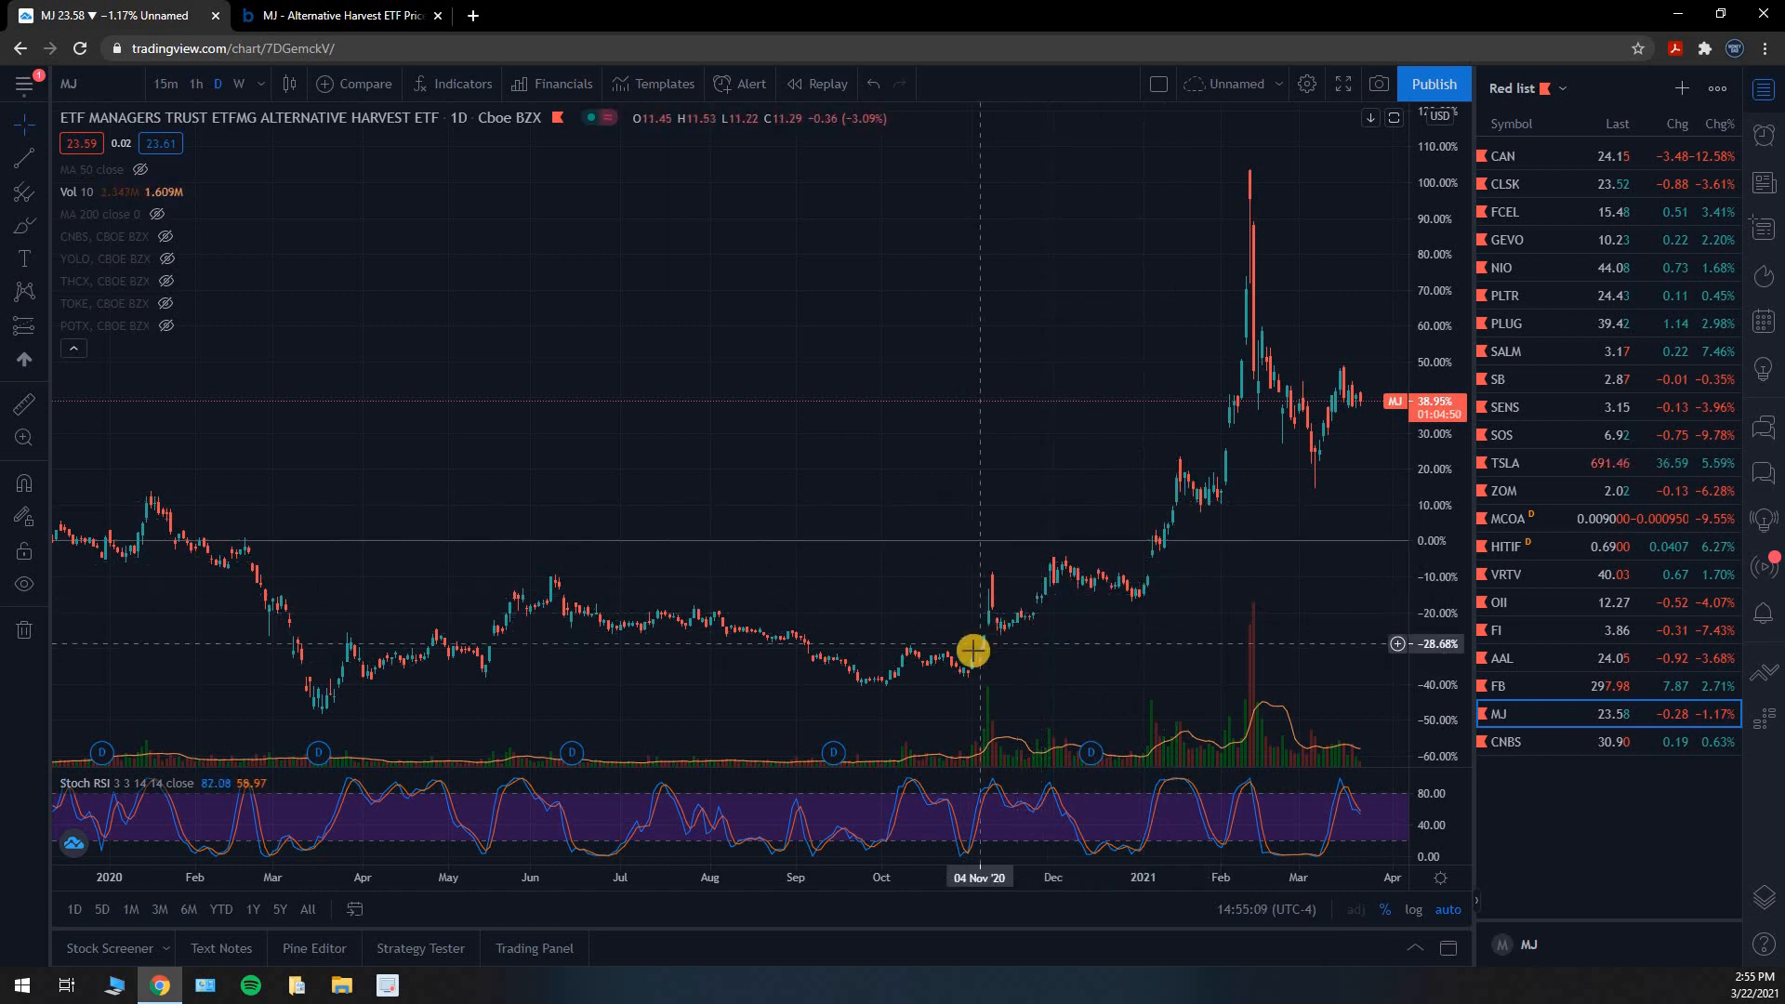
mouse_move(971, 665)
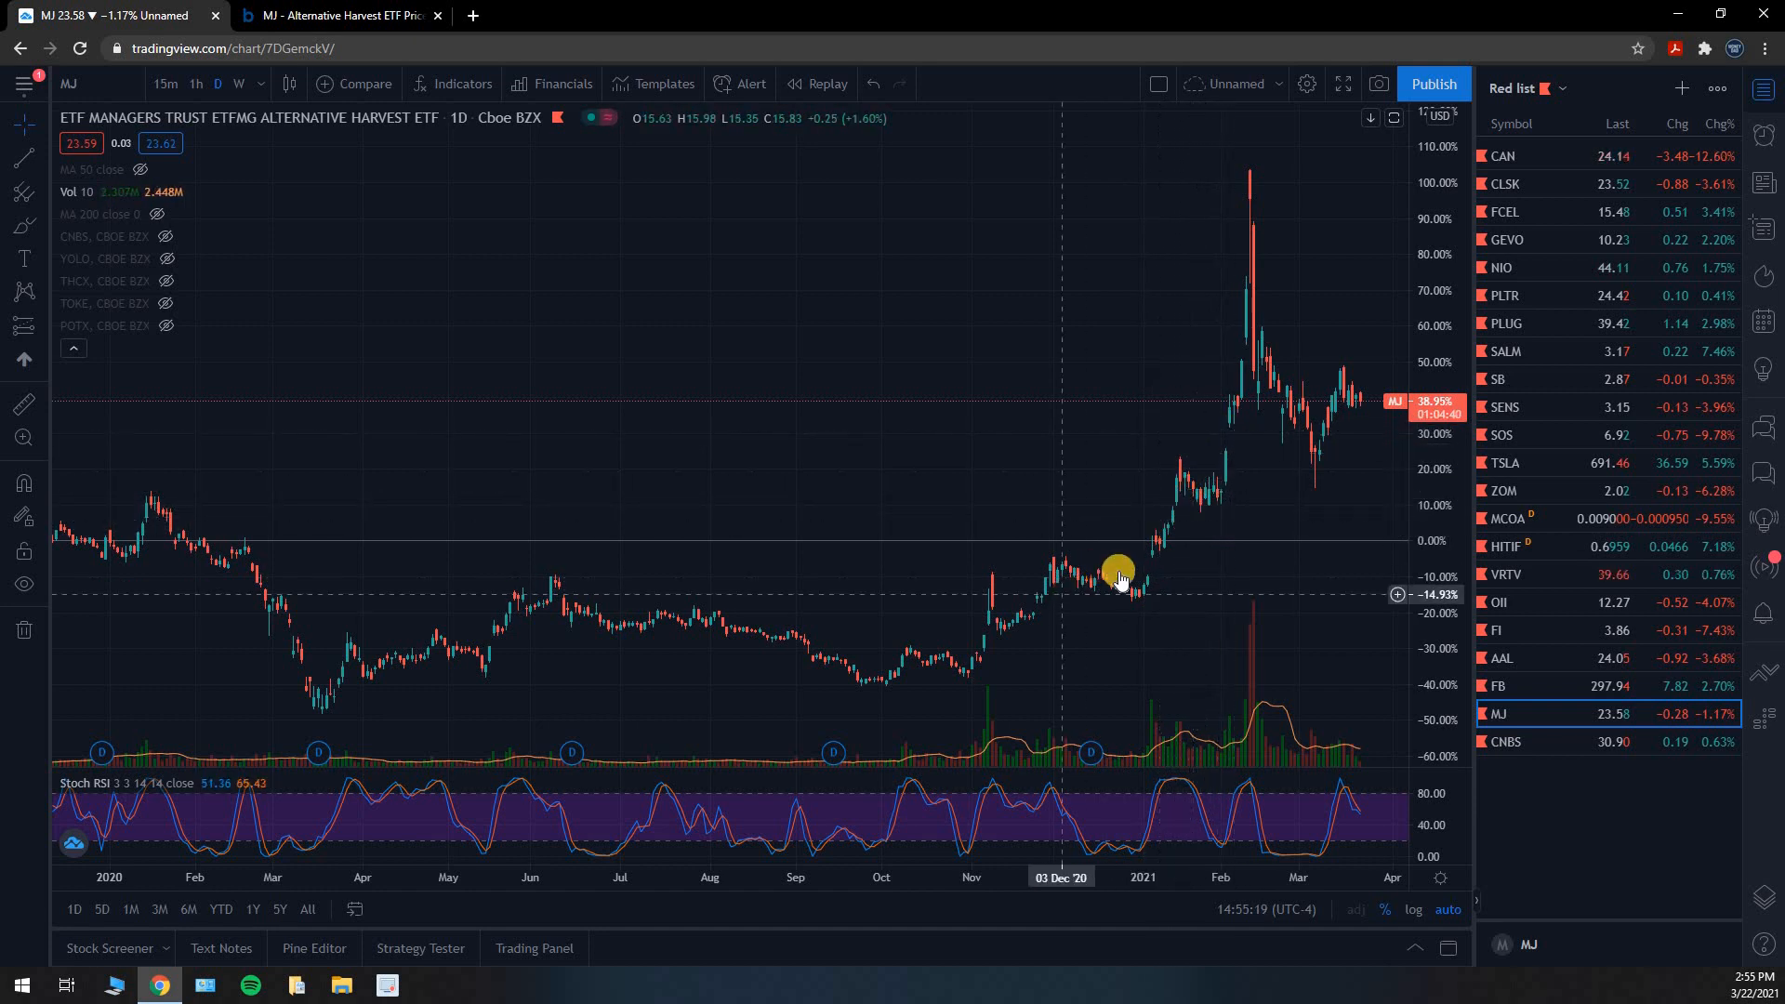
mouse_move(1274, 437)
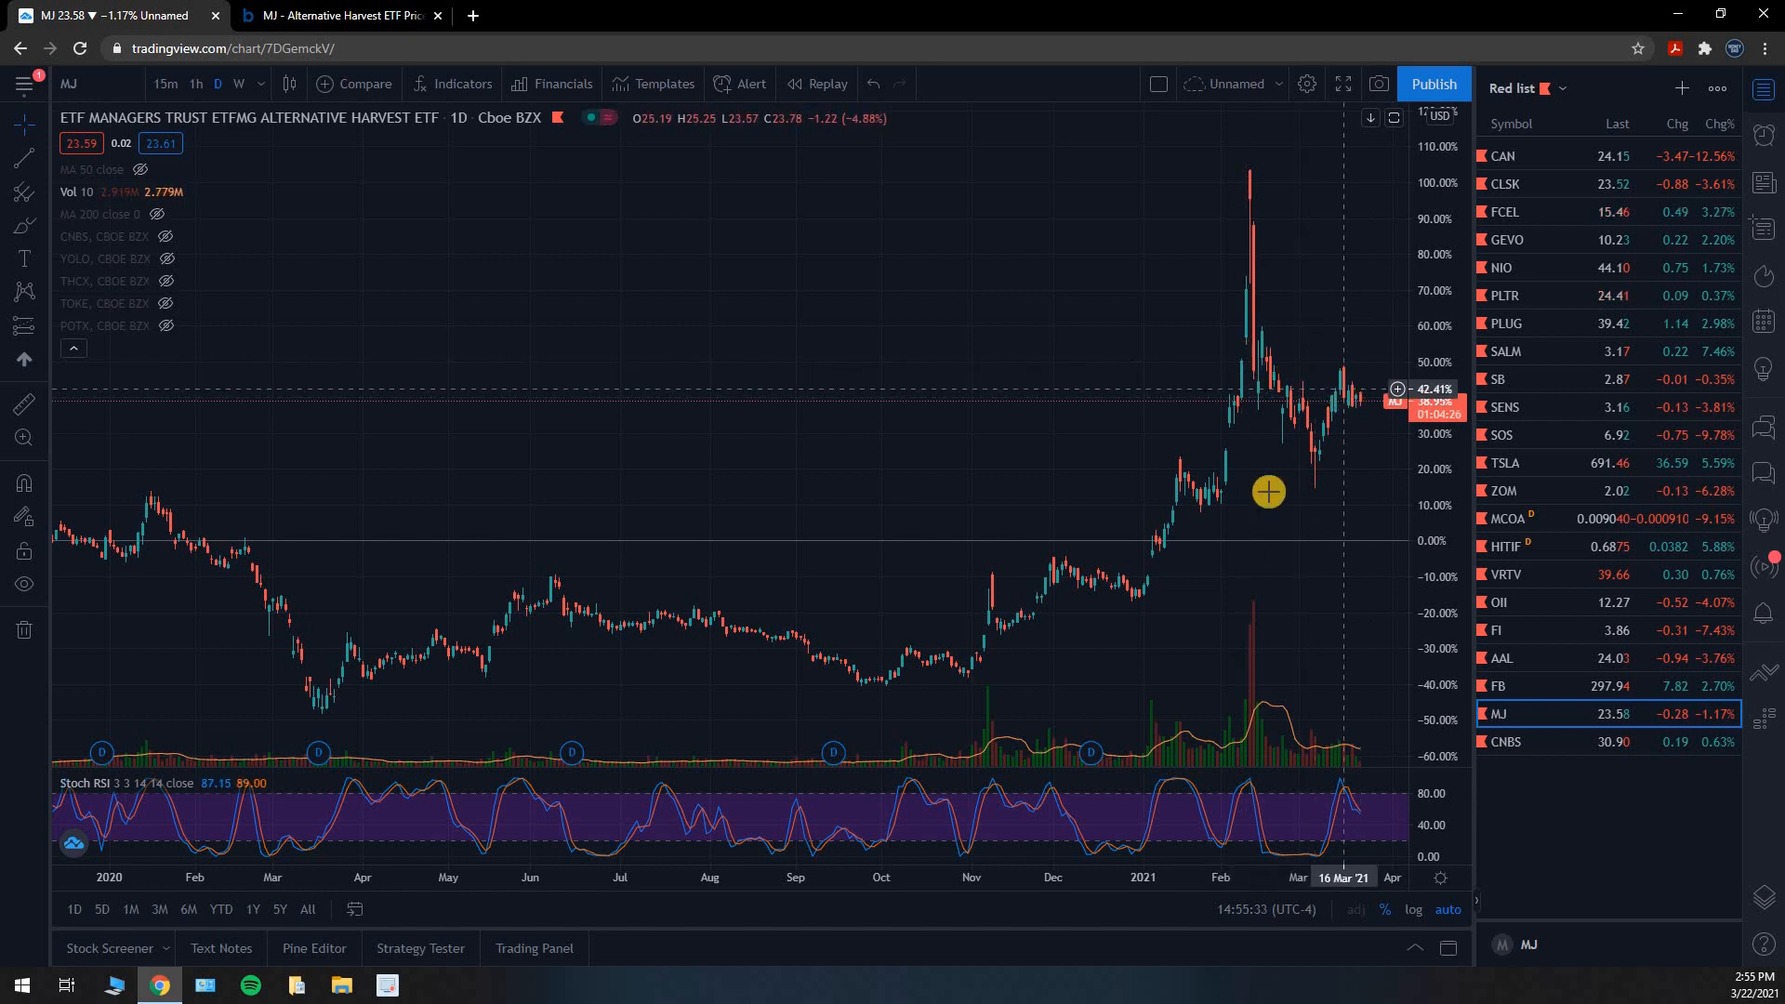
mouse_move(1346, 408)
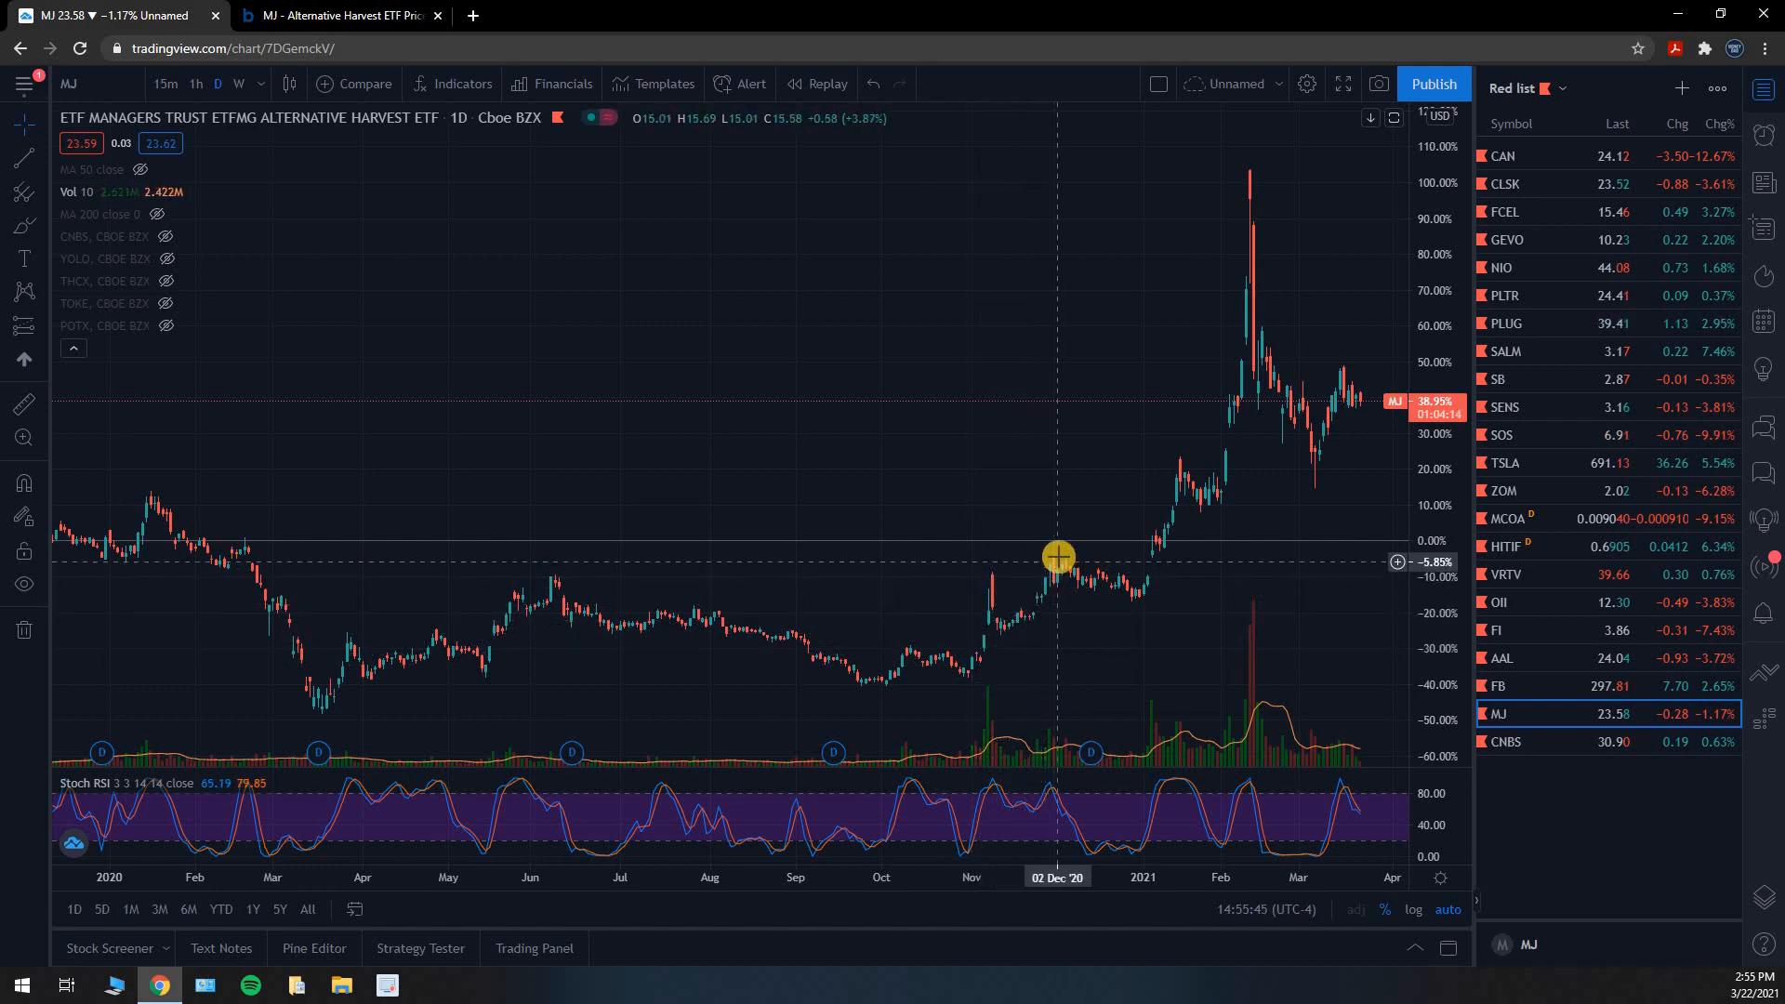
mouse_move(1198, 483)
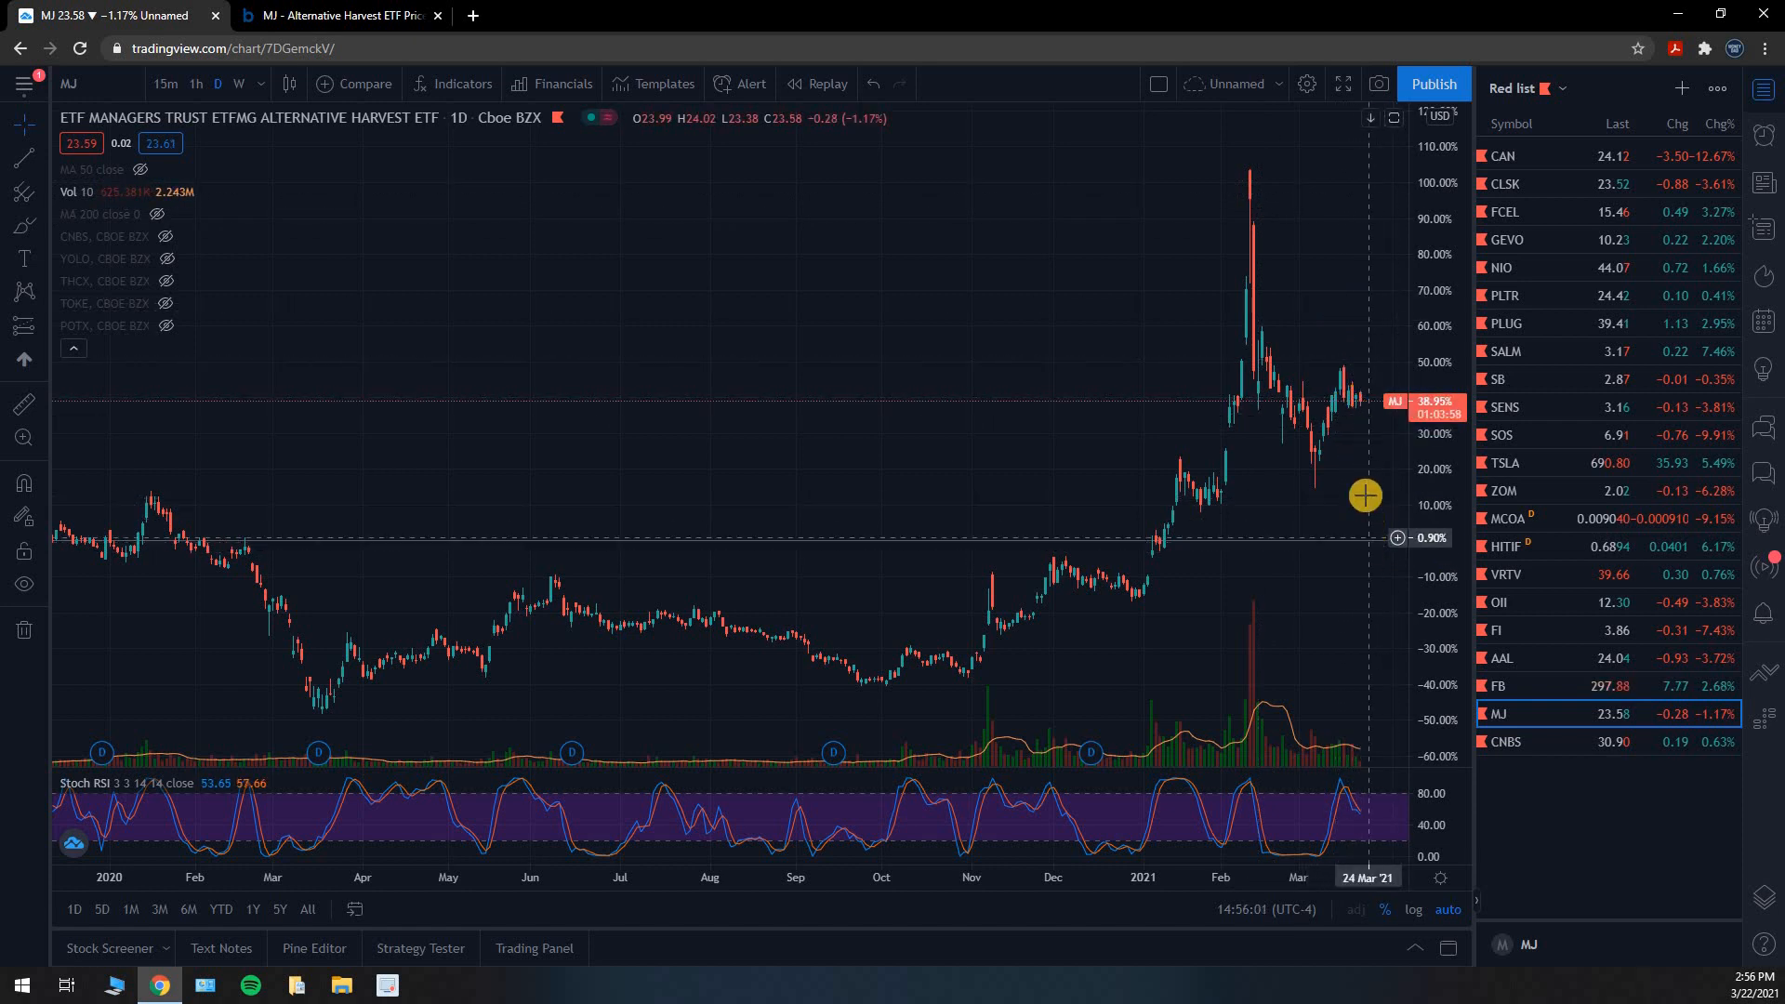
mouse_move(1599, 920)
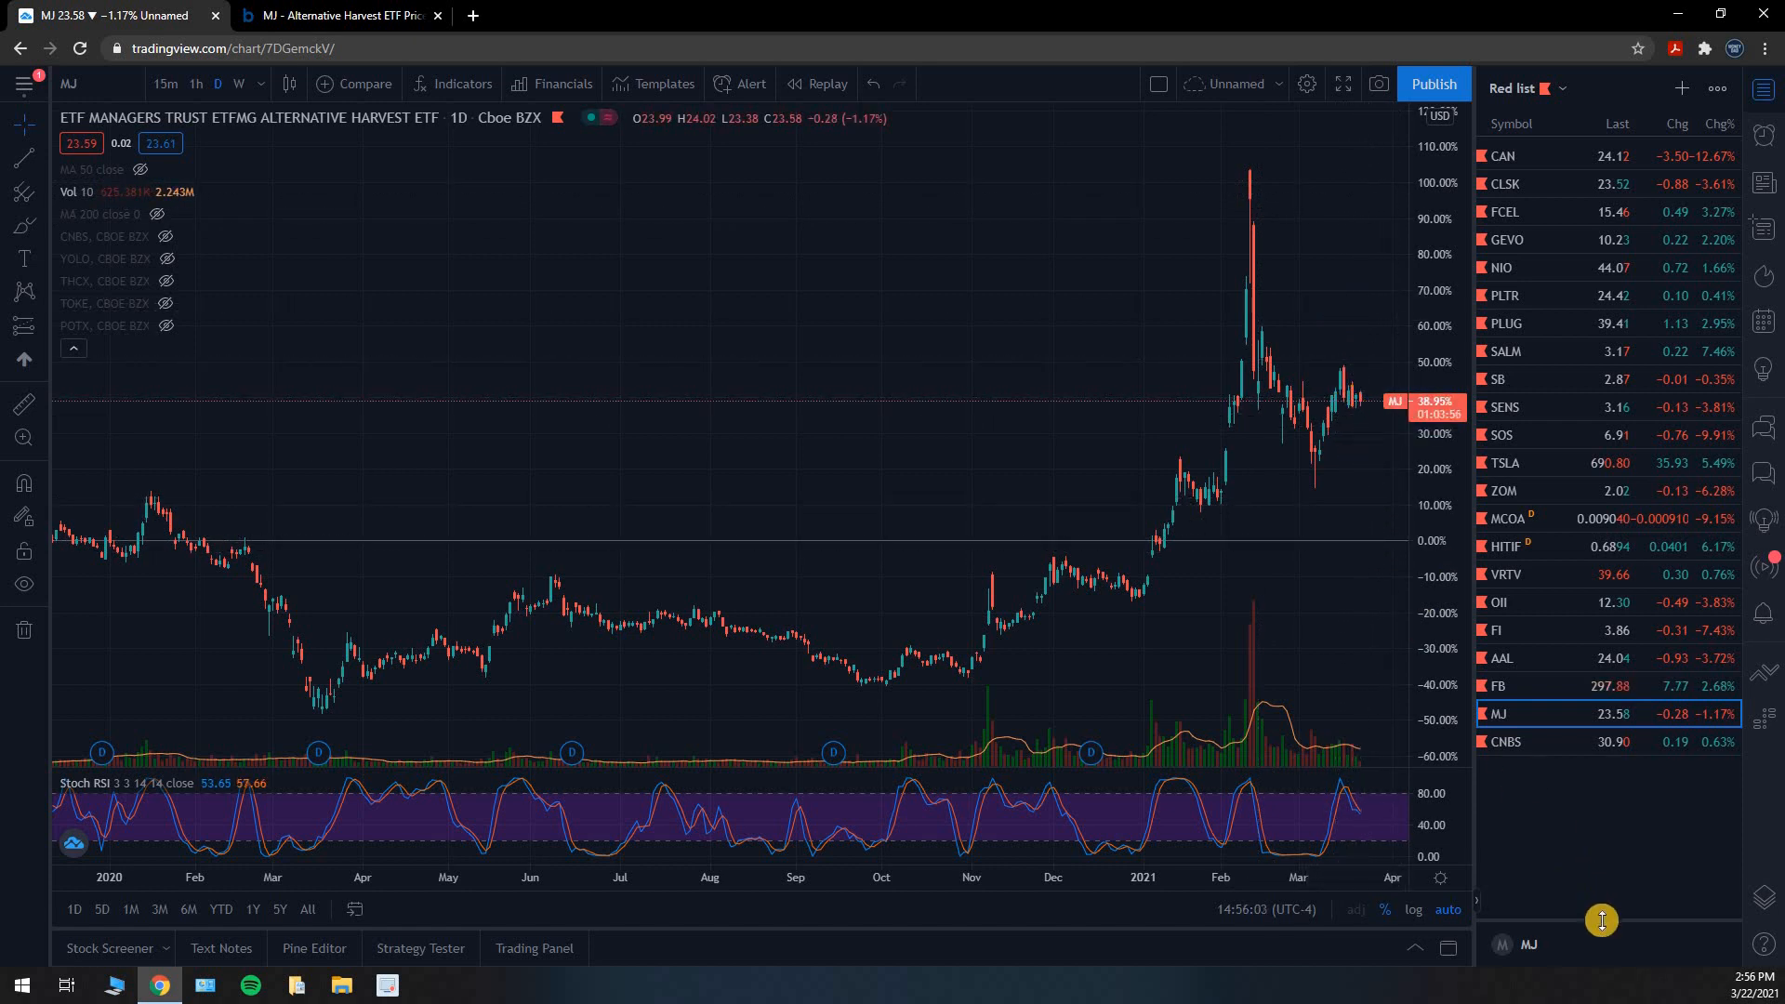
mouse_move(1609, 865)
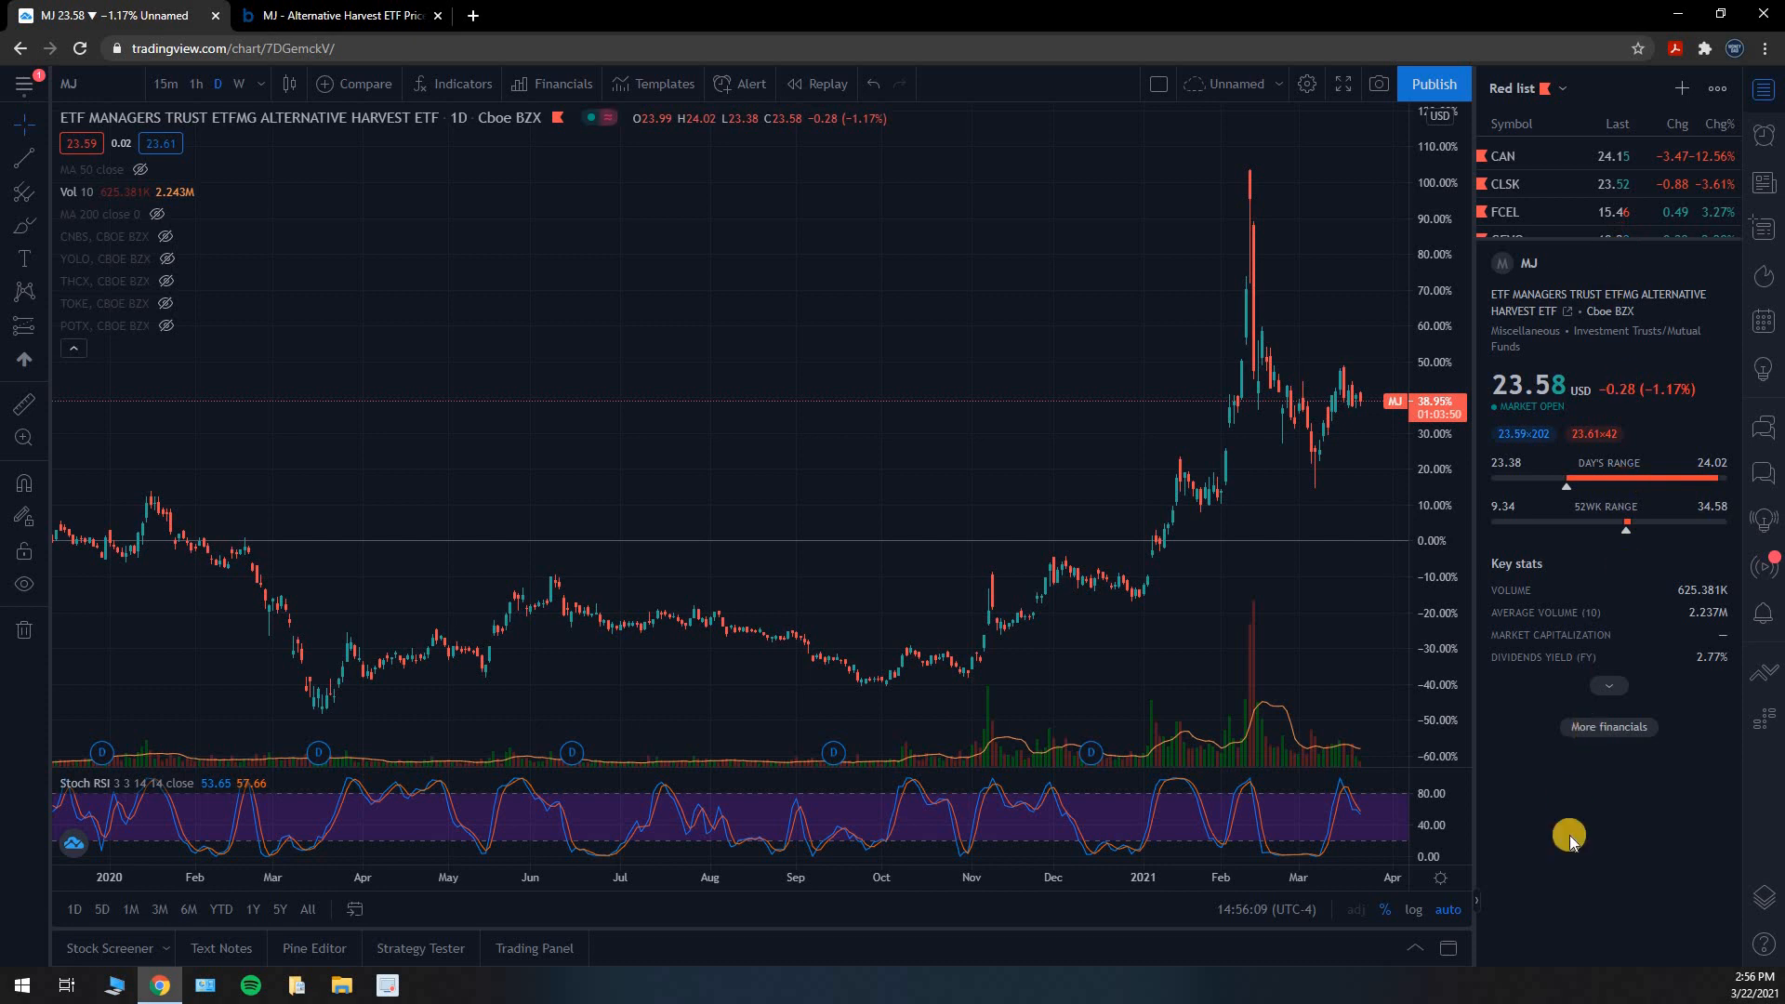
mouse_move(1584, 887)
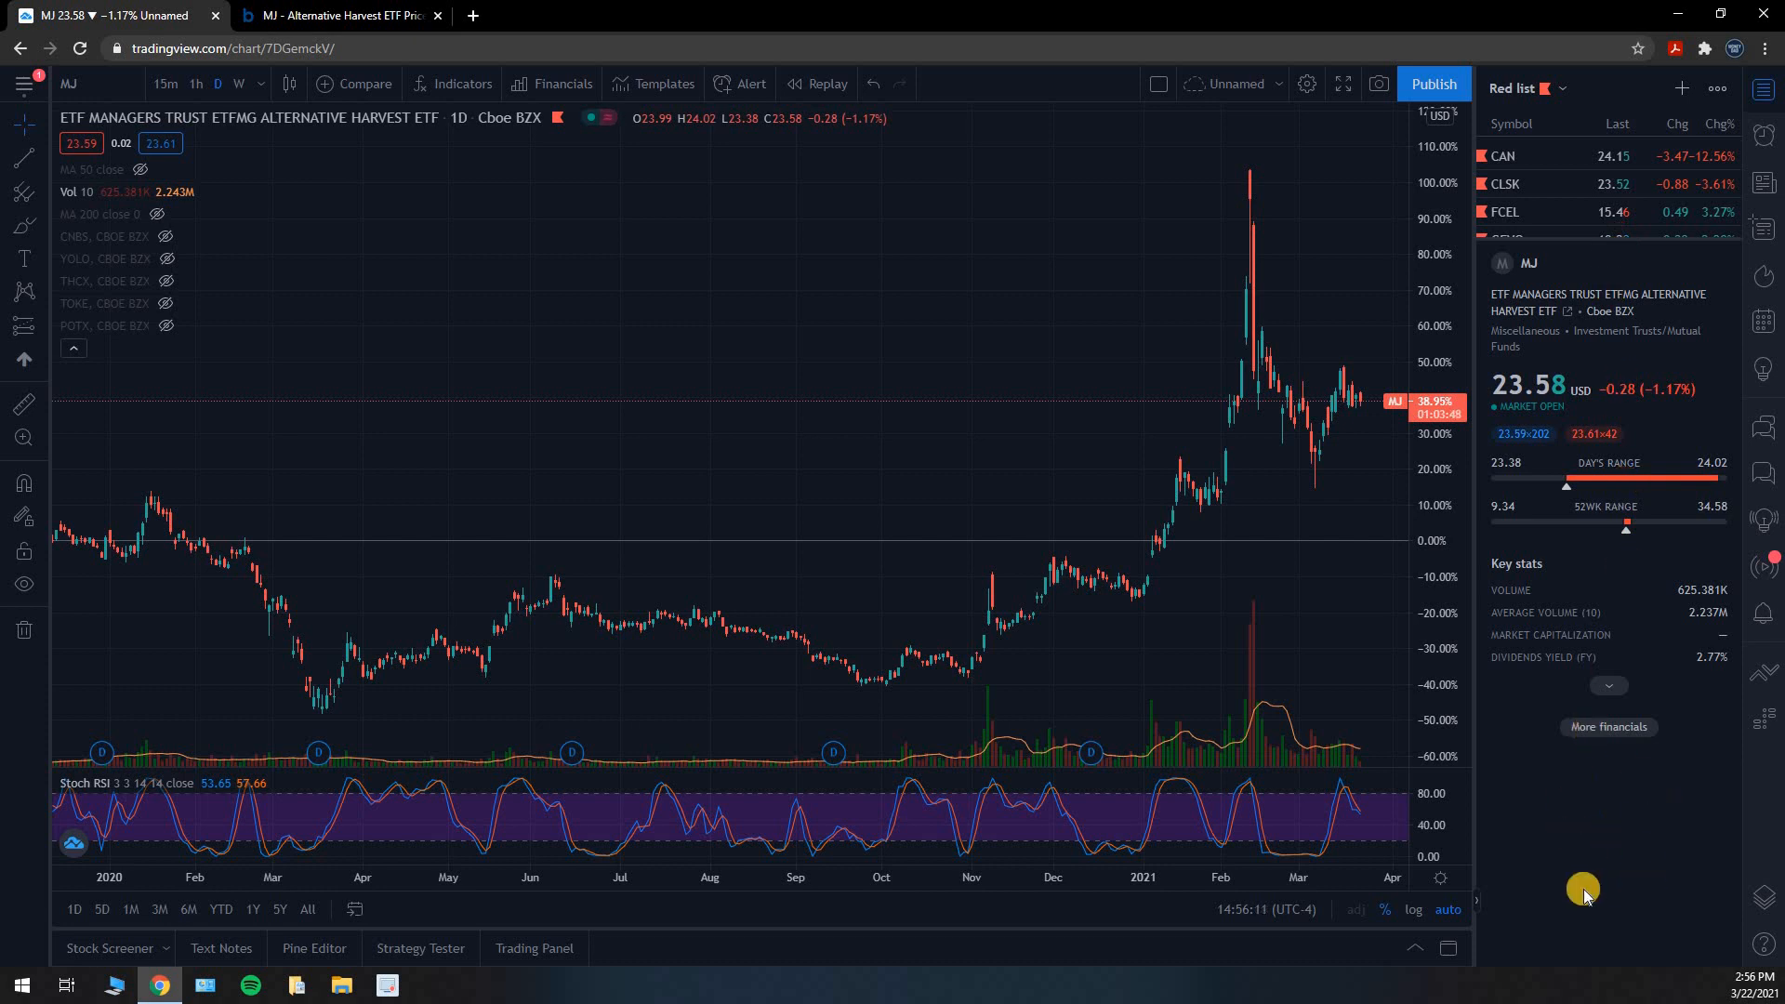
mouse_move(1644, 240)
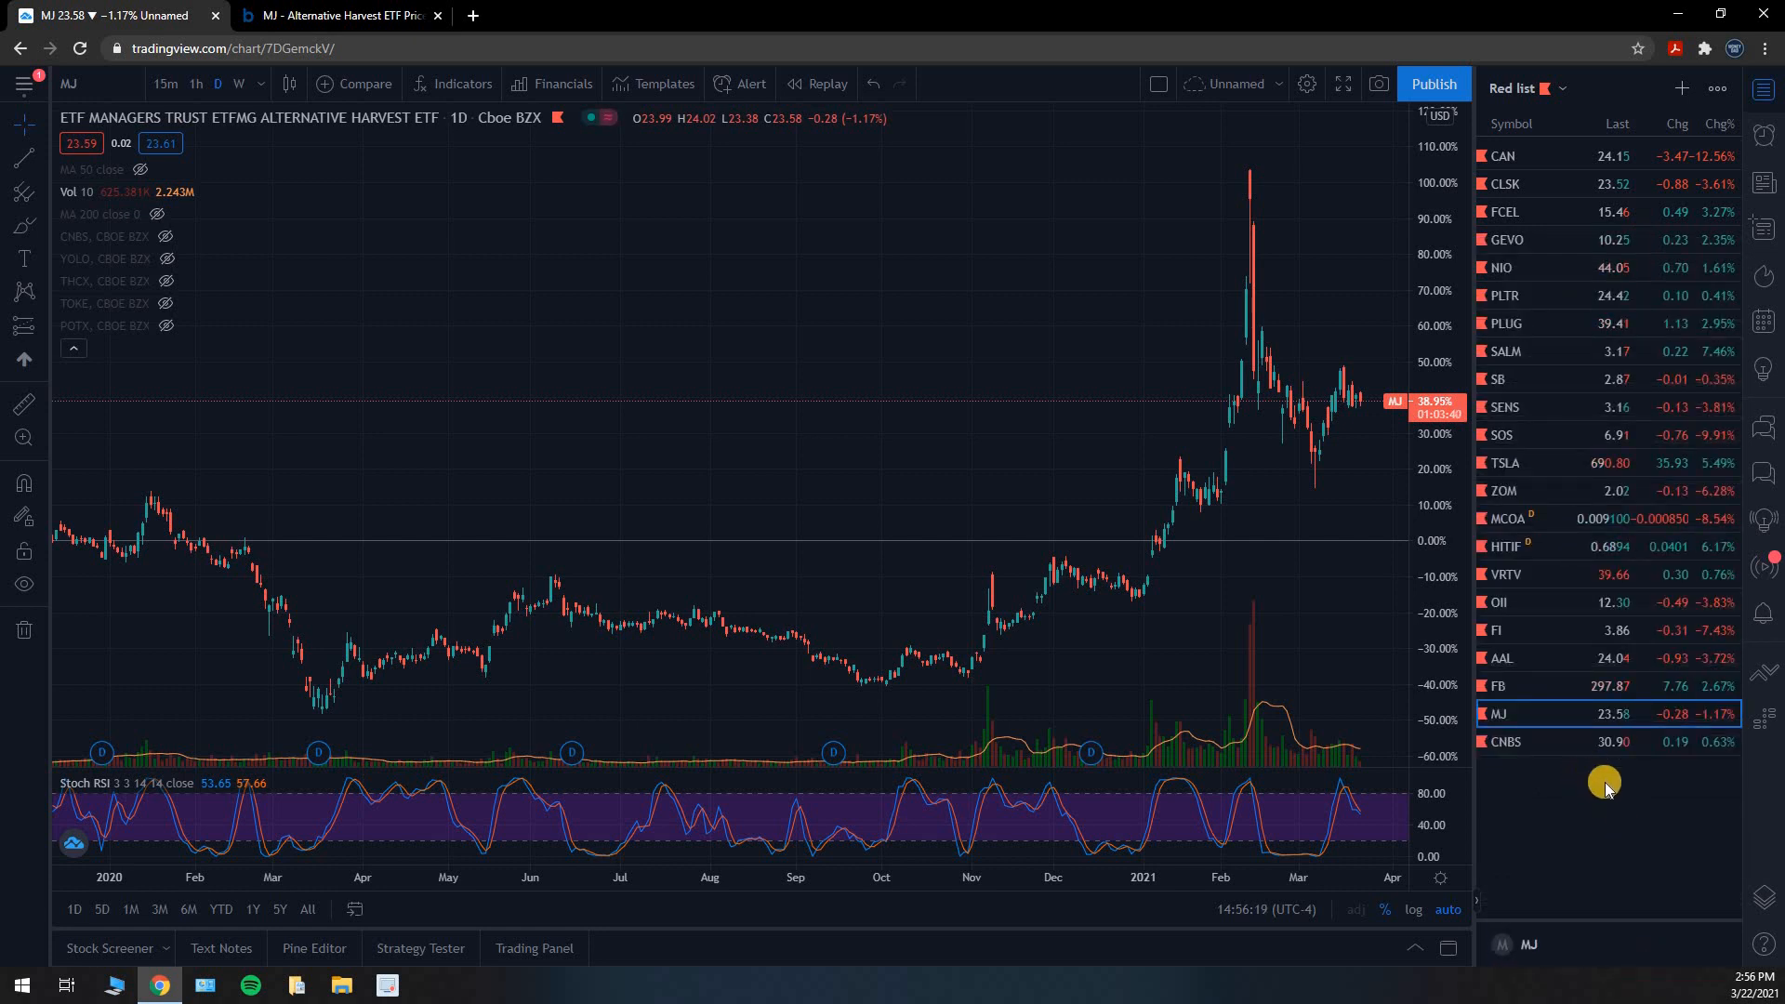
Step: Scroll the MJ overview on Barchart down through Fund Basics and the Options Overview
click(346, 15)
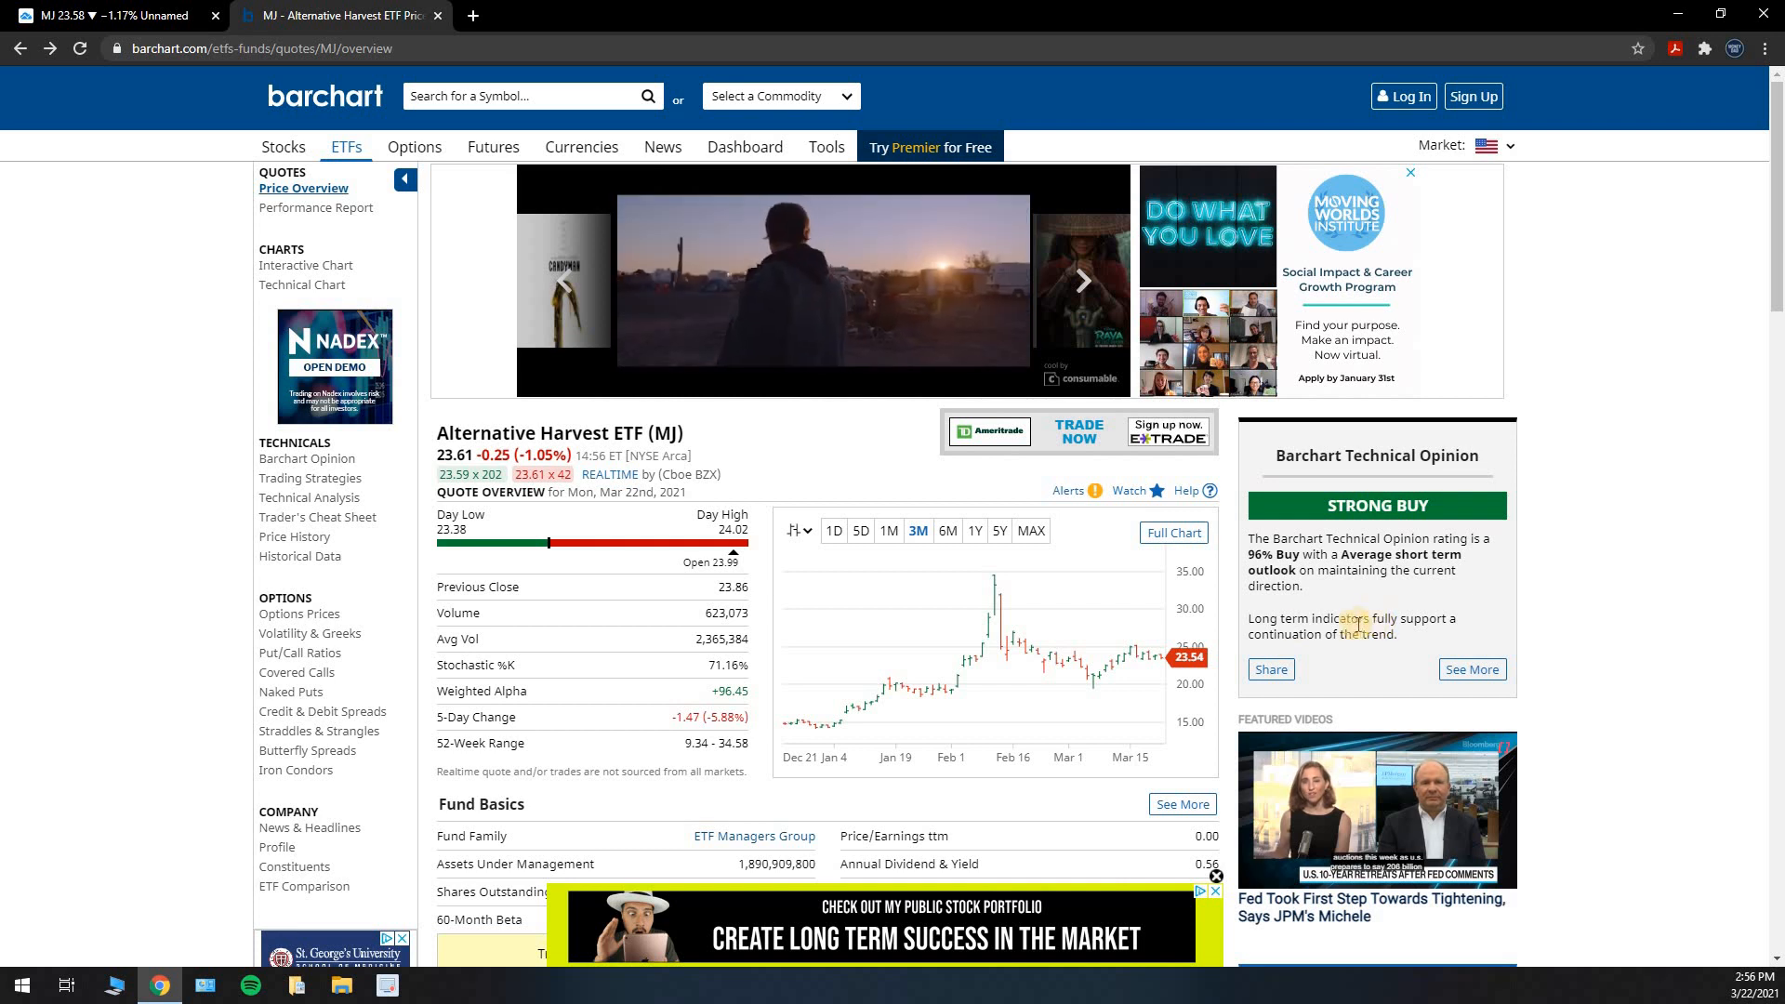
scroll(down, 3)
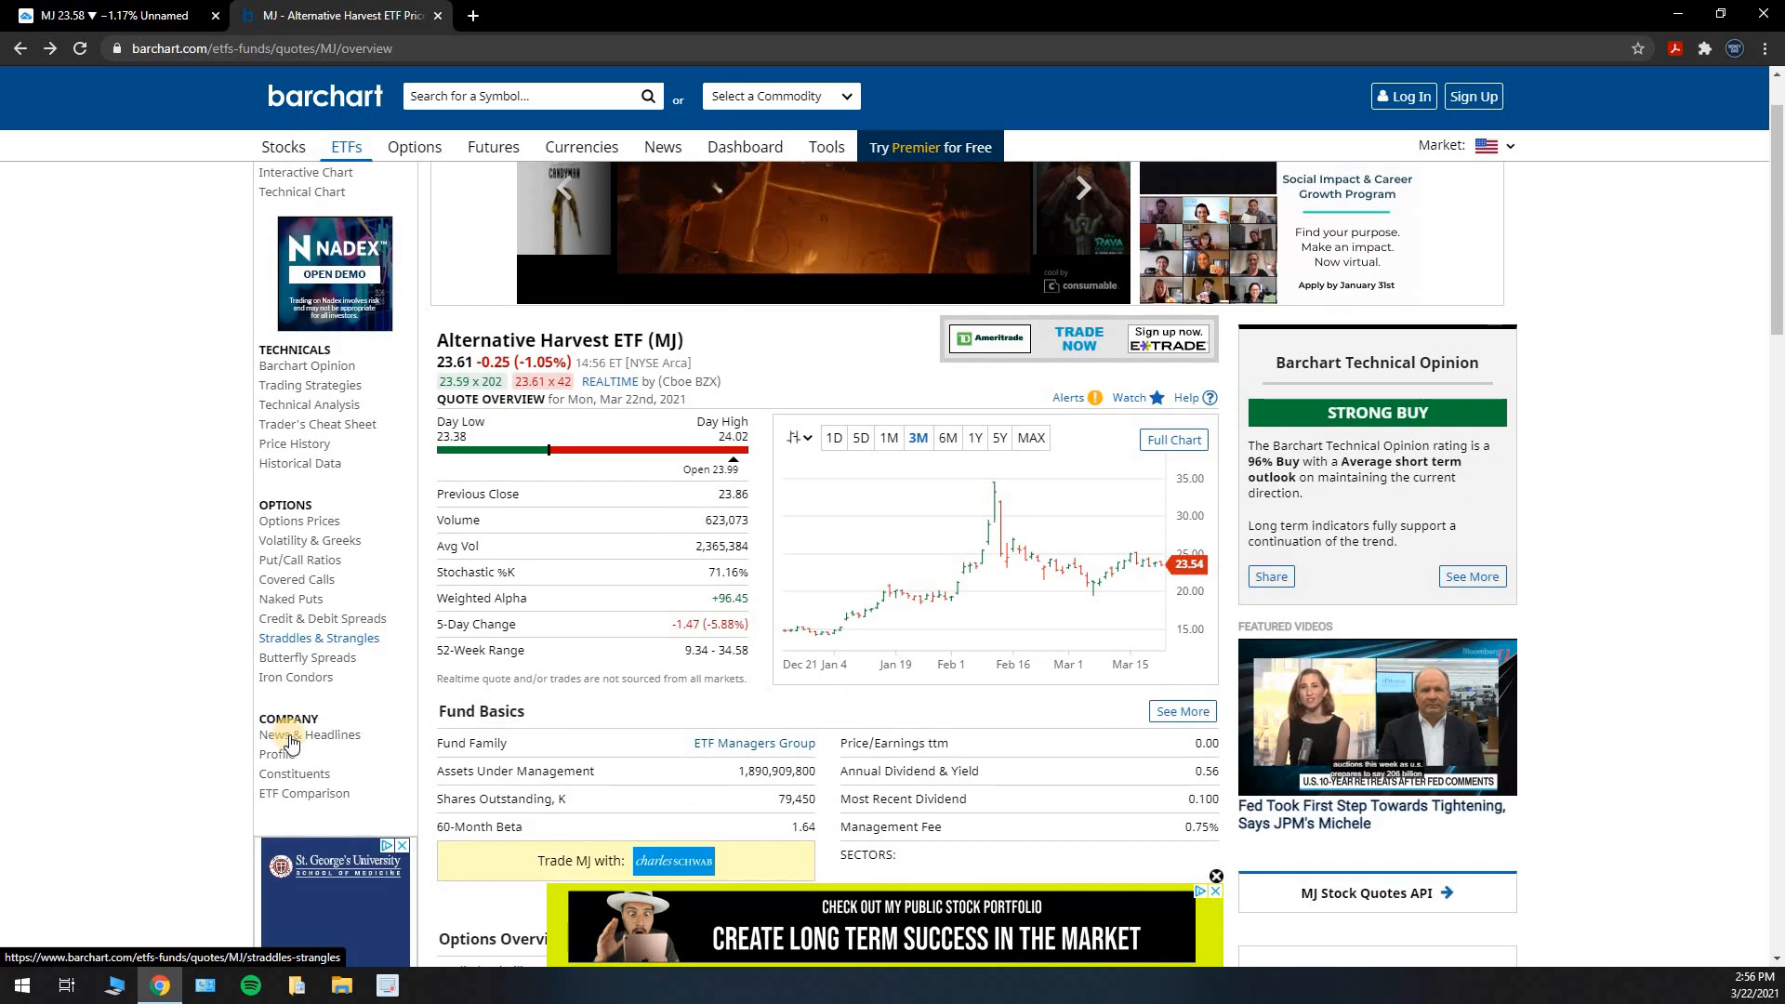
scroll(down, 3)
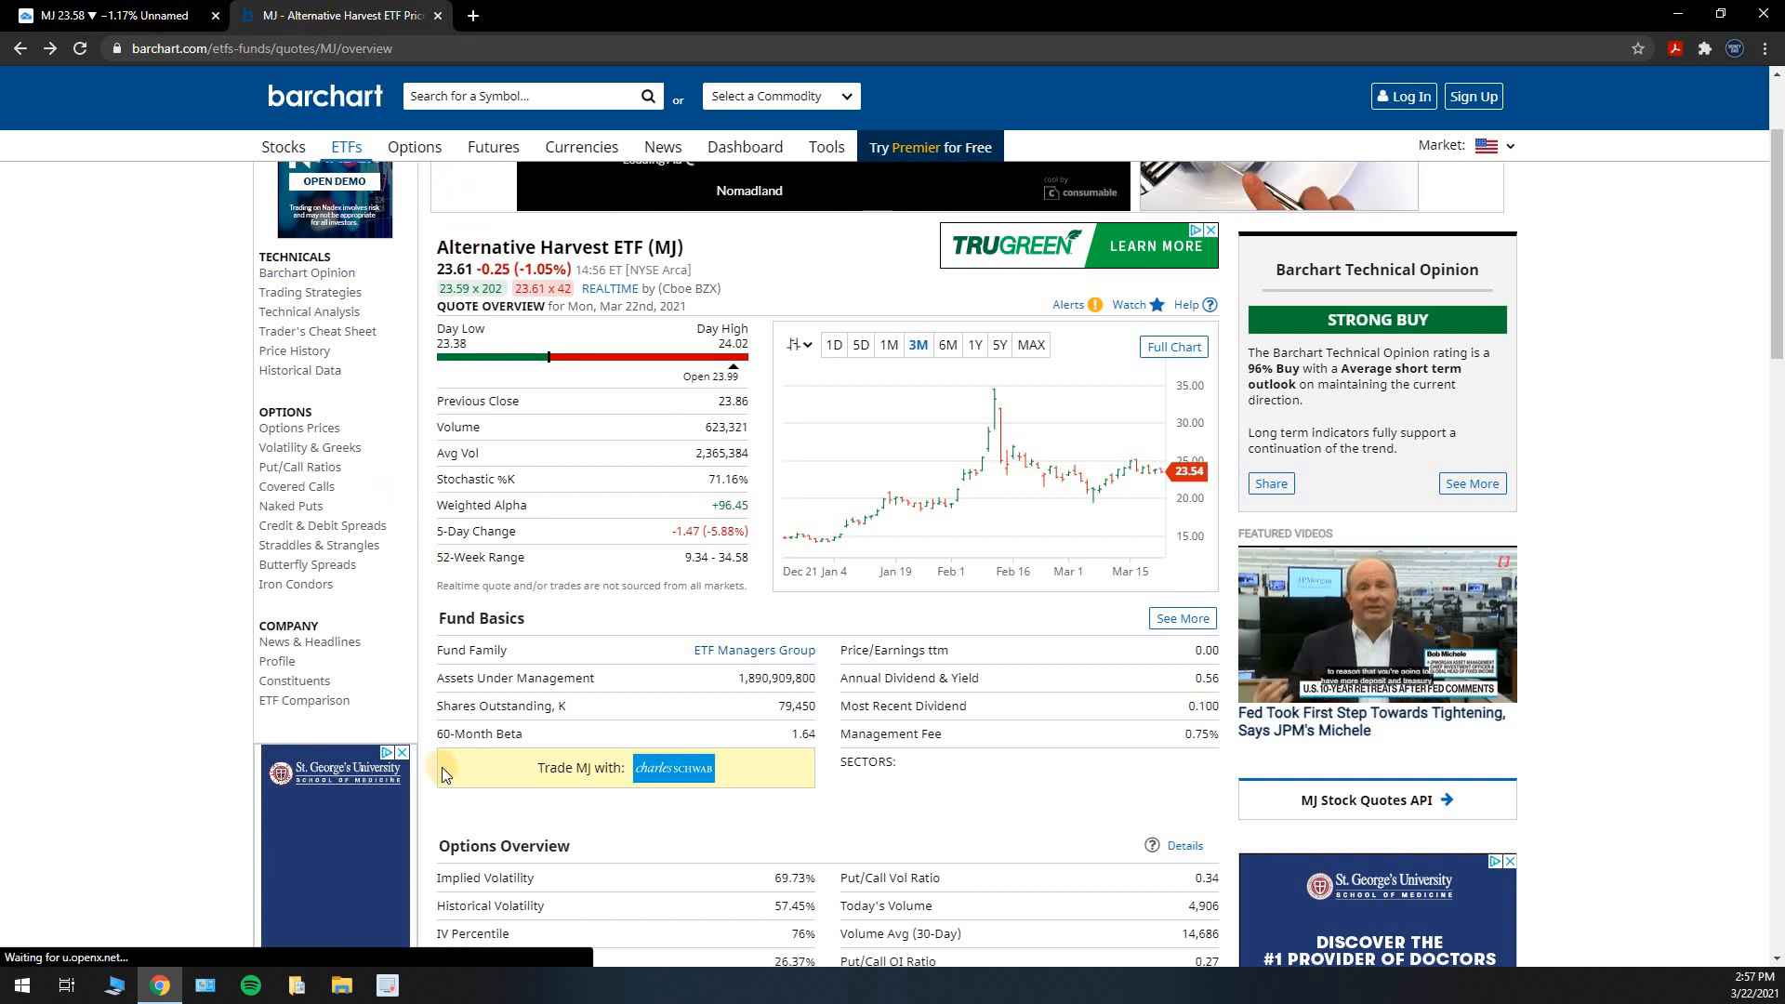
mouse_move(212, 772)
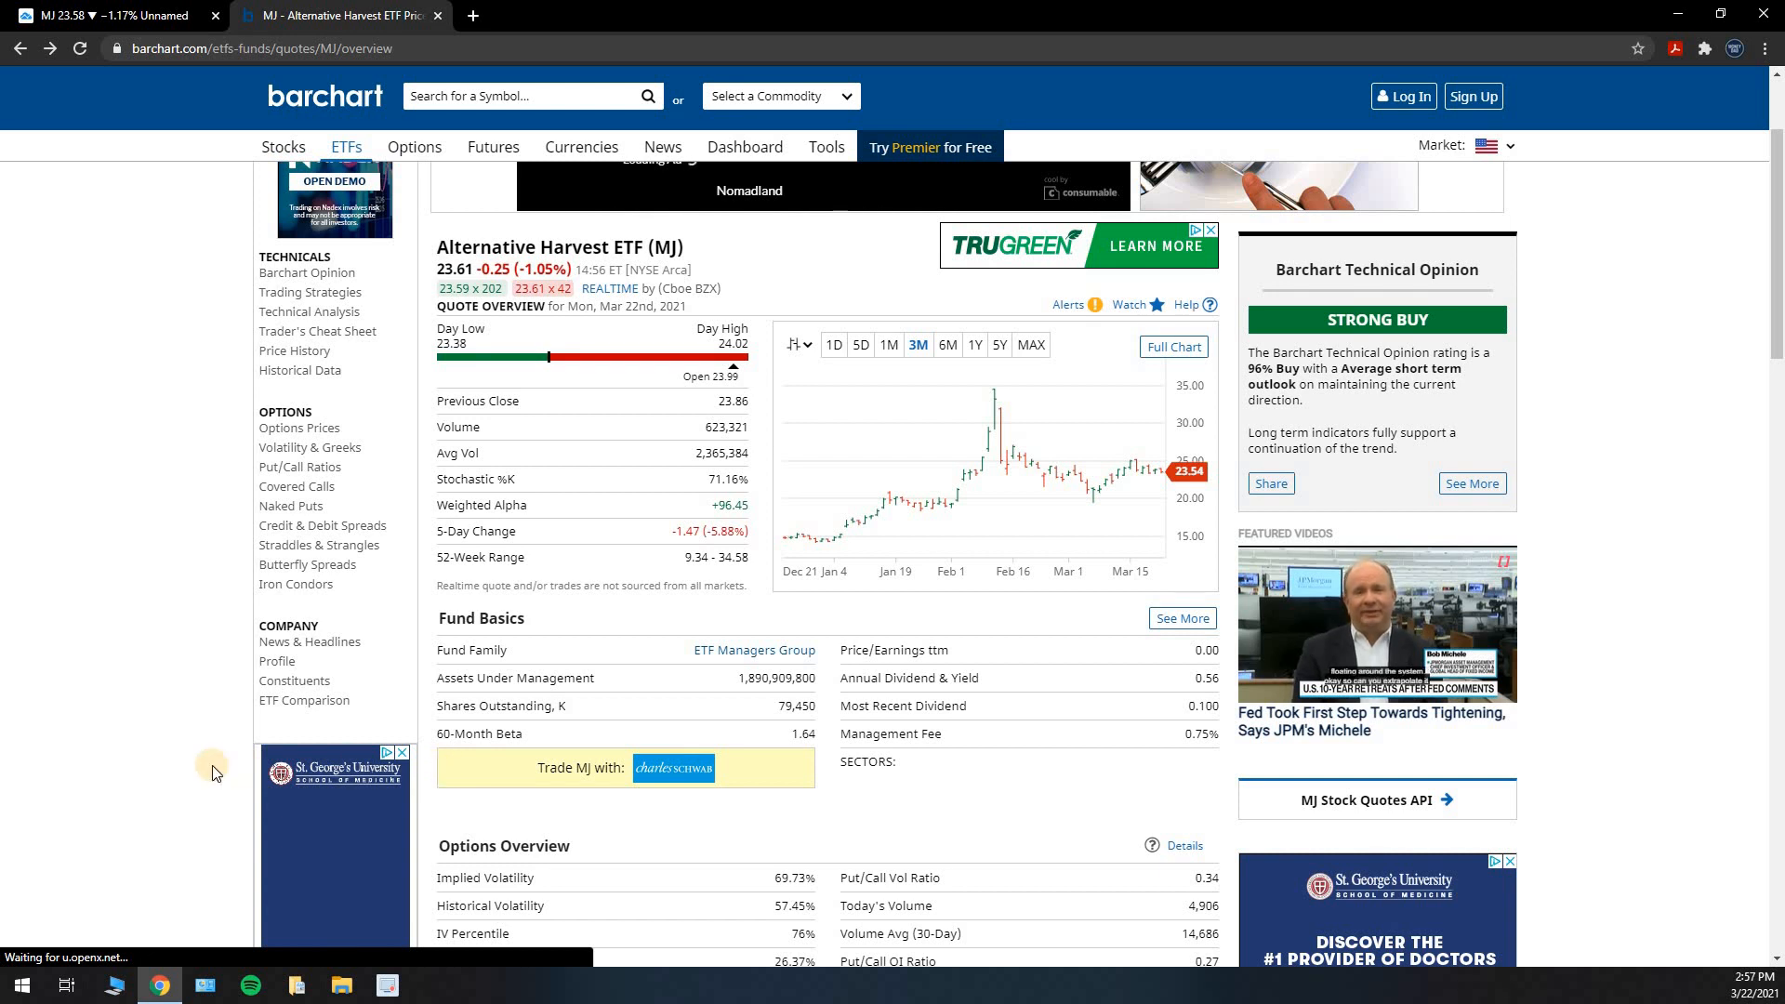
scroll(down, 3)
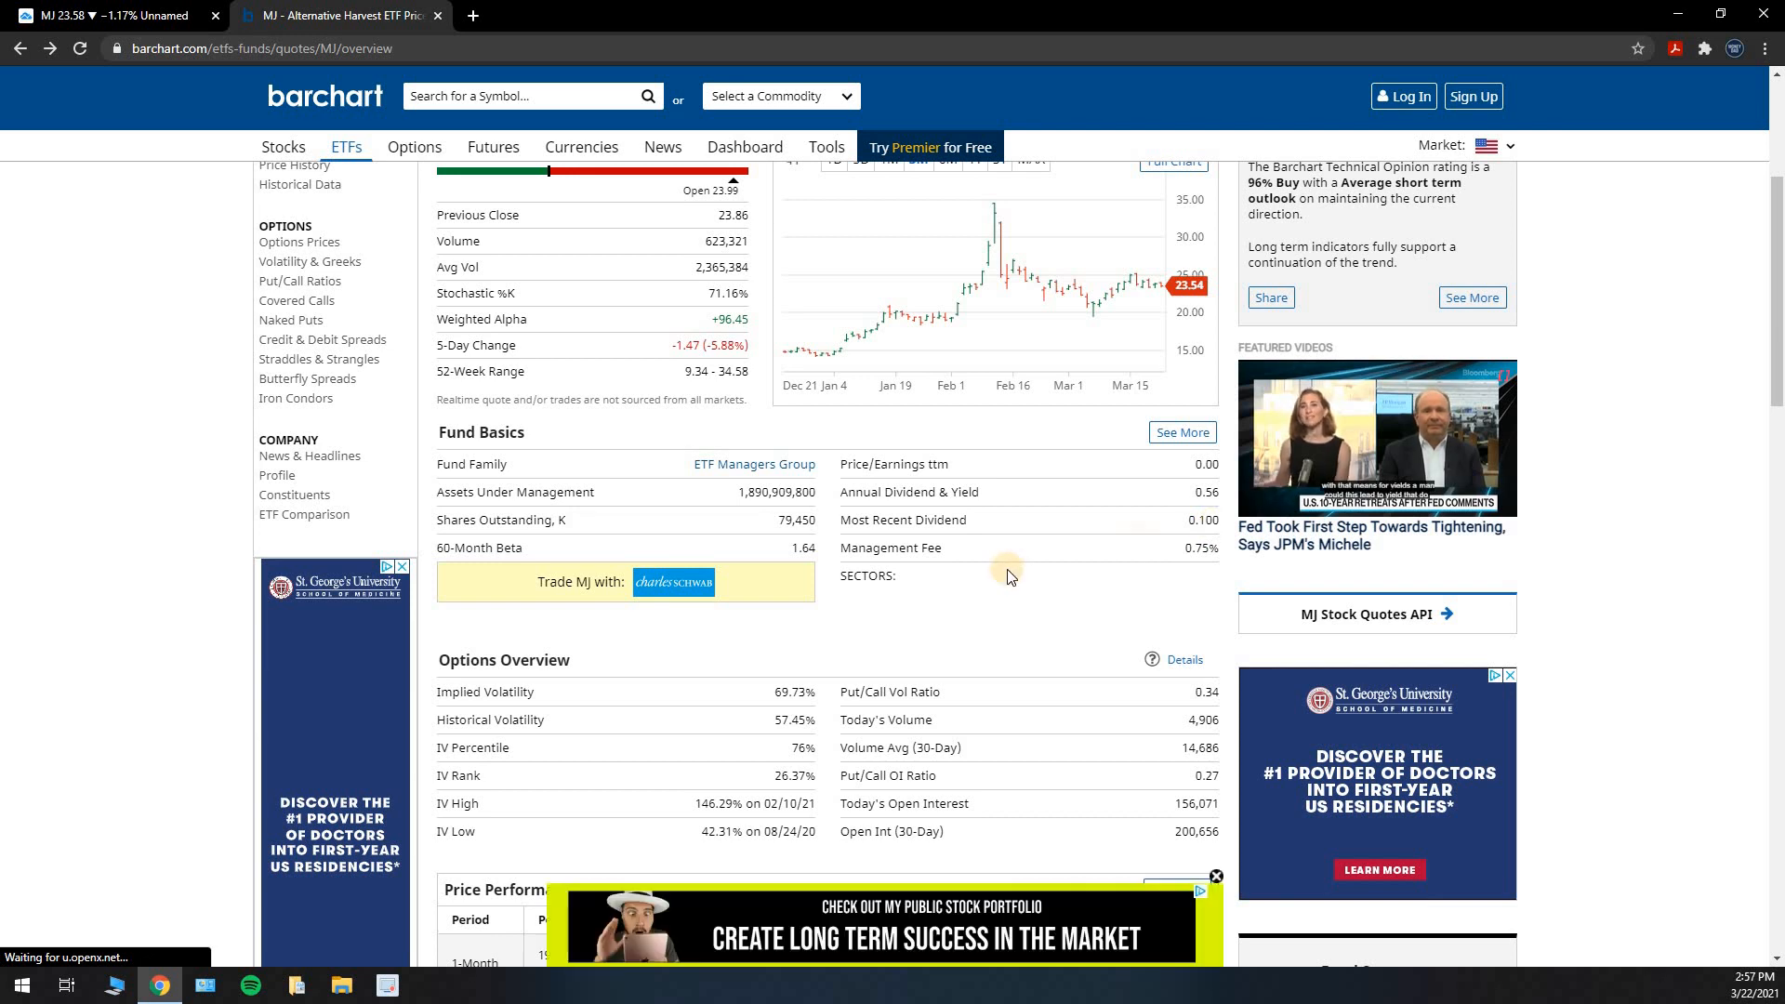
scroll(down, 3)
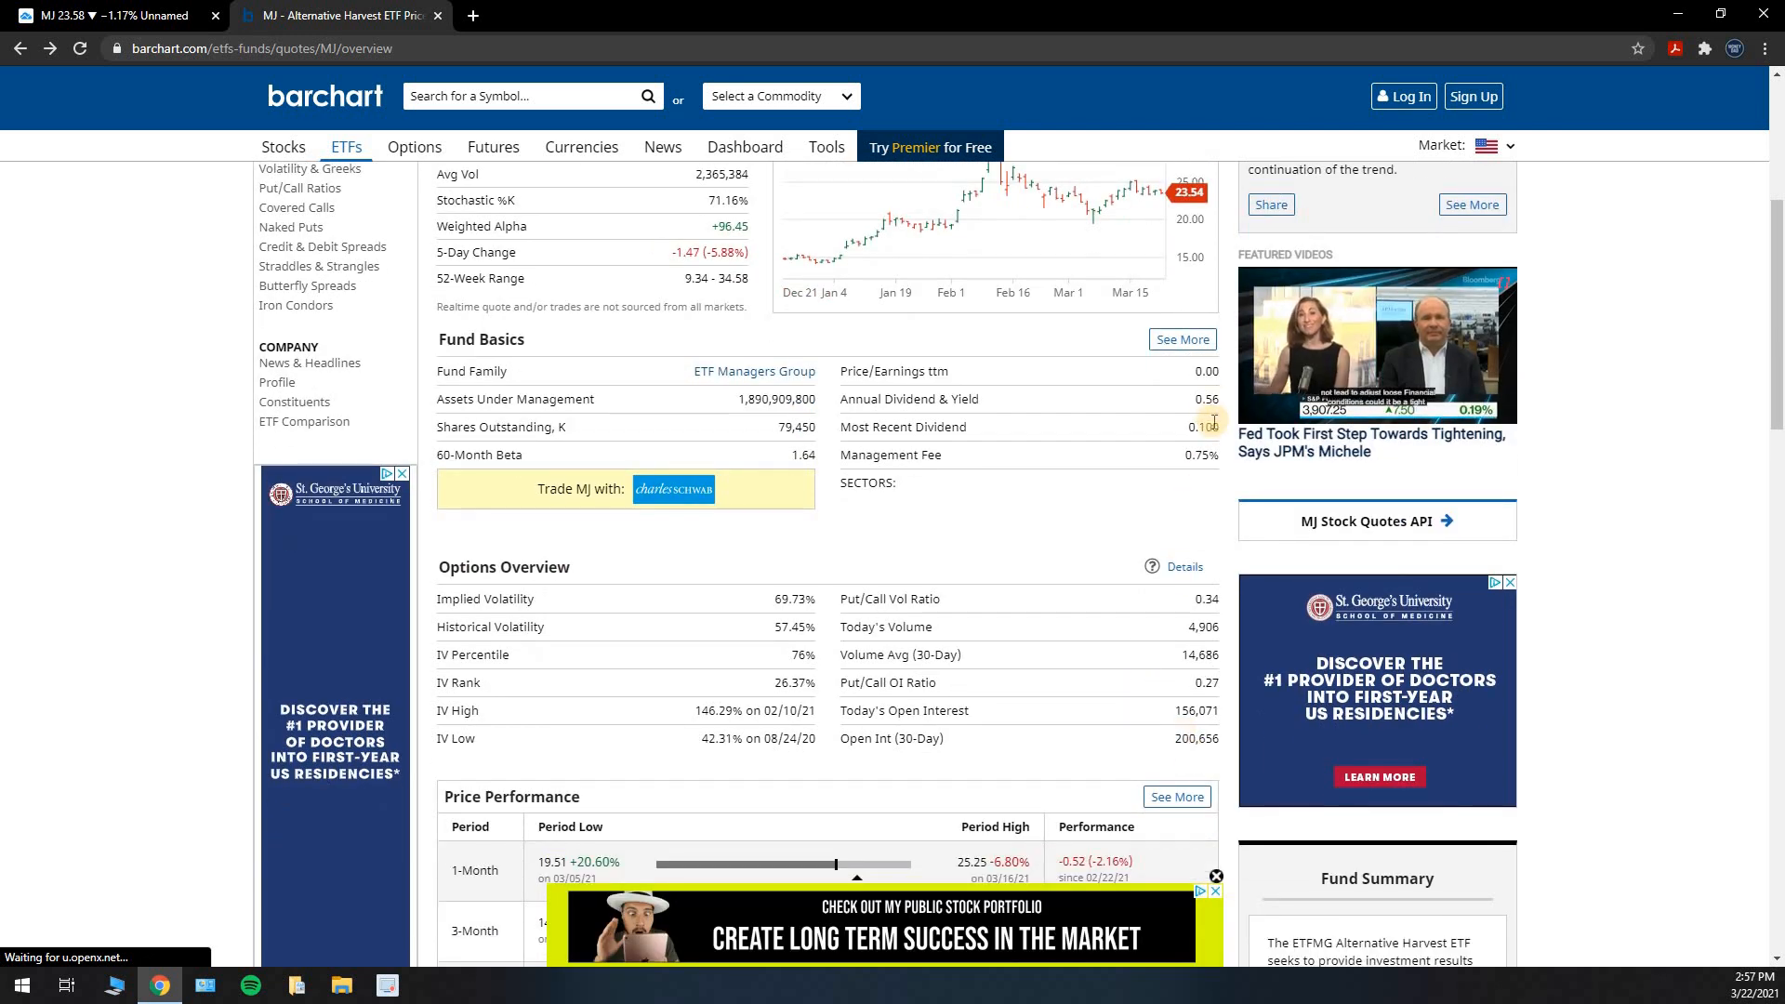
mouse_move(1231, 878)
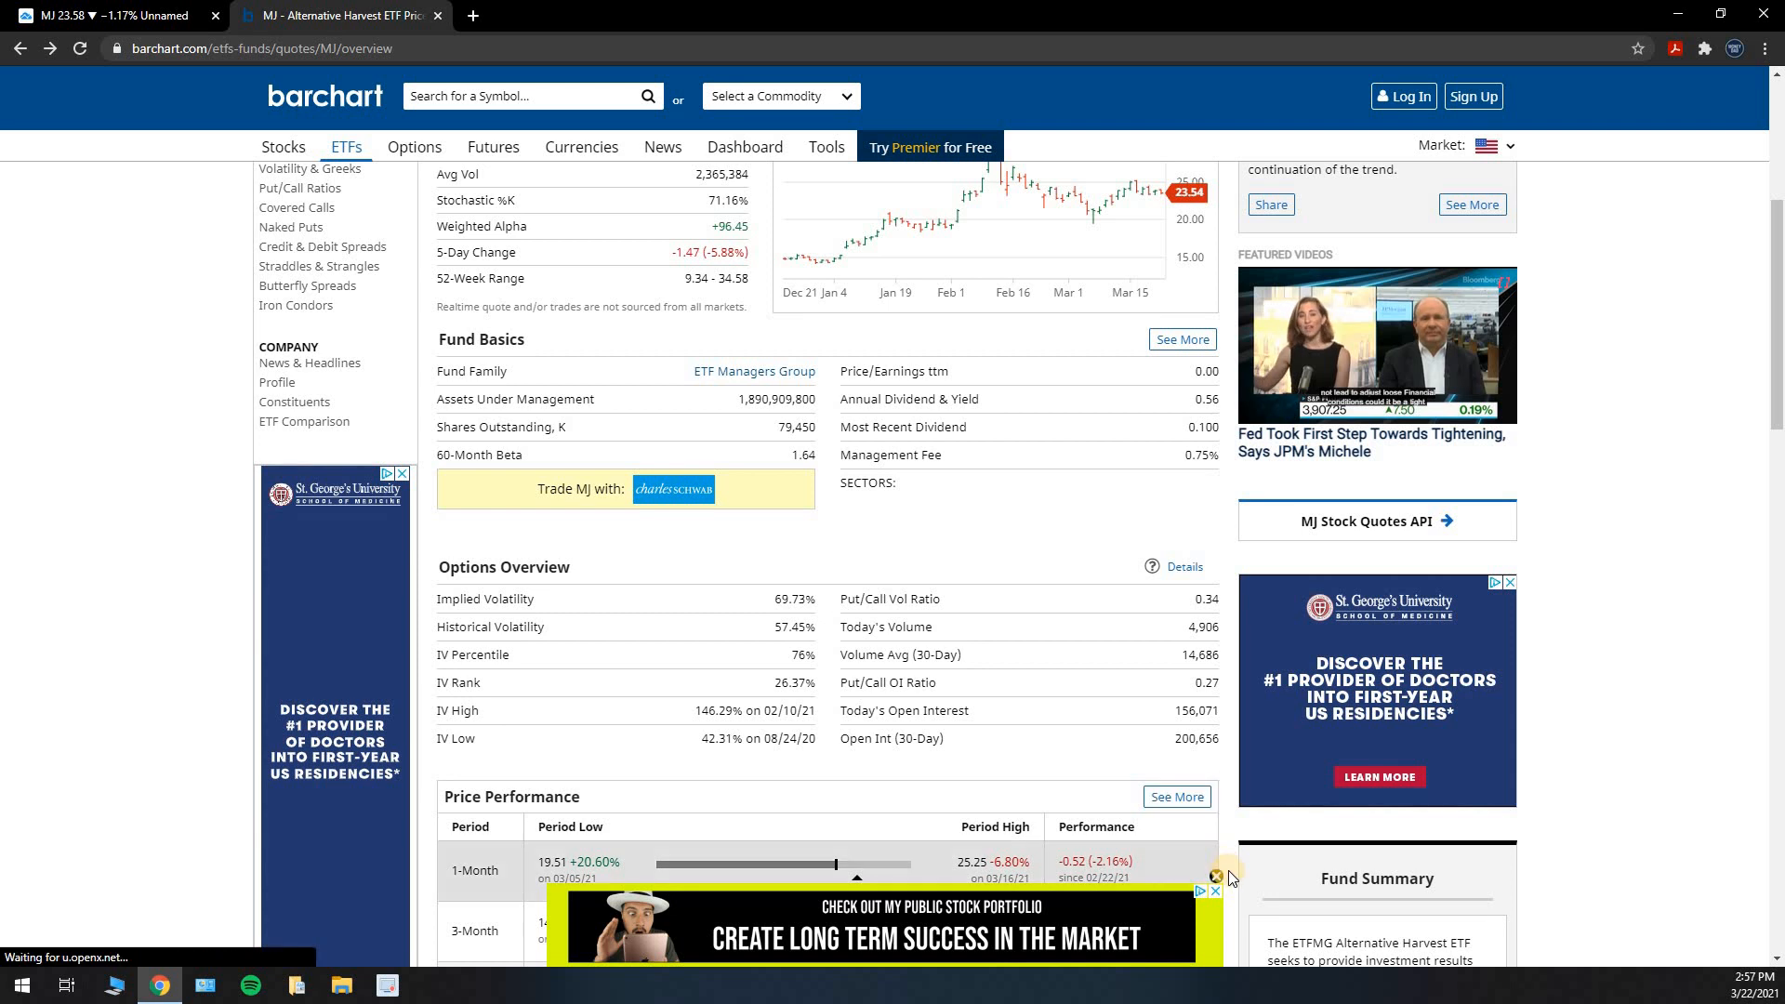
Step: Dismiss the bottom banner ad and continue down to MJ's Price Performance section
click(1212, 889)
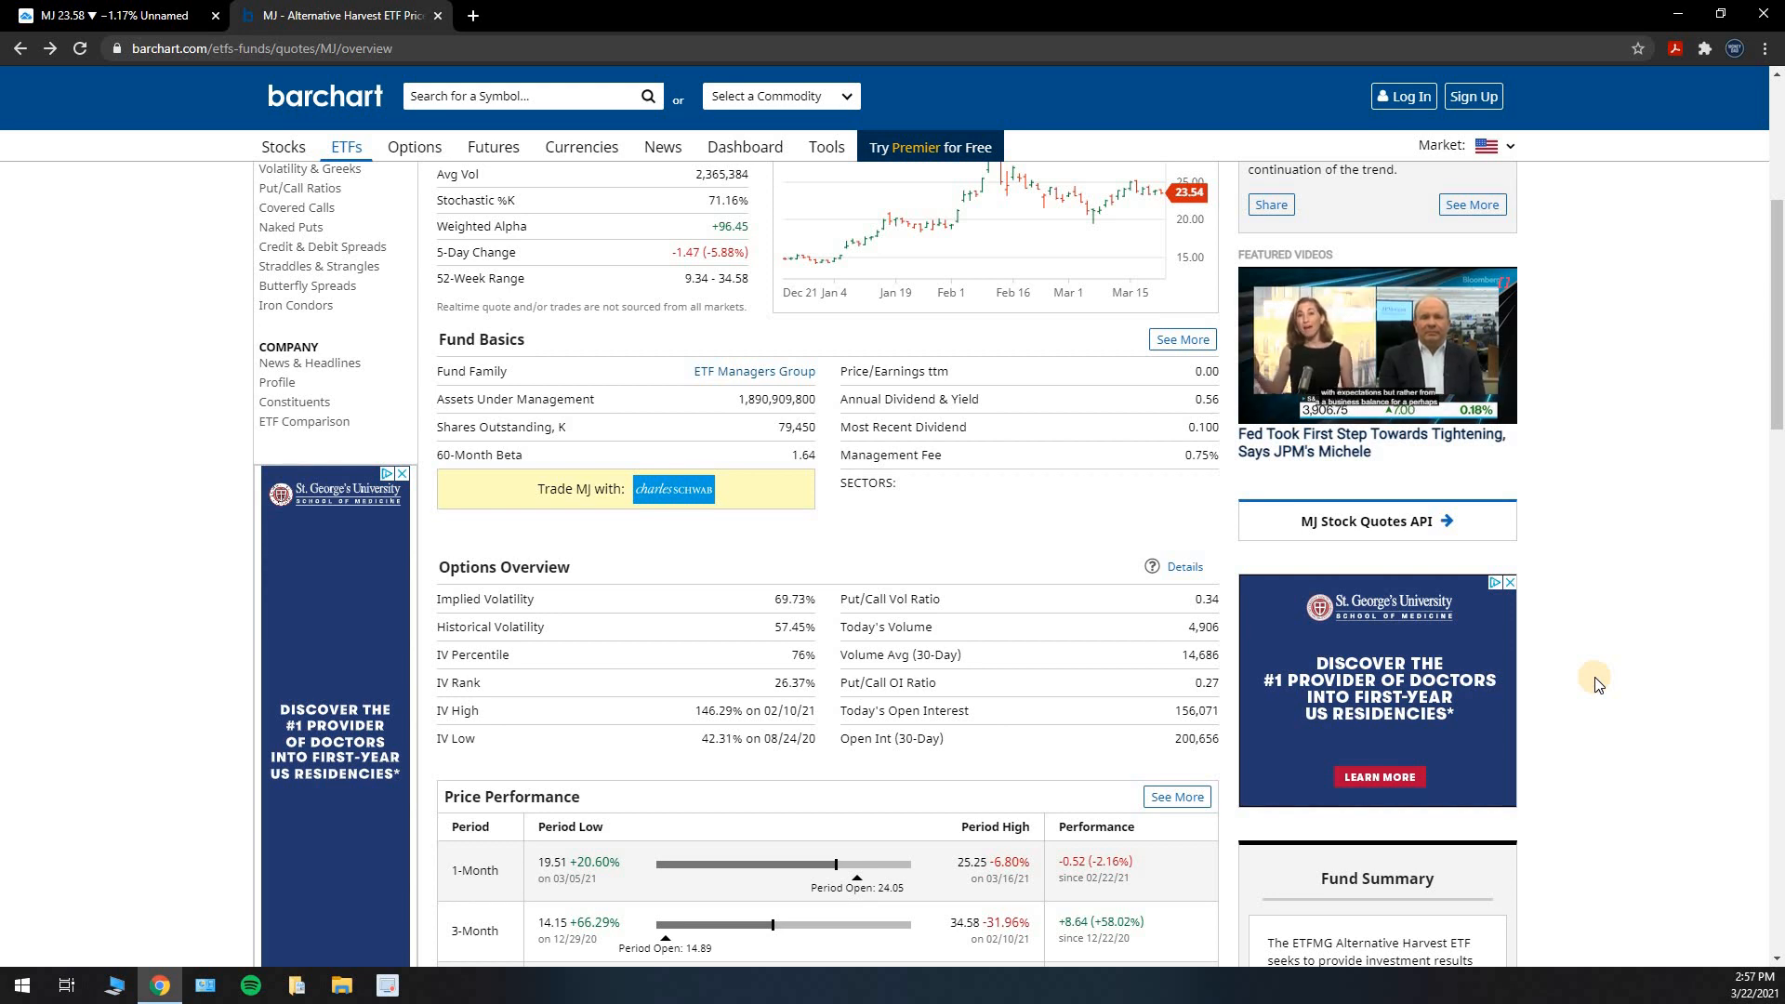
scroll(down, 3)
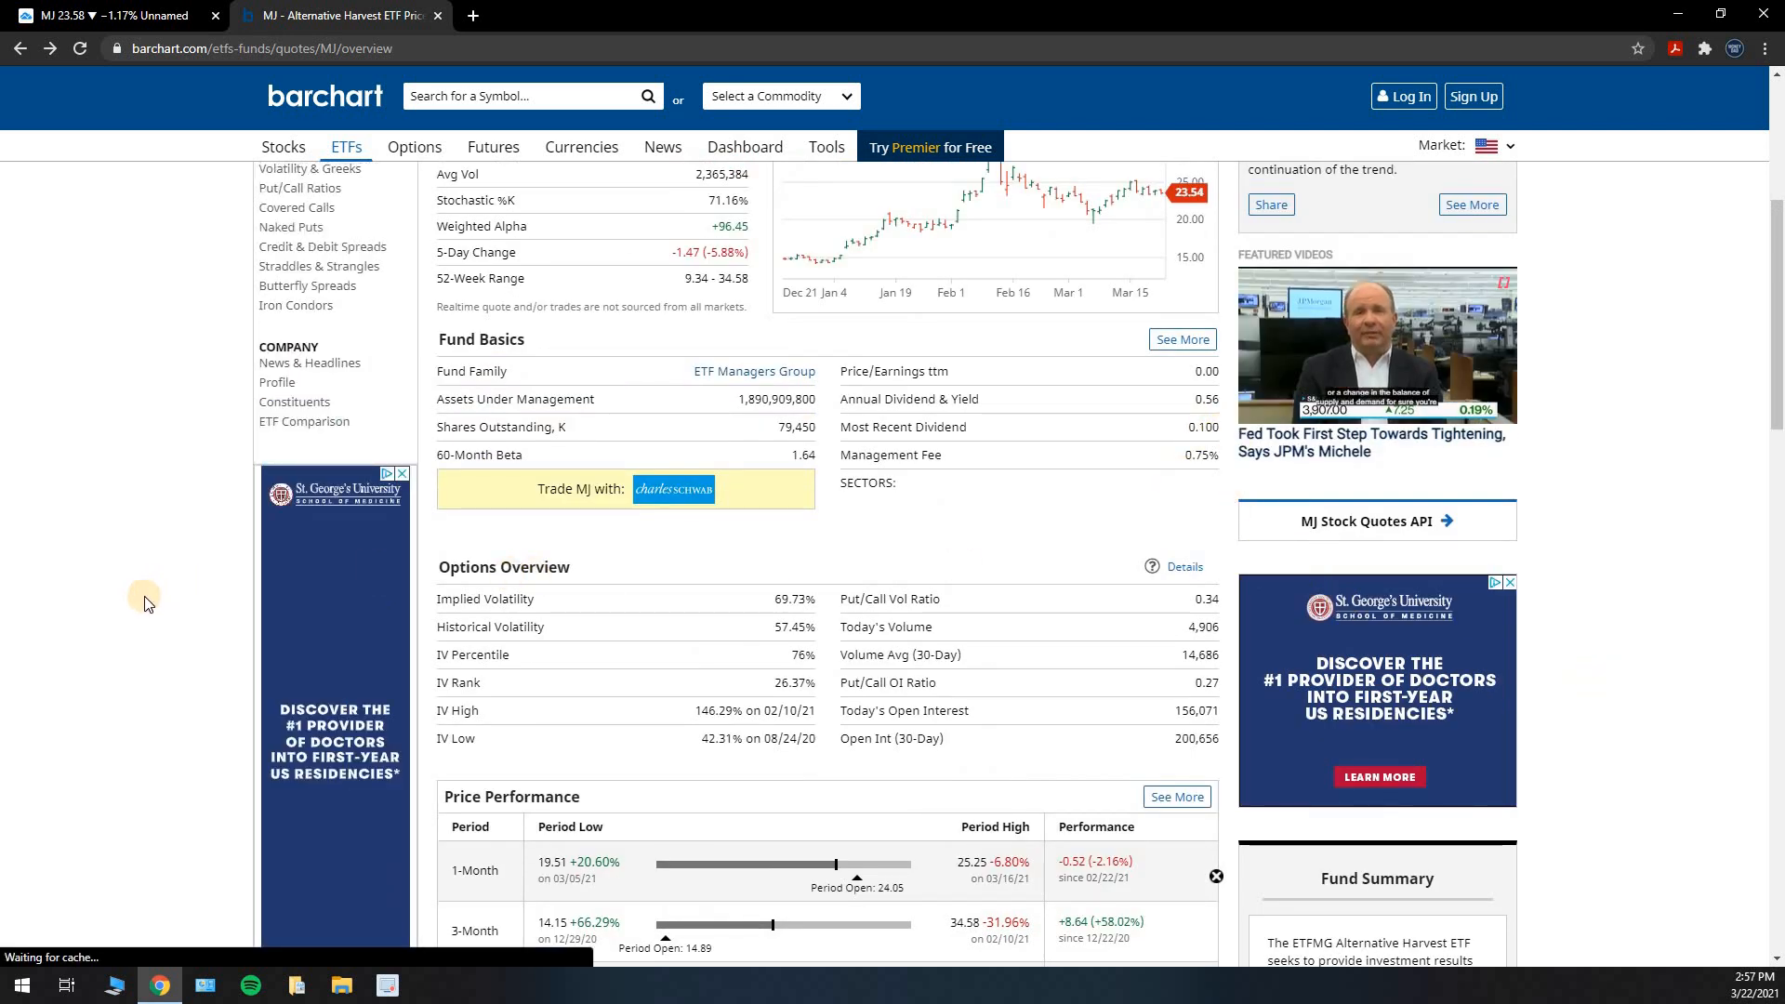
Step: Scroll past the 52-week performance to the Most Recent Stories on marijuana ETFs
scroll(down, 3)
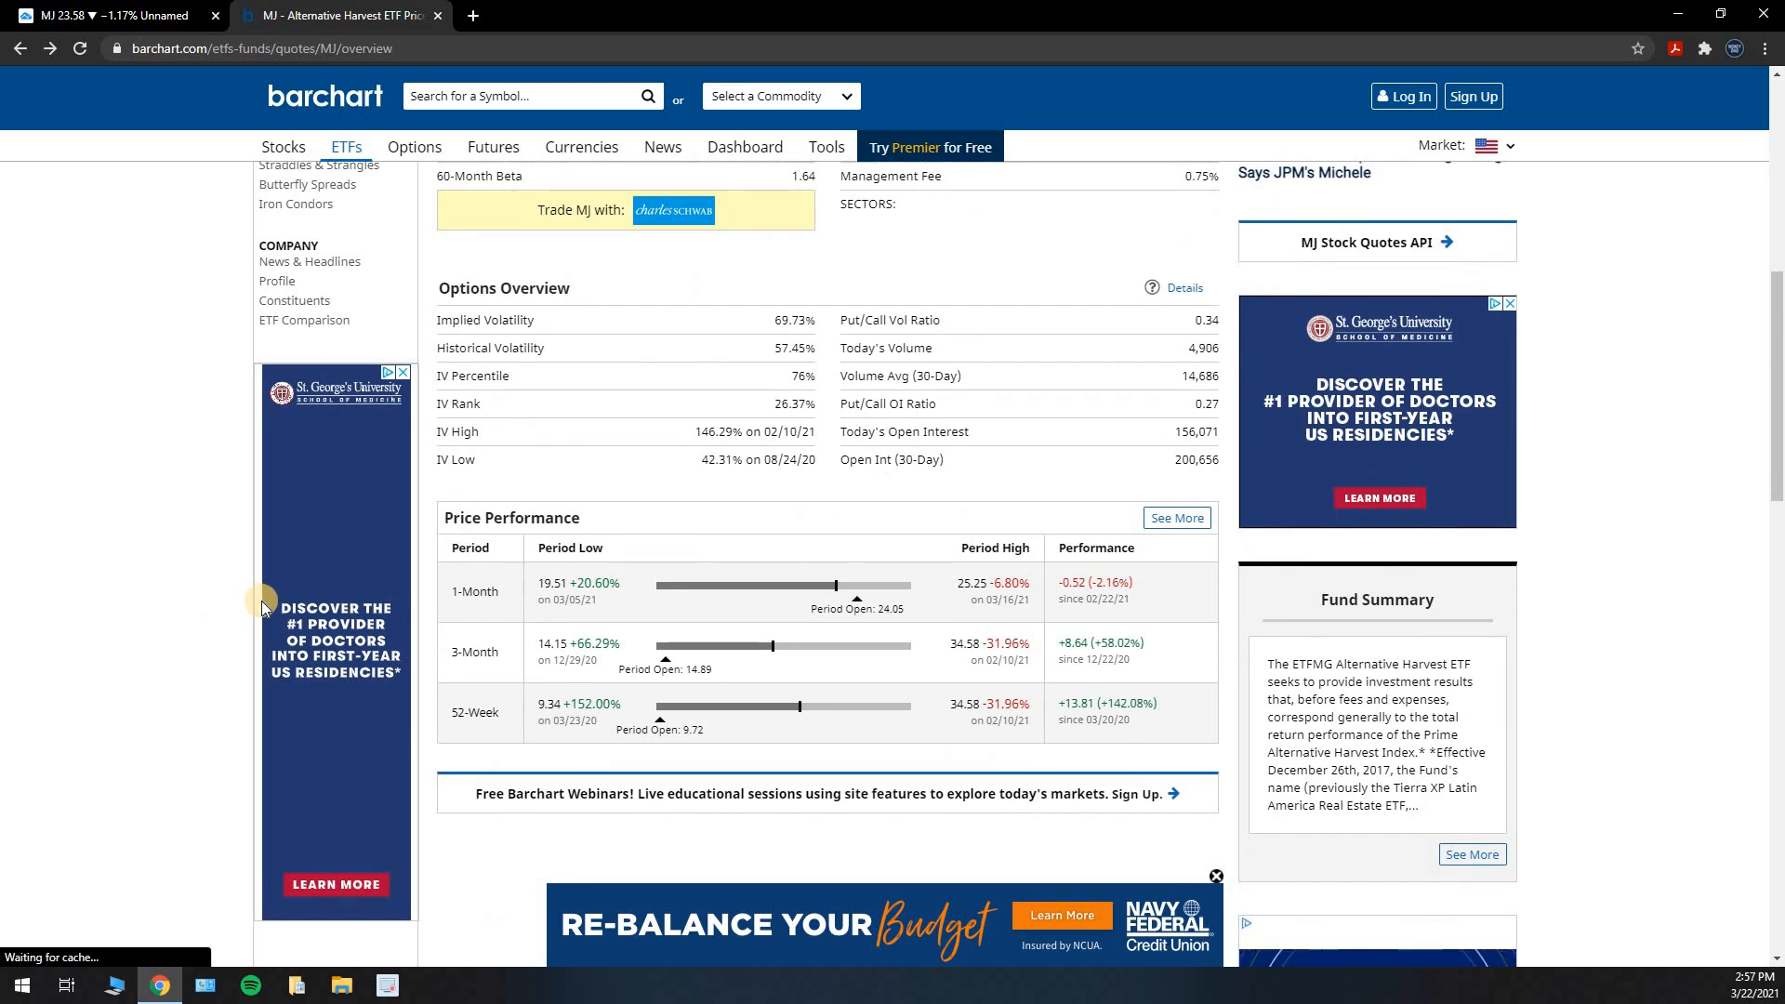
scroll(down, 3)
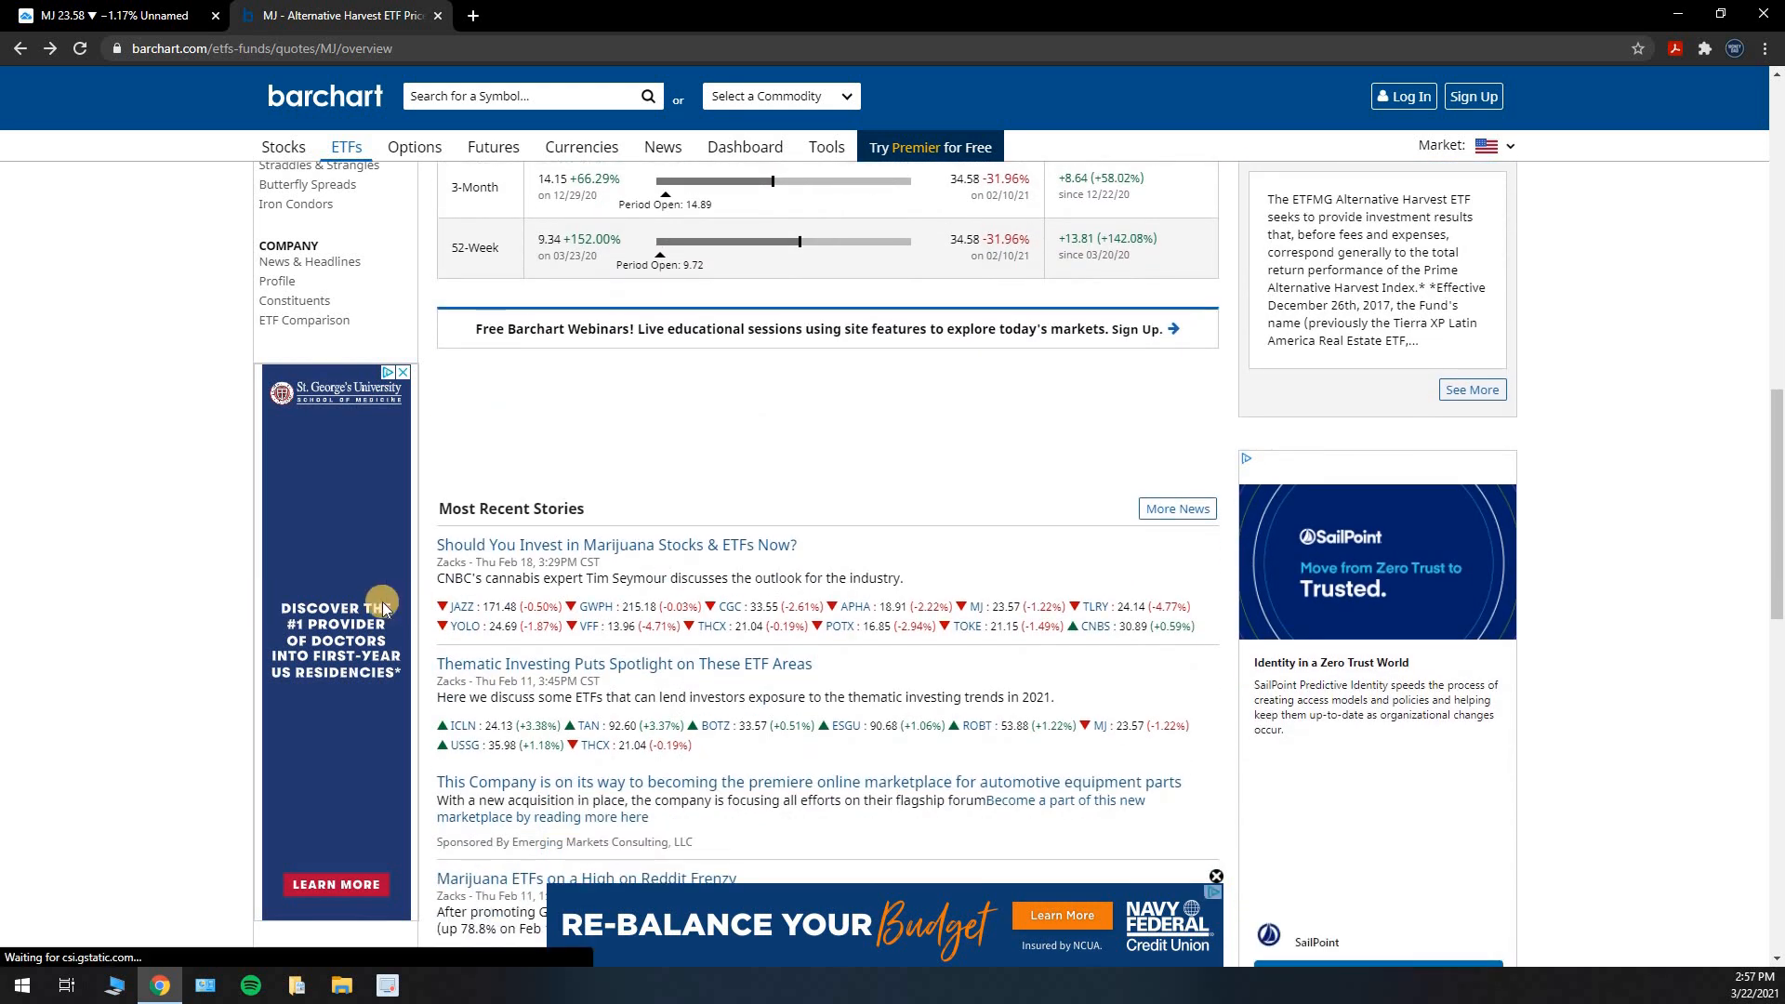
scroll(down, 3)
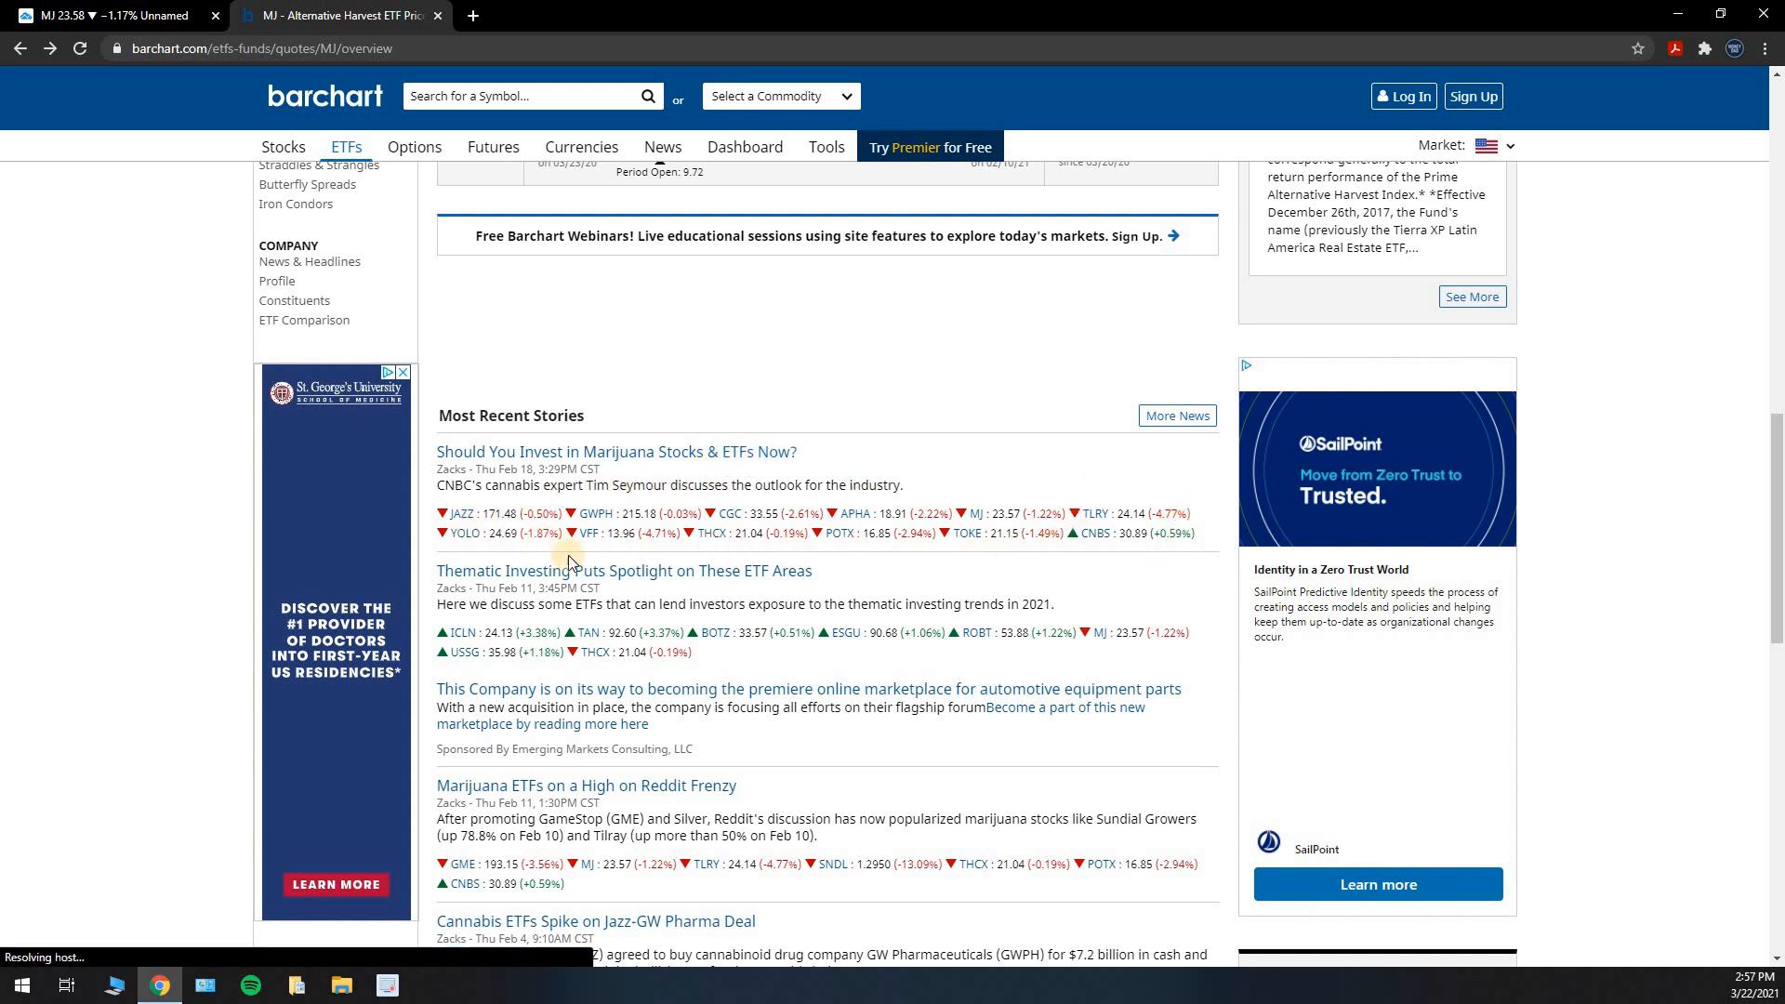
mouse_move(474, 552)
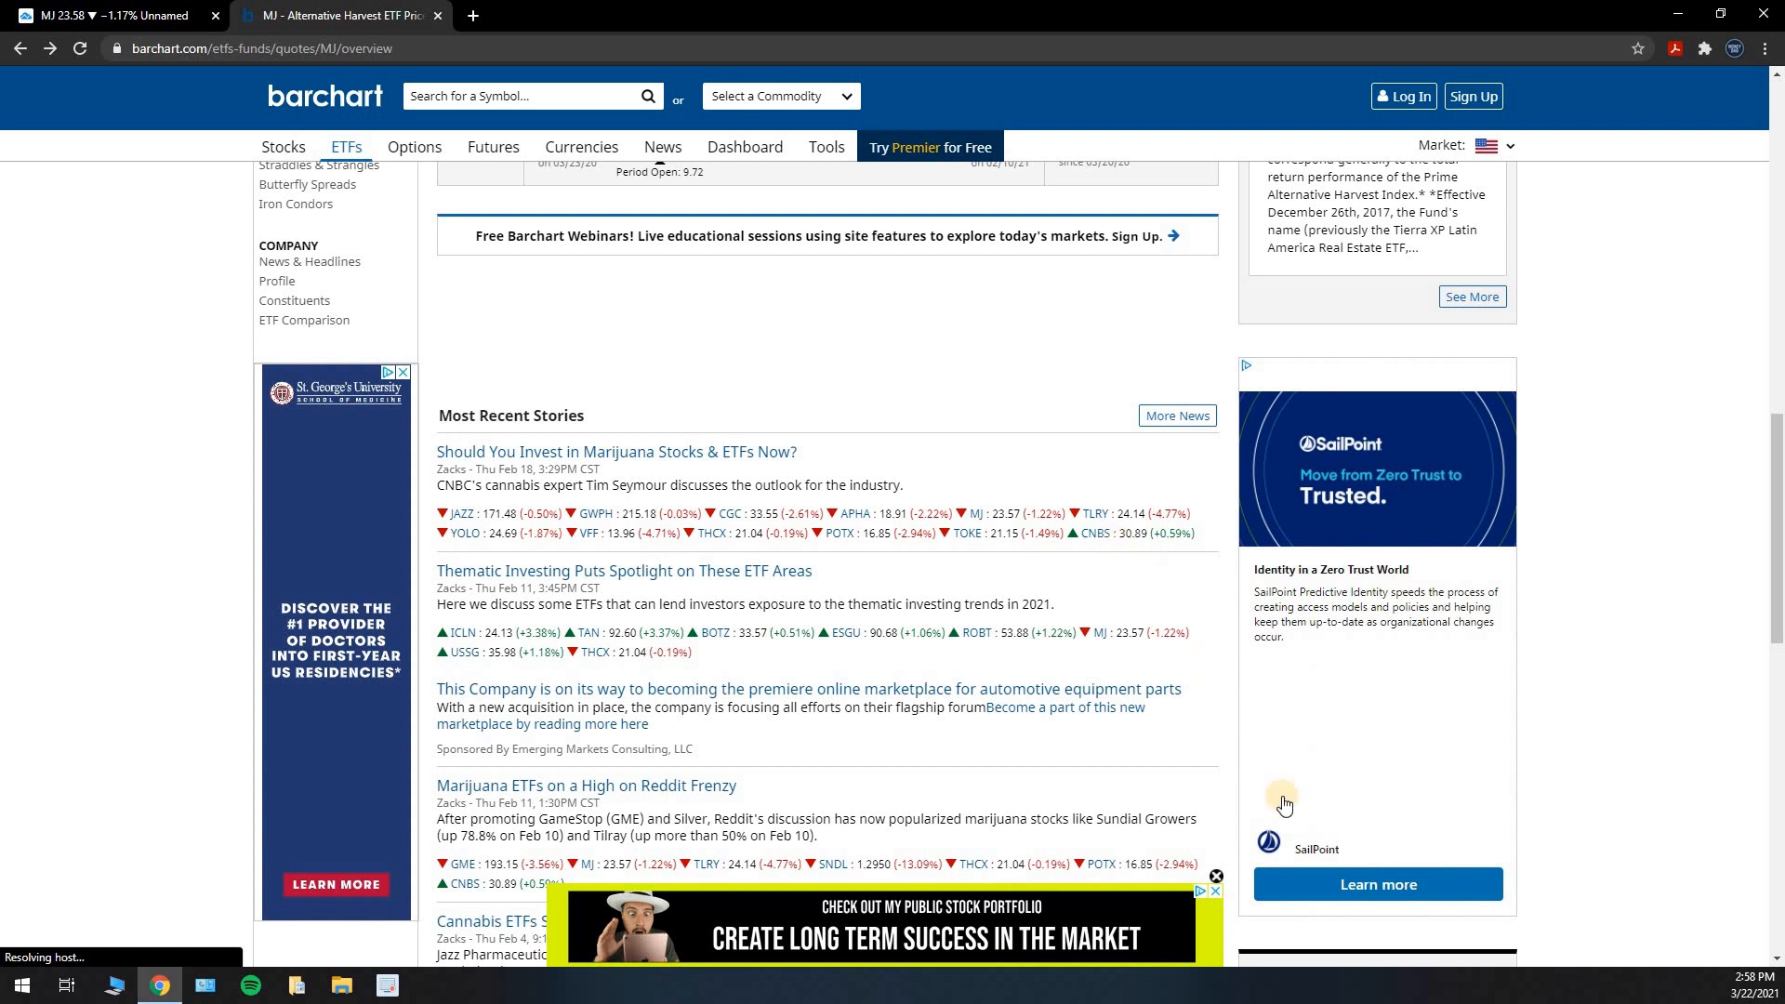
click(1217, 878)
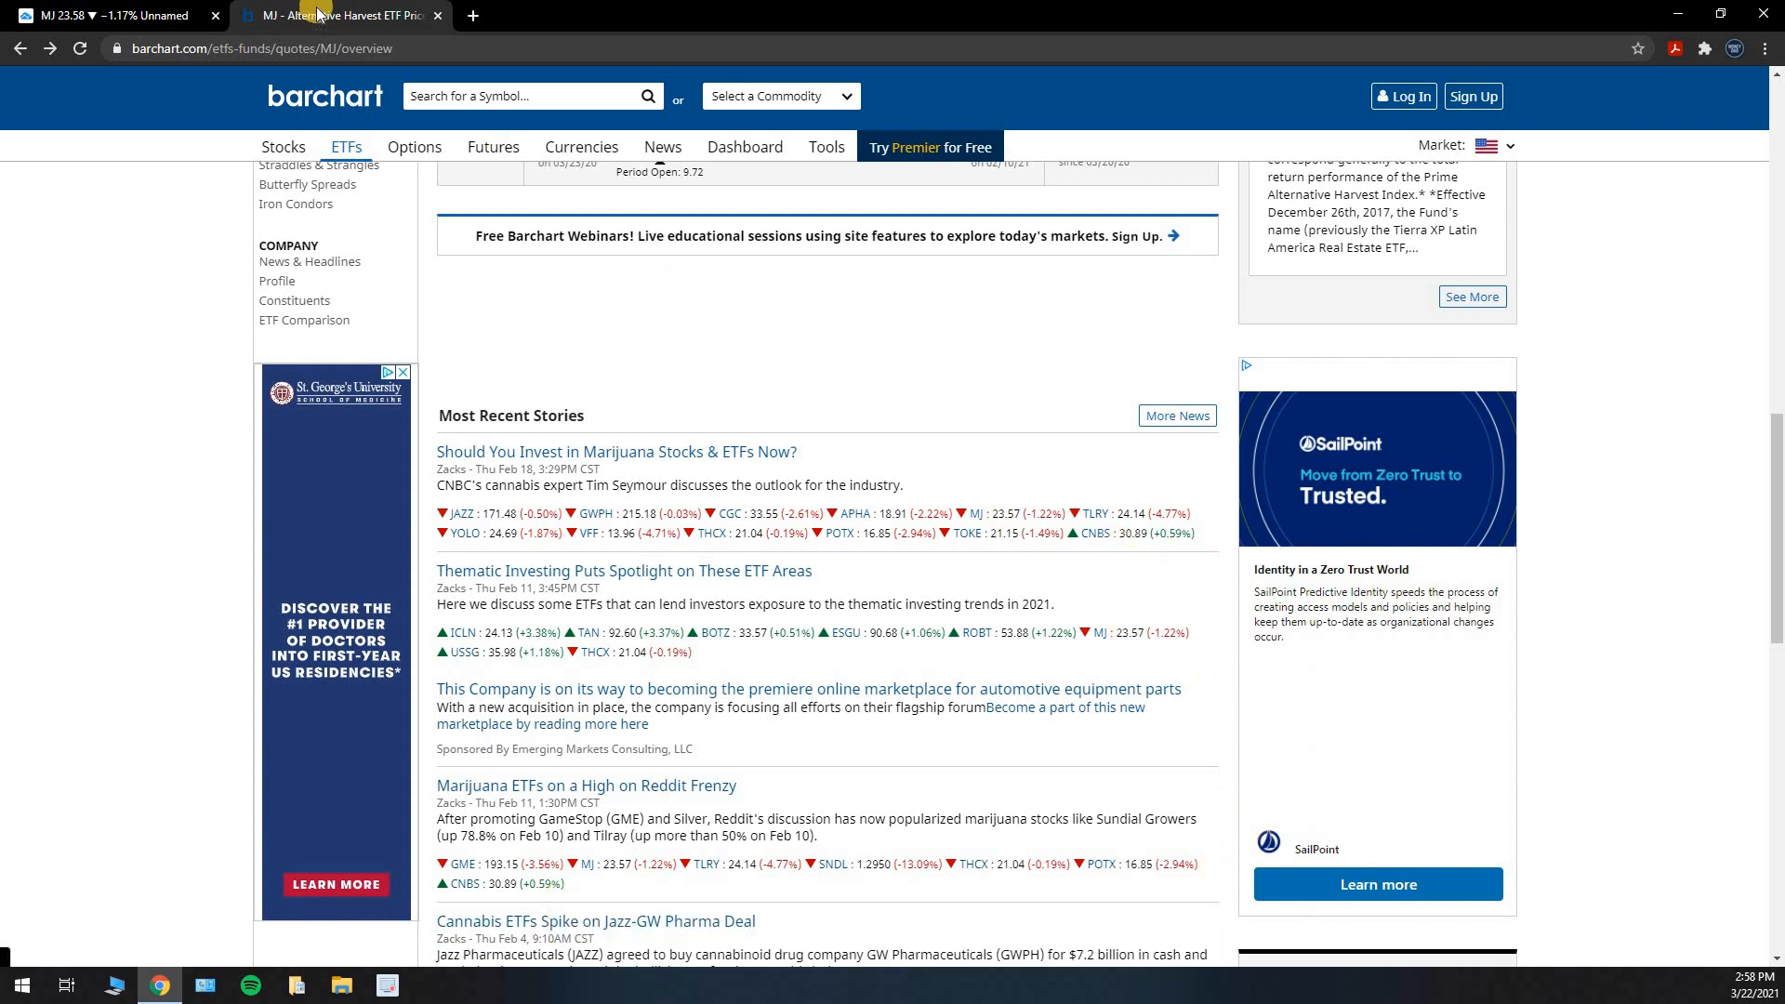
Step: Back on the TradingView MJ chart, unhide the POTX and TOKE comparison lines
click(112, 17)
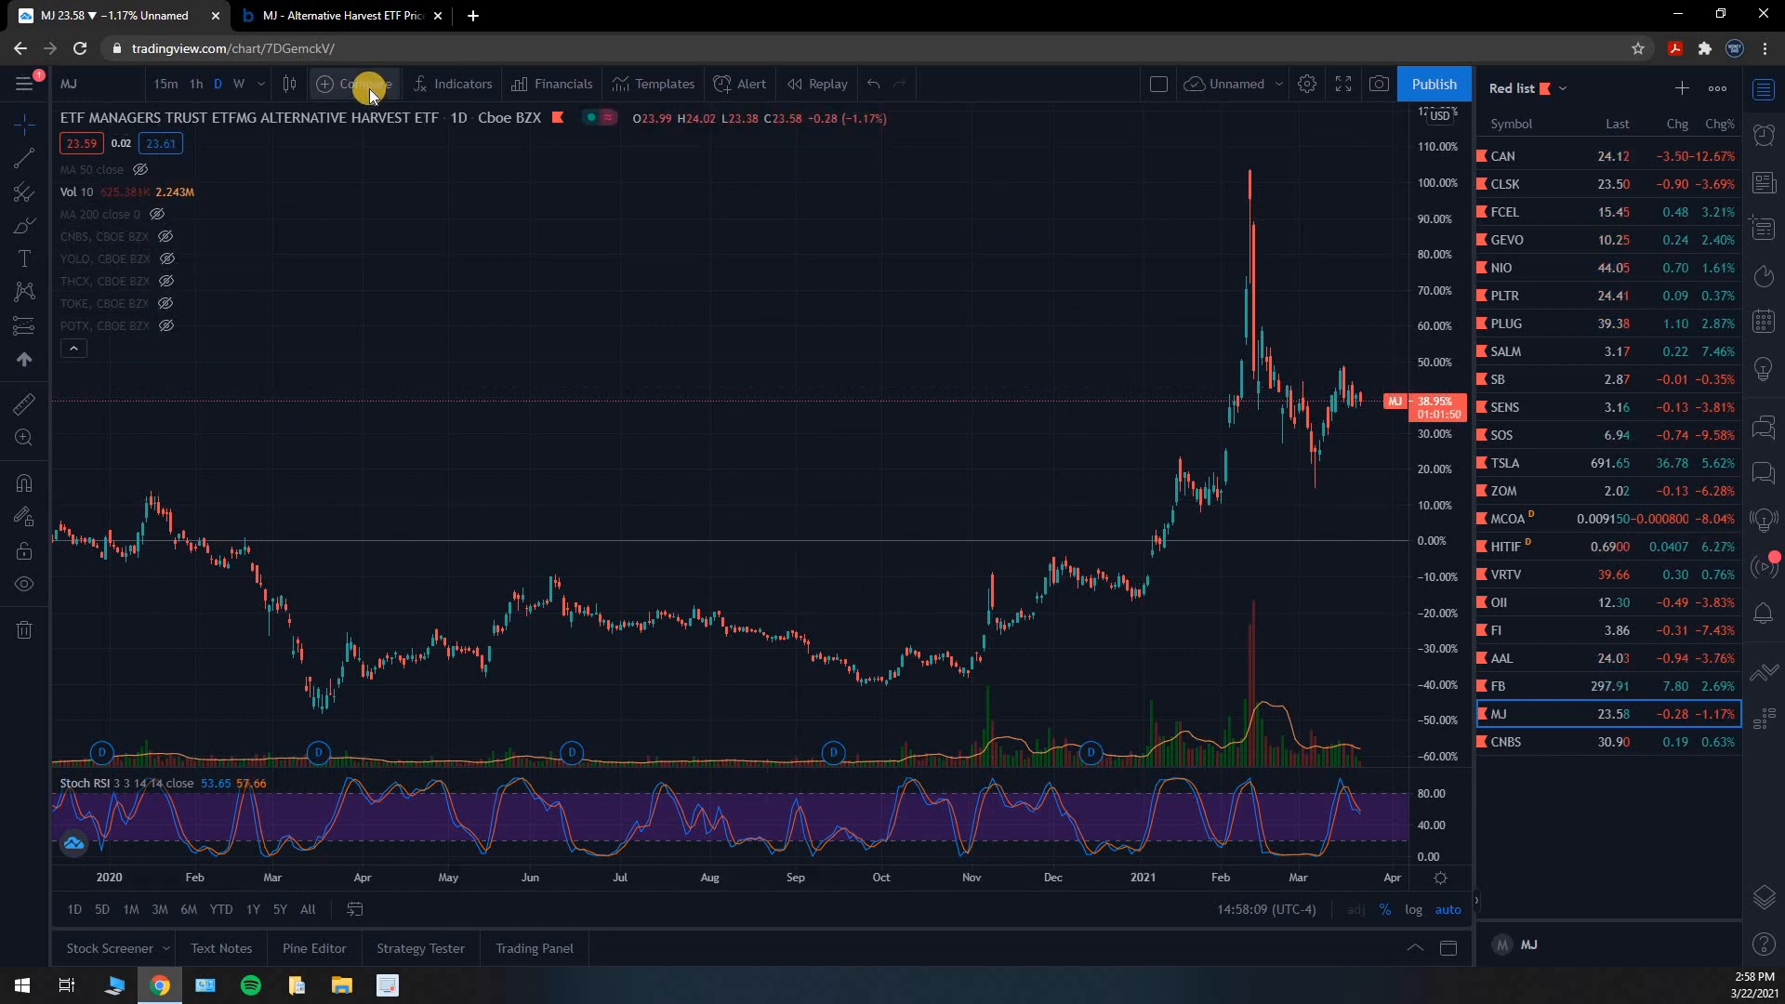
click(354, 84)
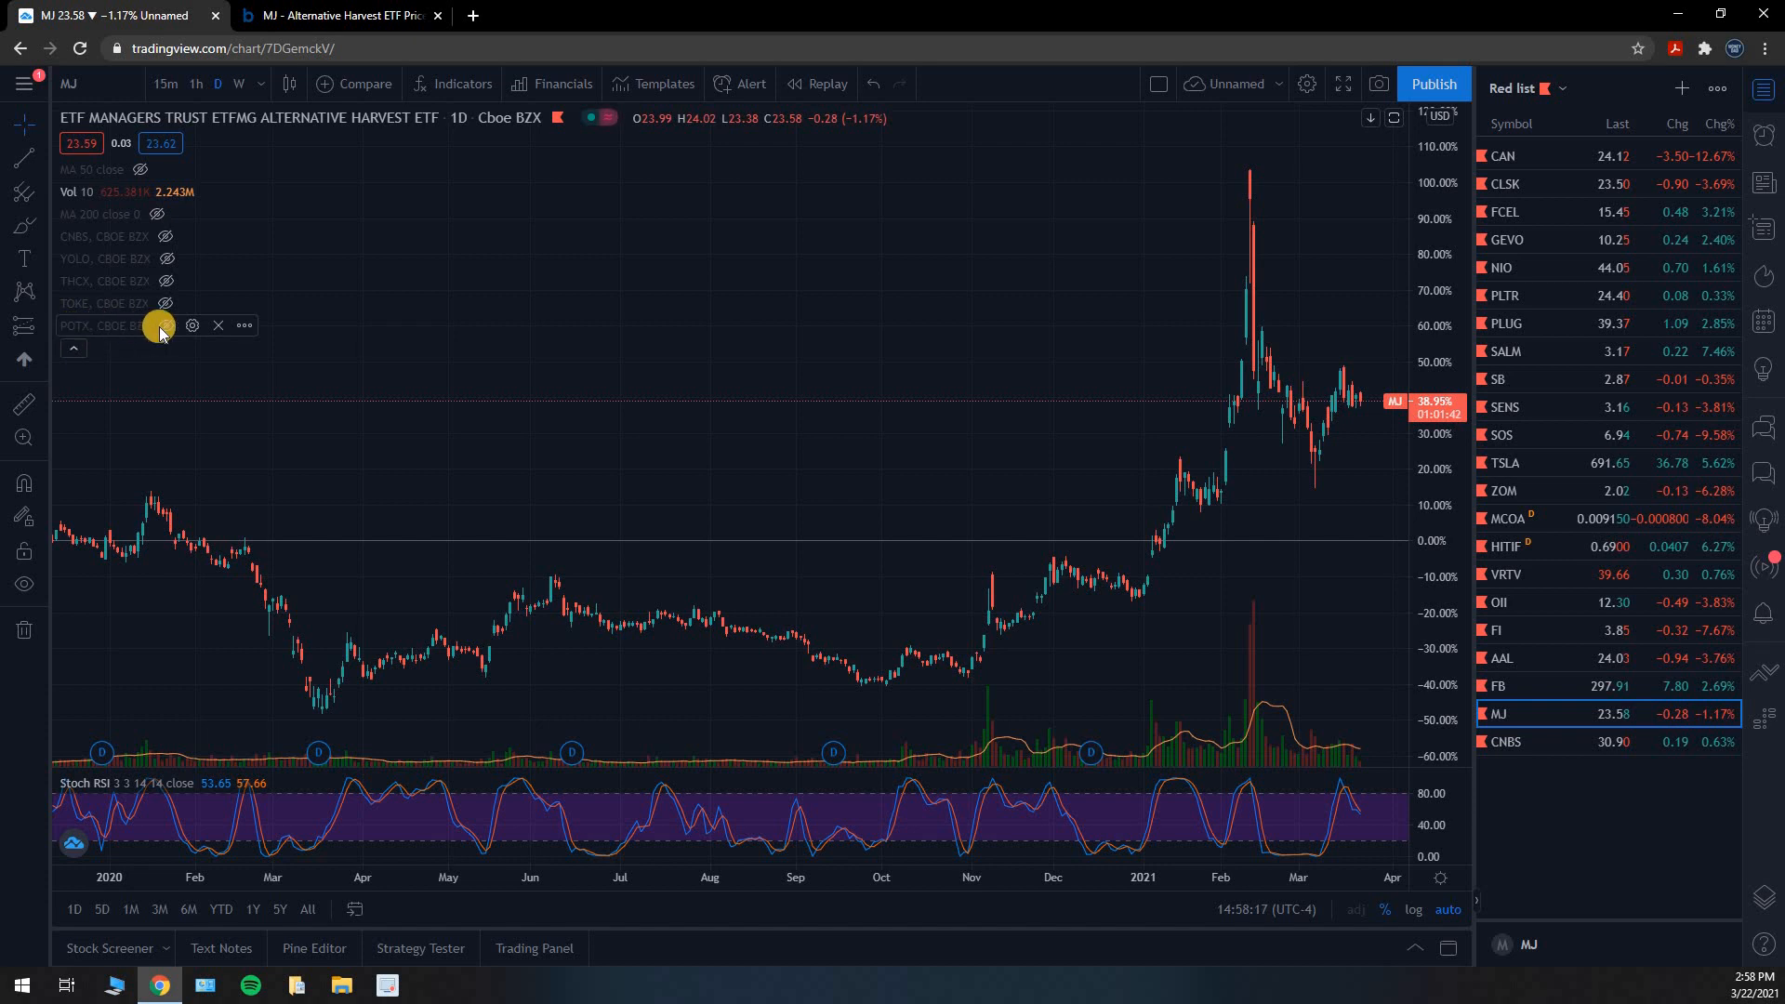
click(165, 326)
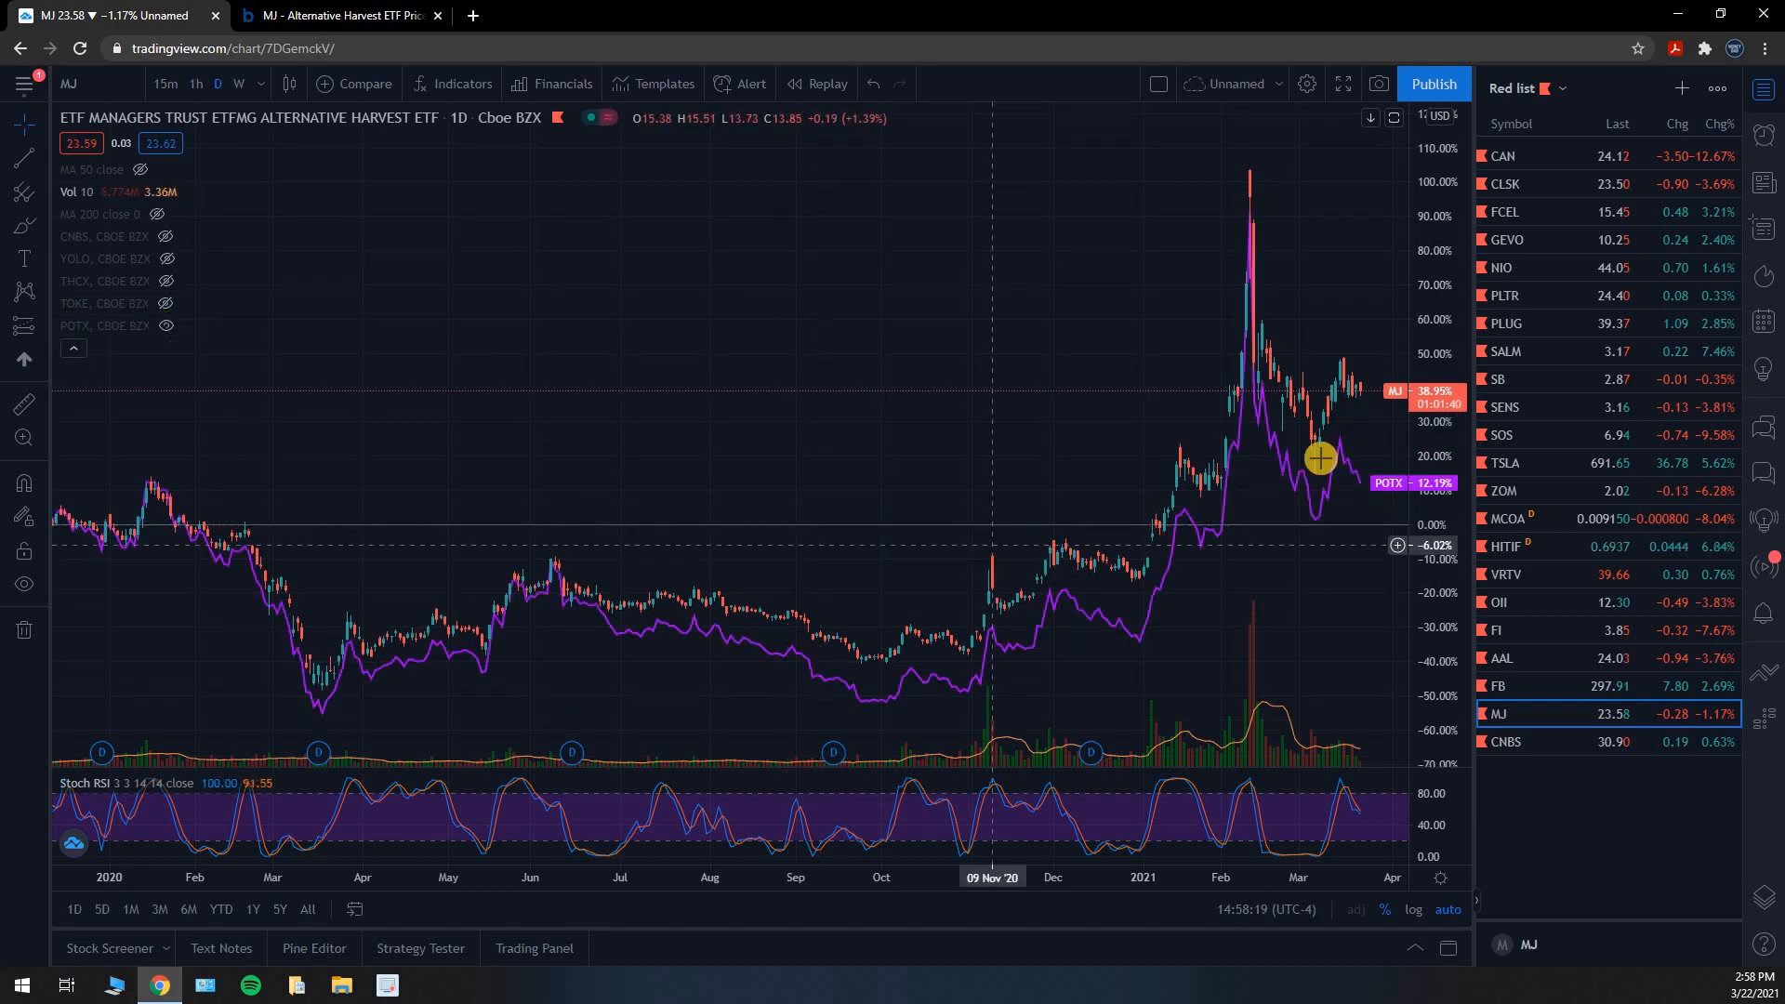
mouse_move(1395, 484)
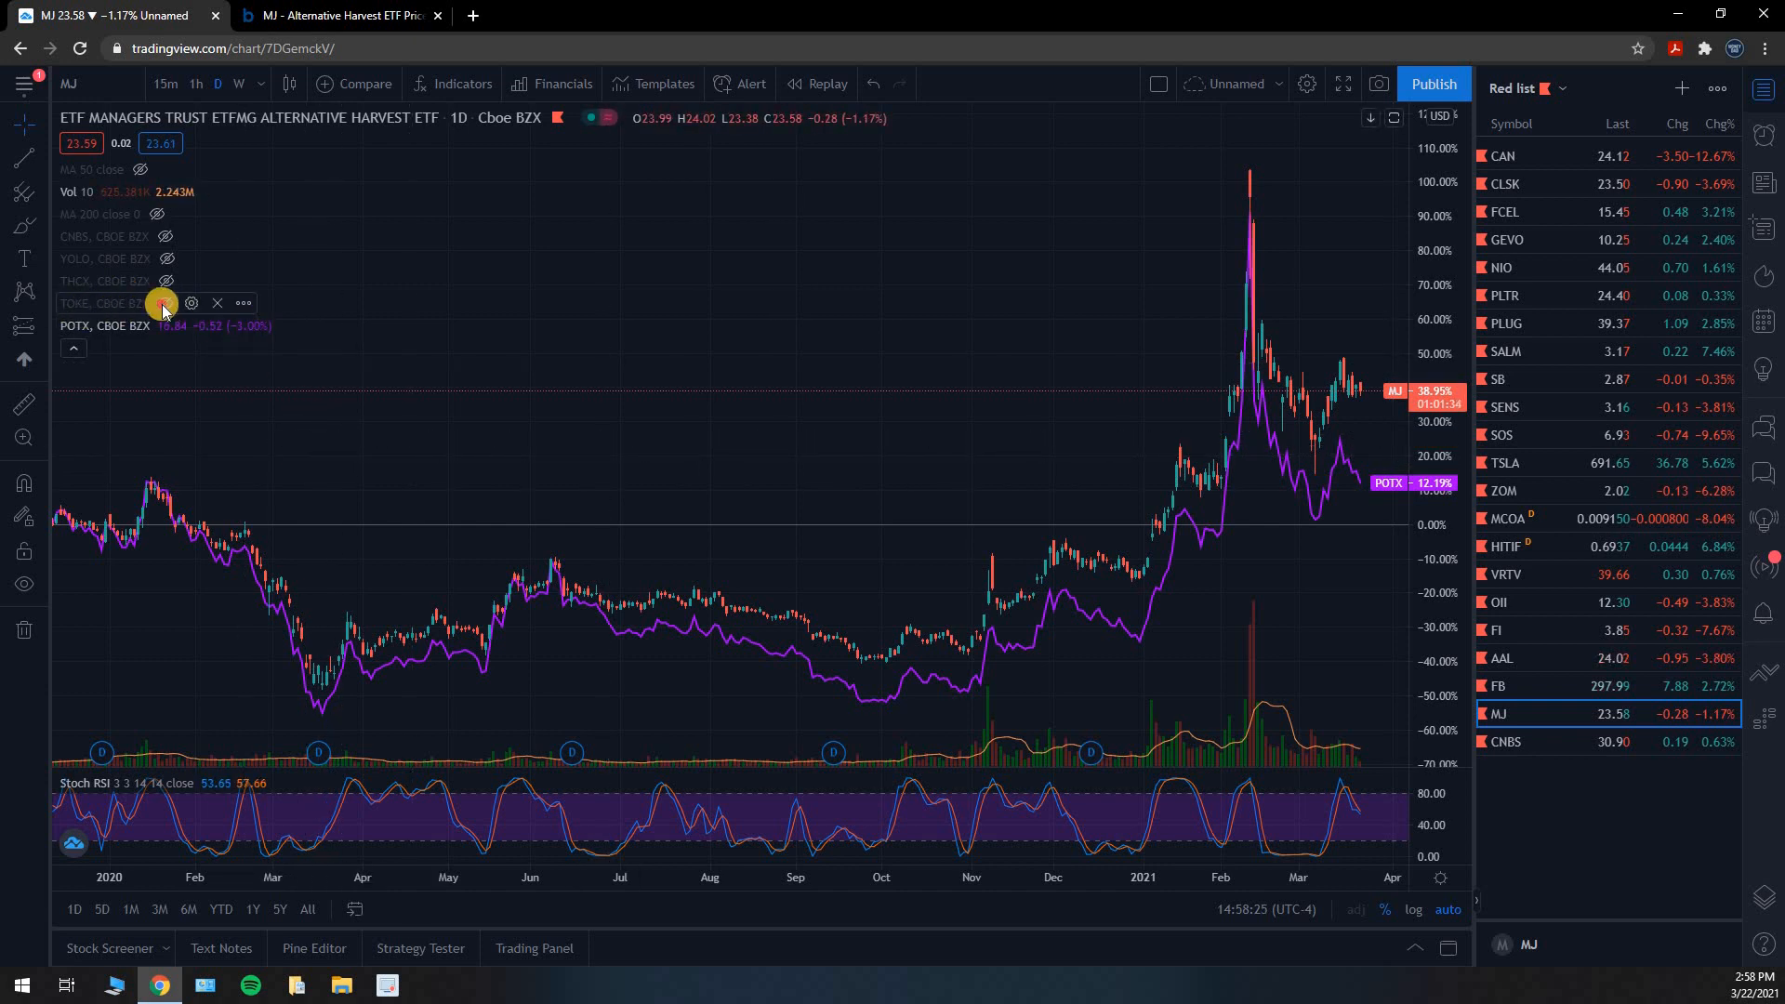
click(164, 303)
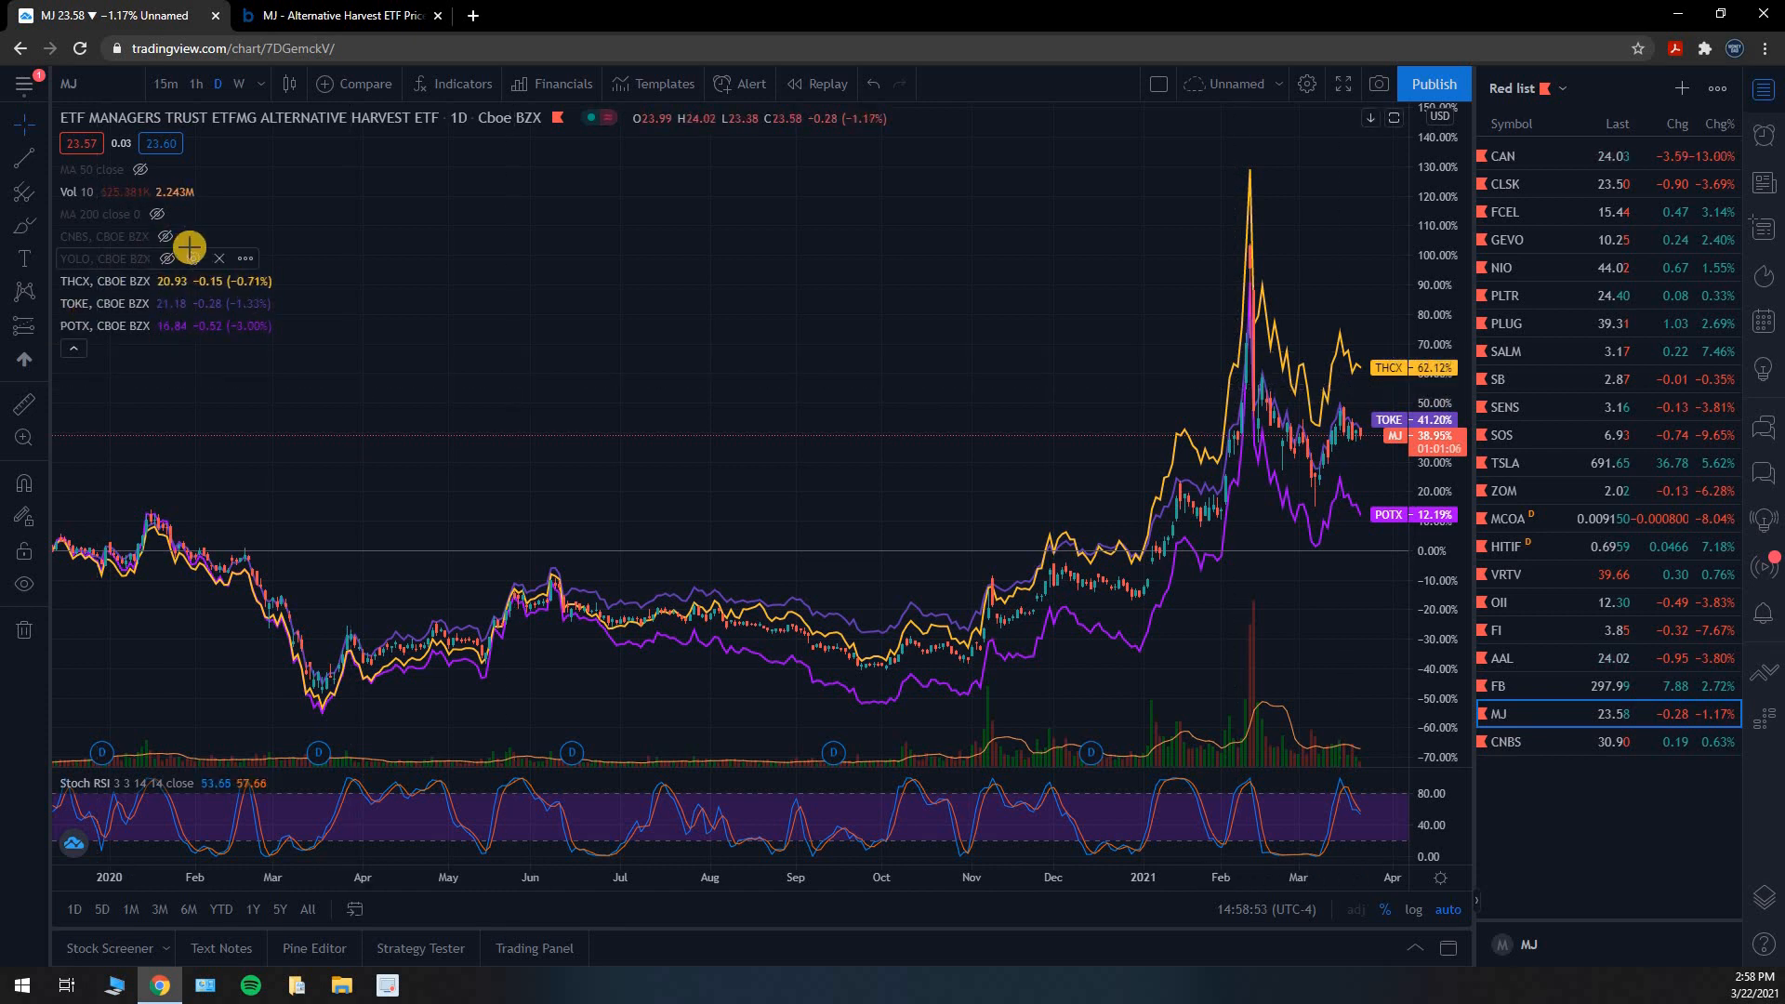
mouse_move(167, 258)
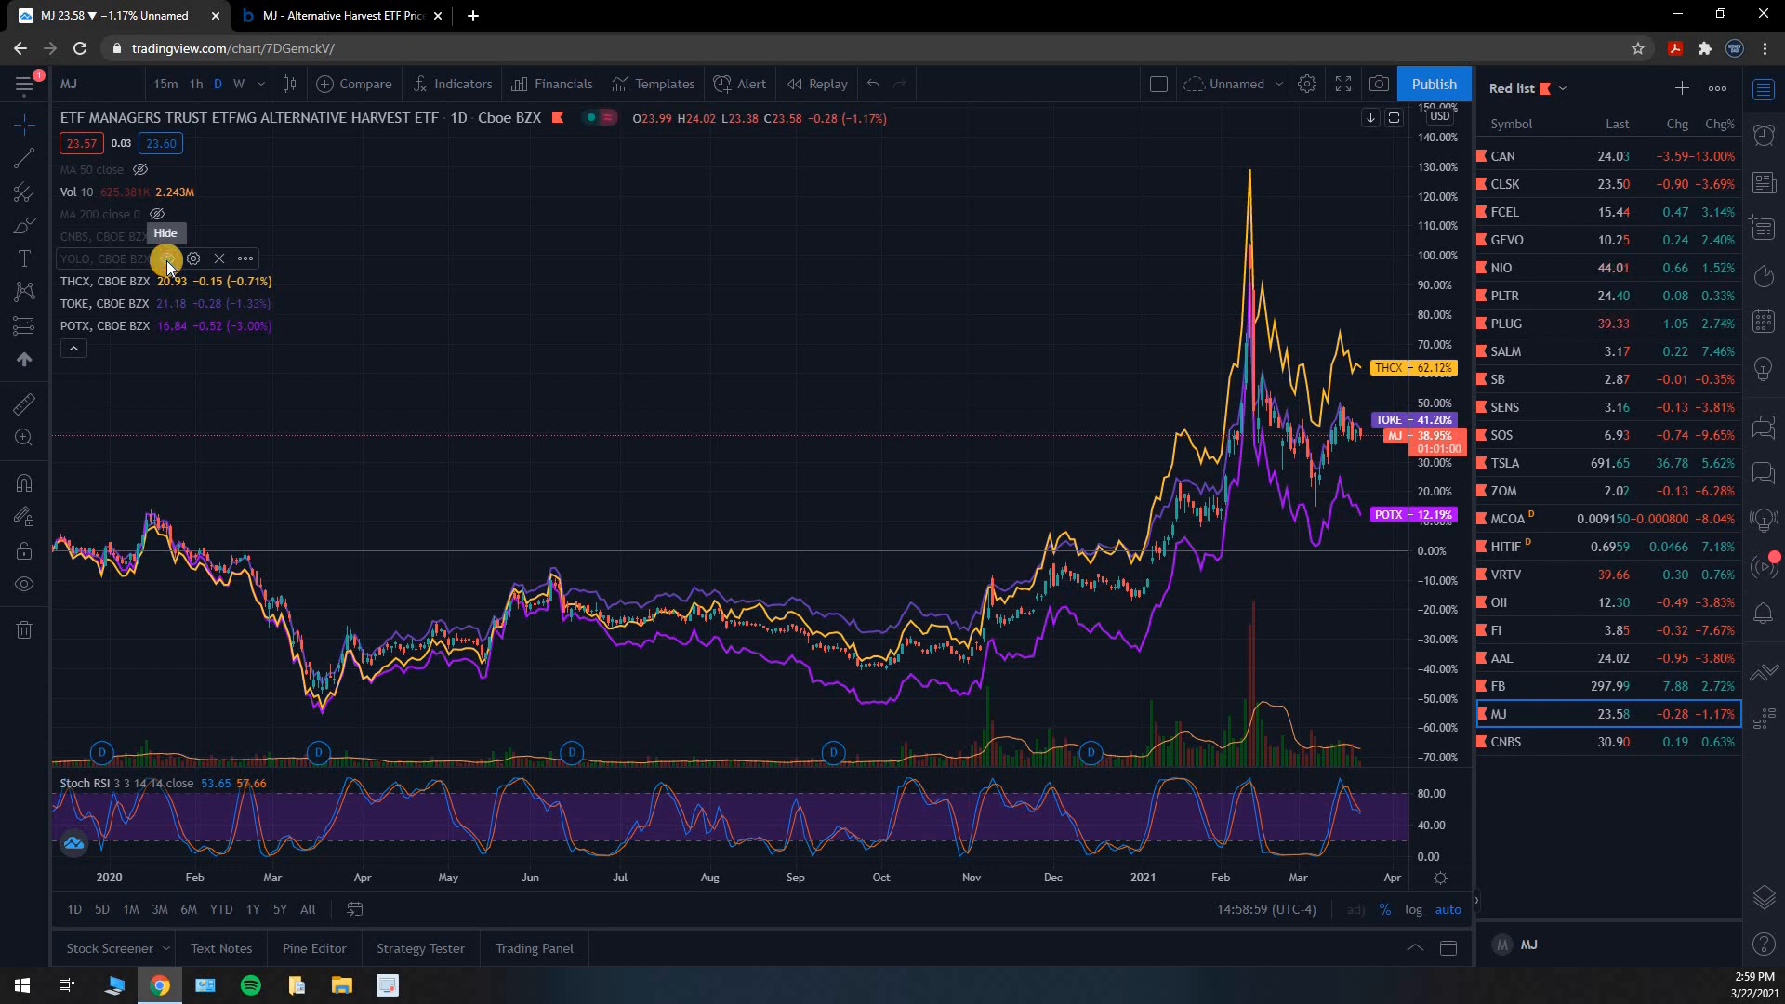
Step: Unhide the YOLO comparison line, up about 111% over MJ
click(168, 259)
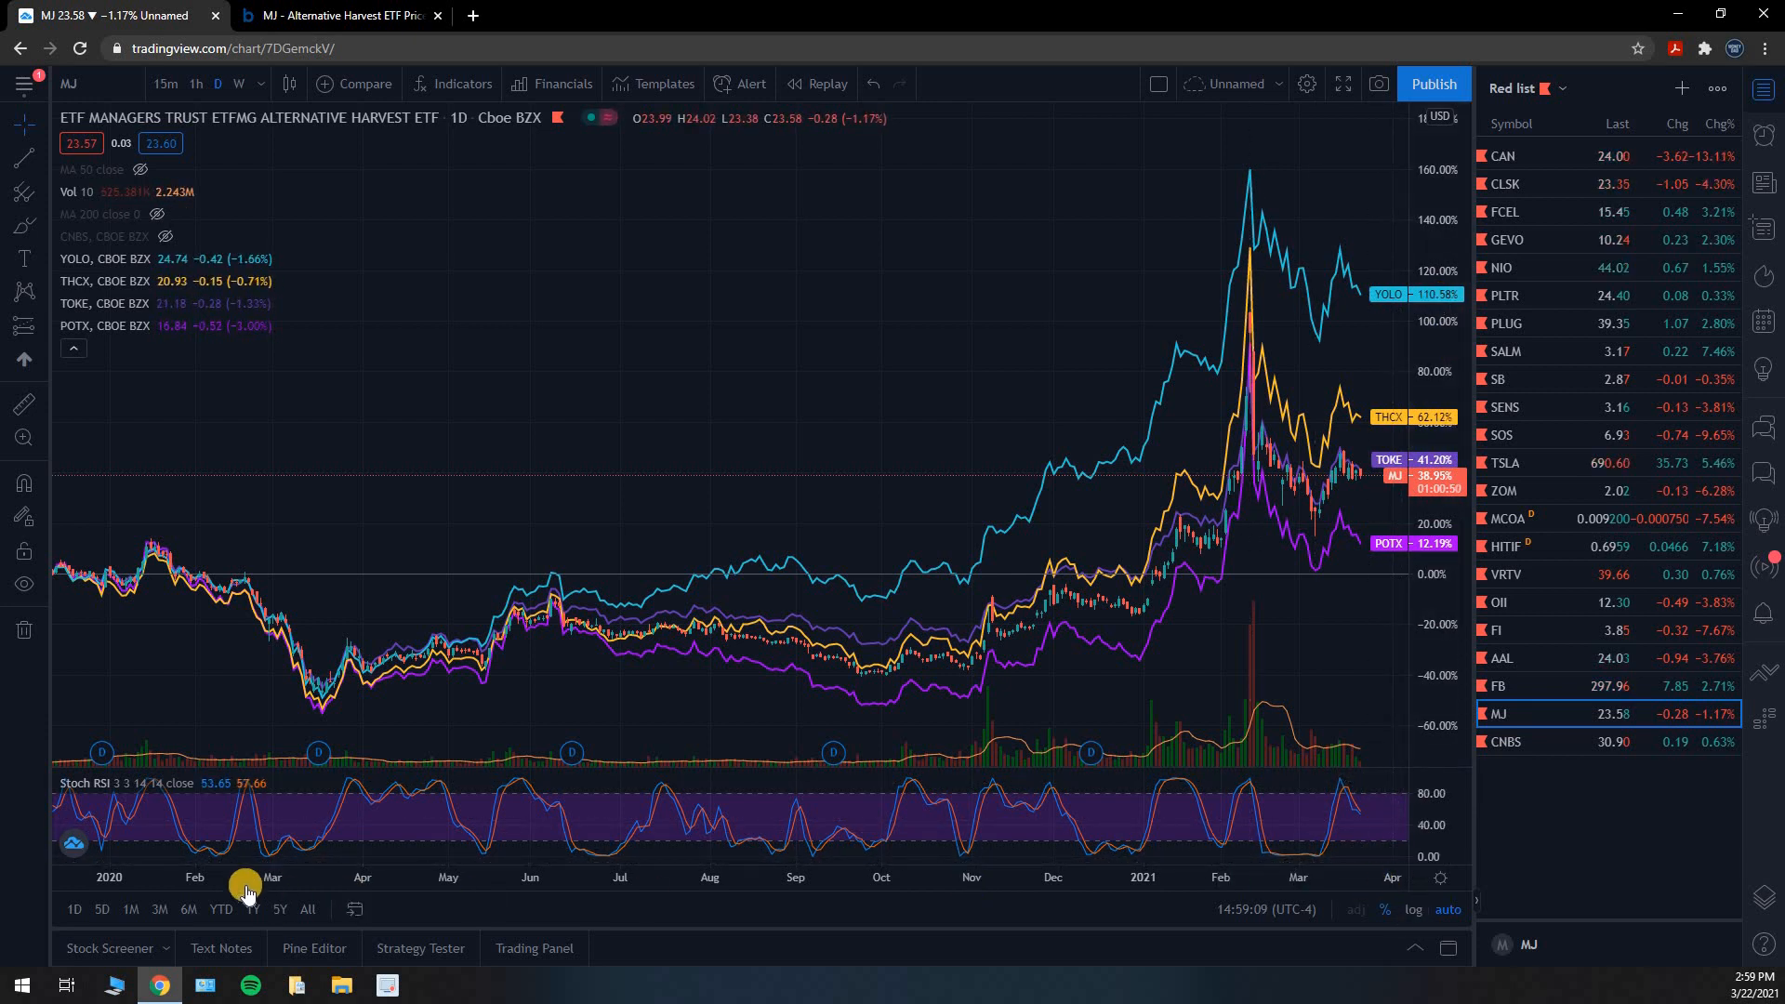
mouse_move(543, 876)
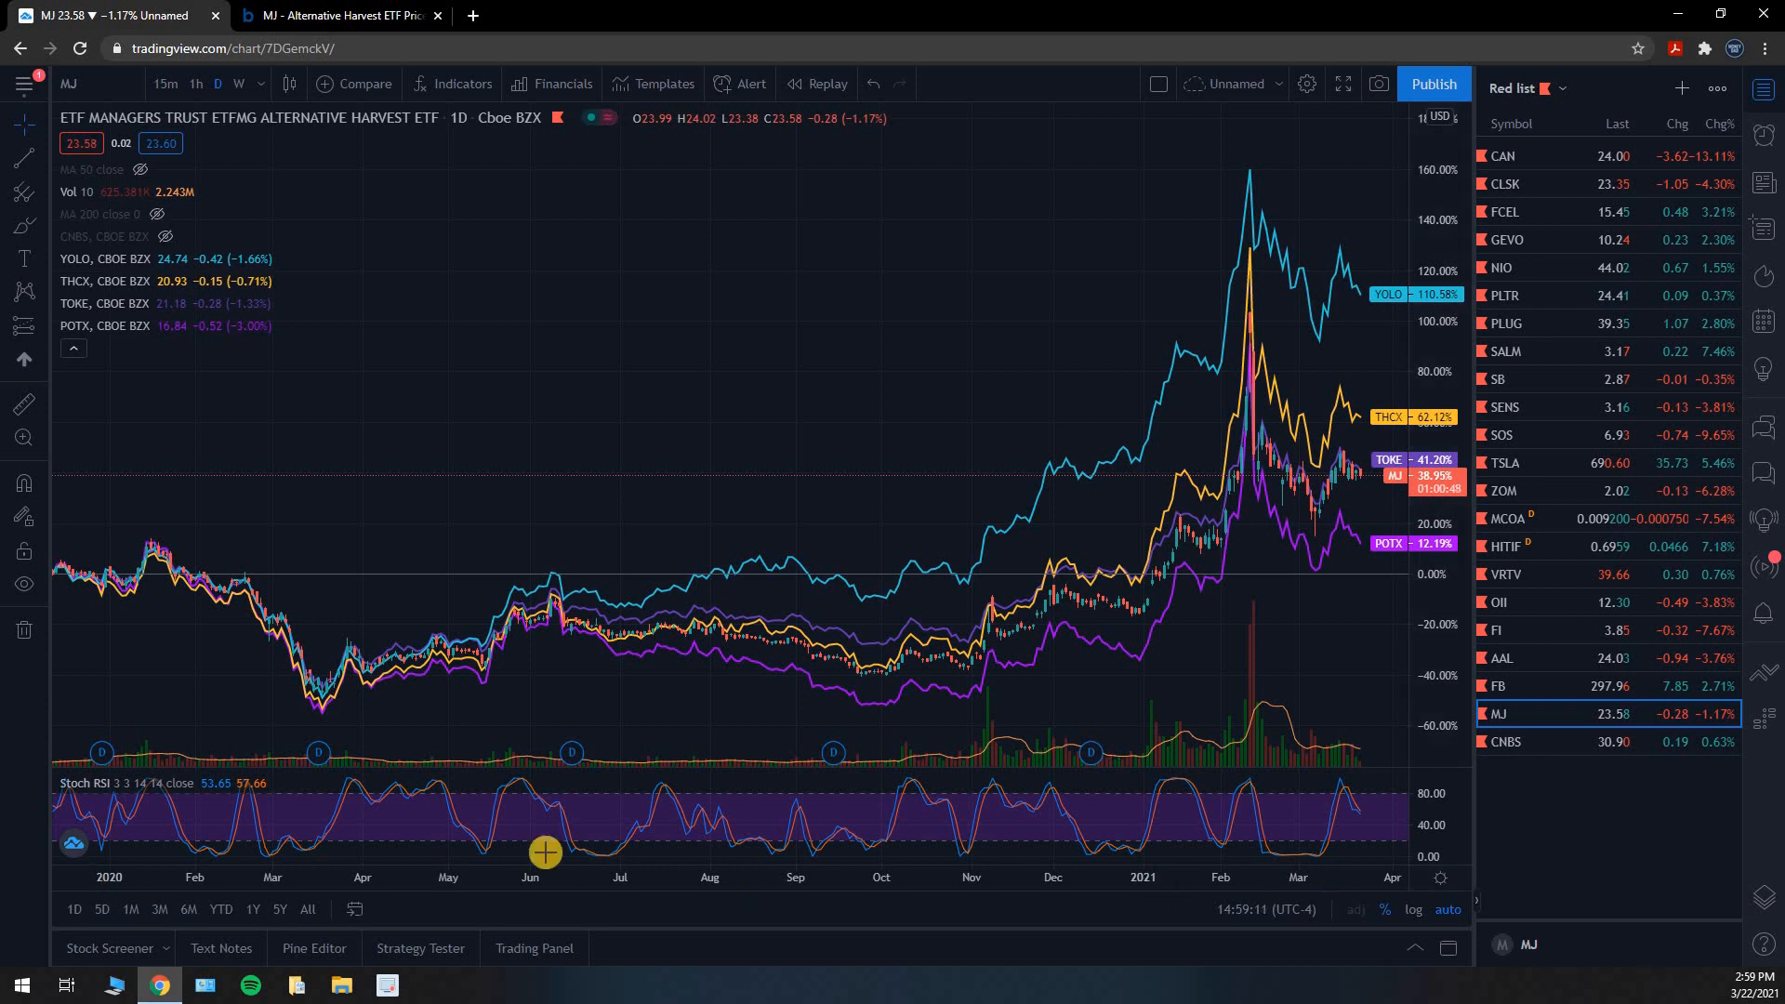
mouse_move(167, 236)
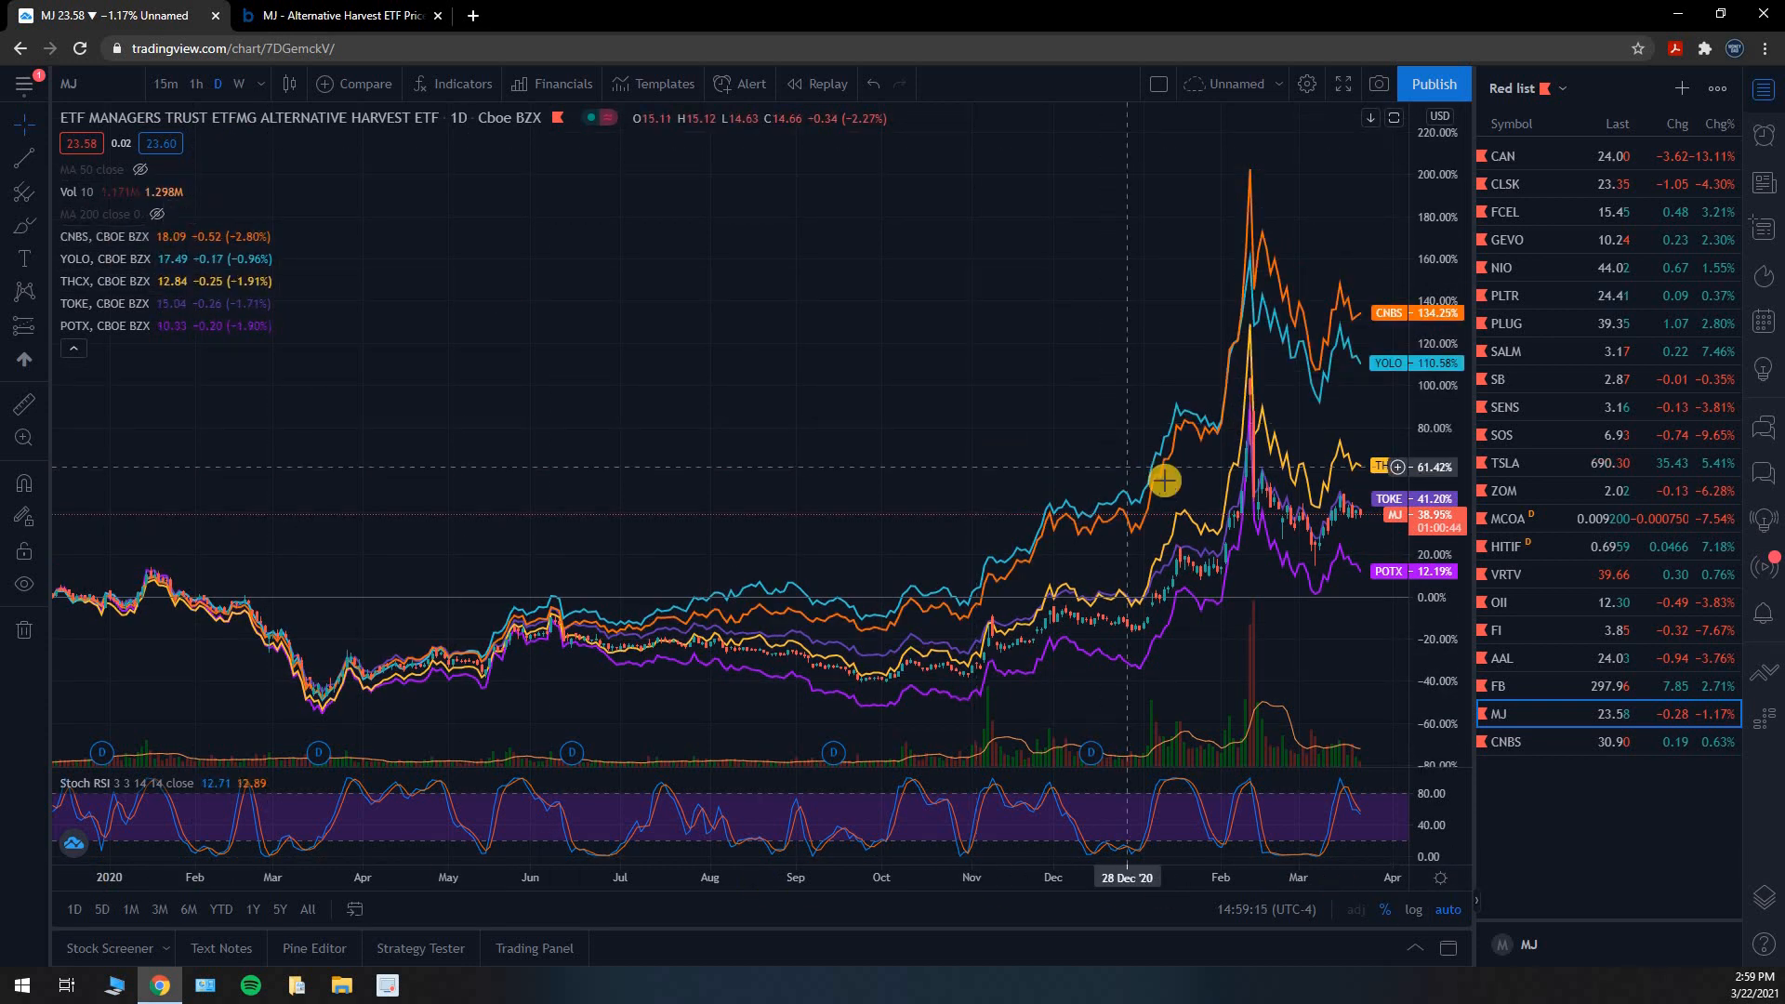
mouse_move(1380, 316)
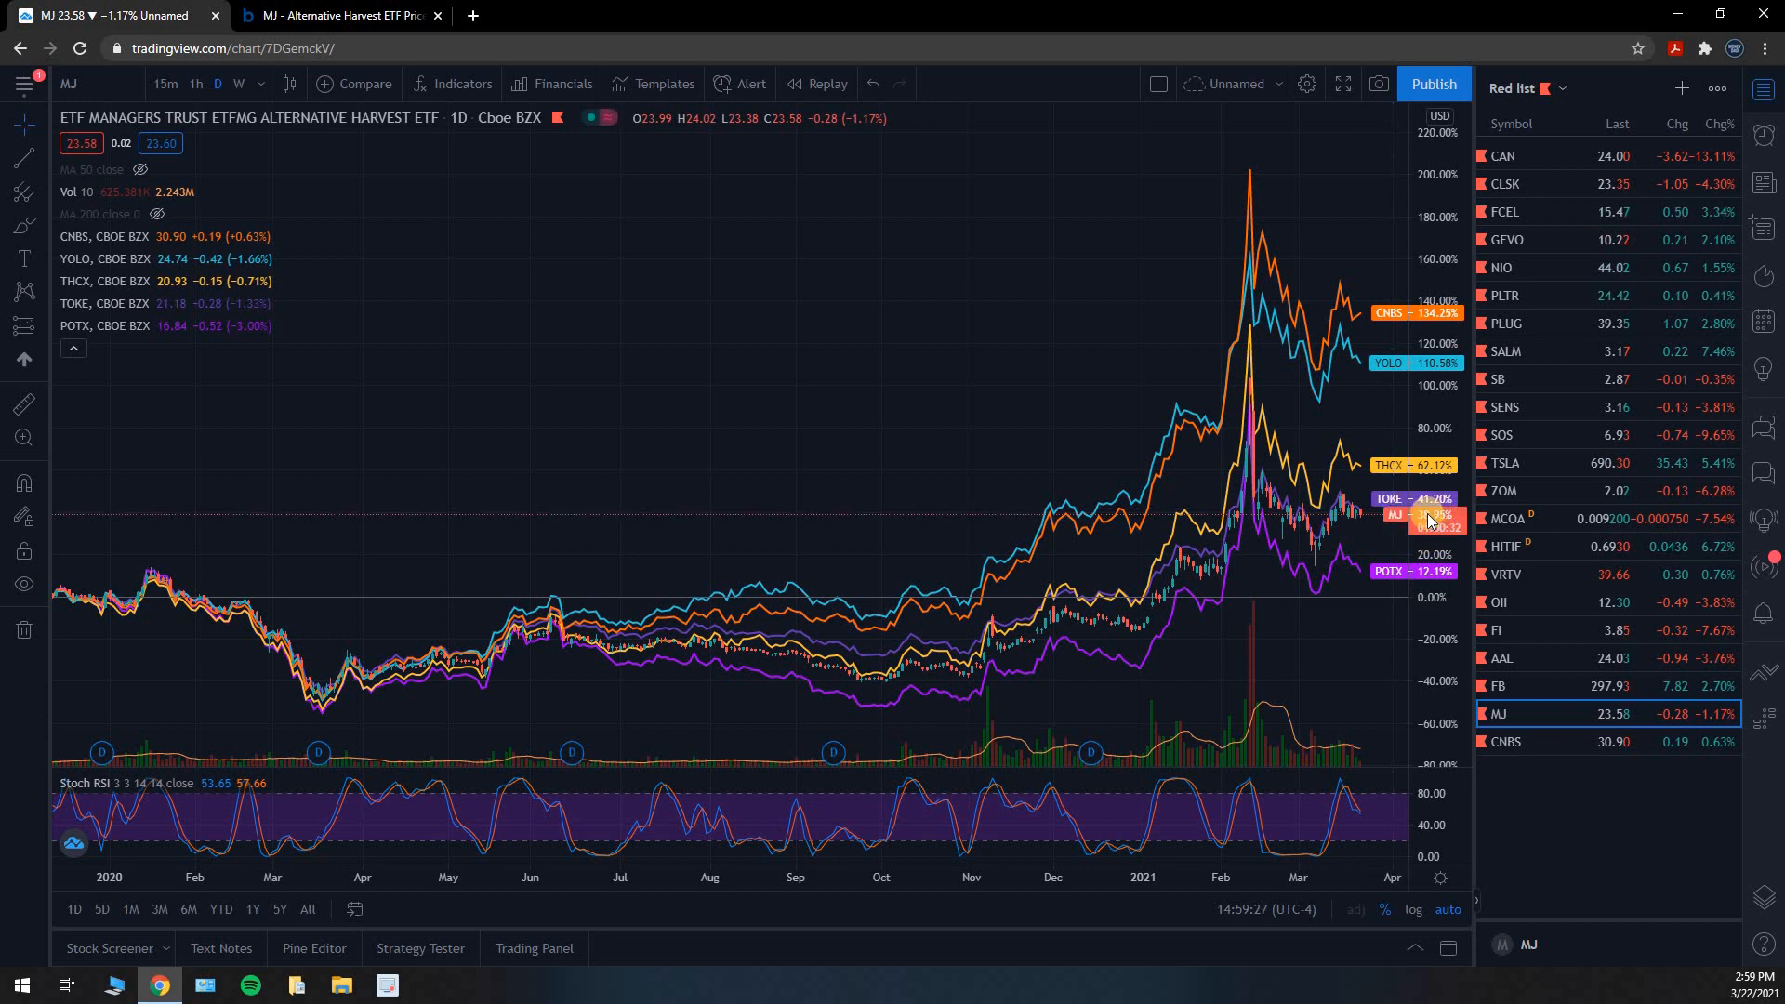
mouse_move(1417, 331)
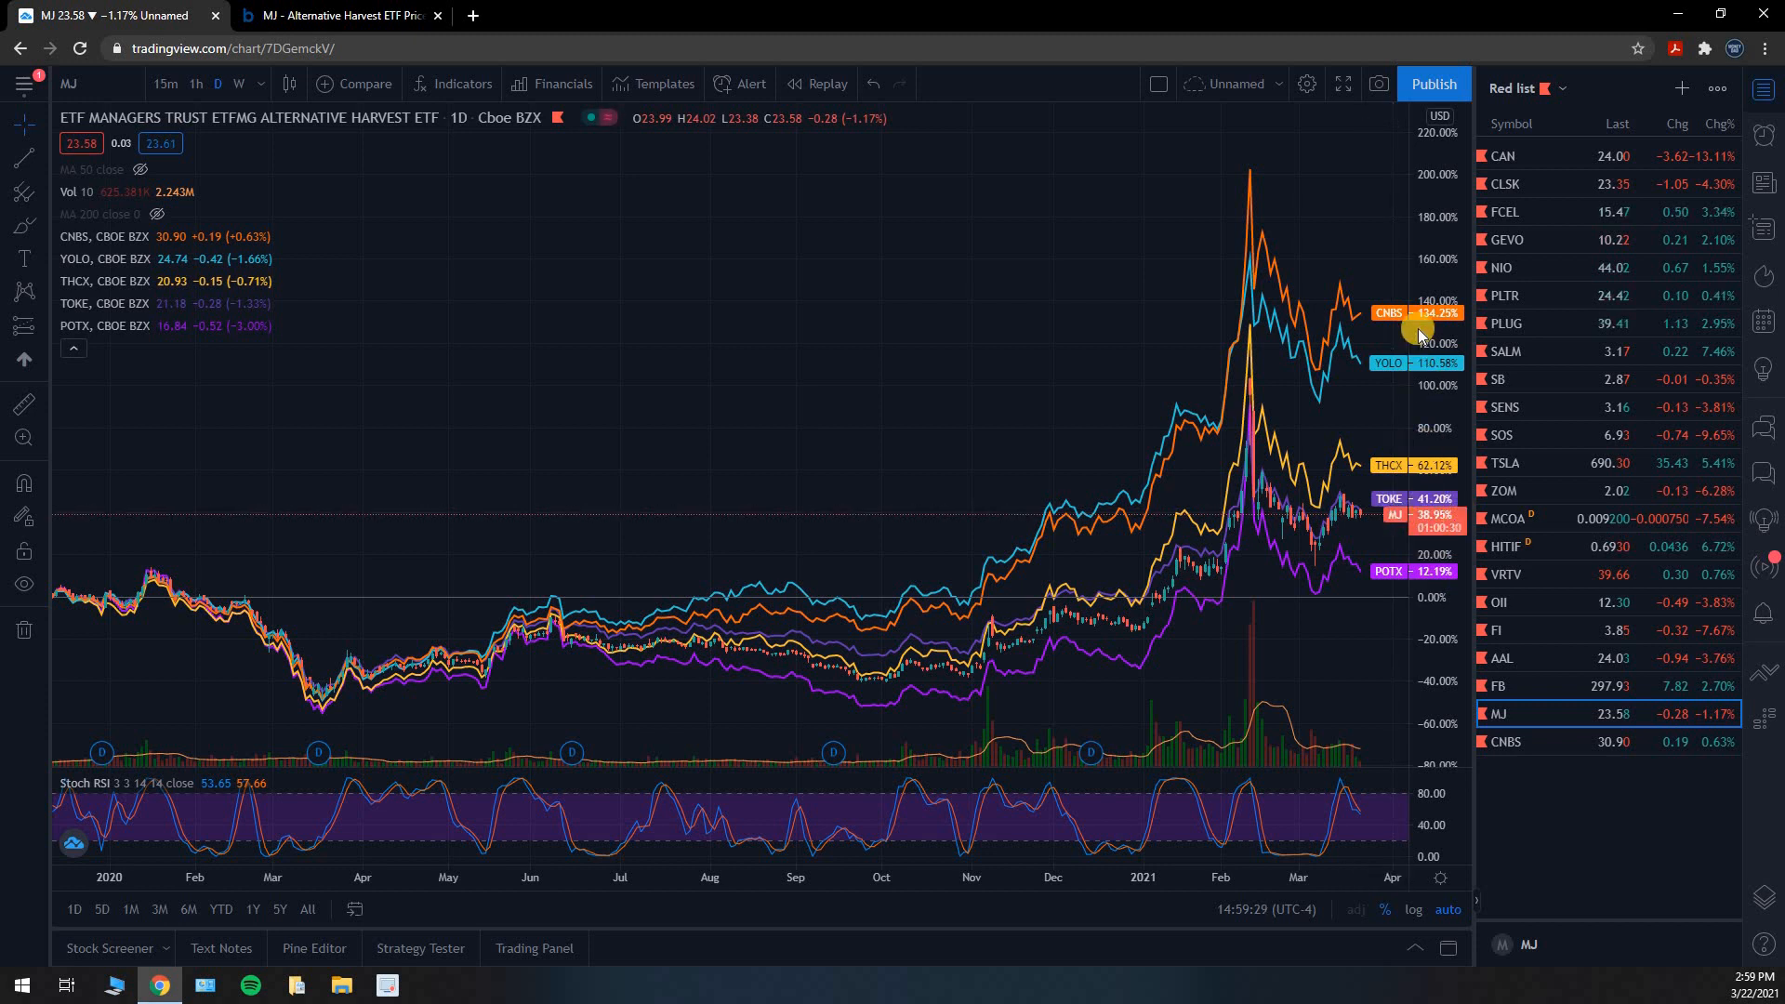
mouse_move(1376, 599)
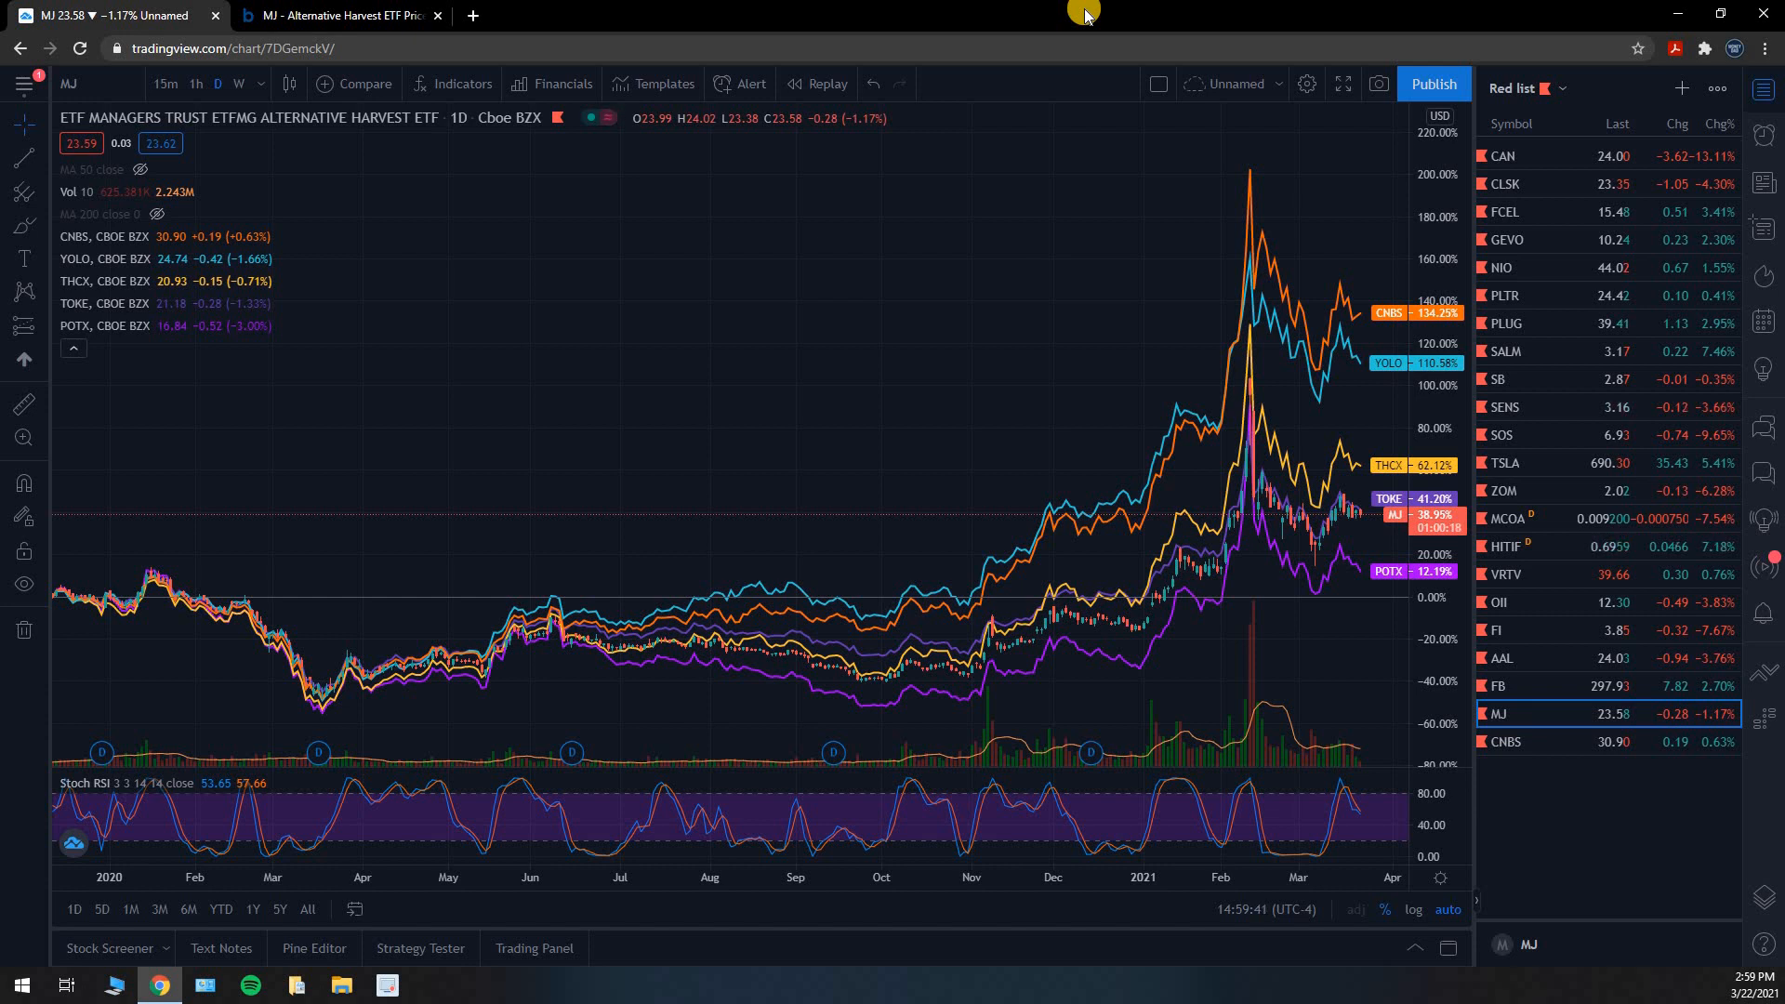
mouse_move(1375, 307)
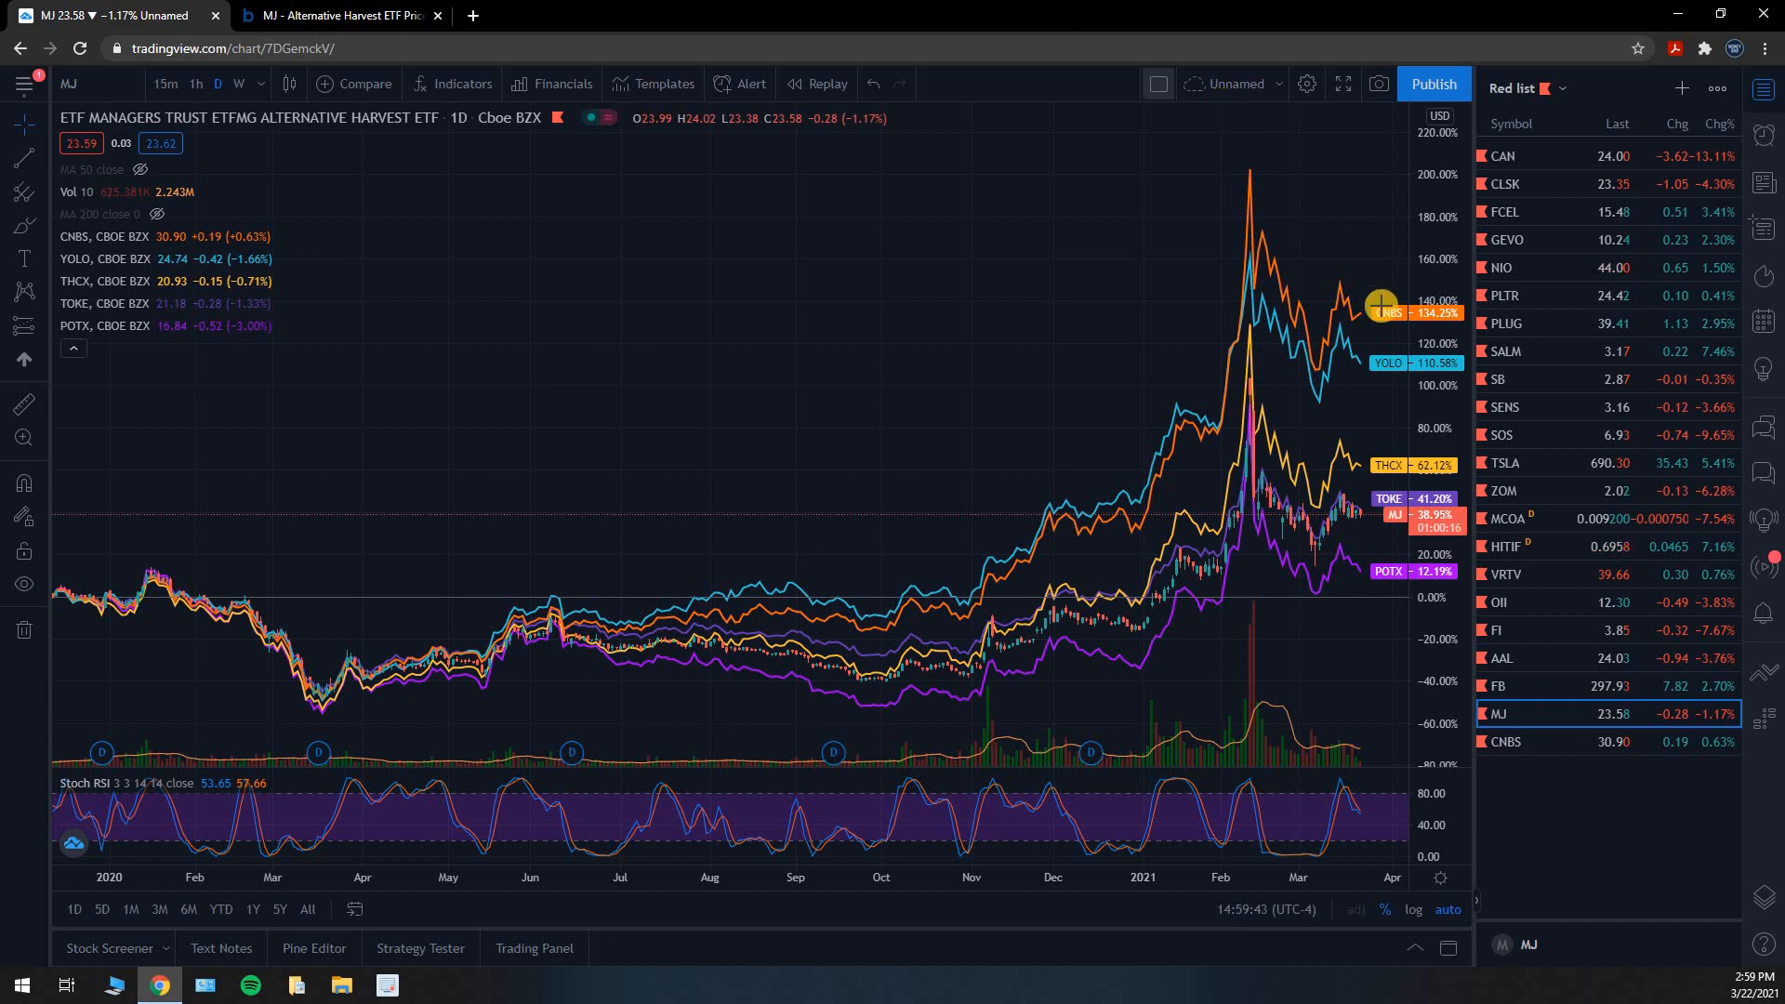
mouse_move(1390, 632)
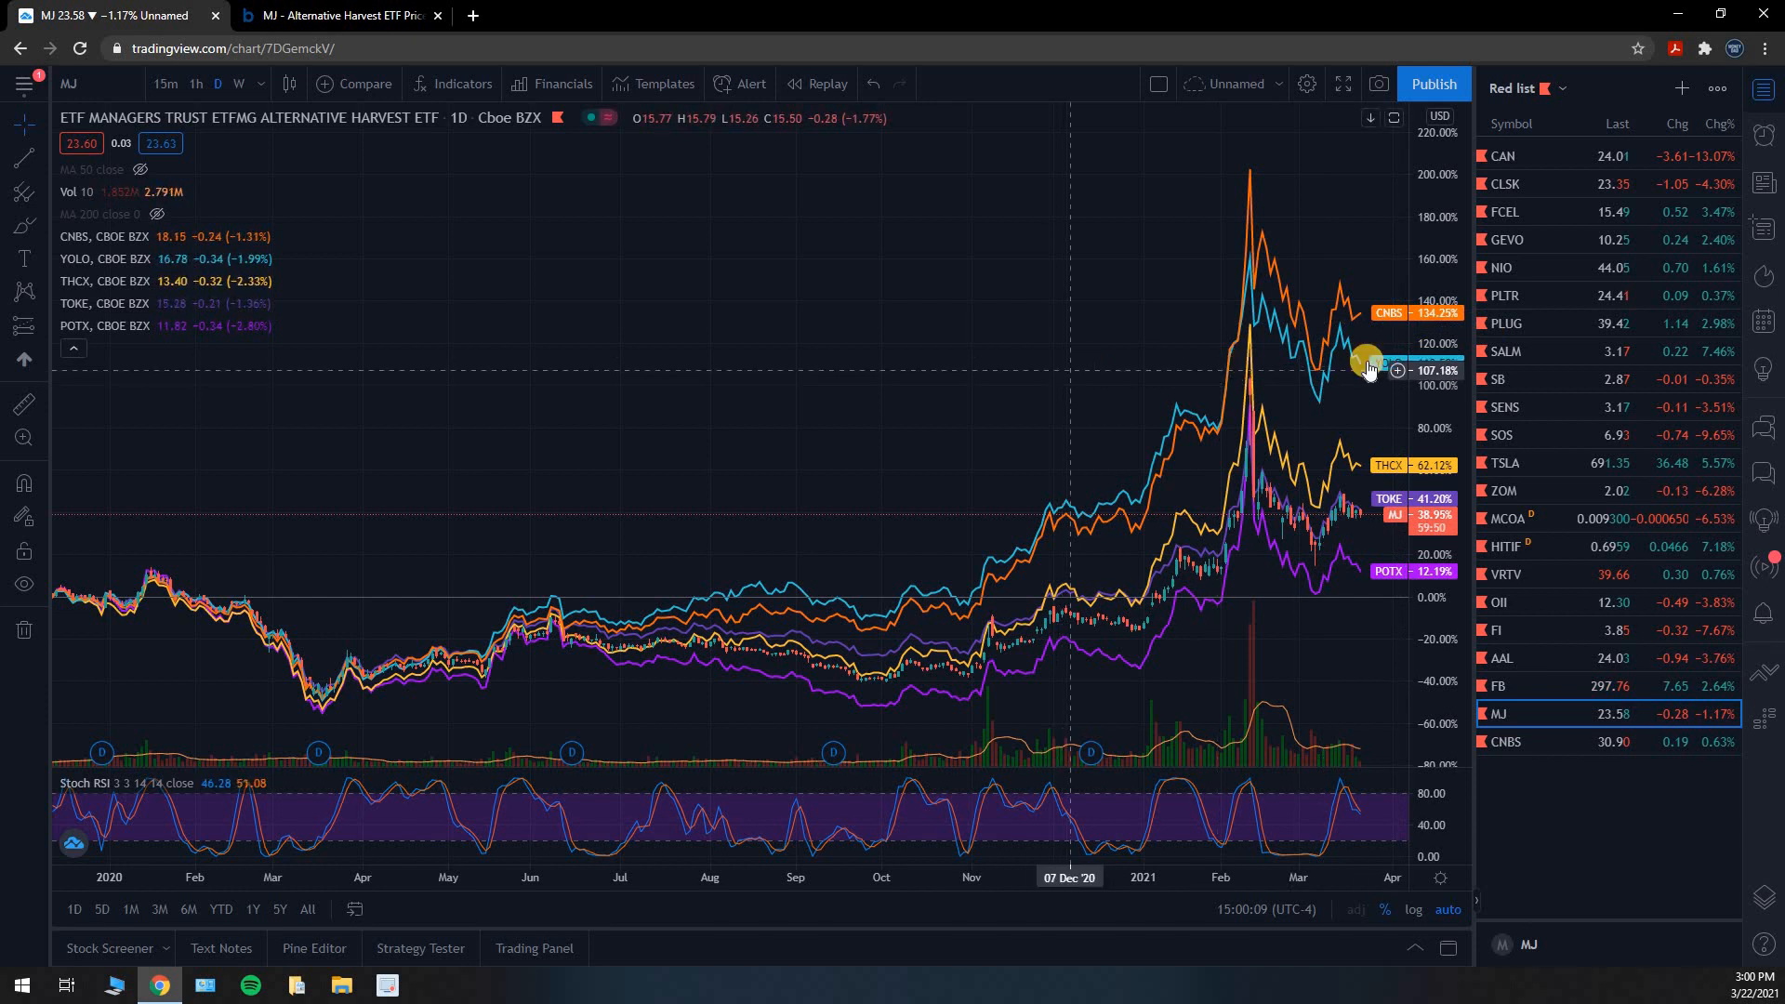
mouse_move(1075, 555)
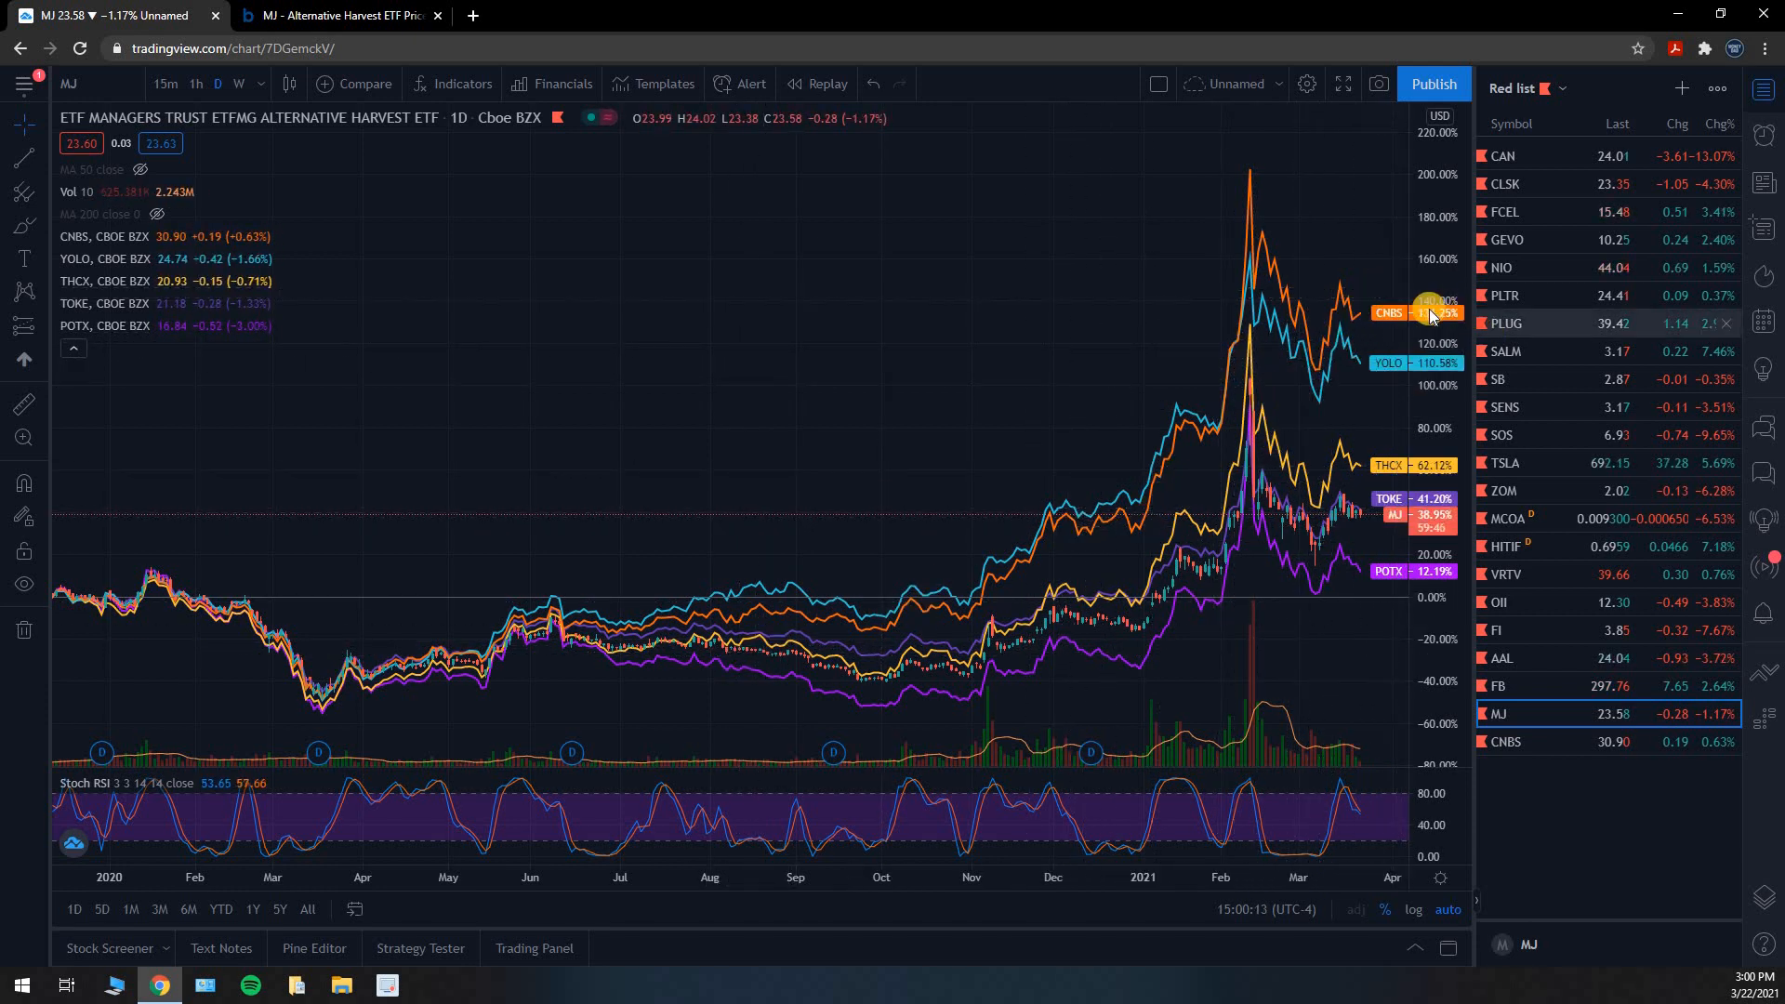
mouse_move(1240, 325)
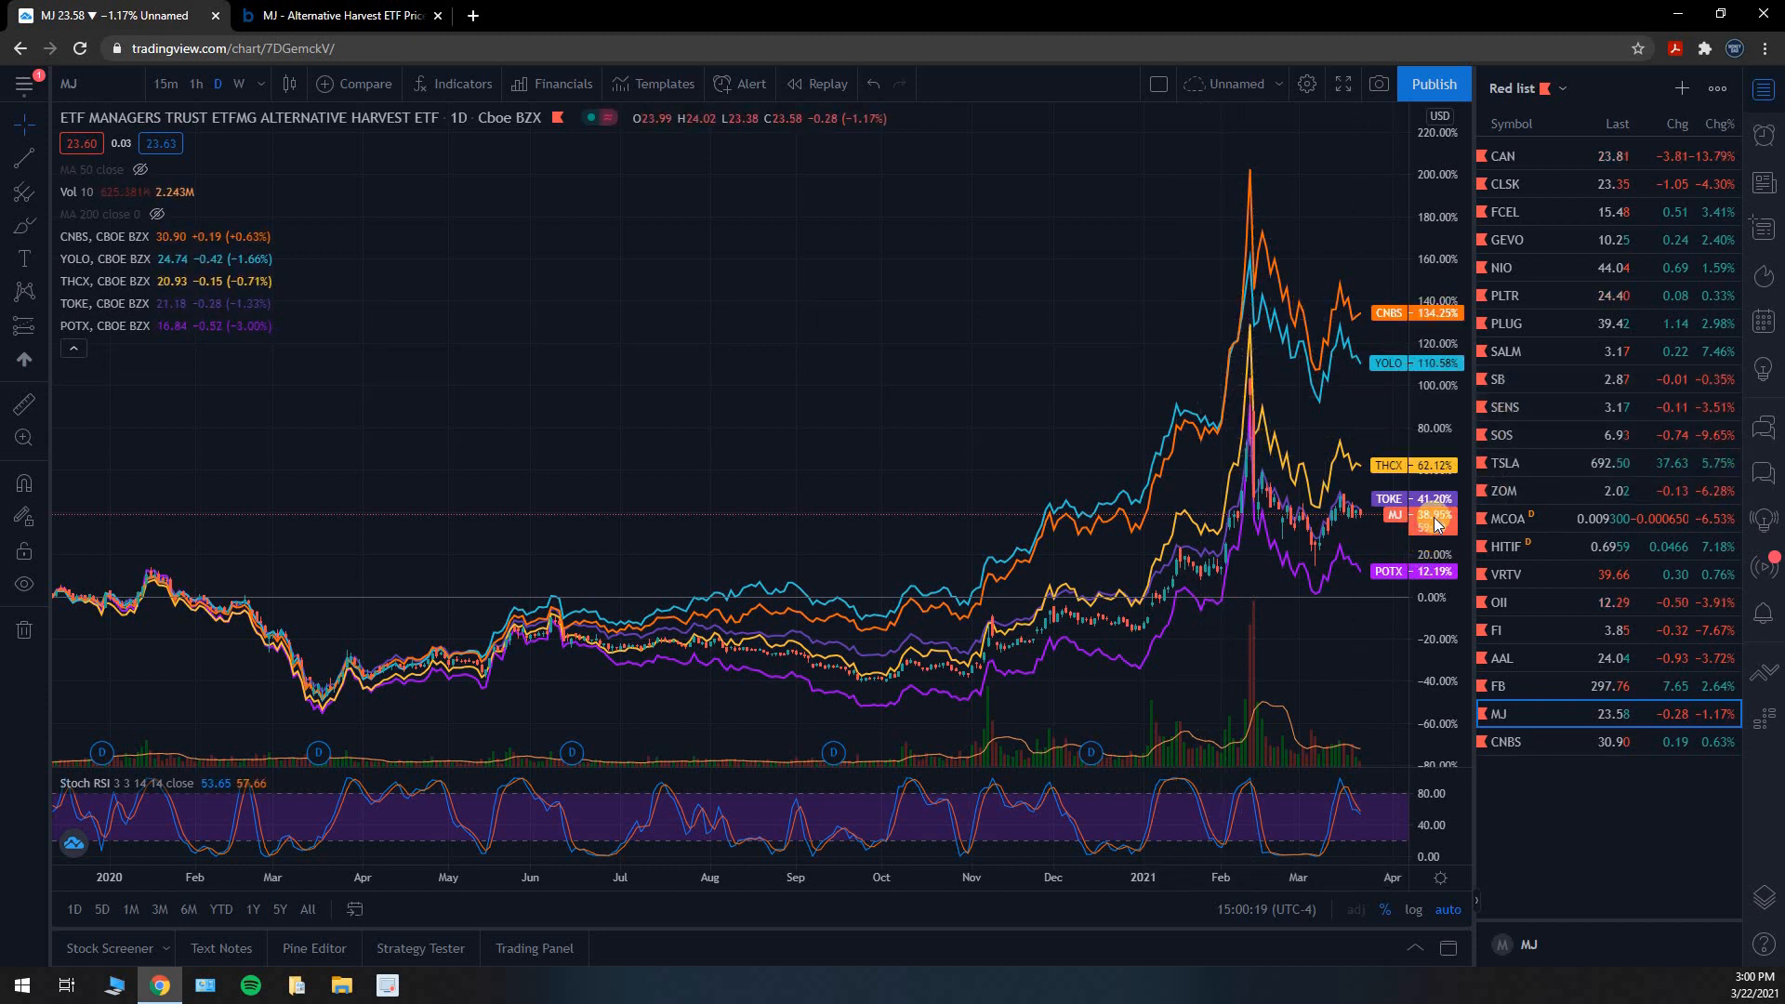
mouse_move(1282, 770)
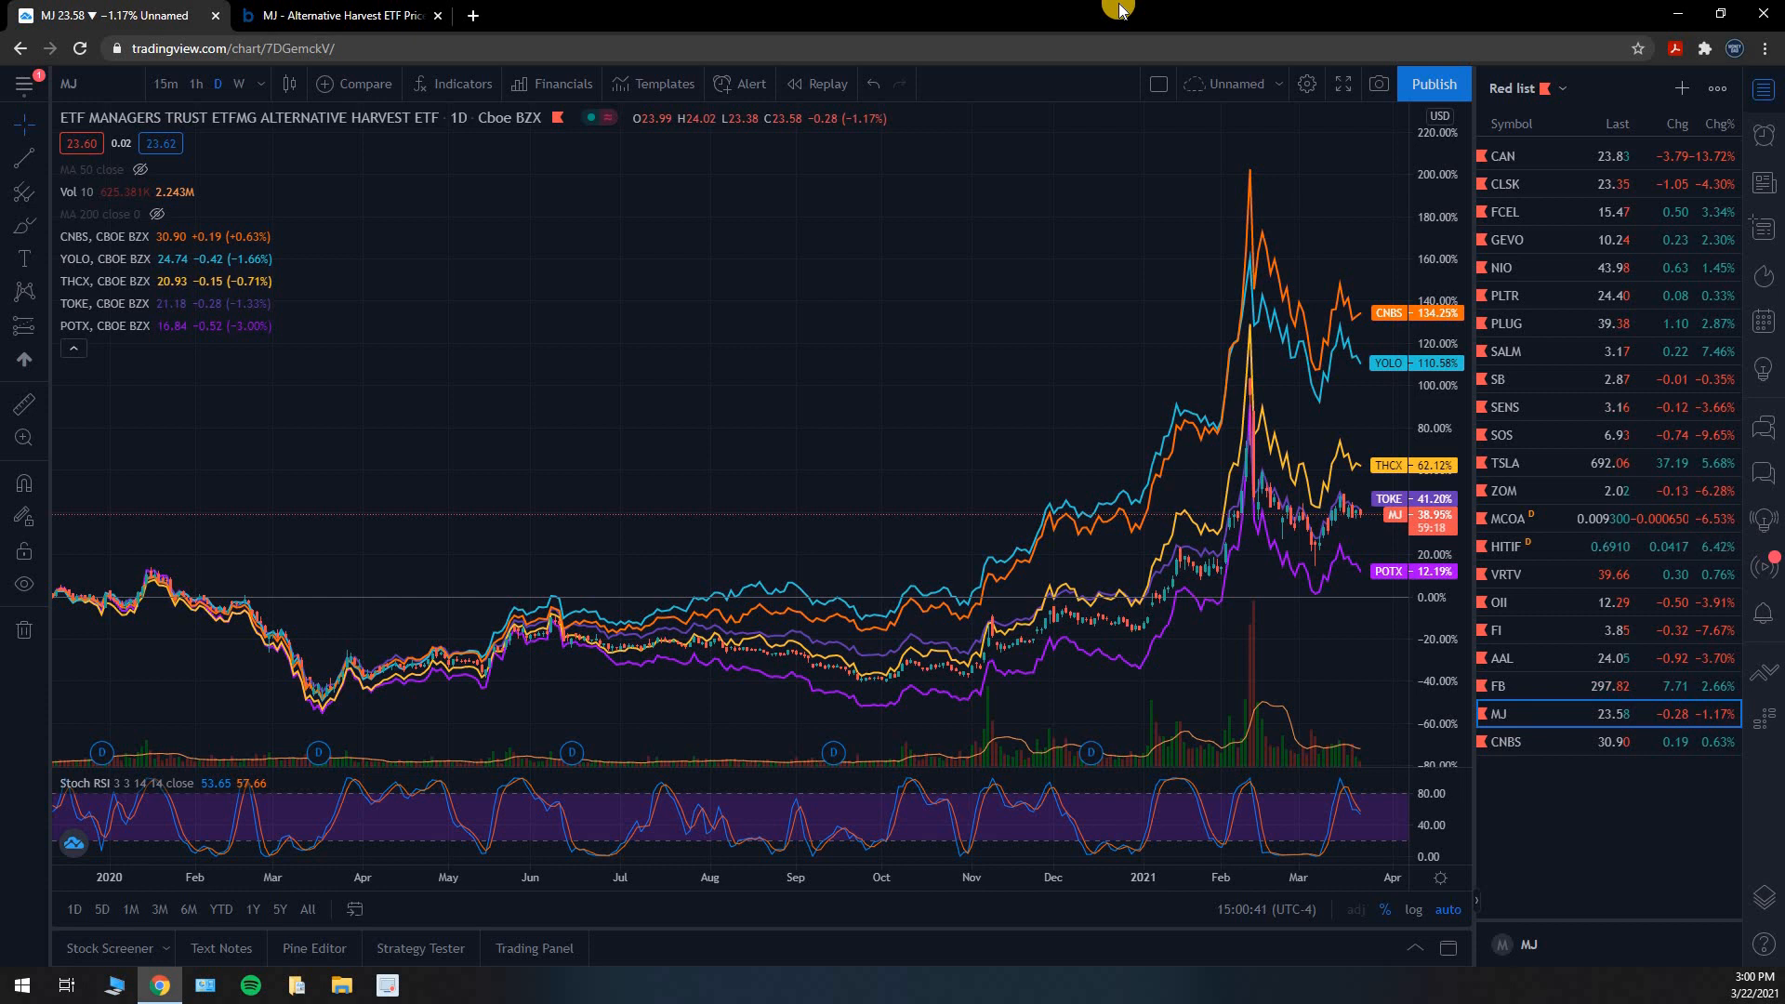
mouse_move(1441, 320)
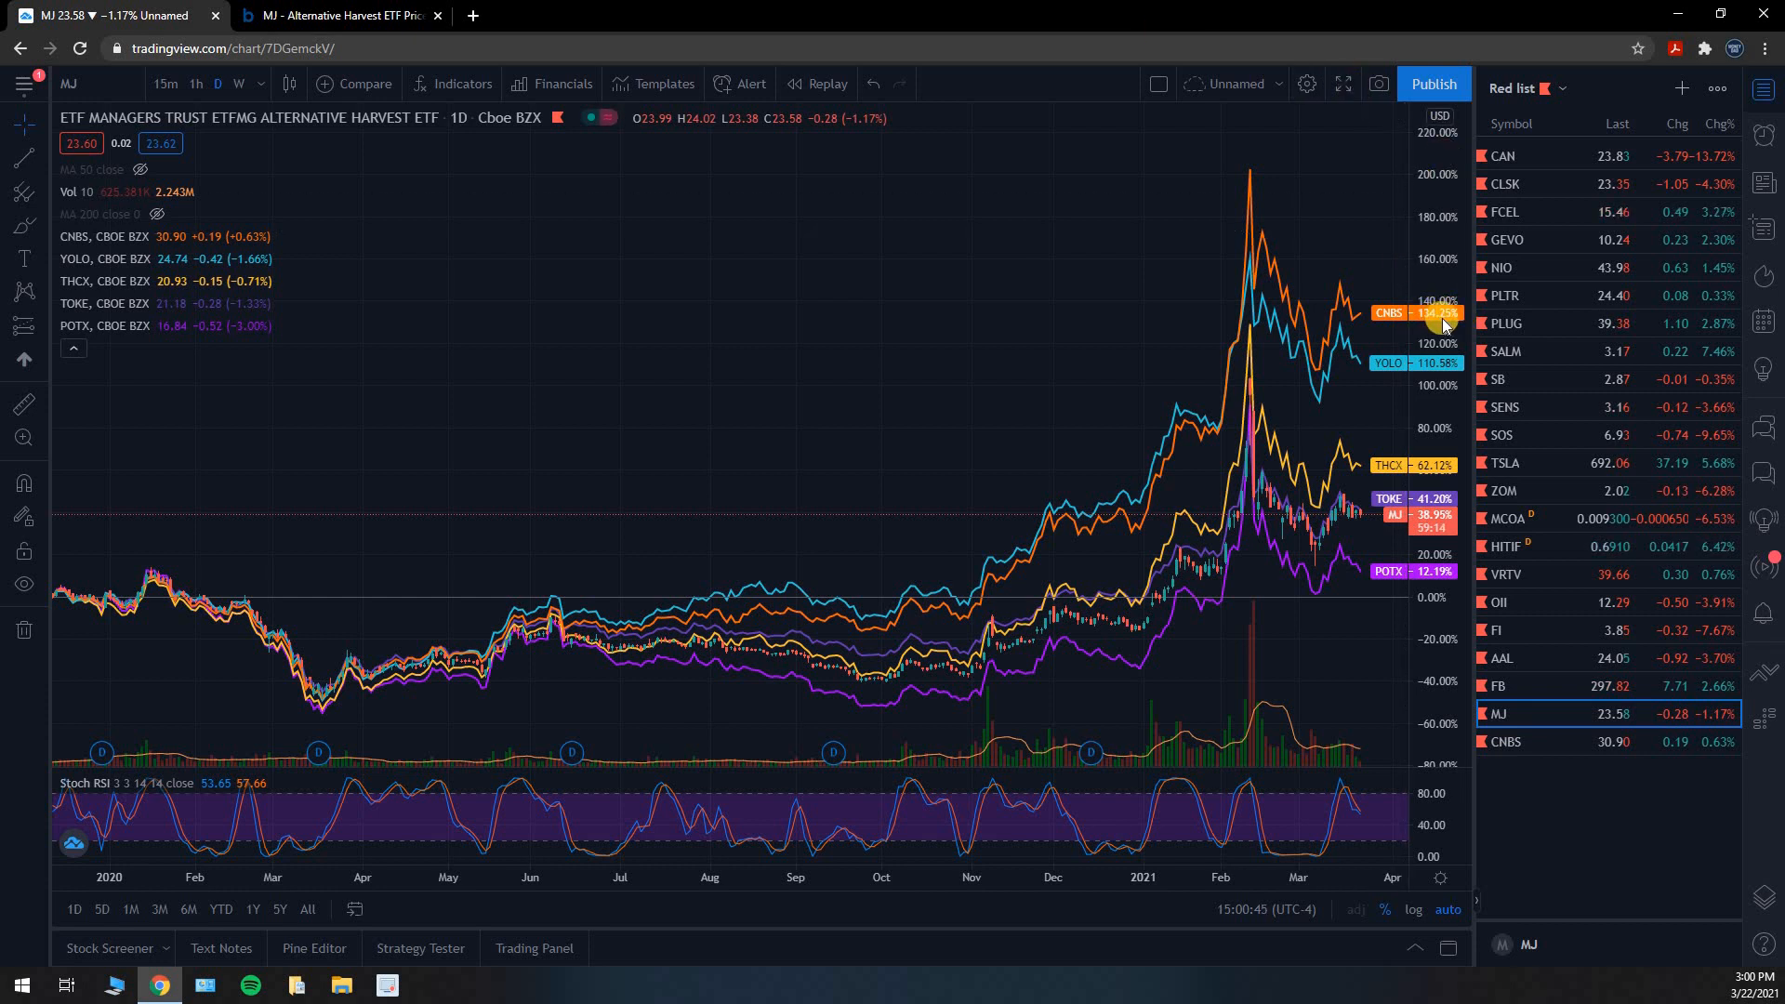
mouse_move(1388, 536)
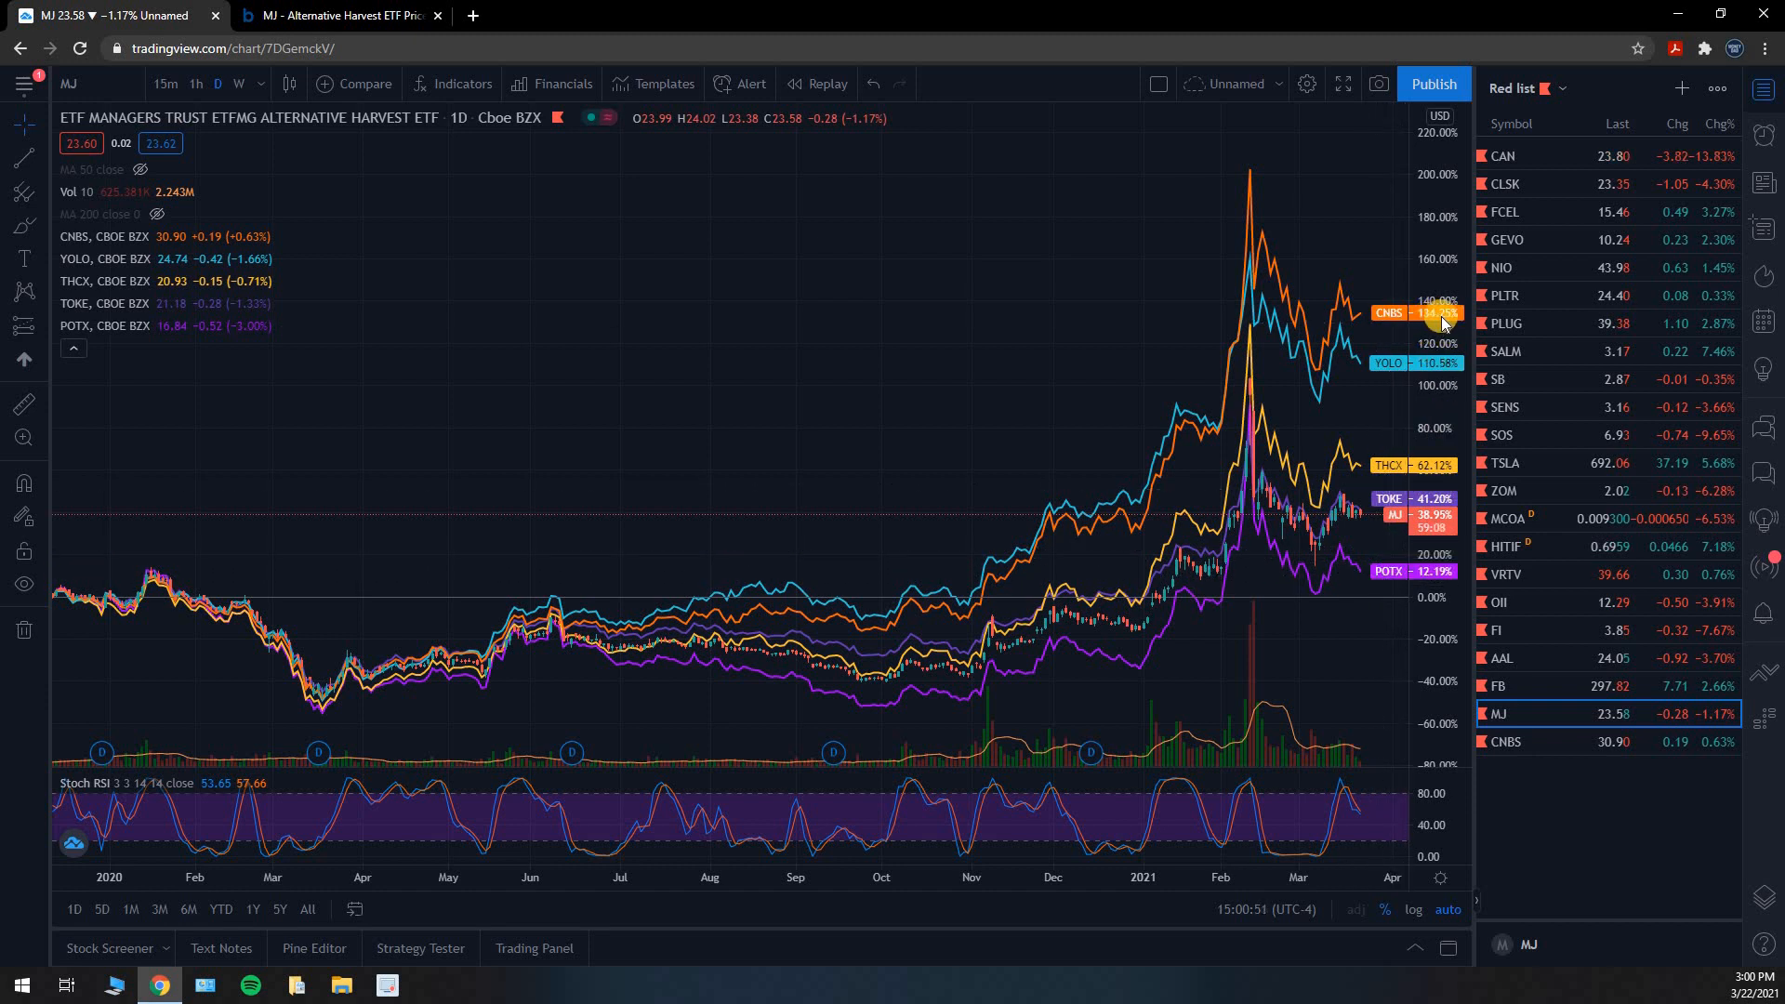
mouse_move(1166, 342)
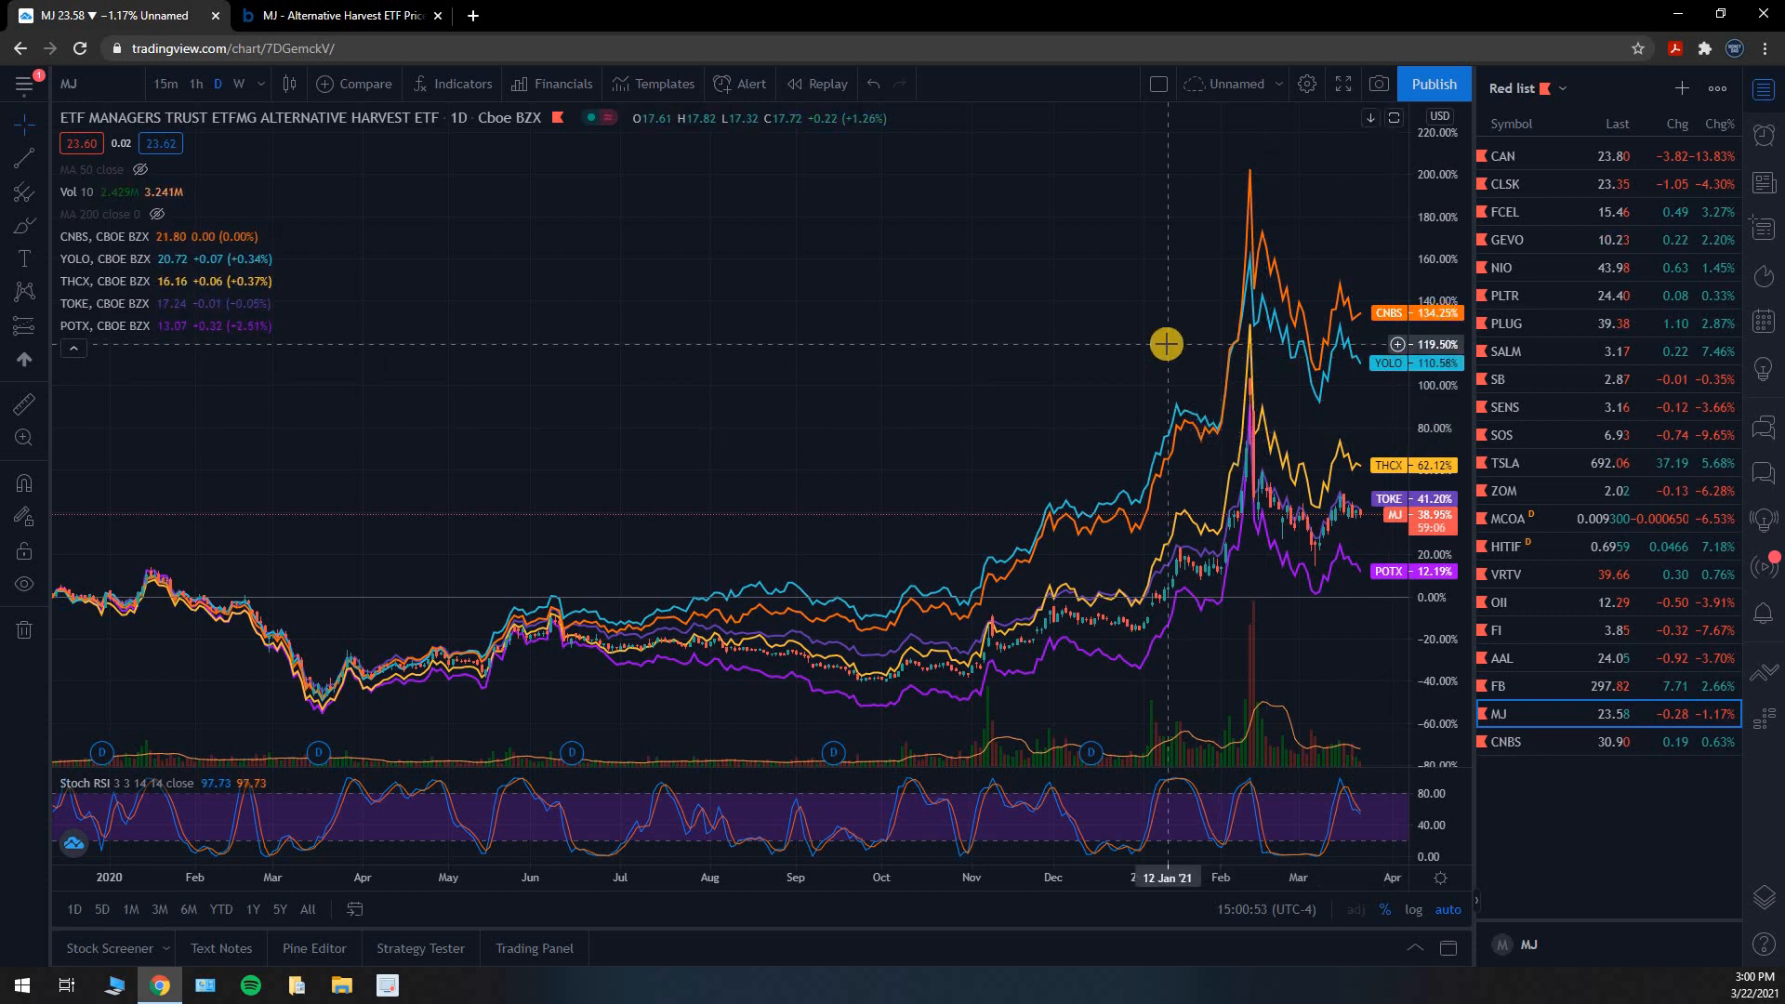
mouse_move(1172, 320)
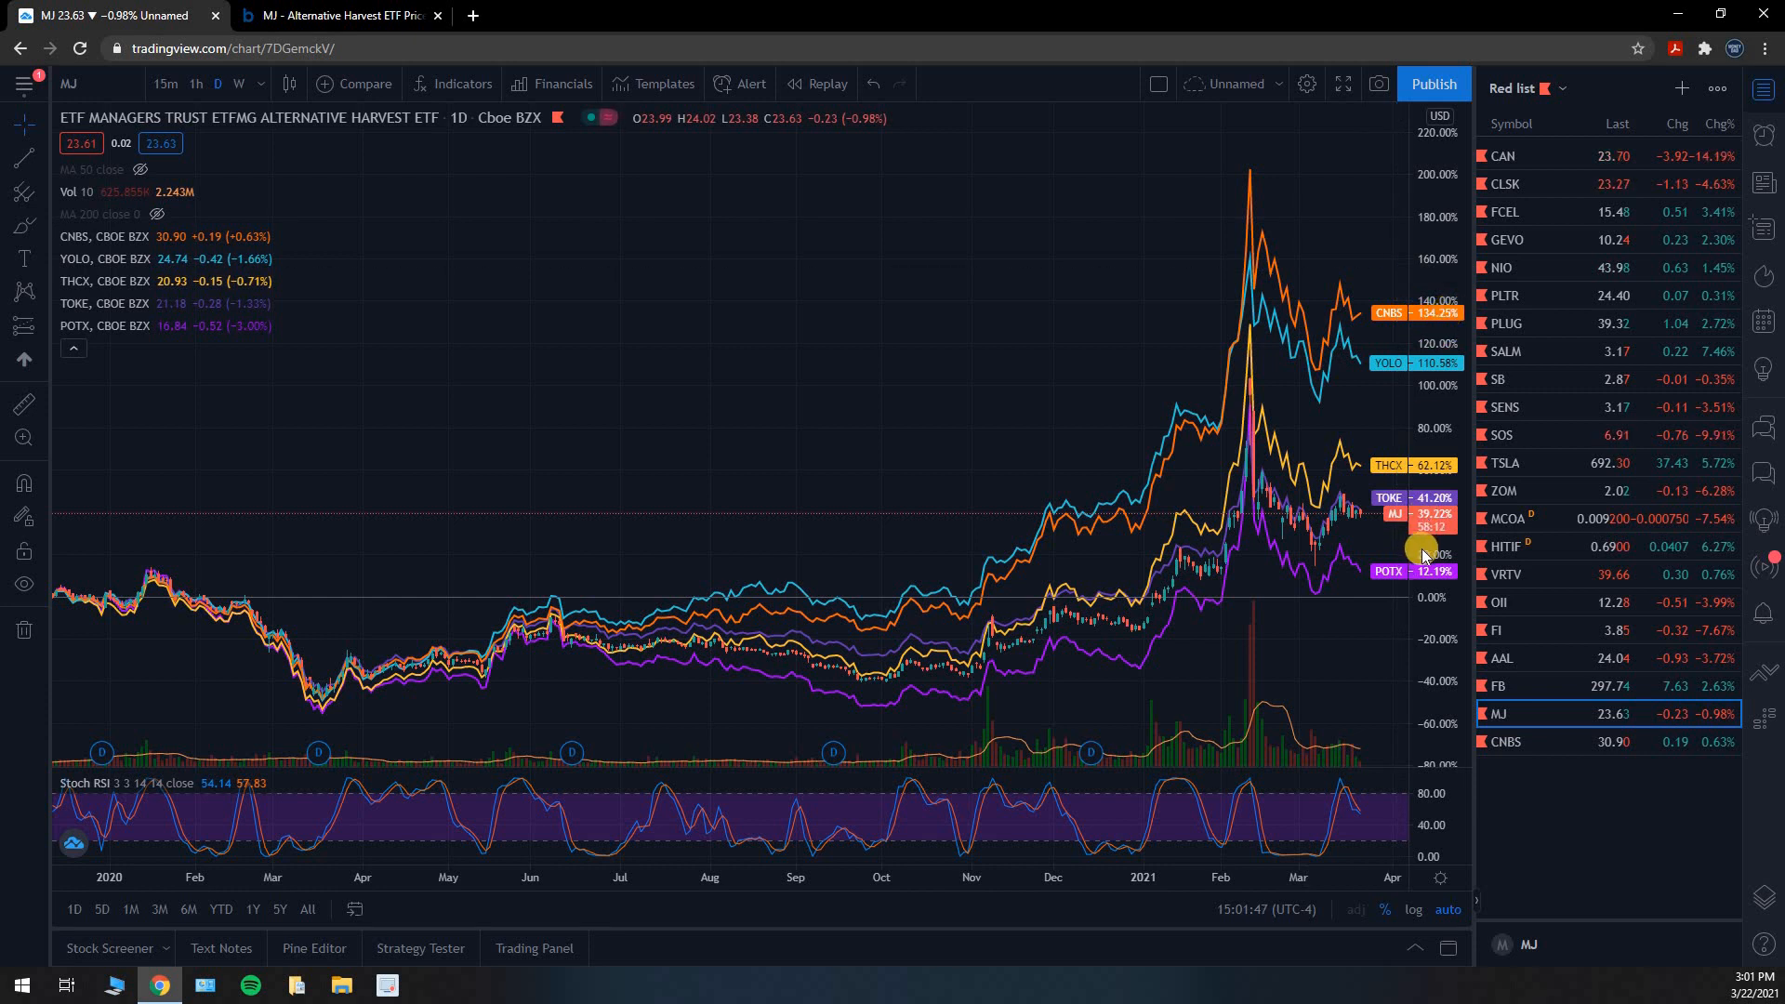
mouse_move(1434, 323)
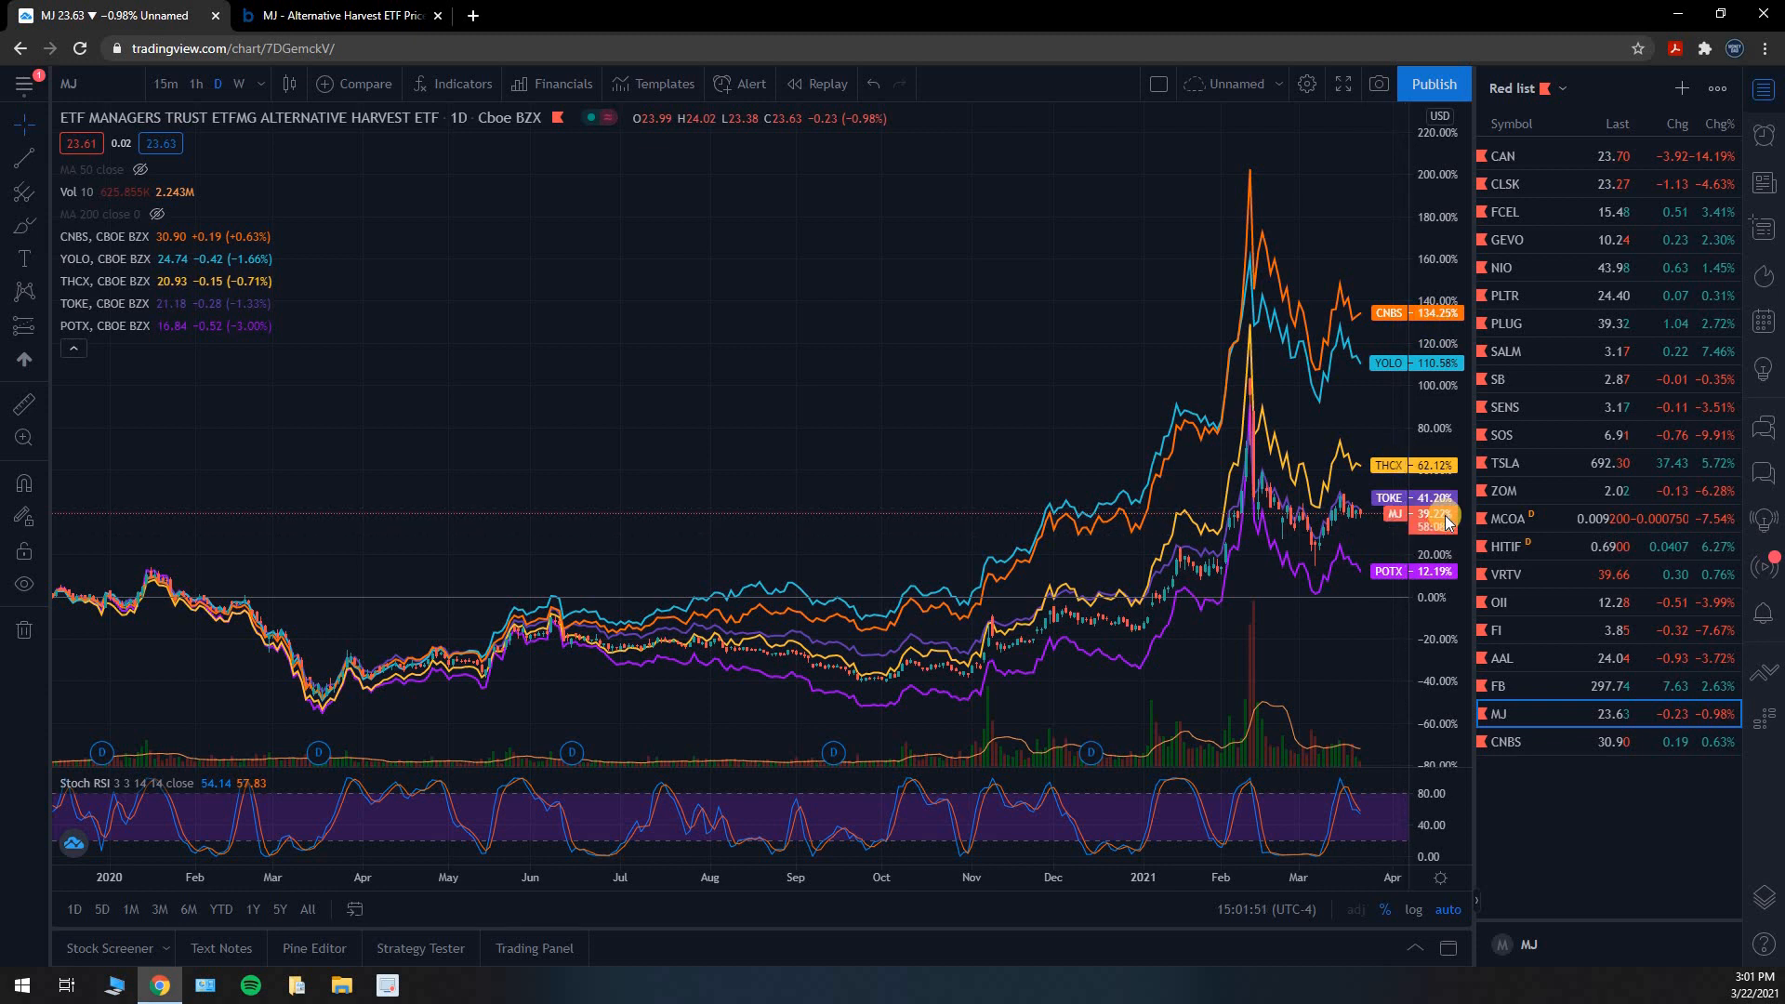
mouse_move(1395, 363)
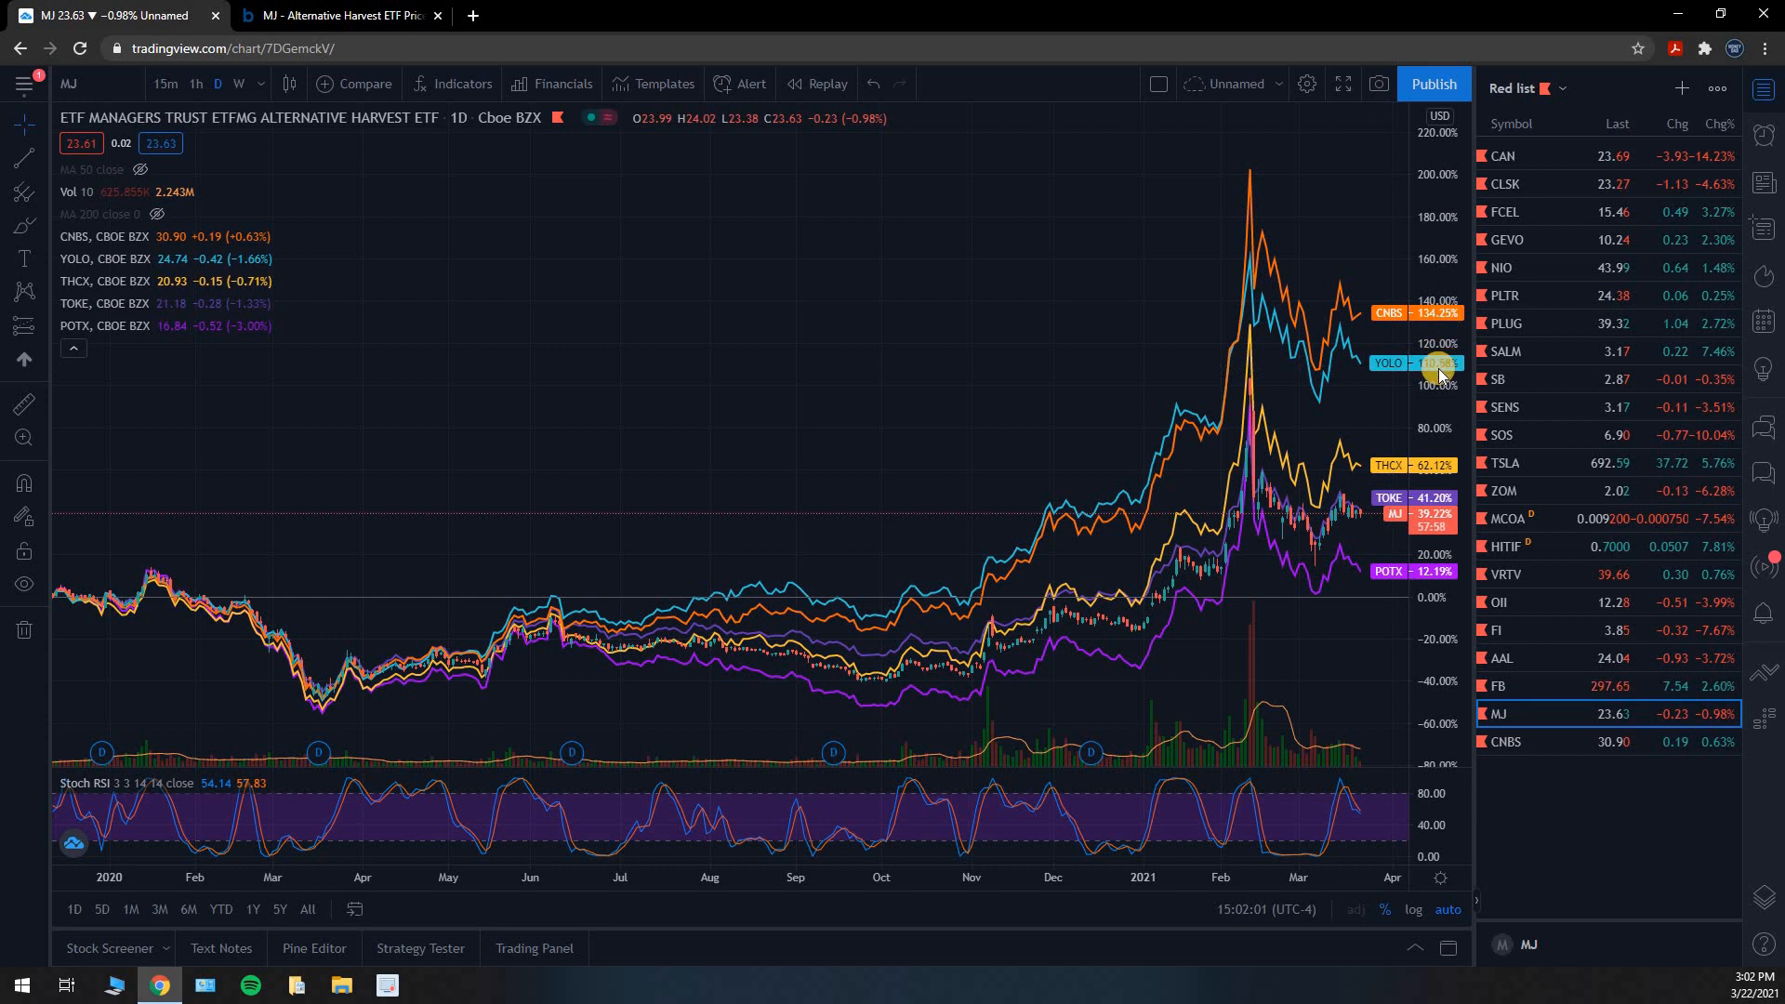
mouse_move(1395, 582)
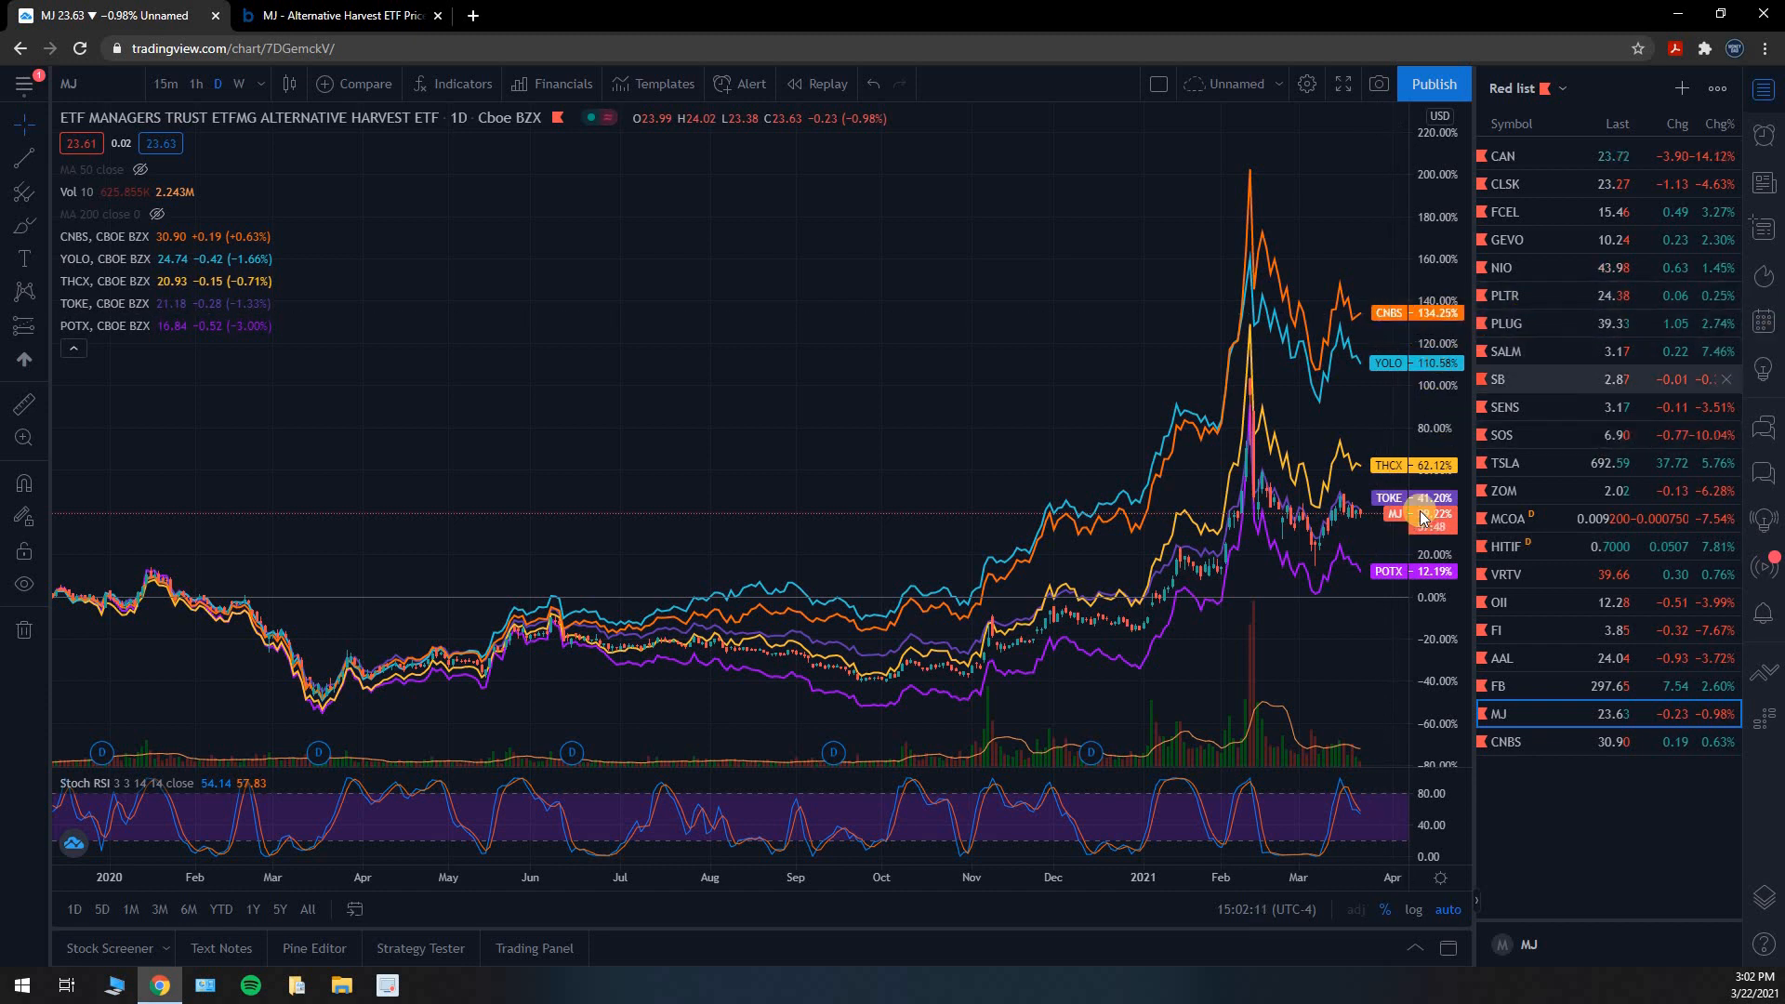
mouse_move(1393, 327)
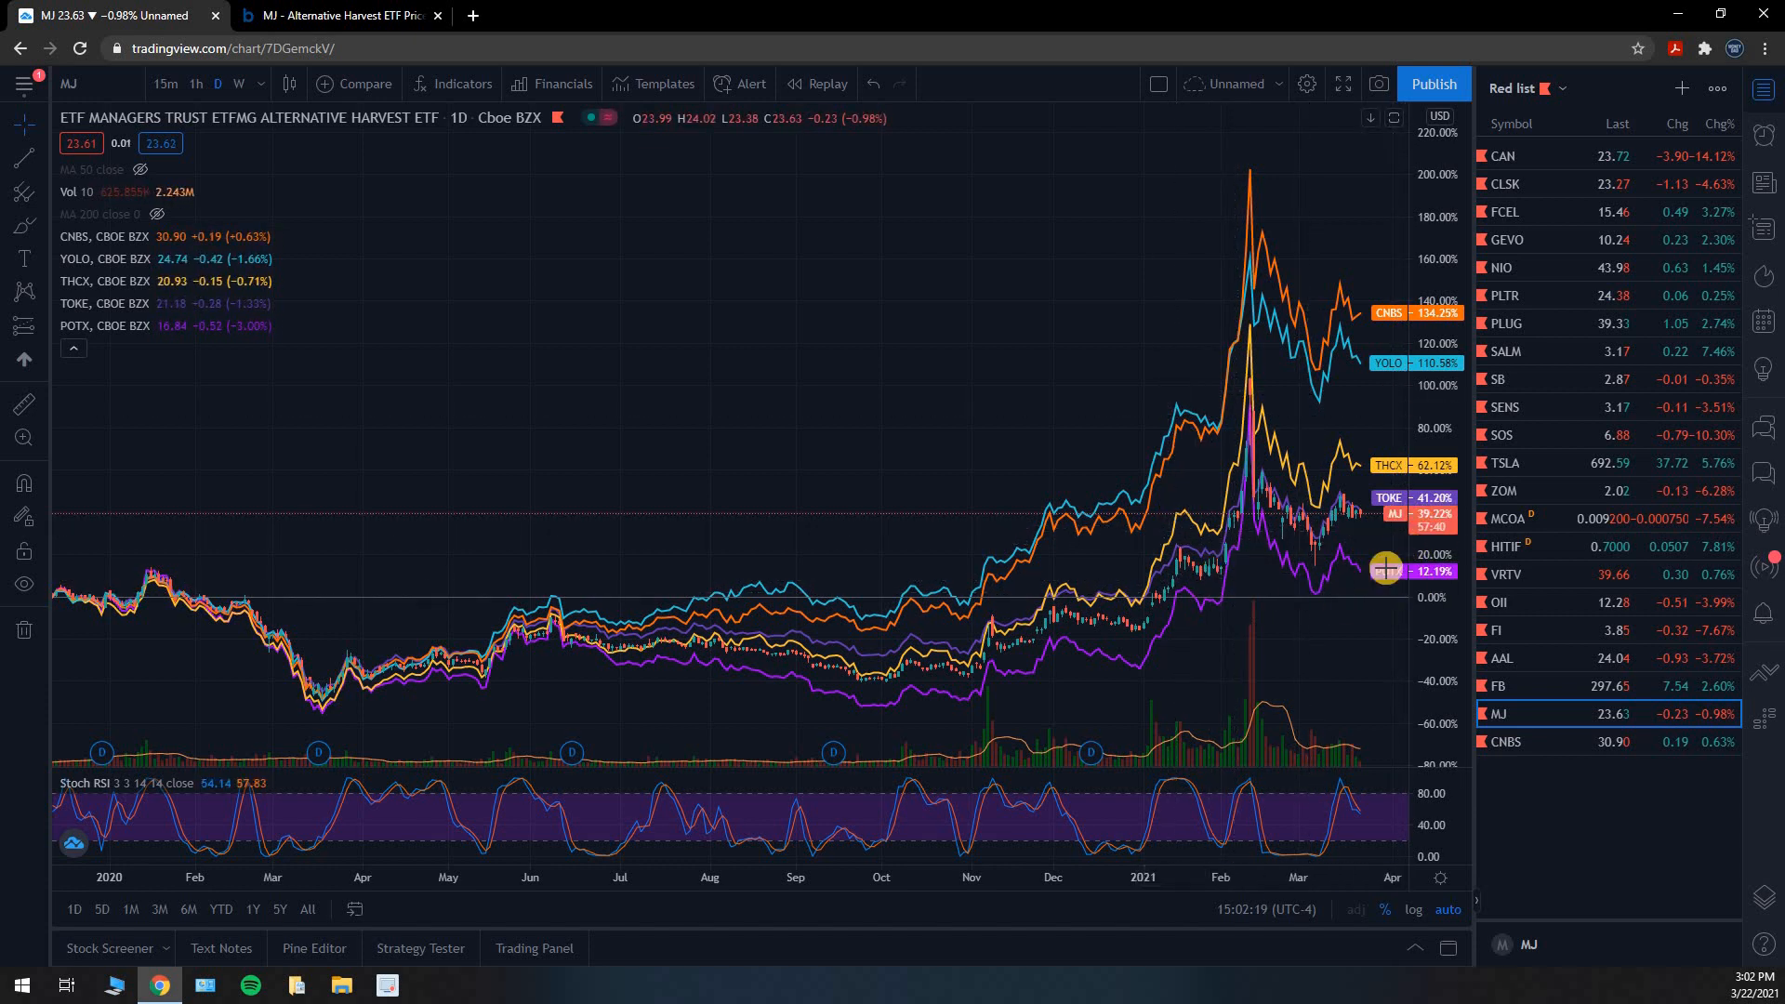
mouse_move(1257, 491)
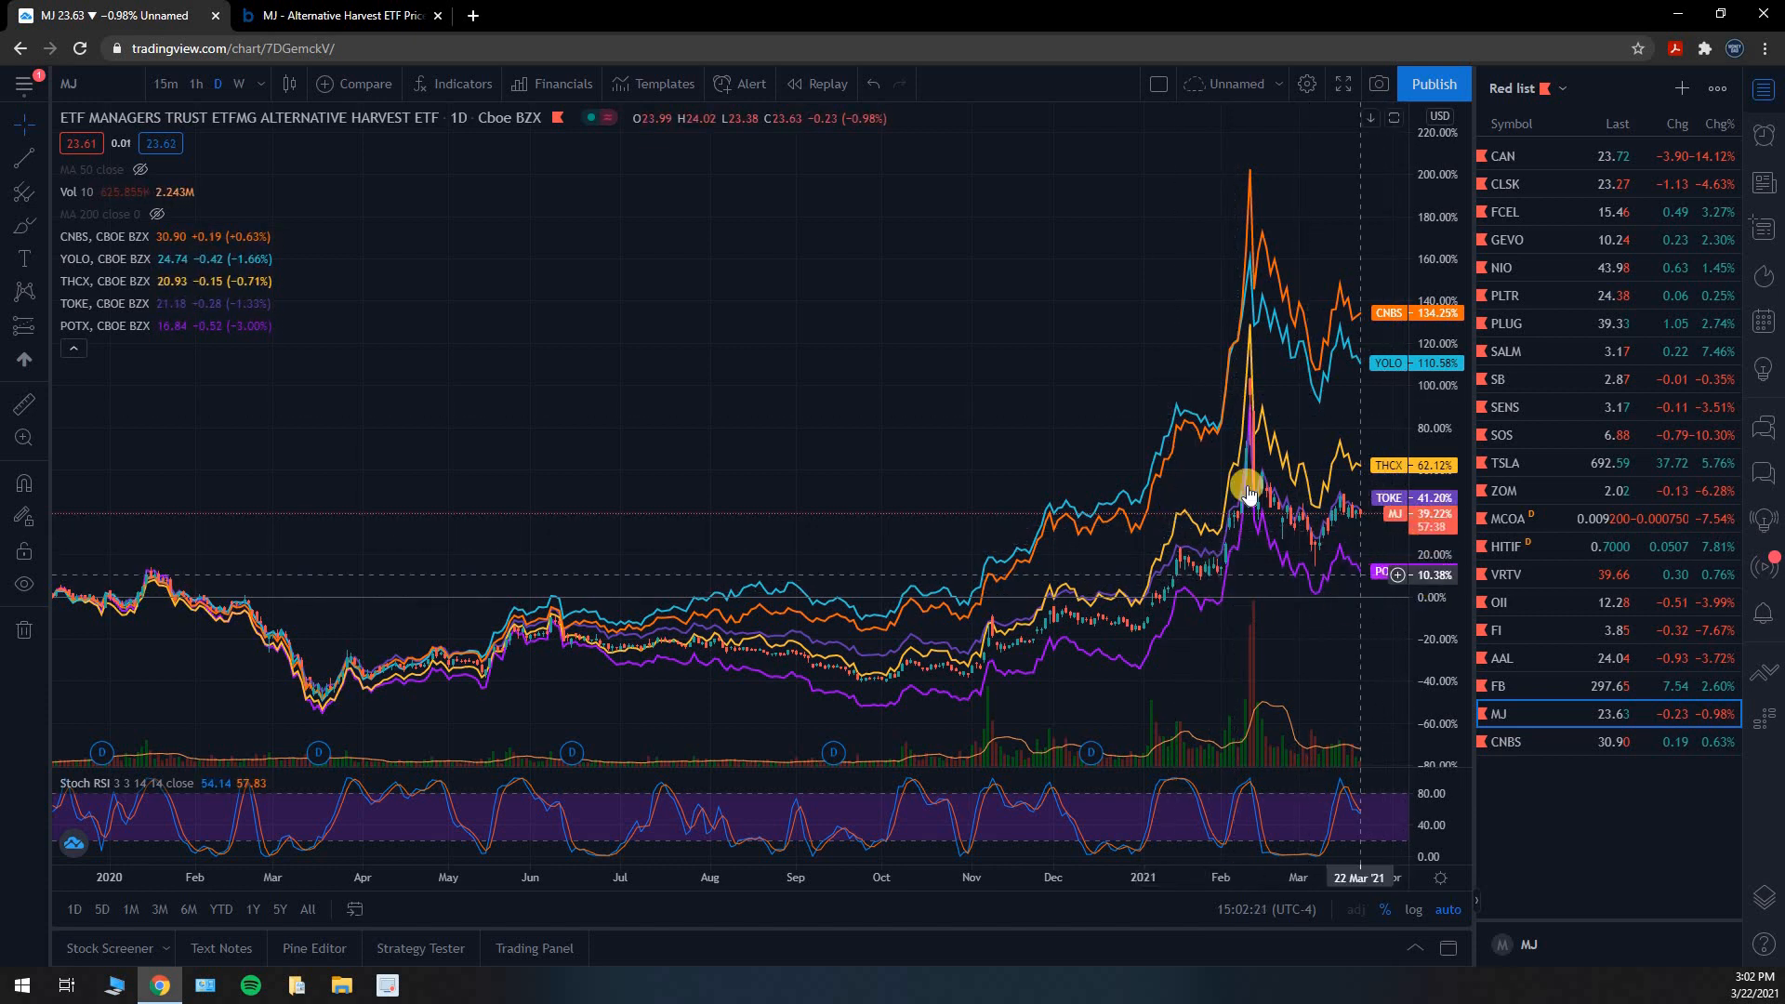
mouse_move(1066, 353)
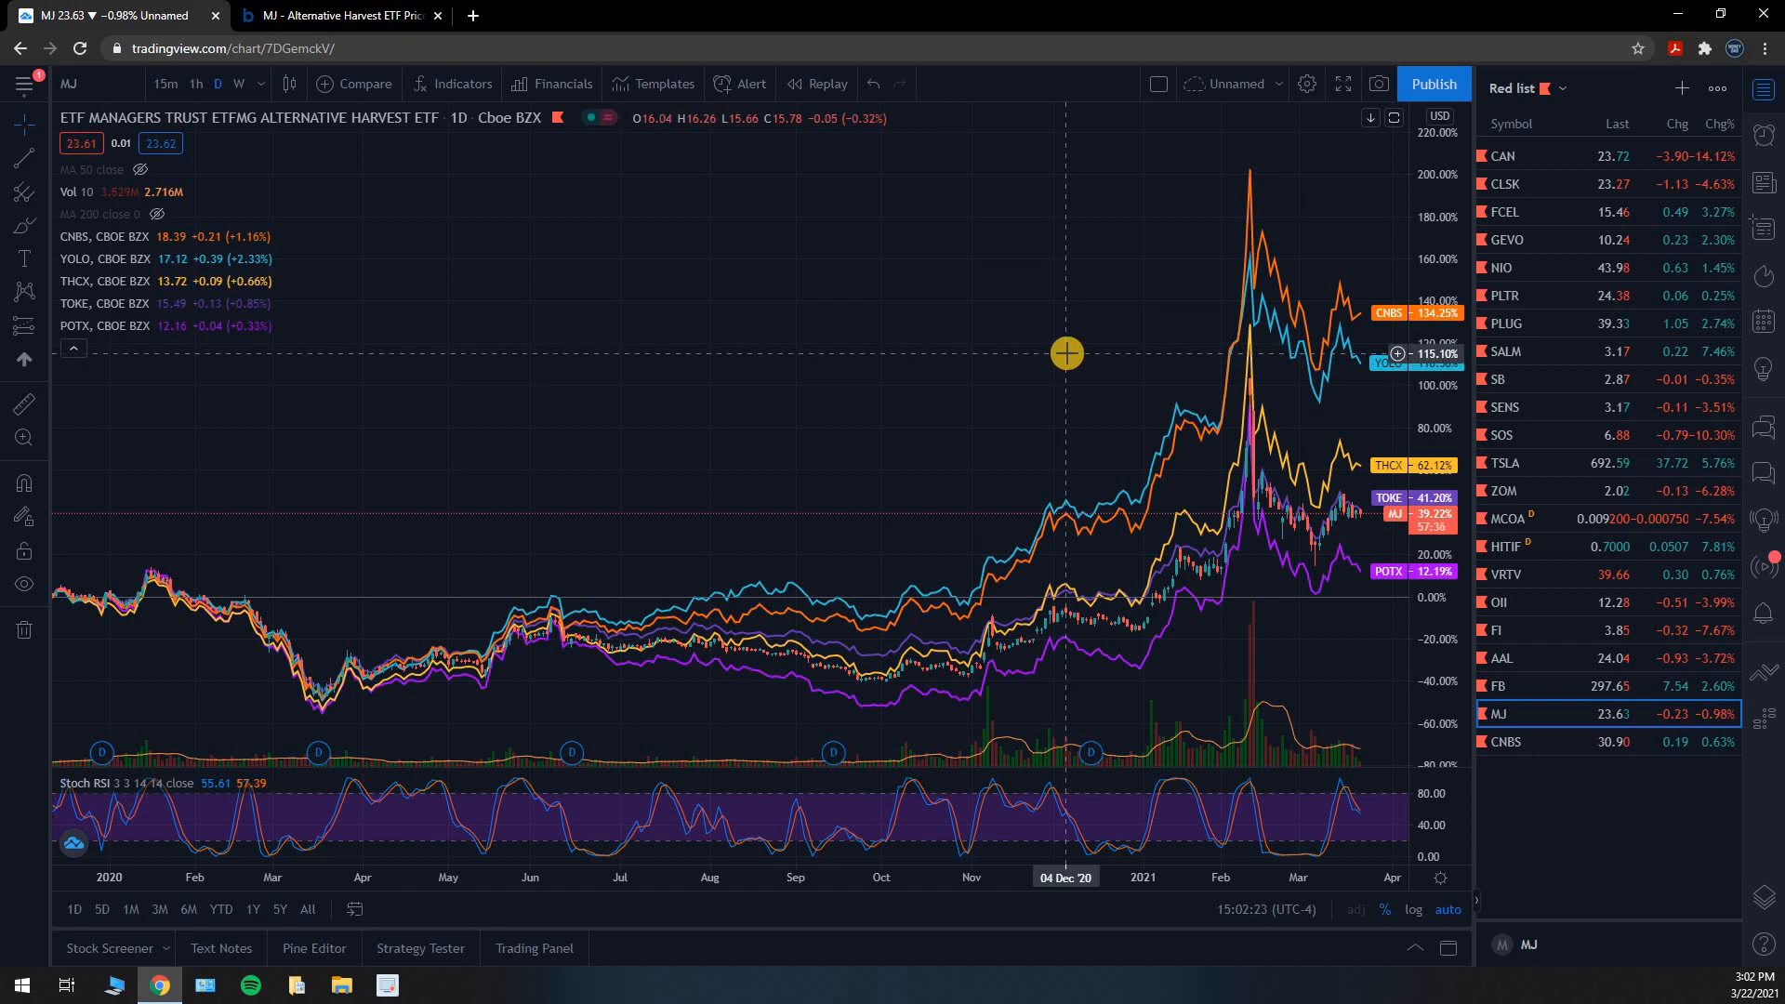
mouse_move(1096, 380)
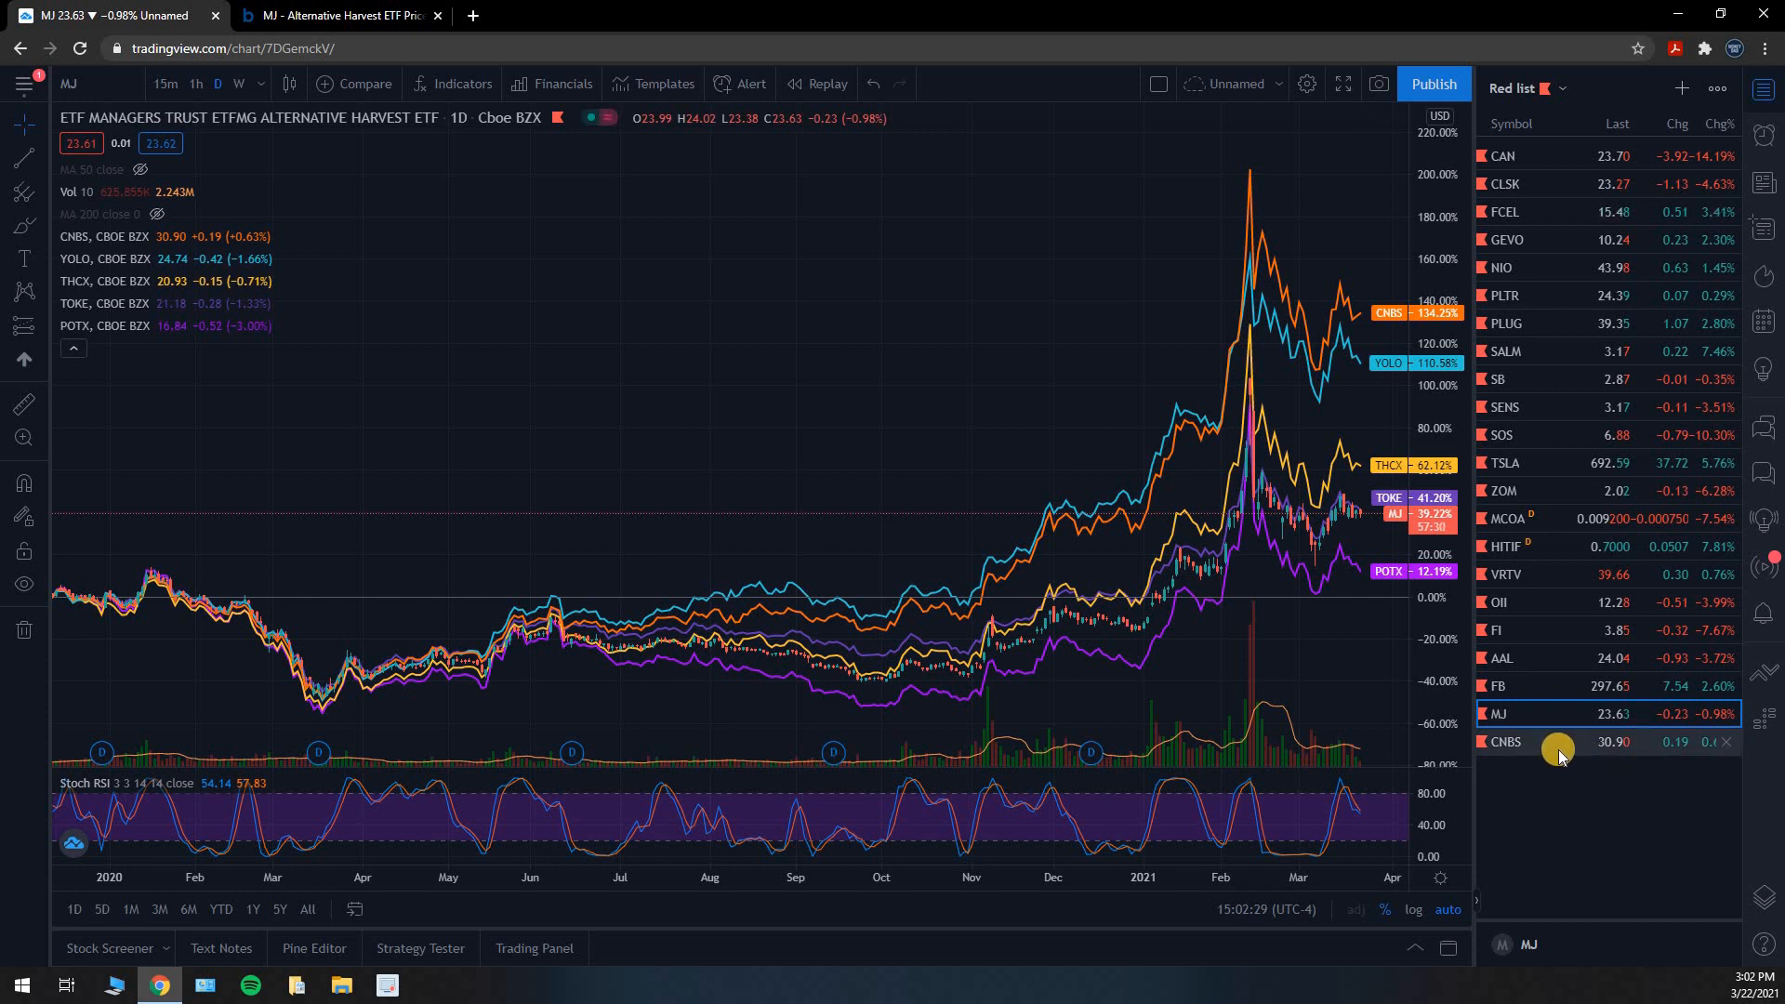
mouse_move(1694, 837)
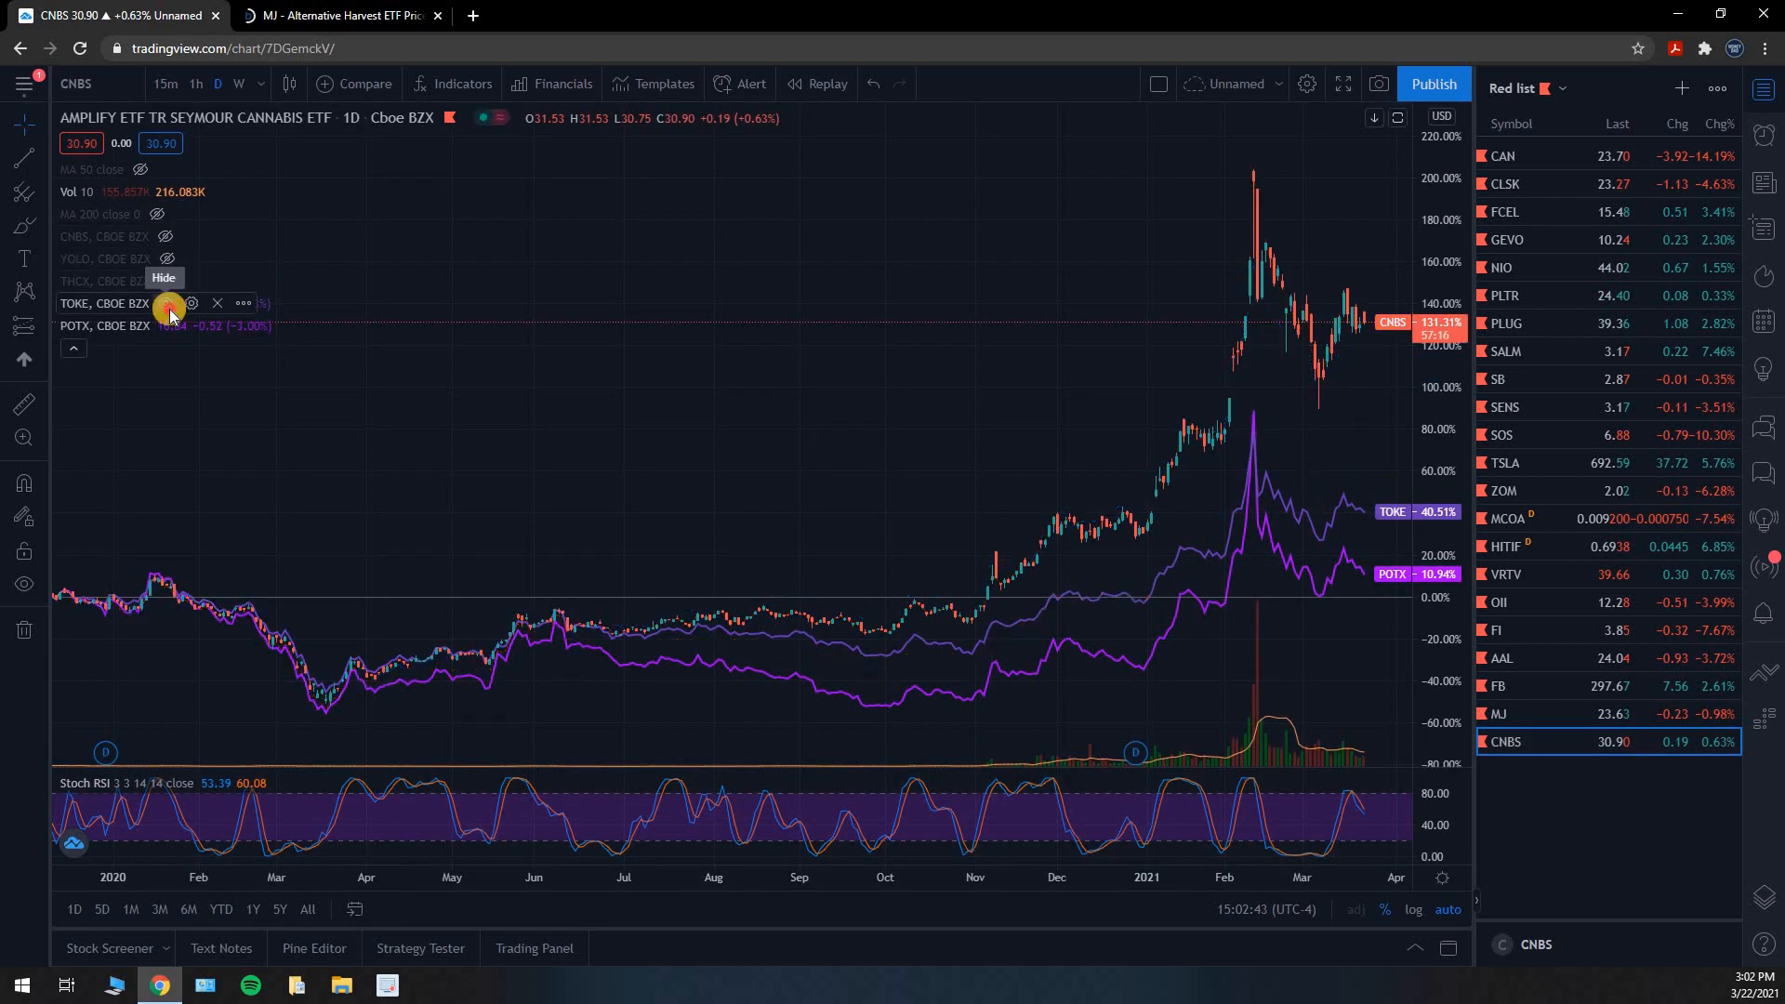
Step: Hide the TOKE comparison line on the CNBS daily chart
click(168, 303)
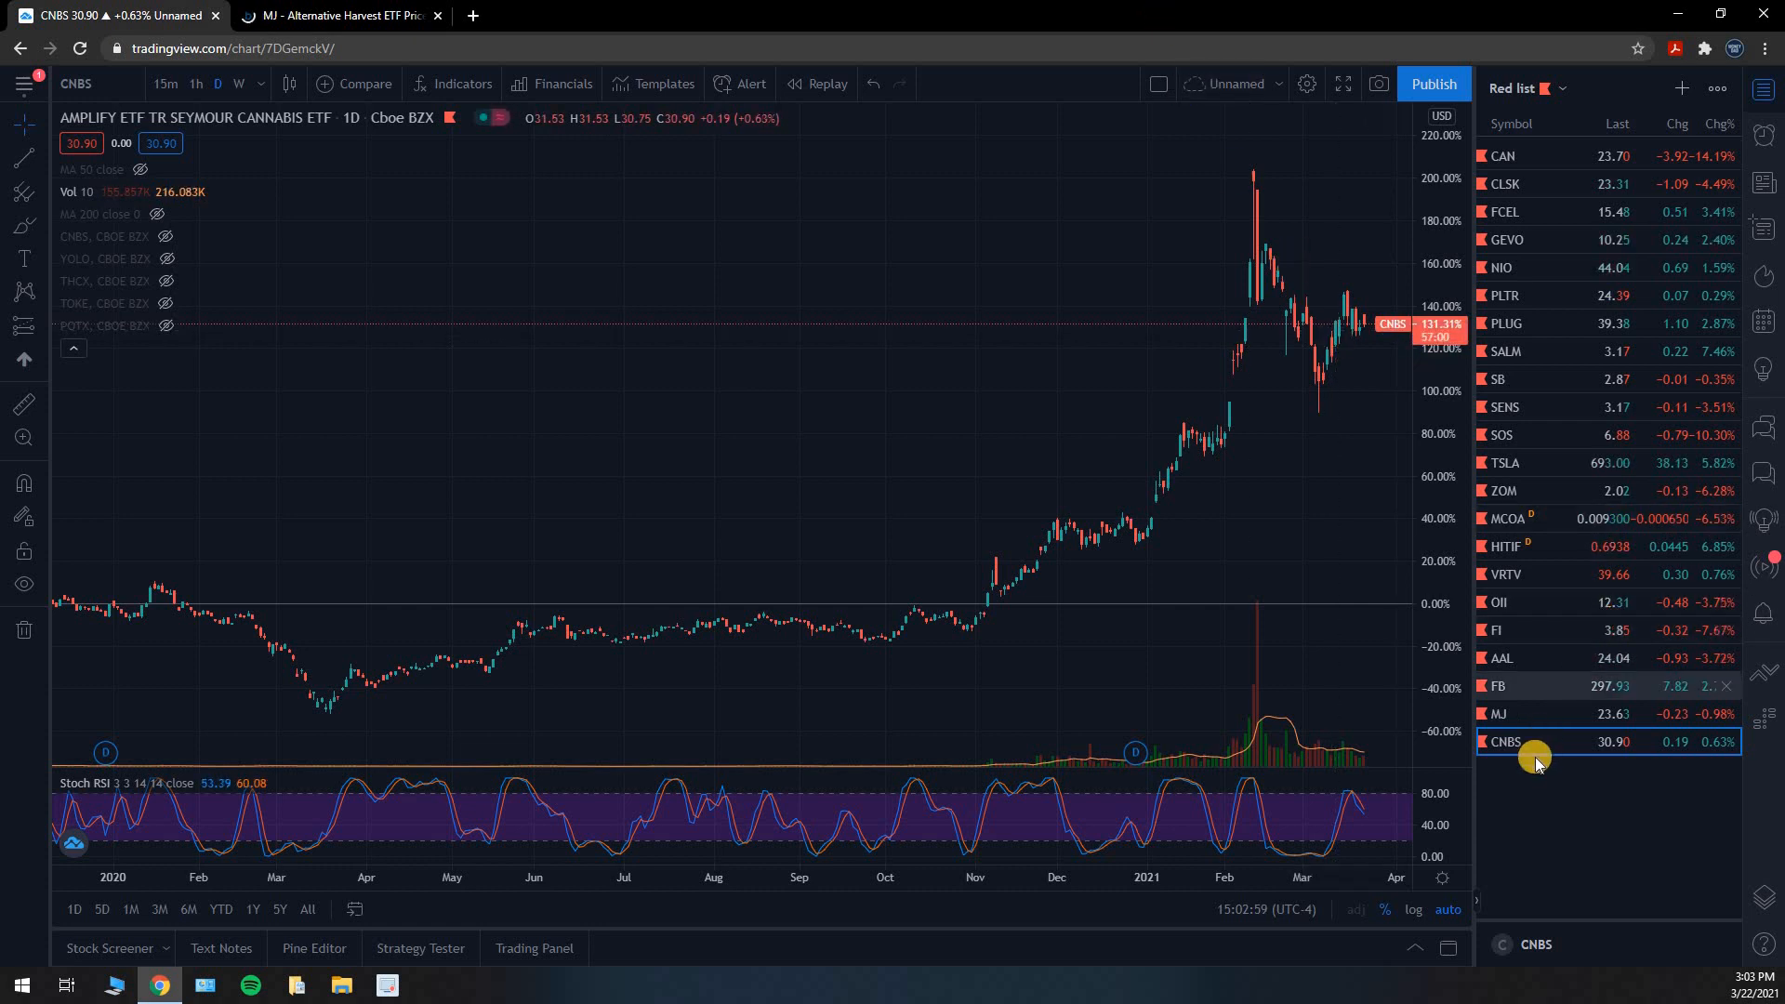
mouse_move(1551, 775)
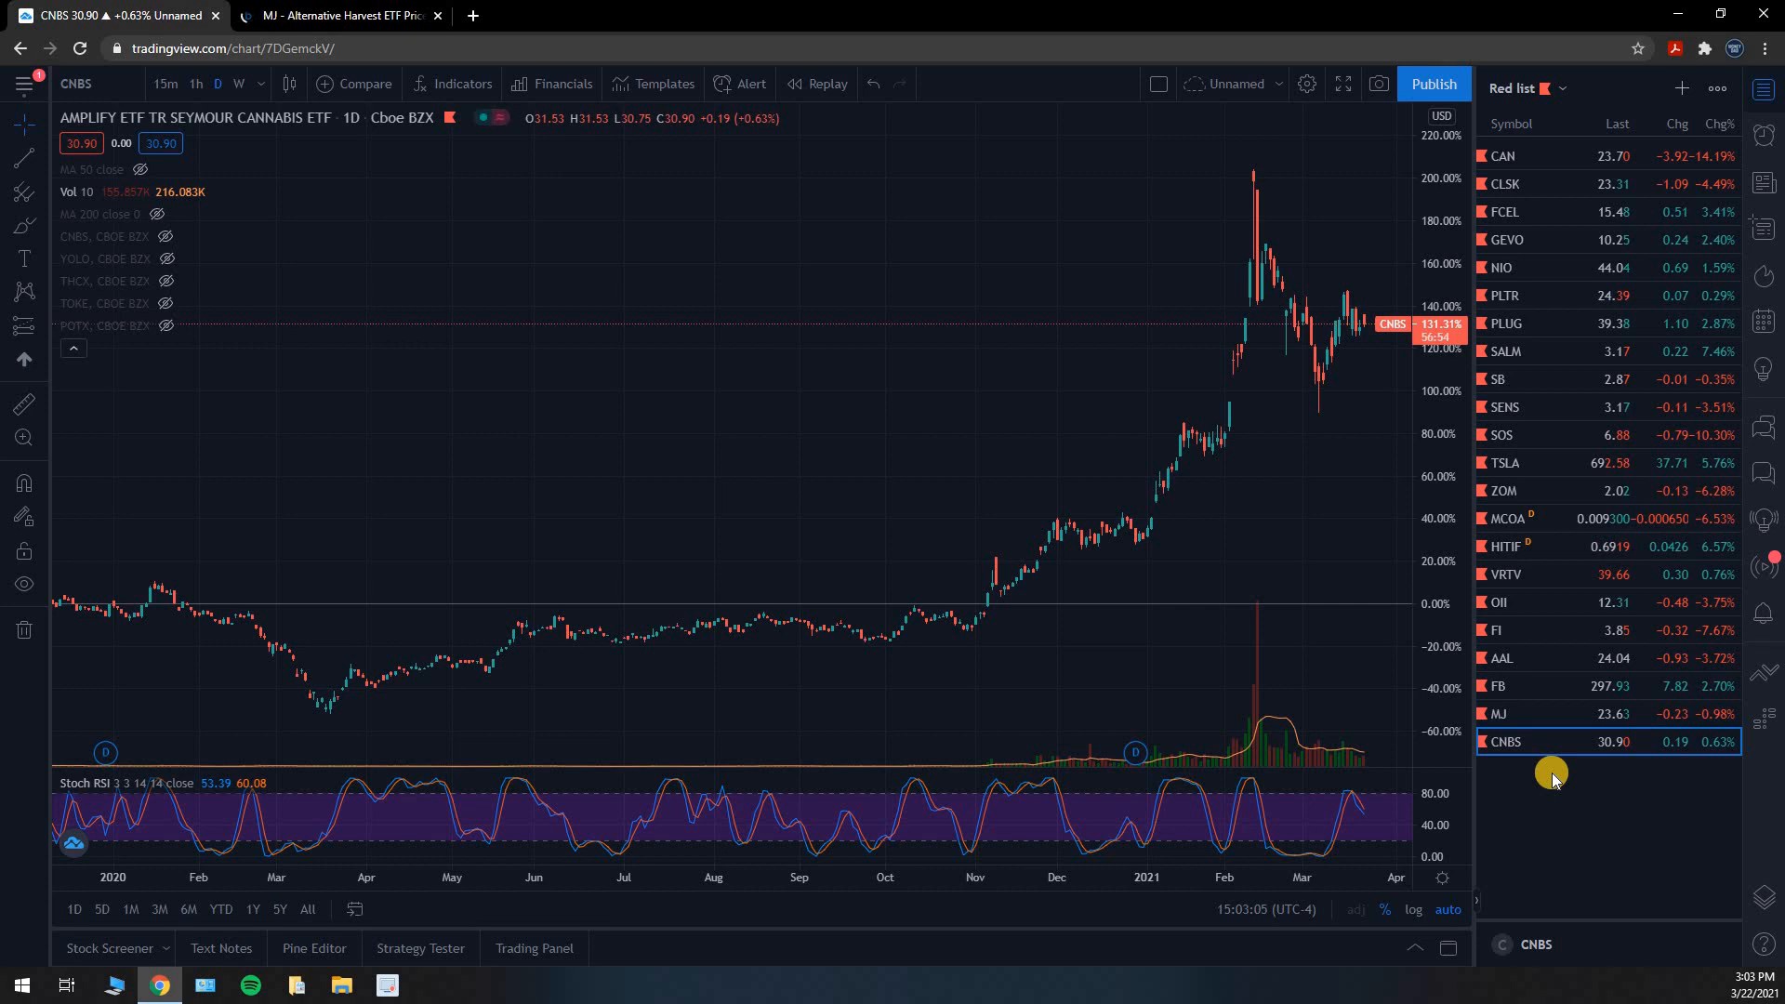
mouse_move(1715, 767)
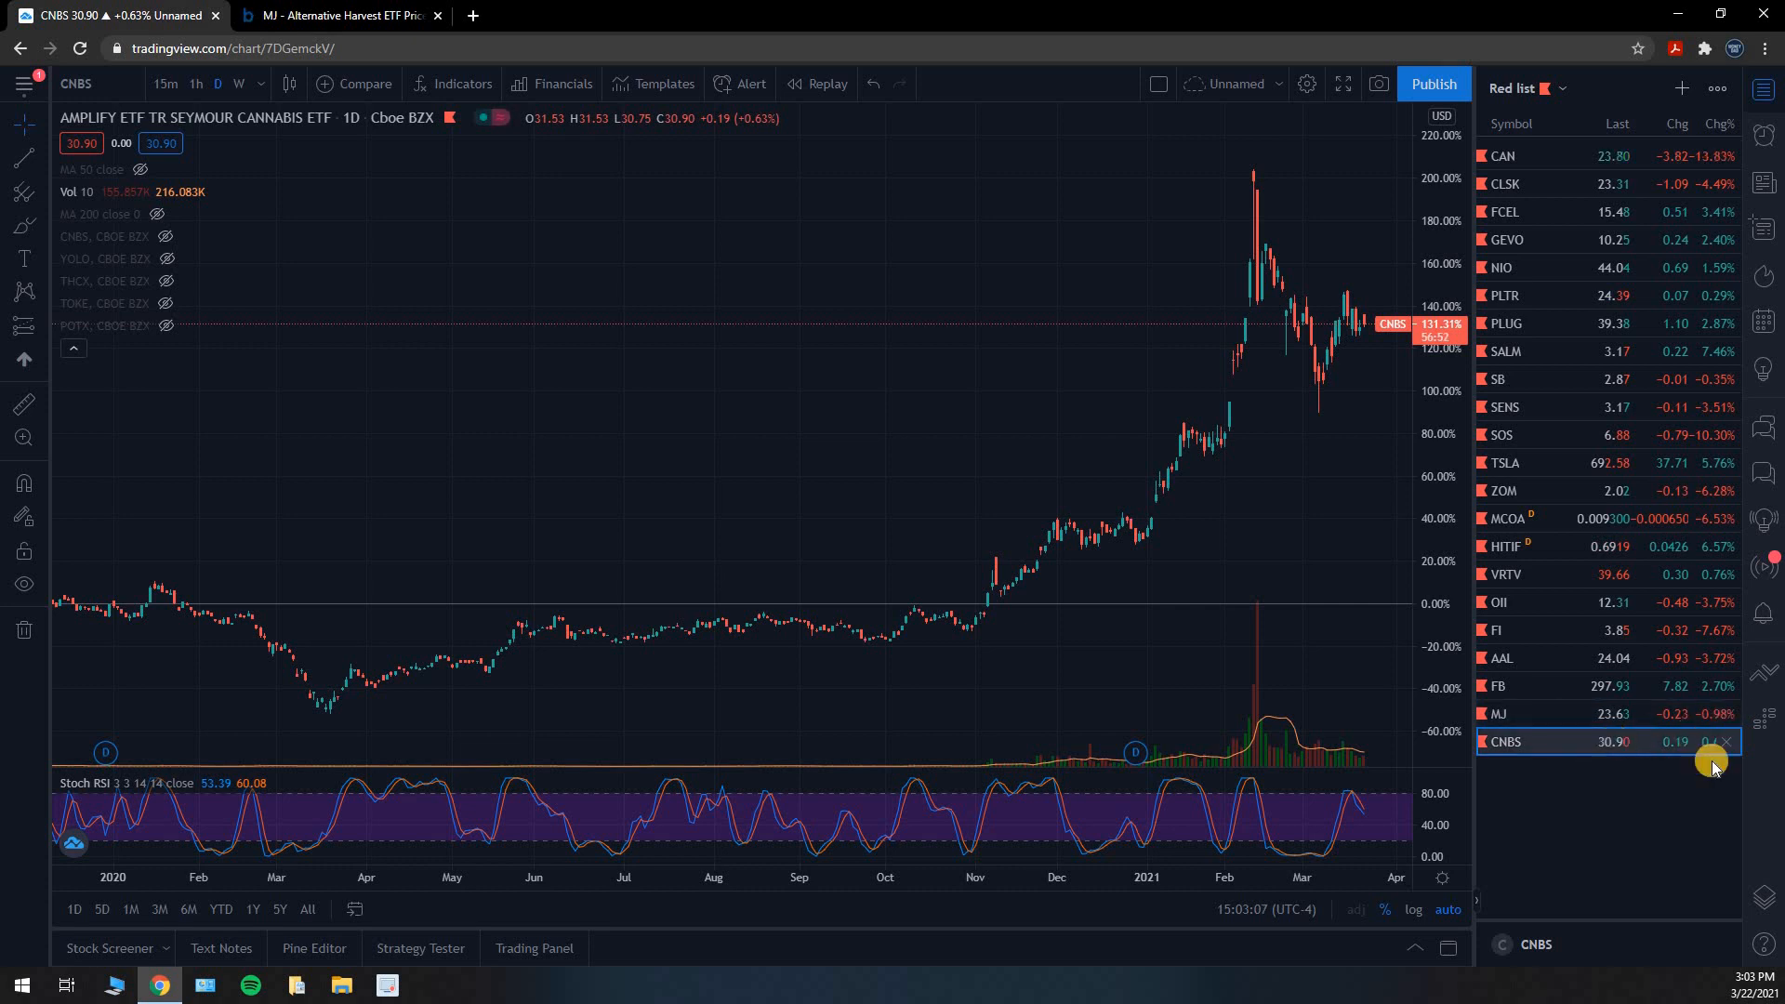
mouse_move(1627, 822)
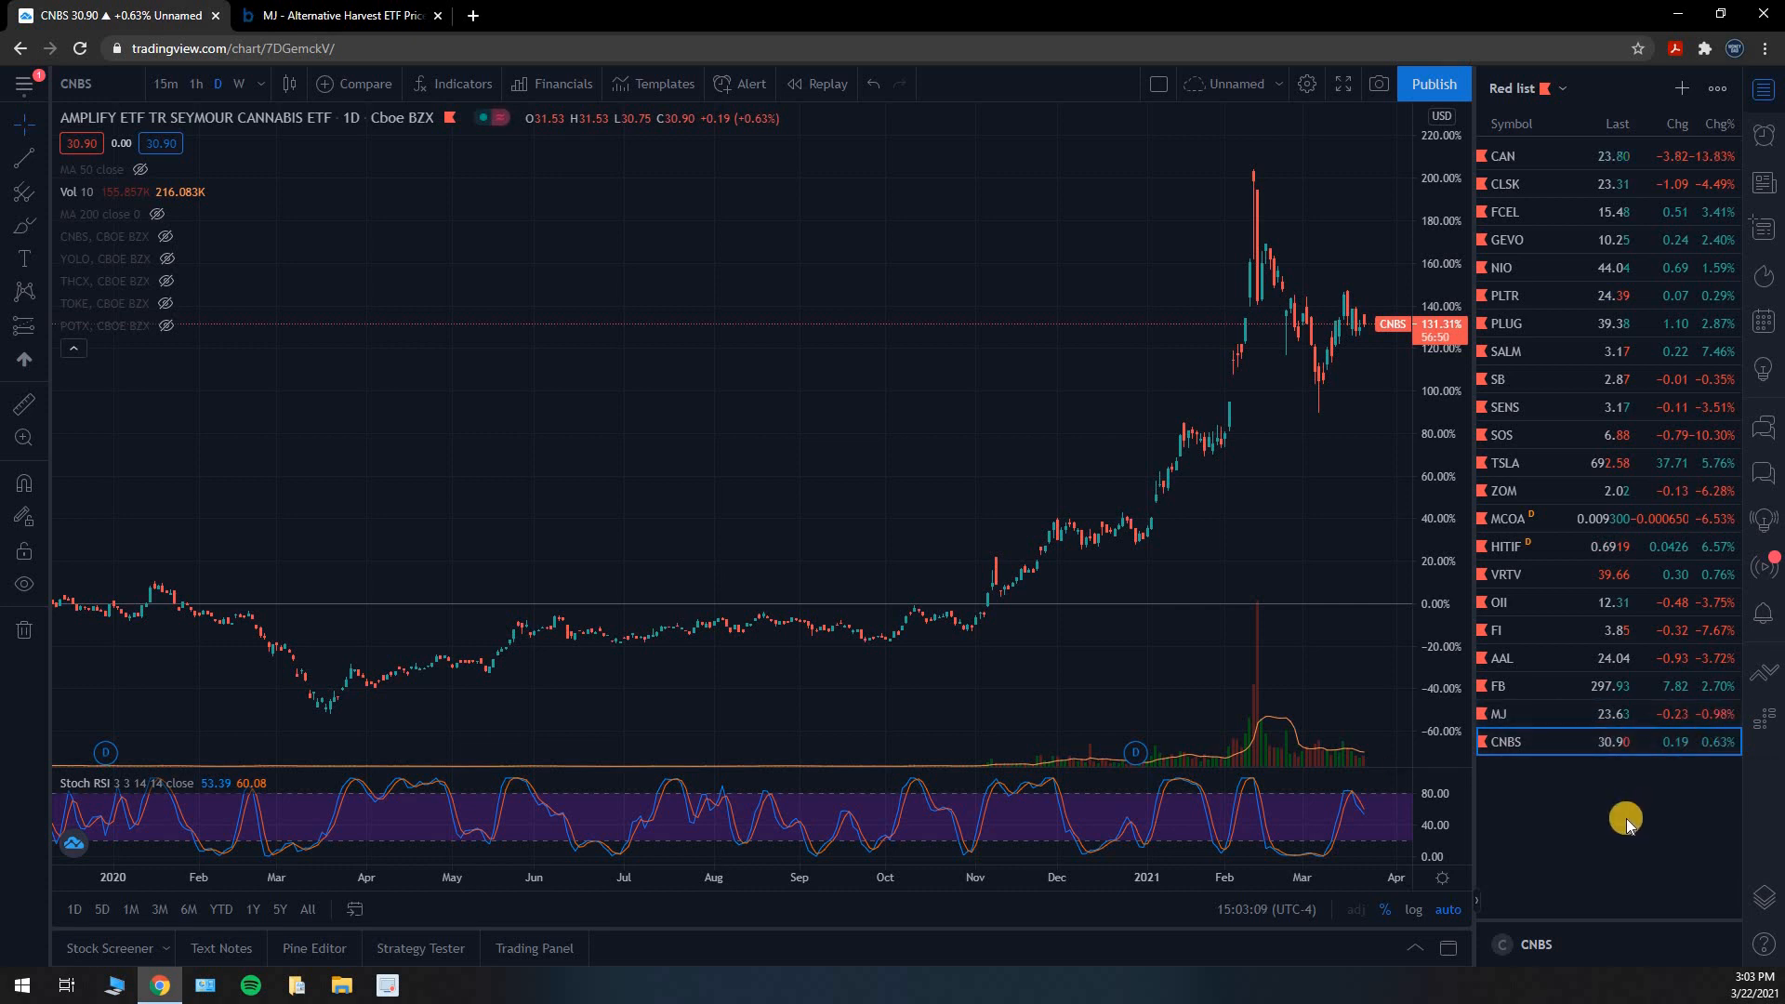
mouse_move(1505, 716)
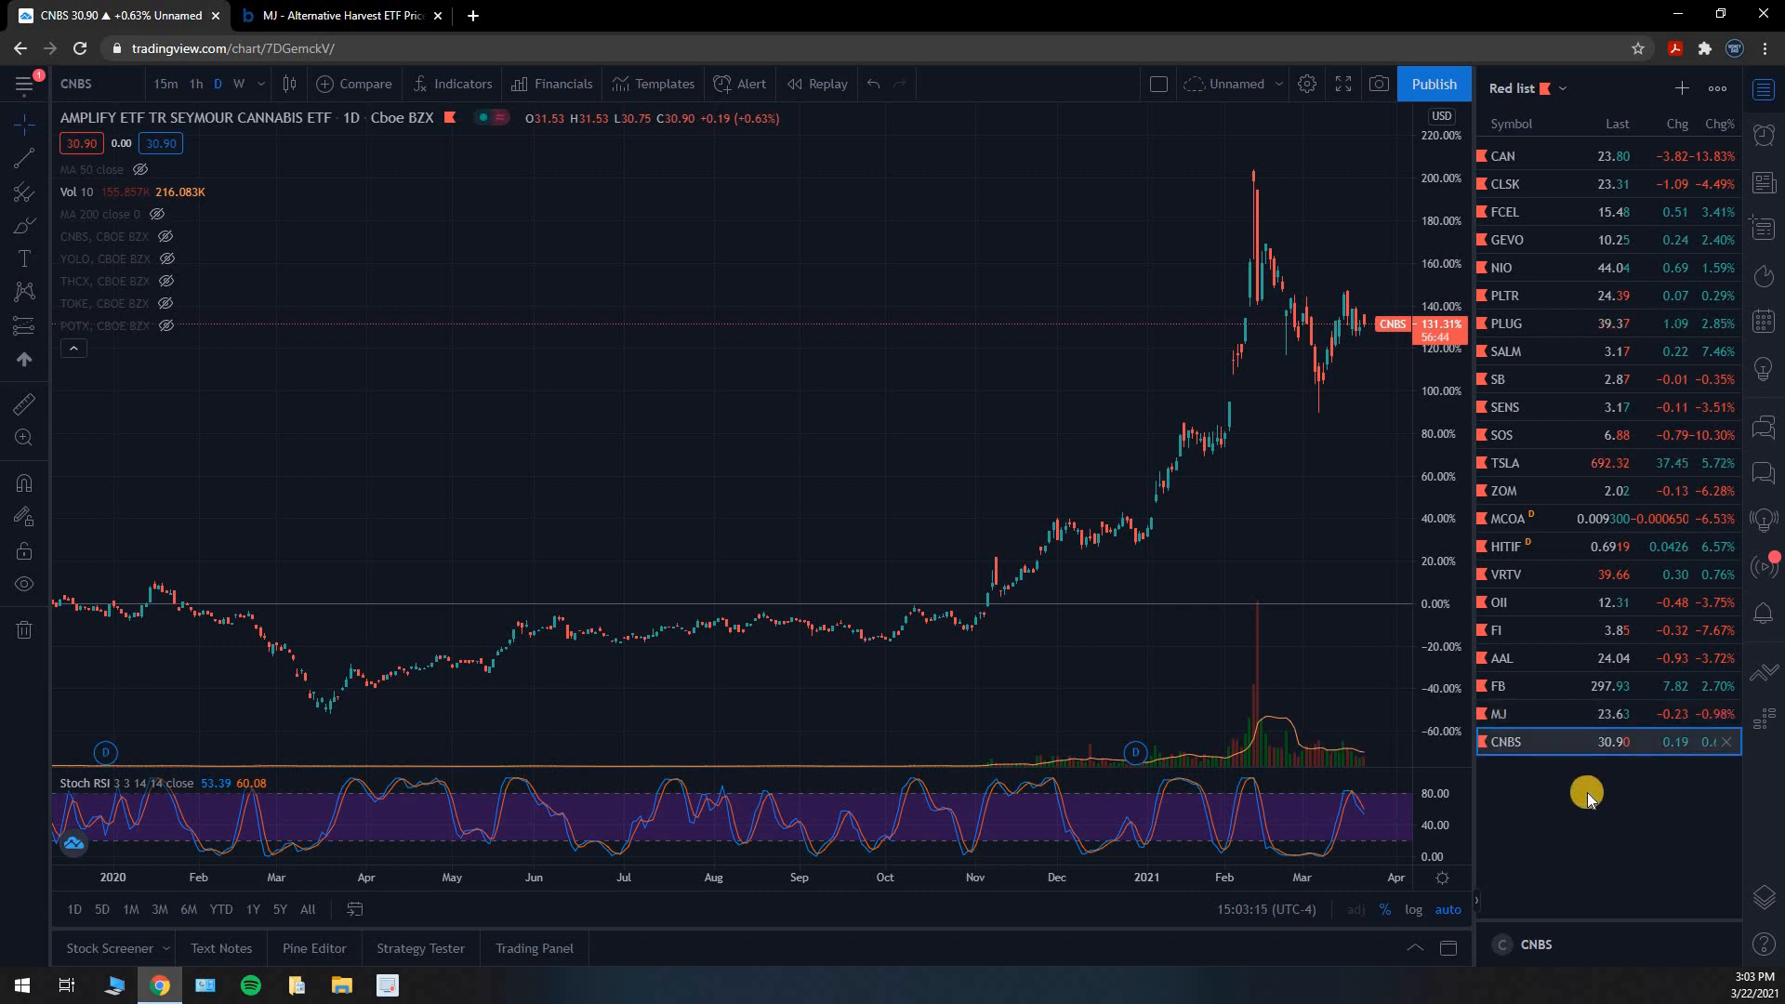
mouse_move(346, 290)
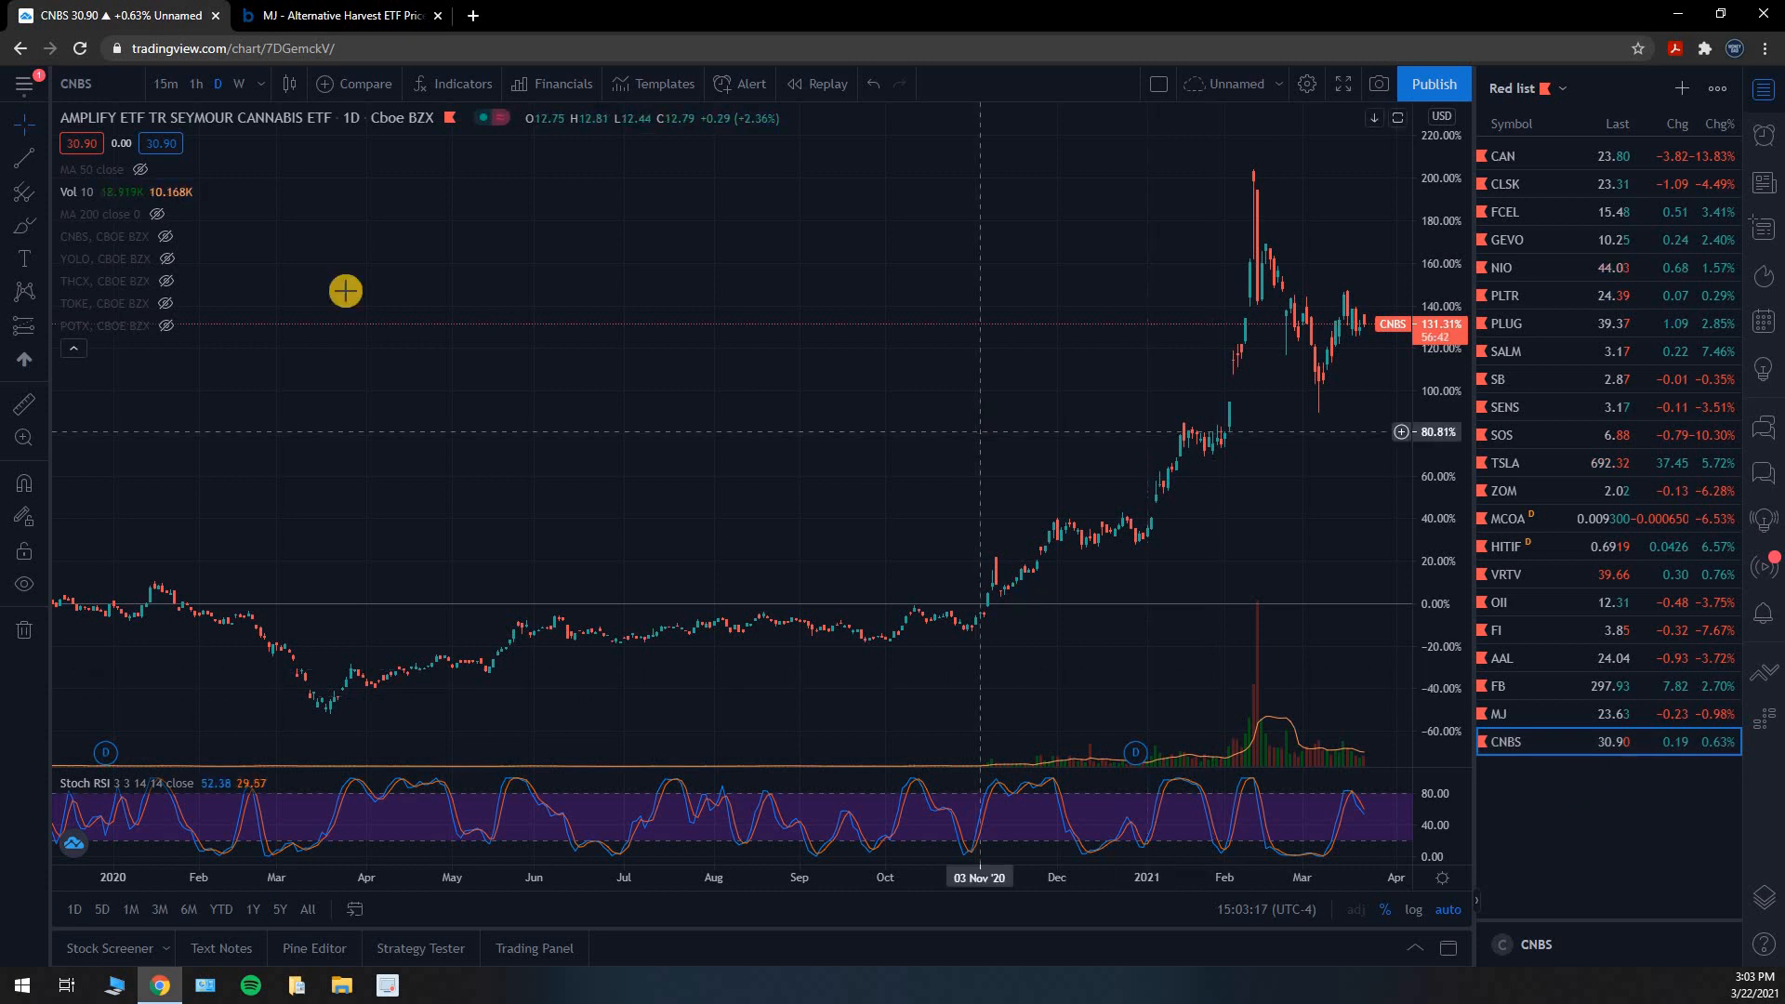
mouse_move(629, 562)
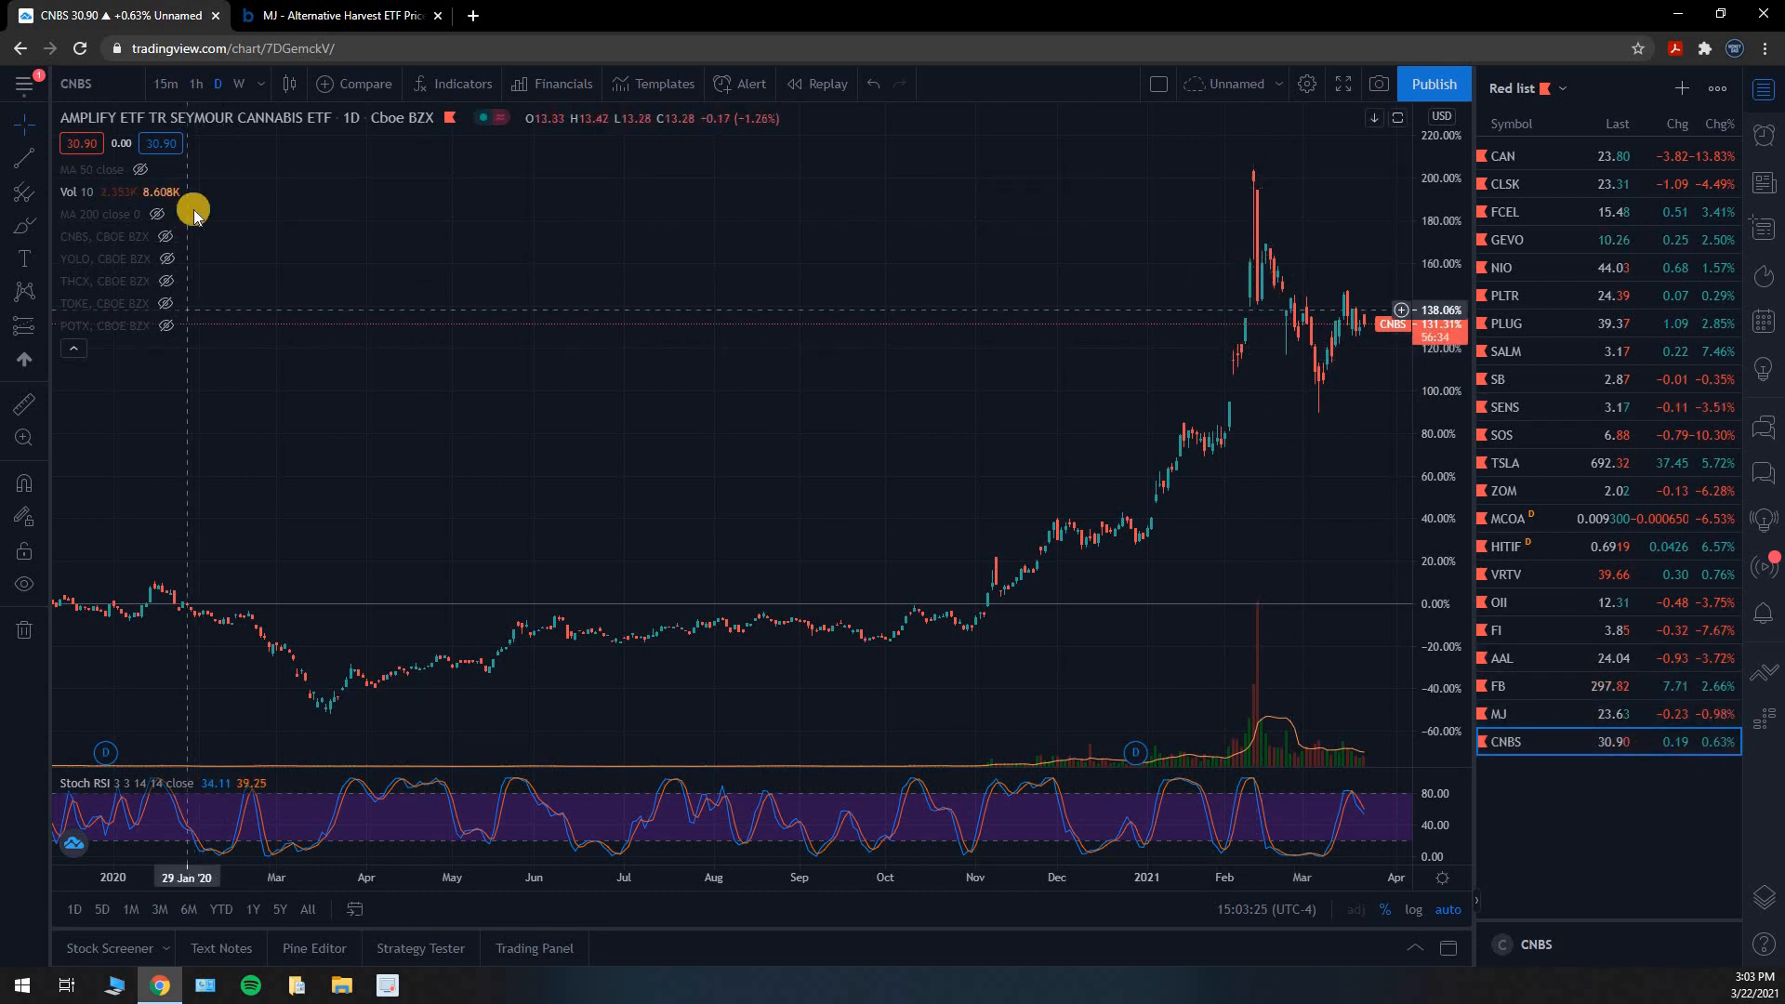
mouse_move(1313, 507)
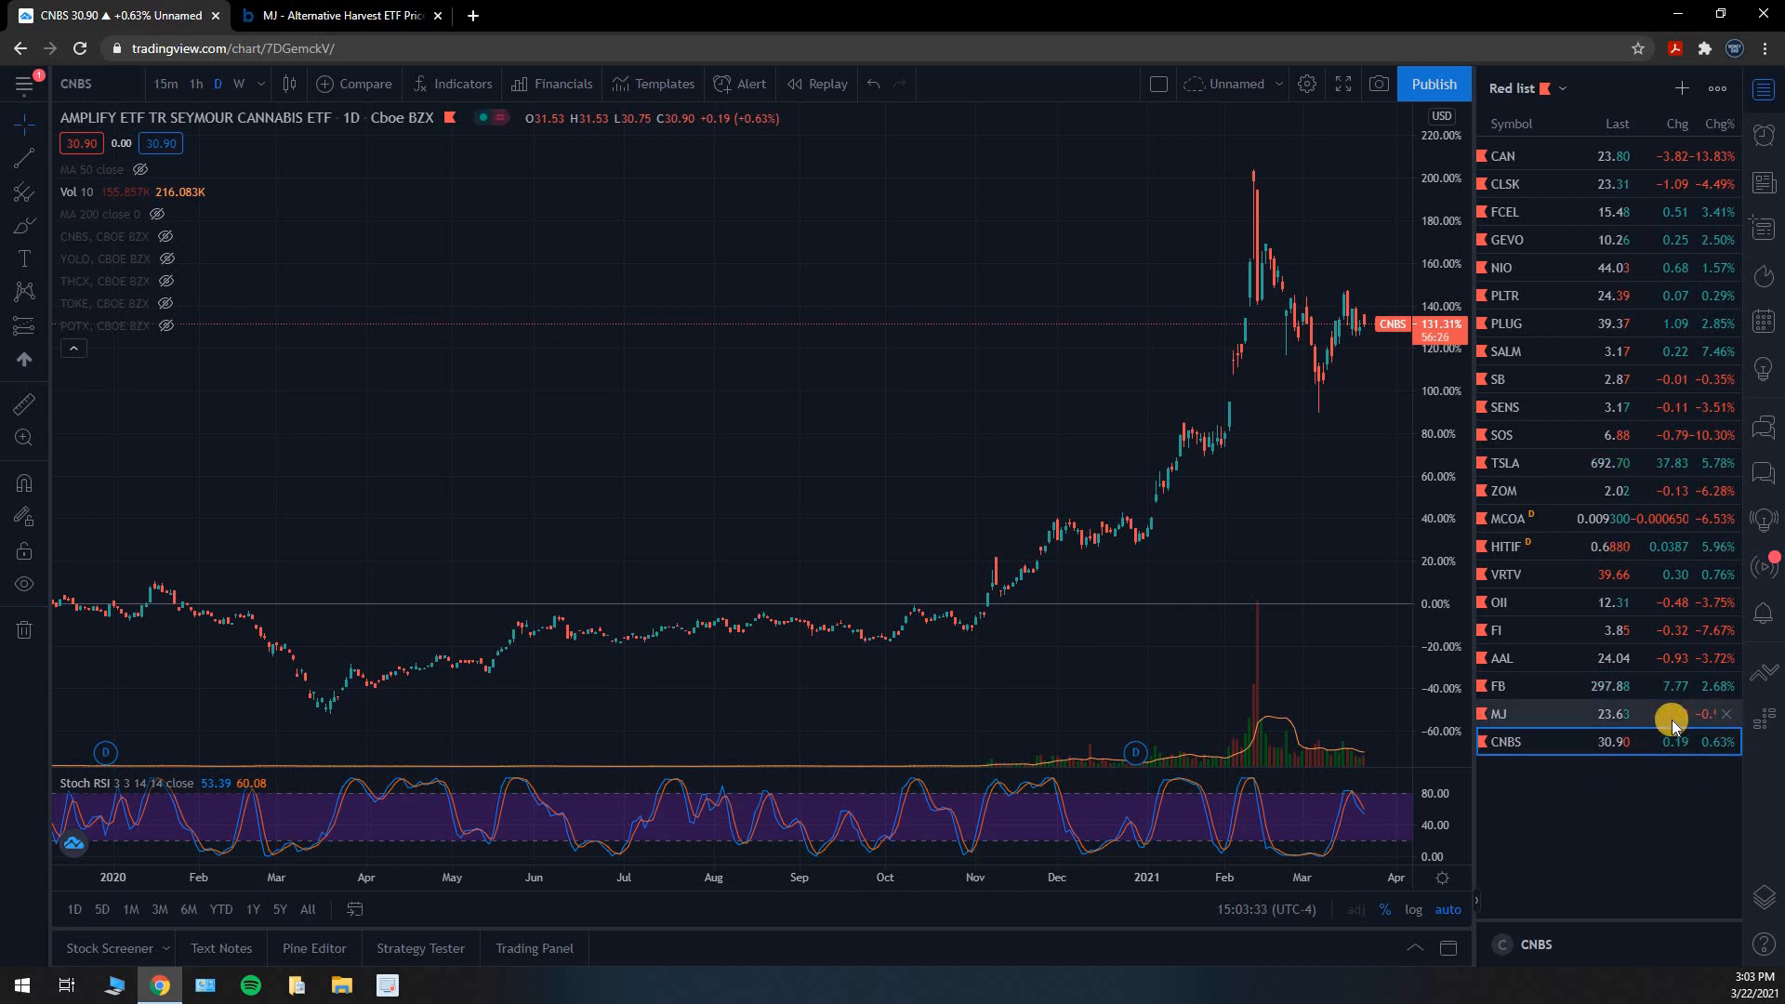
mouse_move(1705, 761)
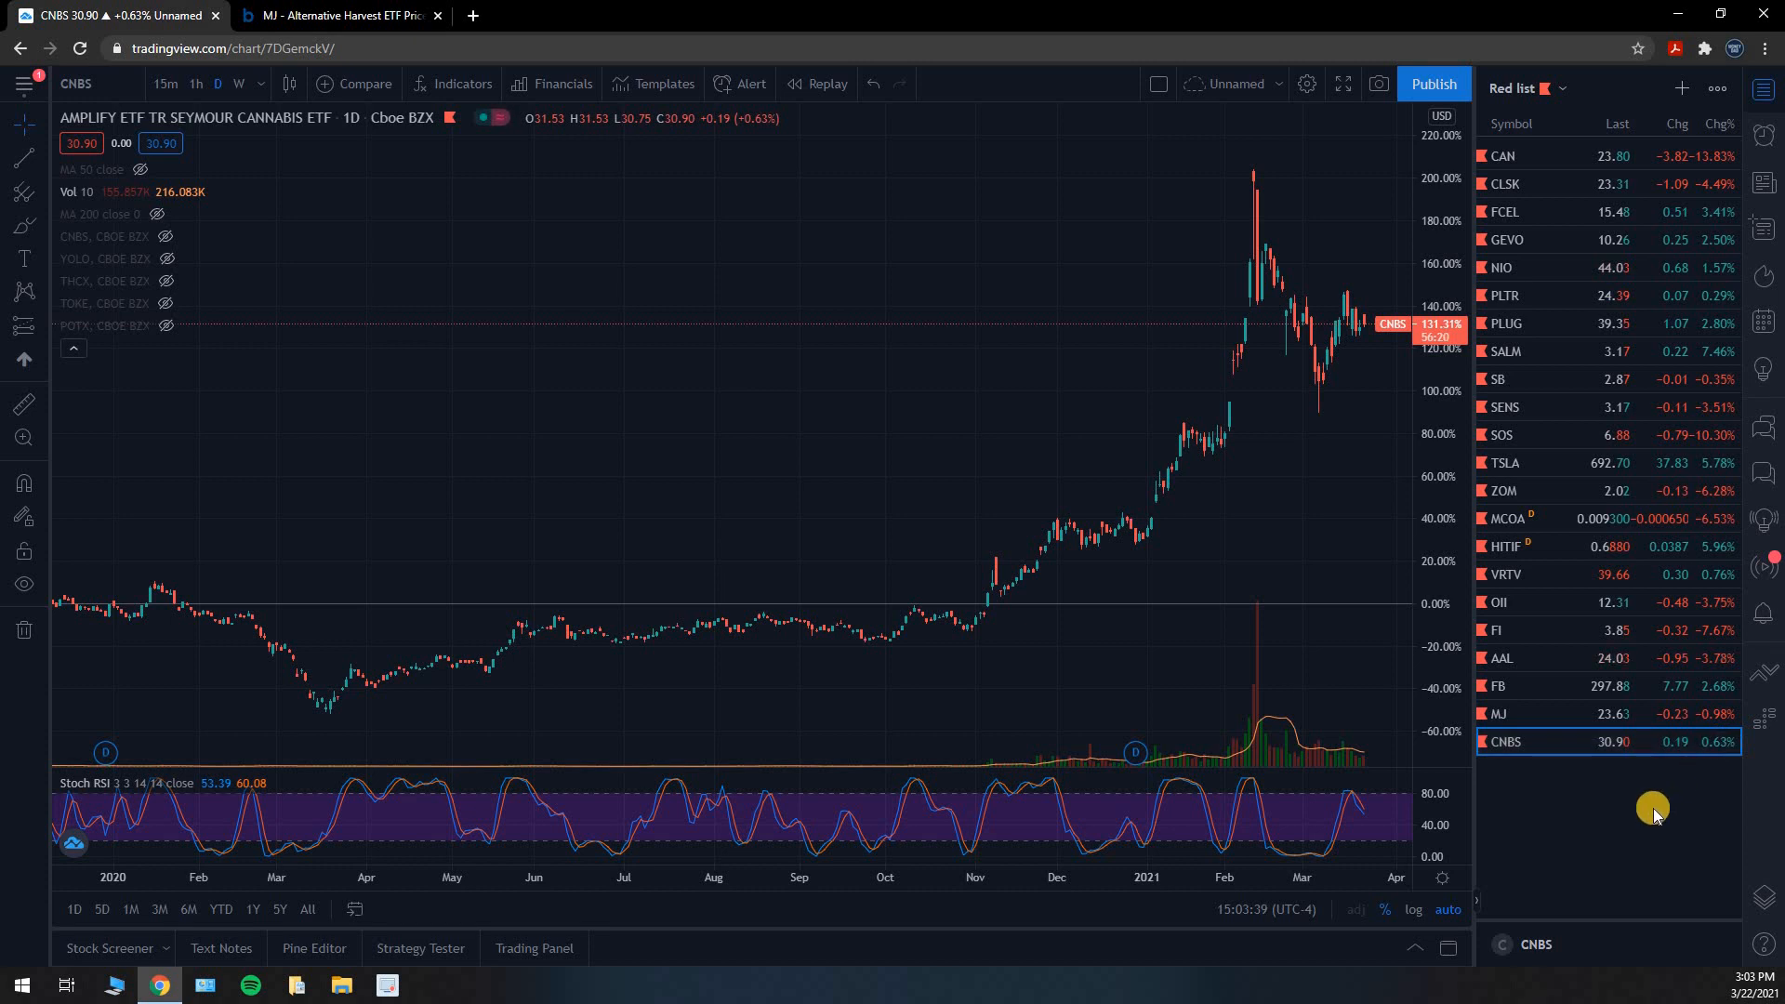
mouse_move(1646, 809)
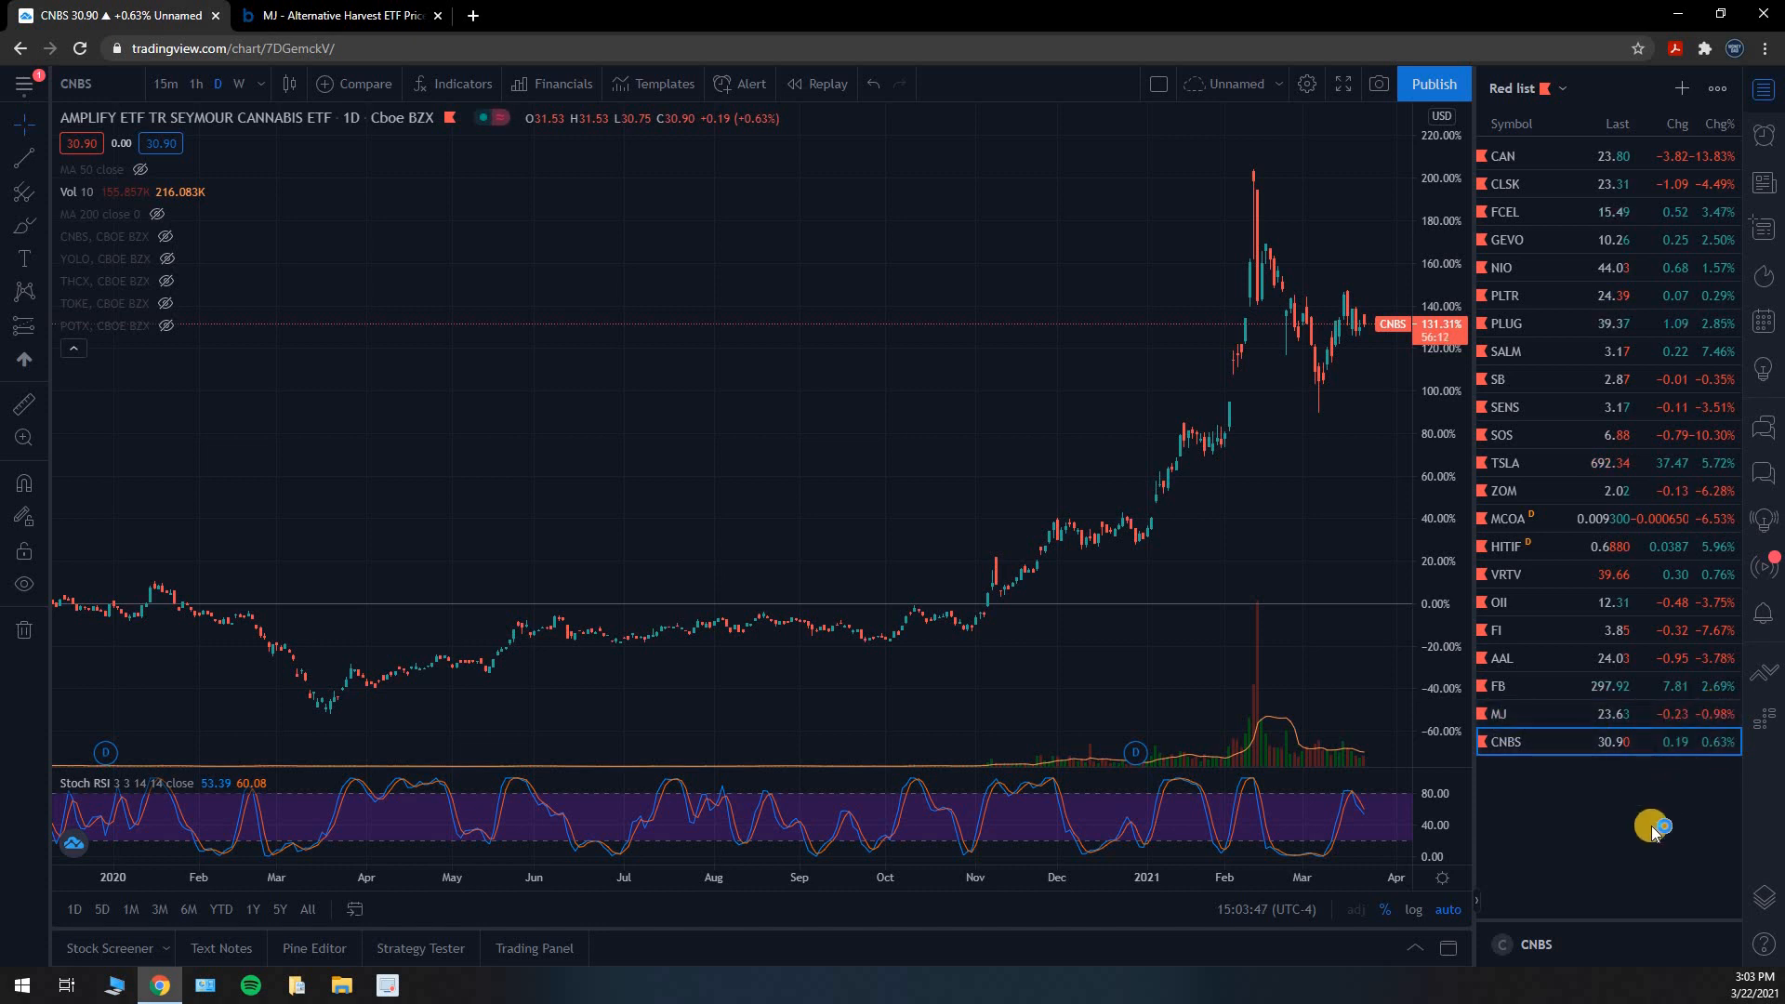
mouse_move(1649, 826)
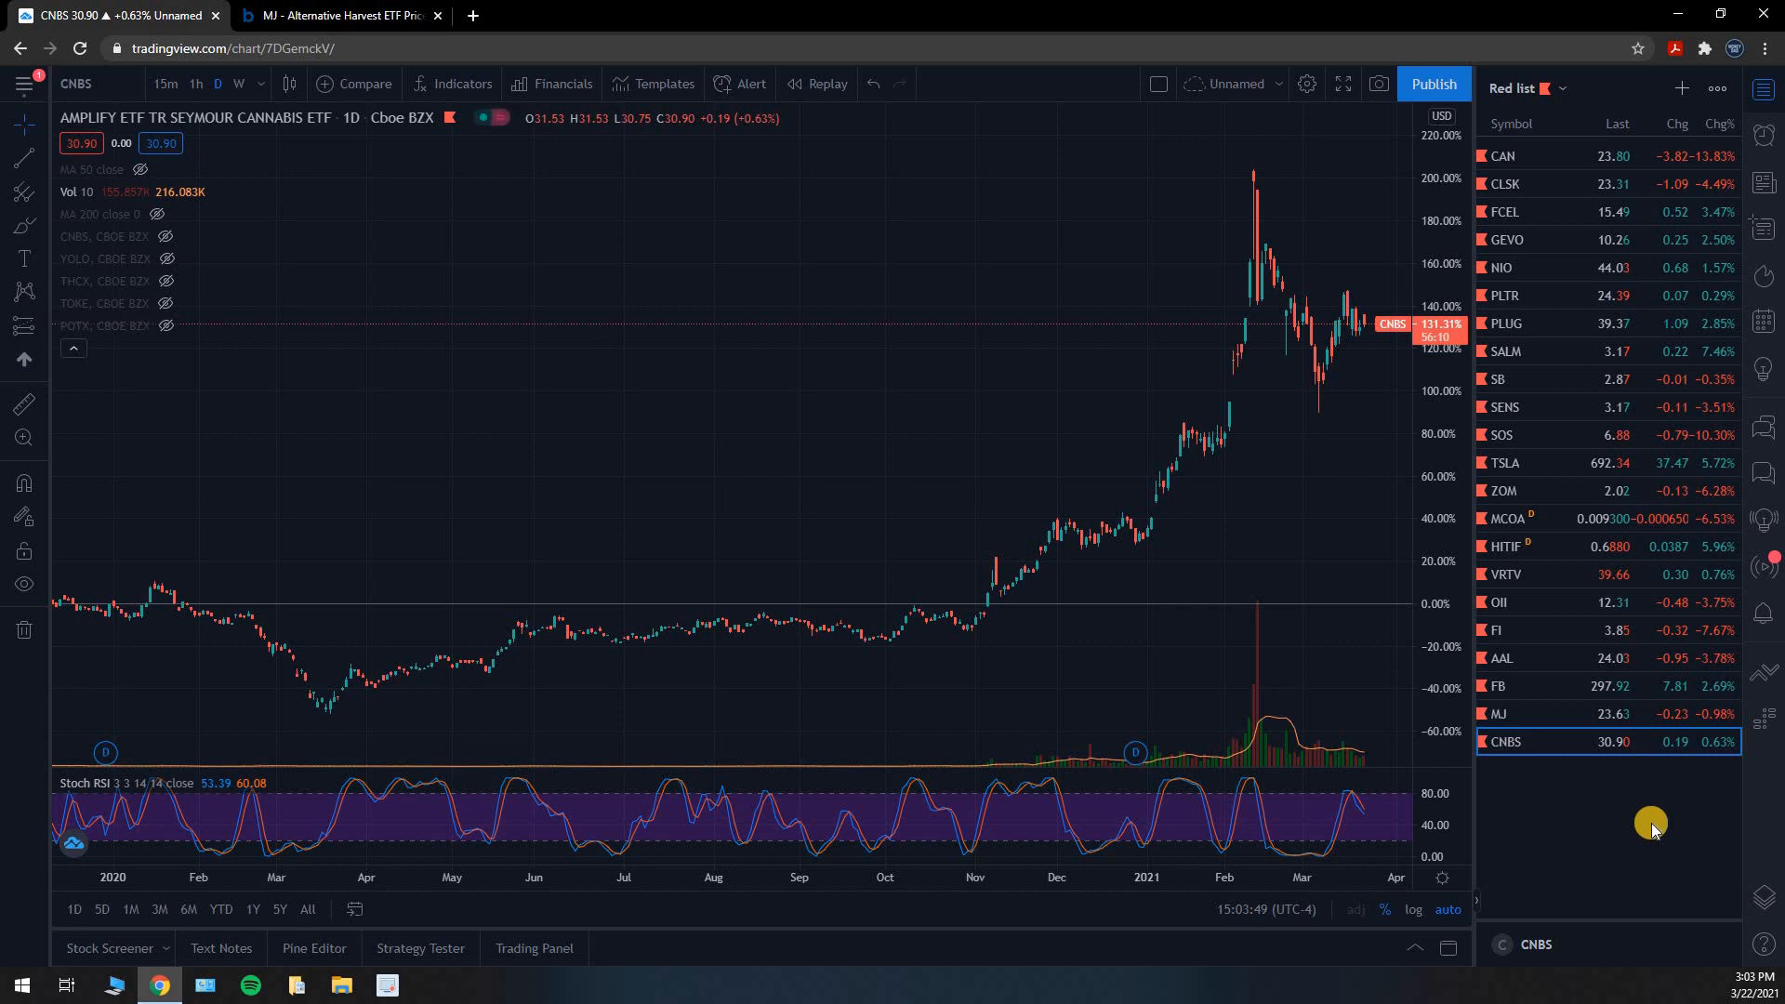
mouse_move(1625, 661)
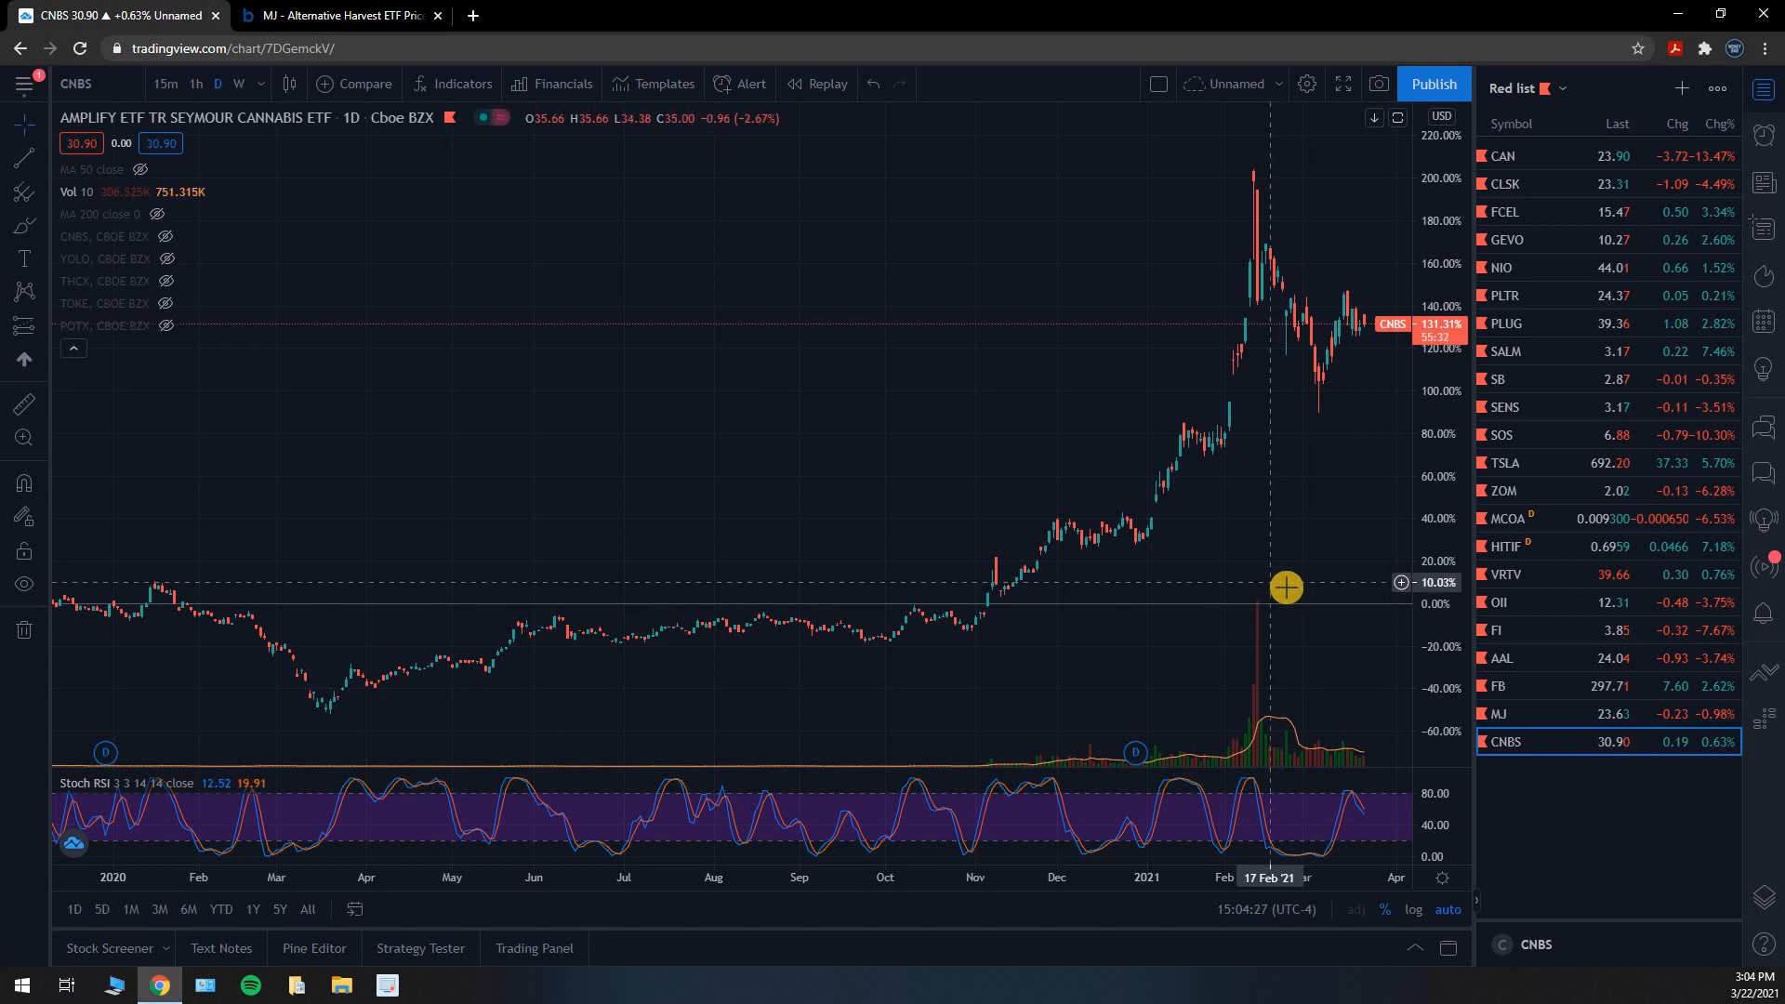
mouse_move(1105, 450)
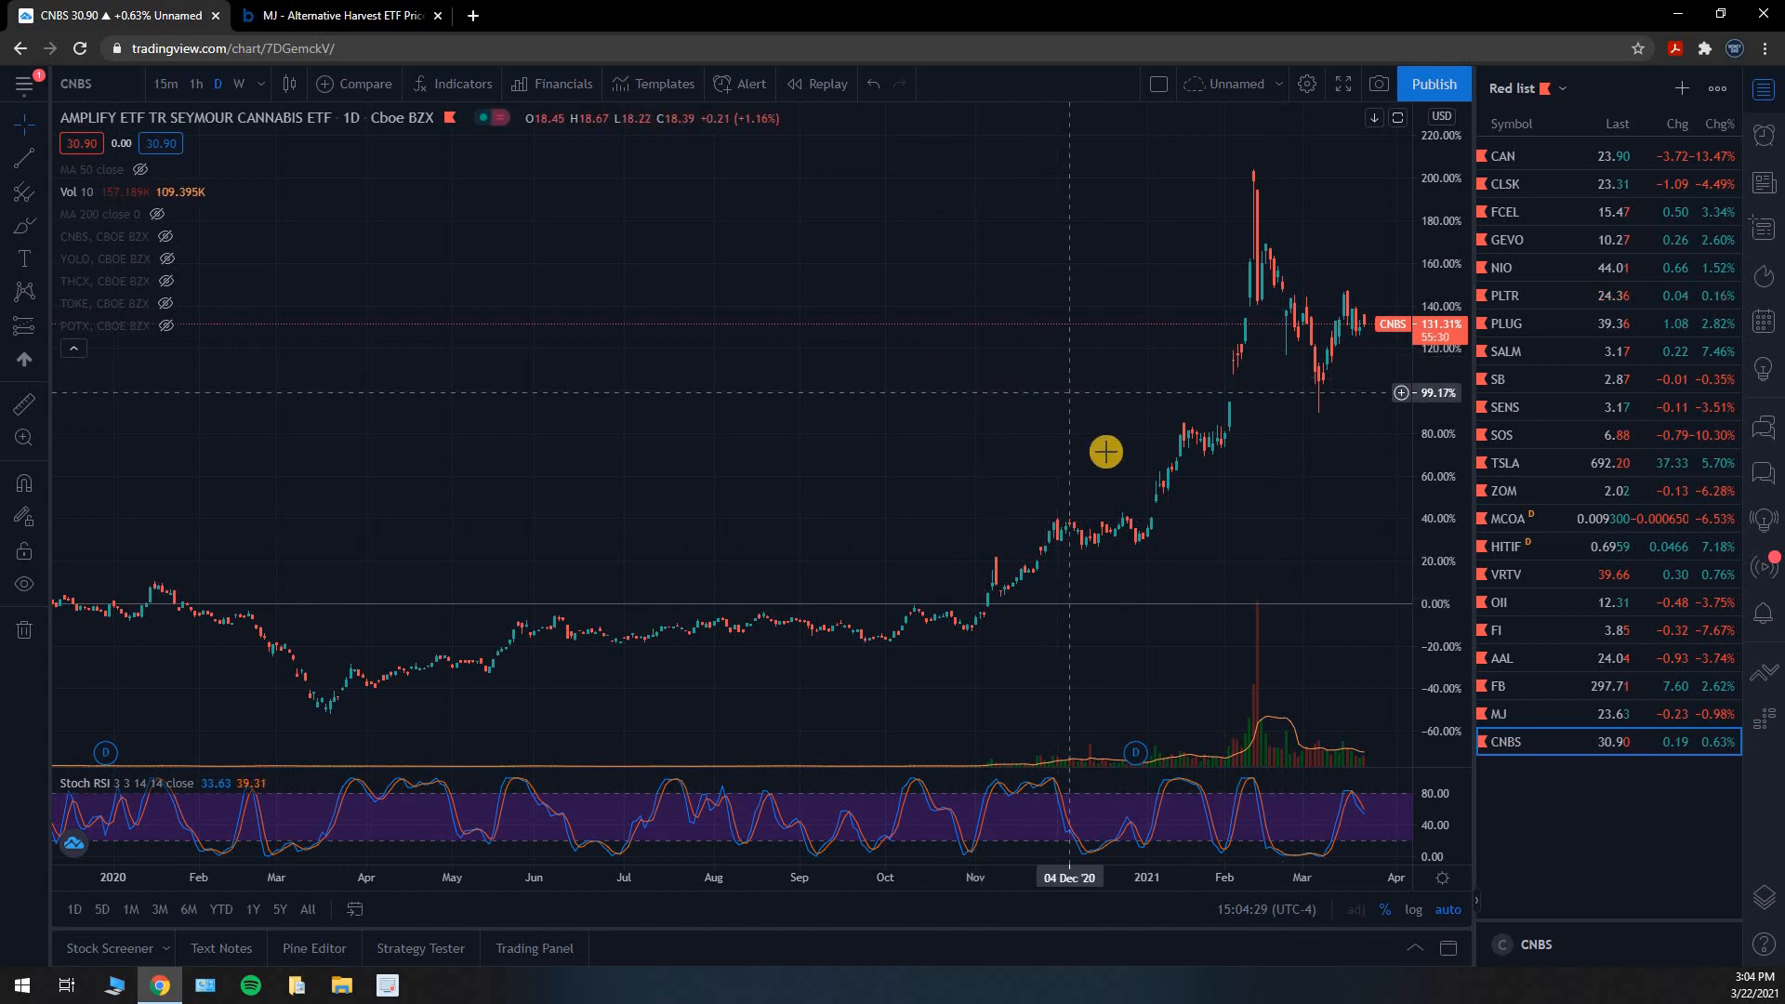